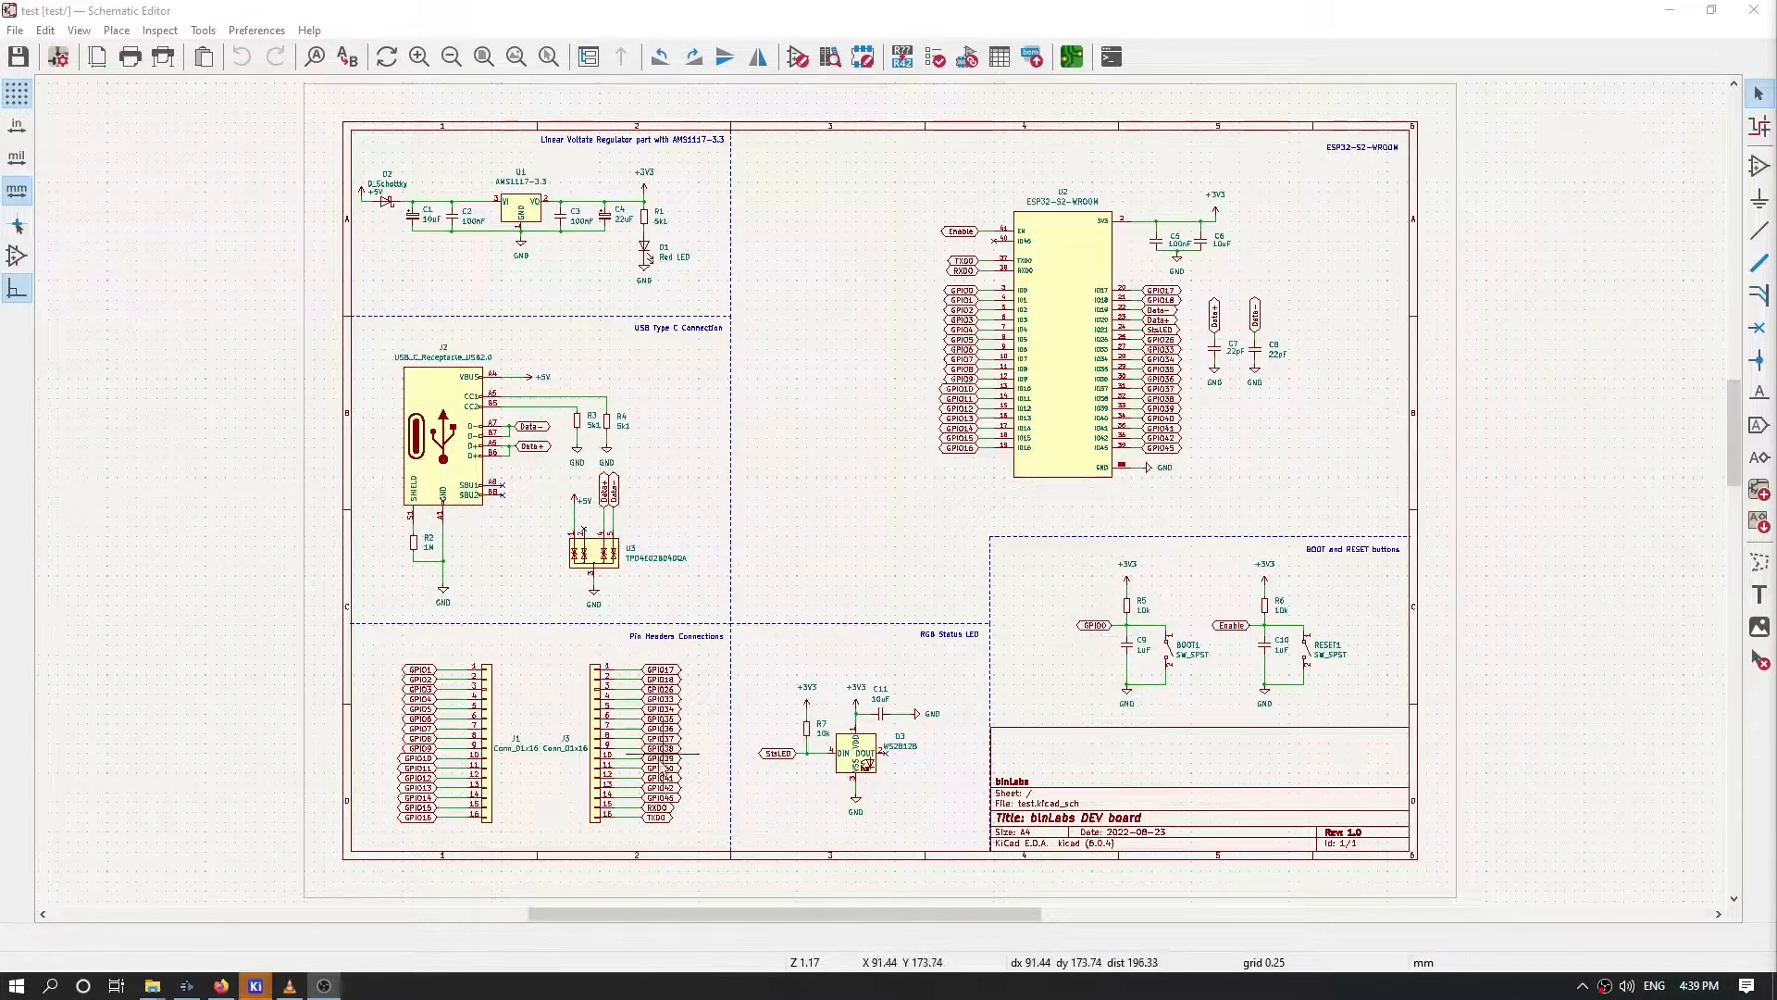
Step: Return from the powered-board clip to the schematic and pan to the BOOT/RESET block with R5, C9, R6, C10
left_click(291, 983)
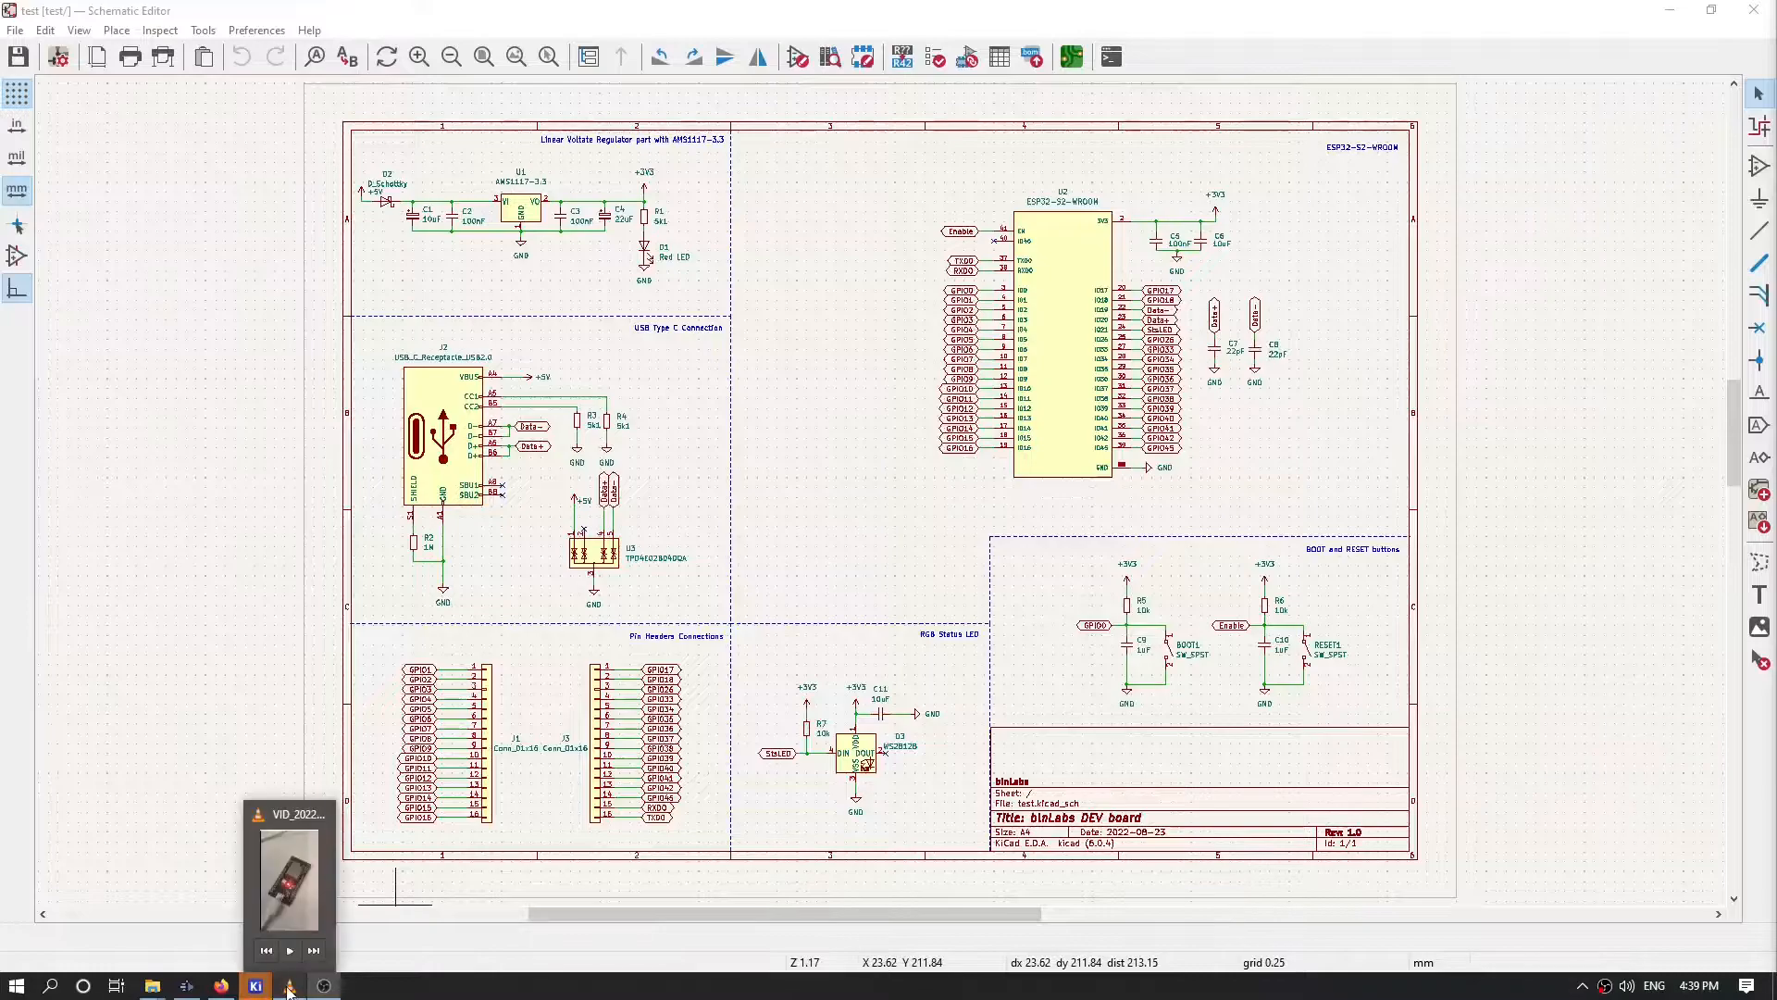
left_click(289, 872)
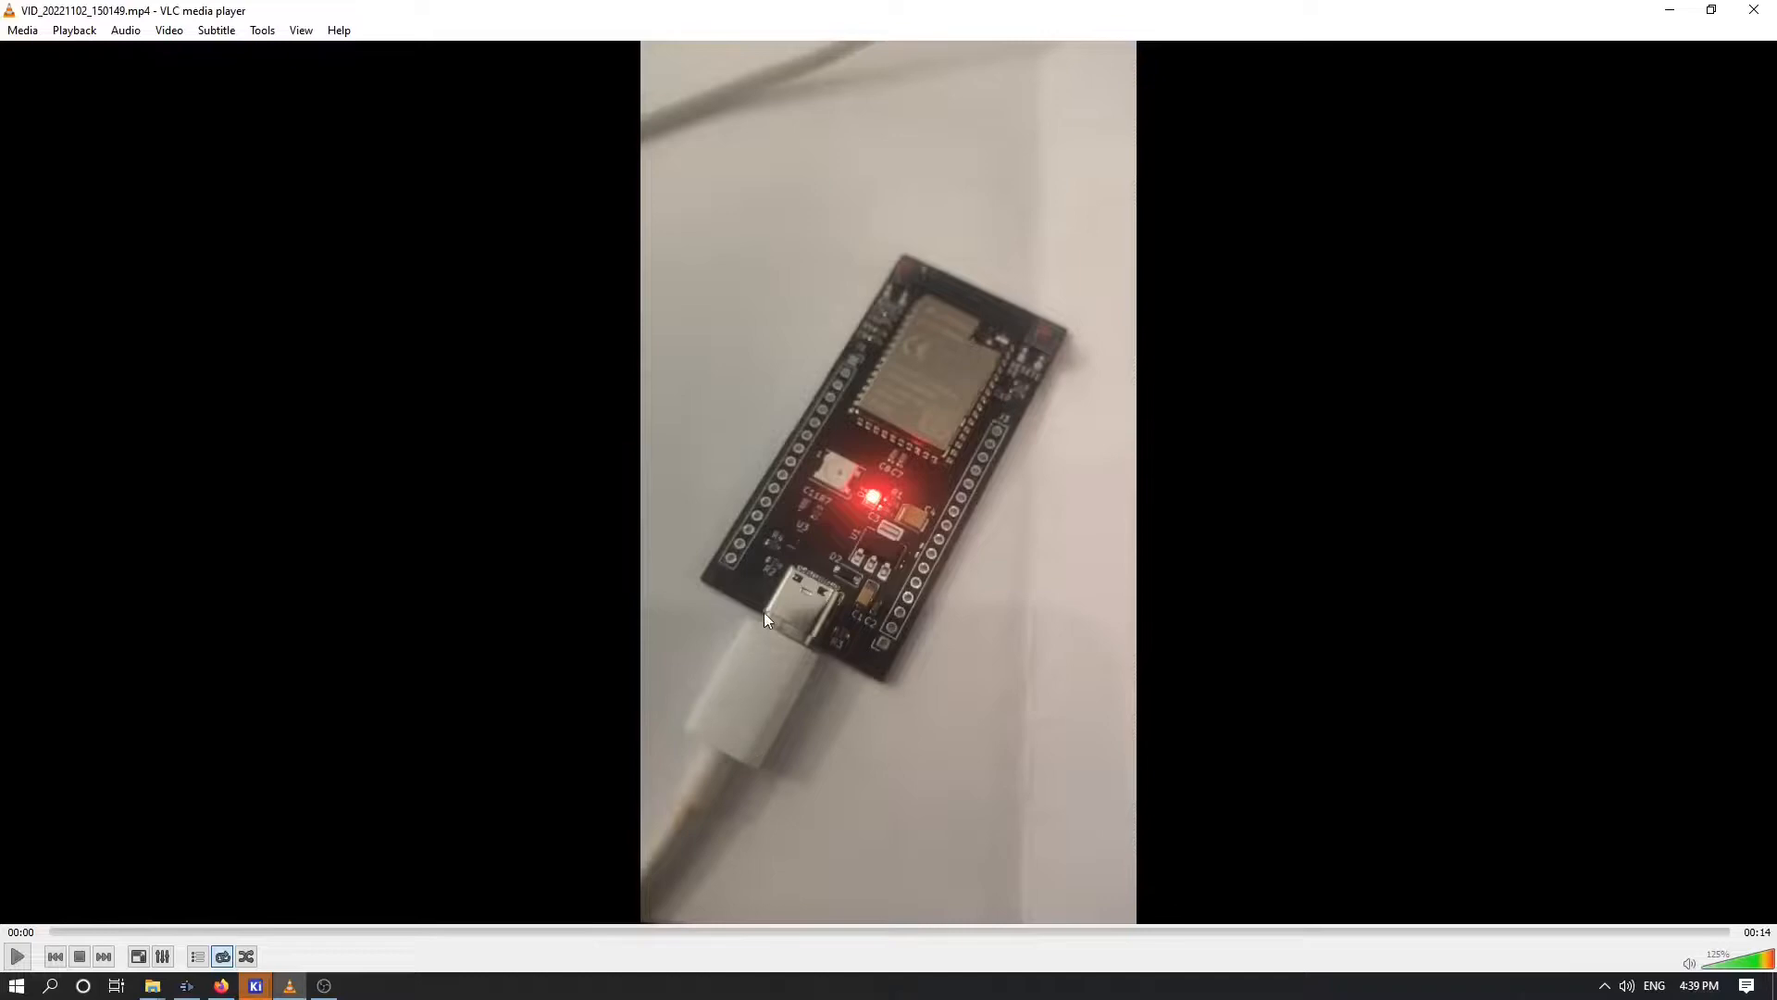
mouse_move(861, 513)
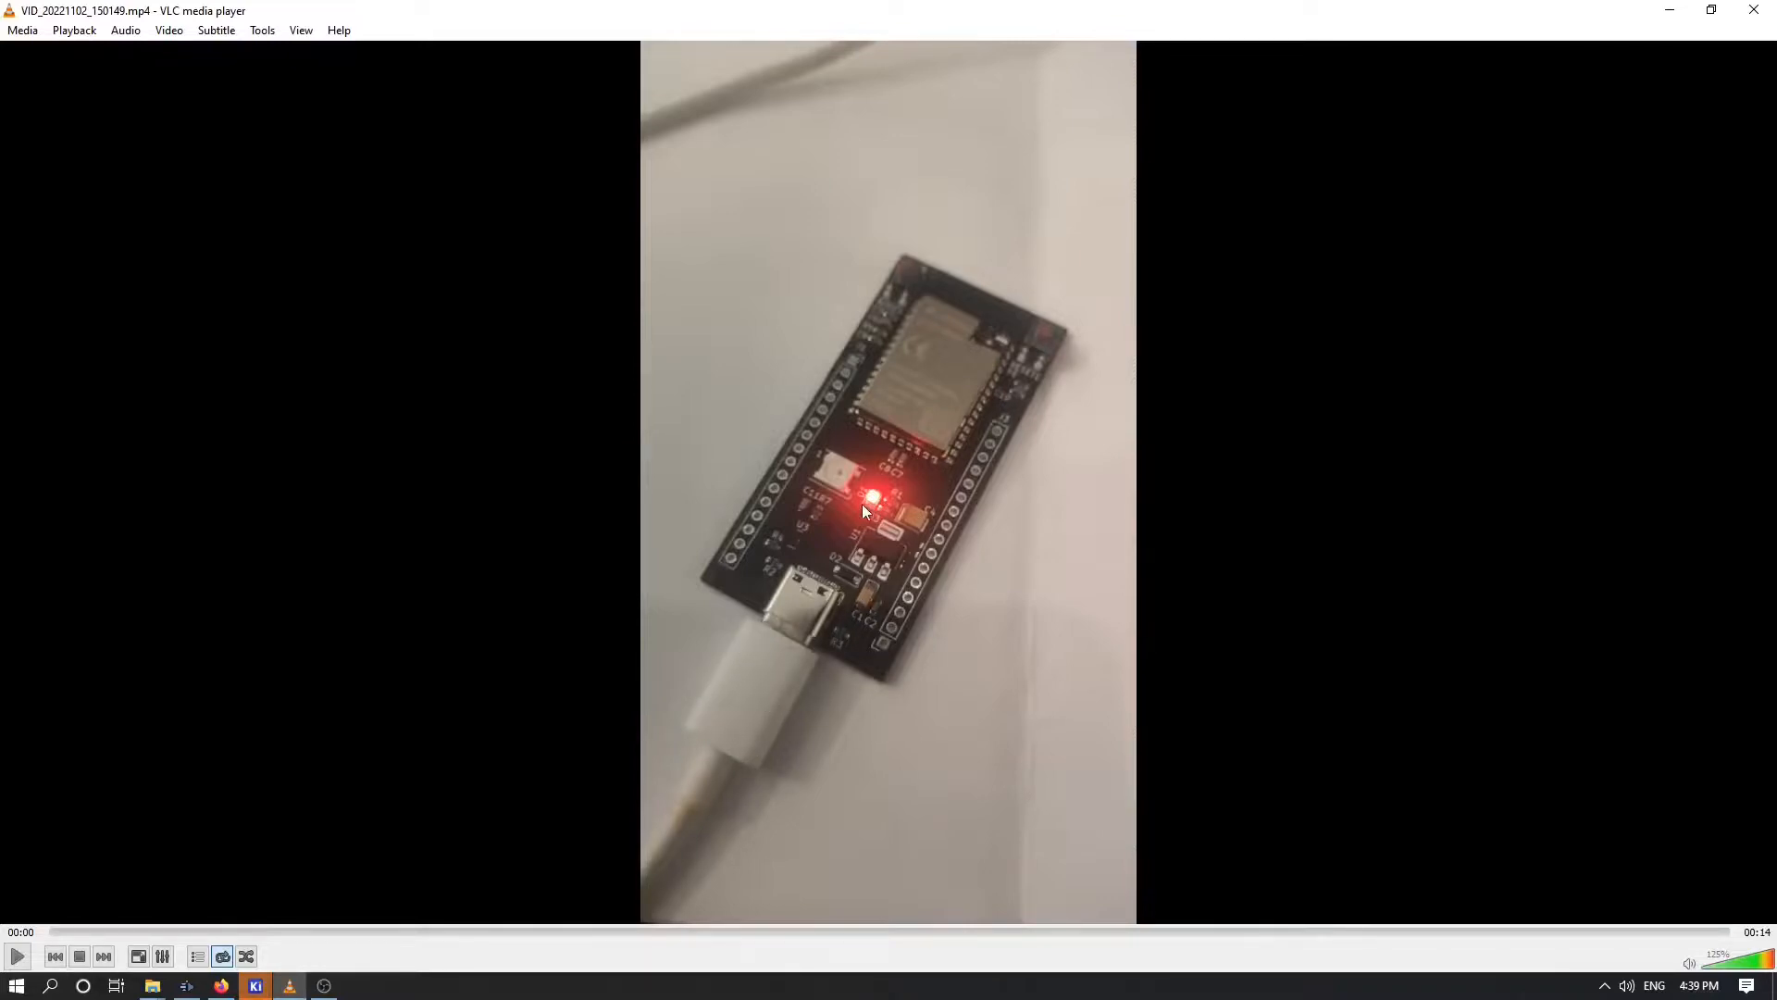
mouse_move(100, 905)
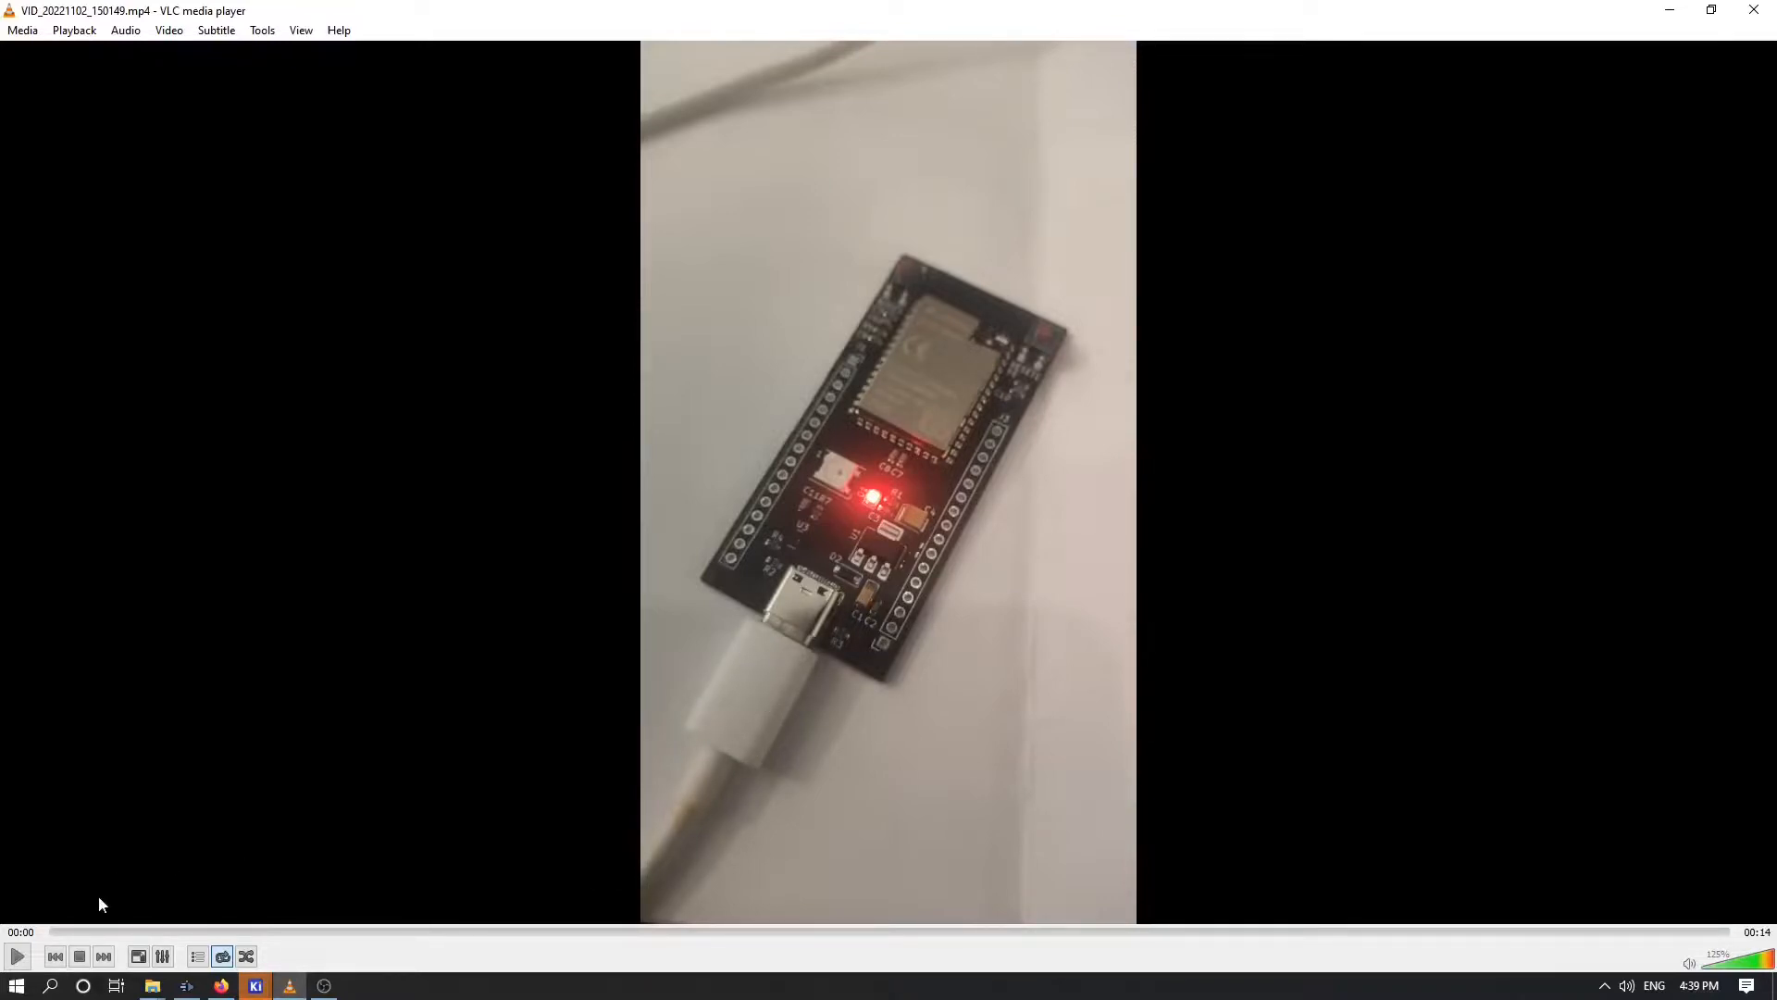
left_click(17, 955)
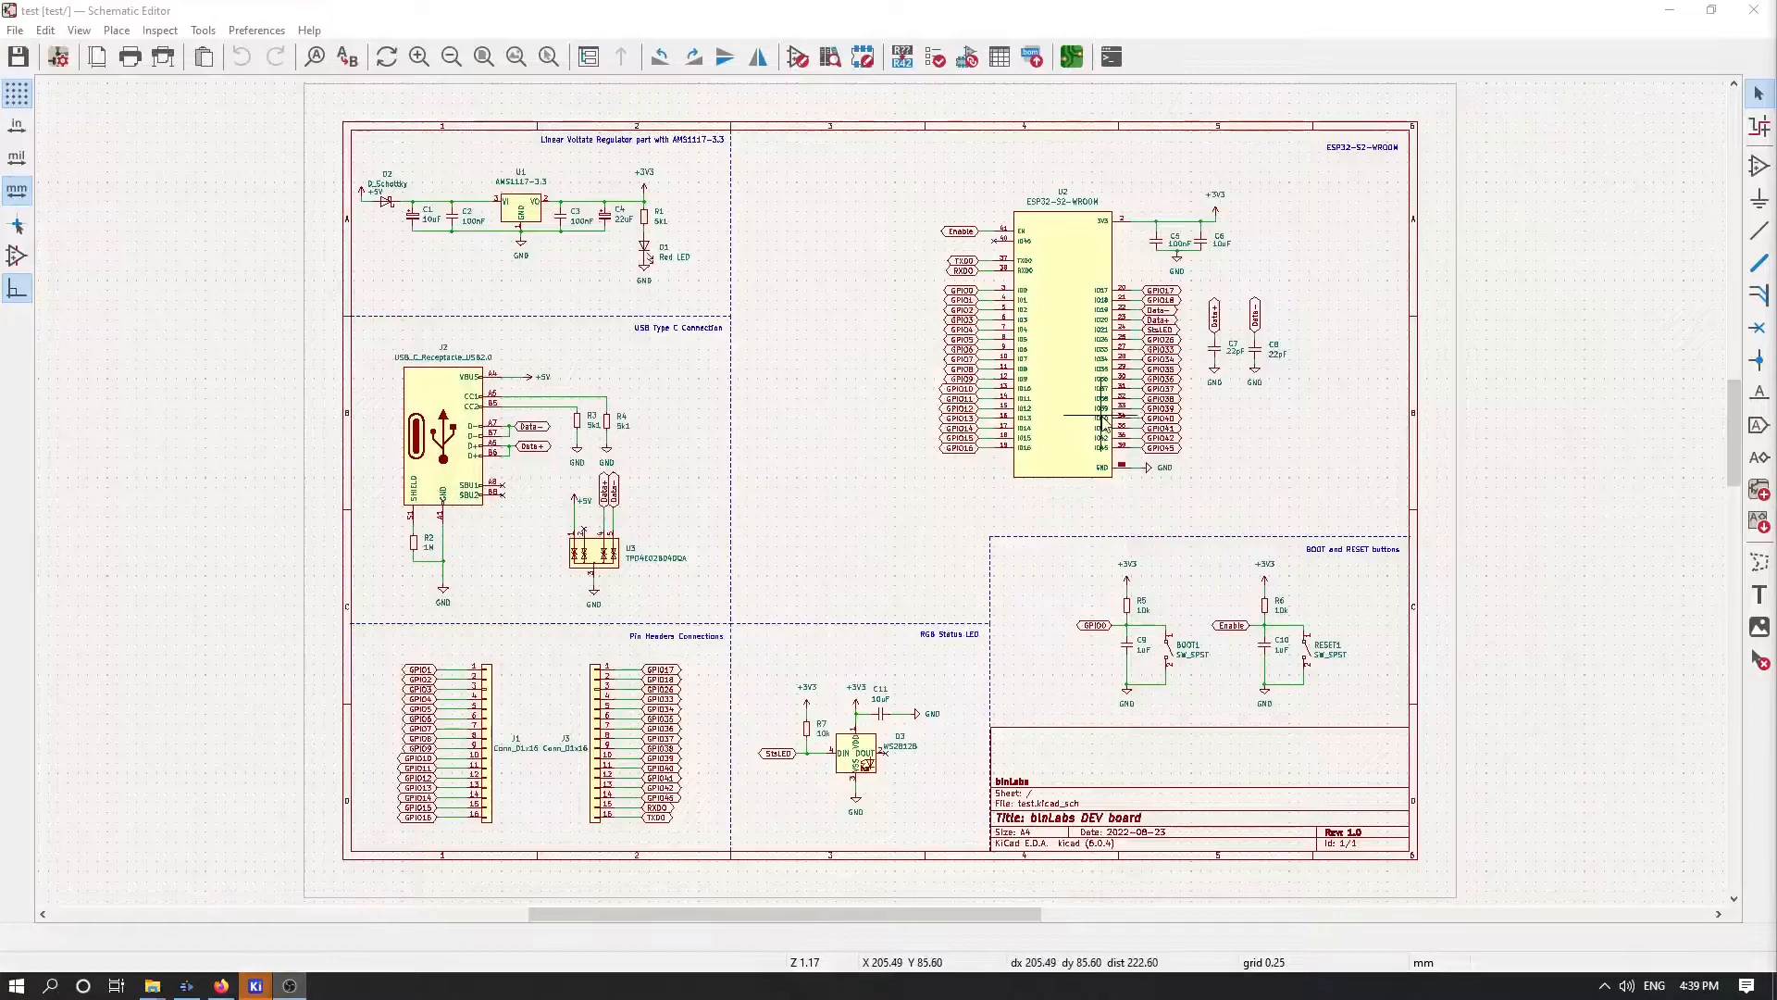
mouse_move(976, 511)
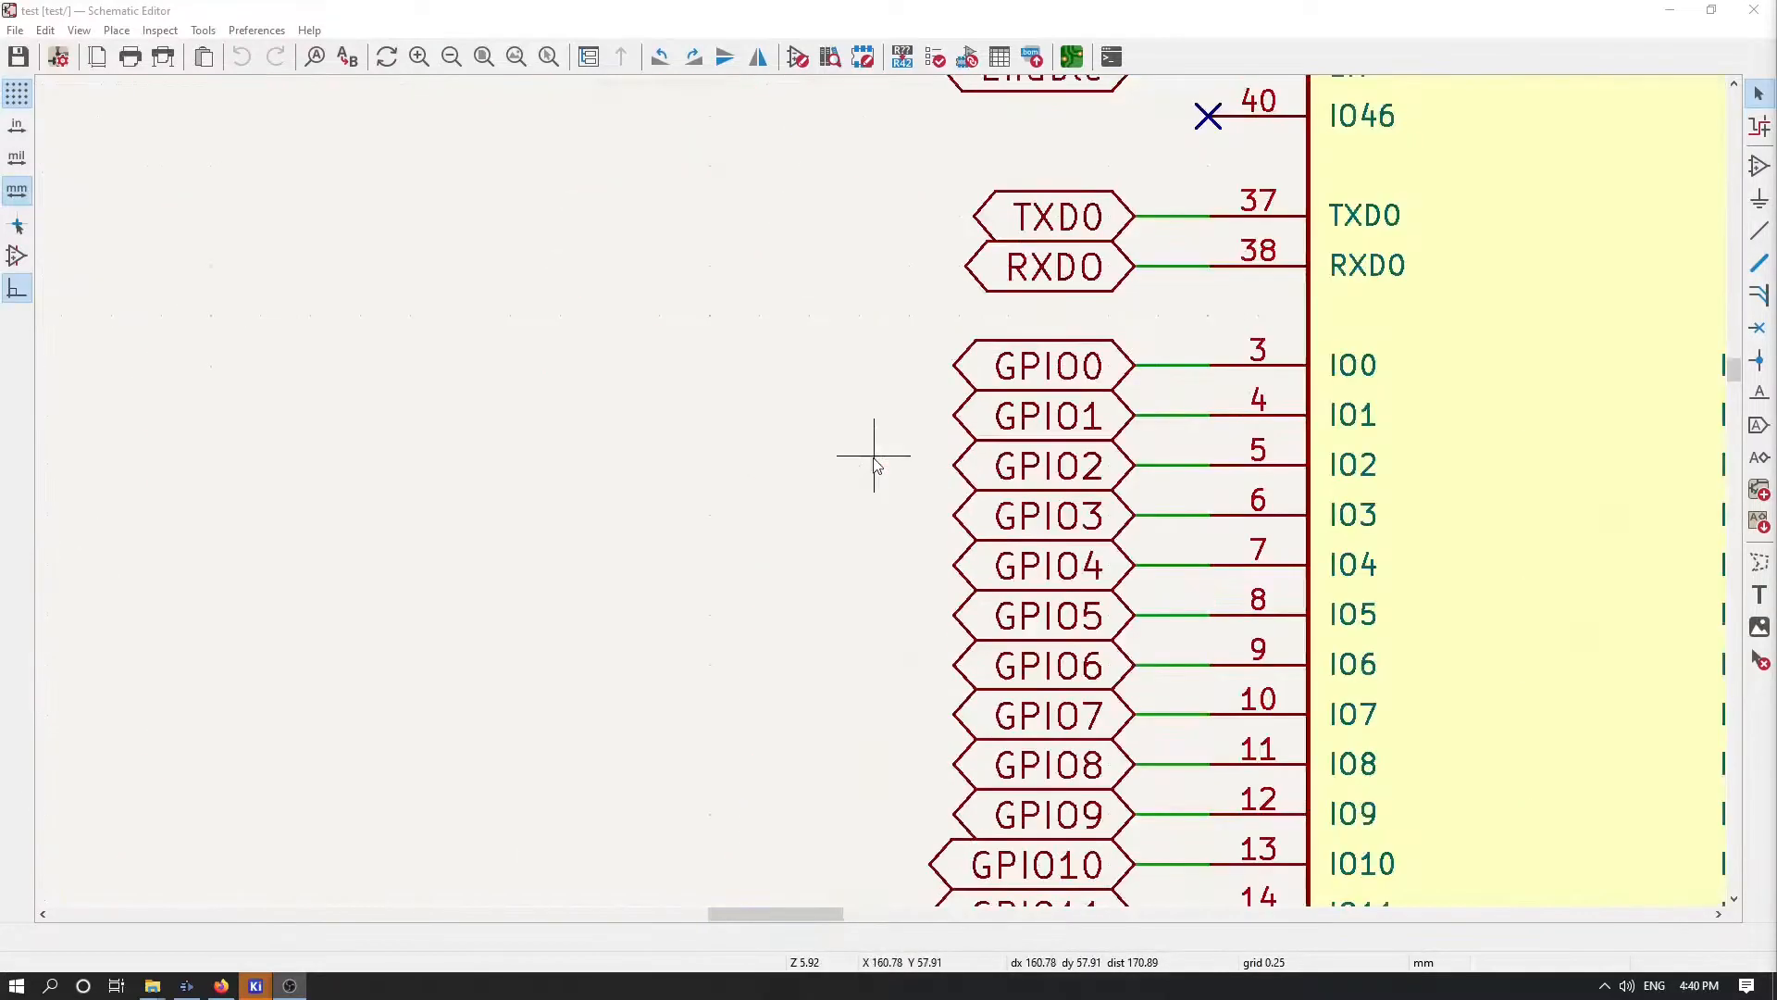
scroll("down", 3)
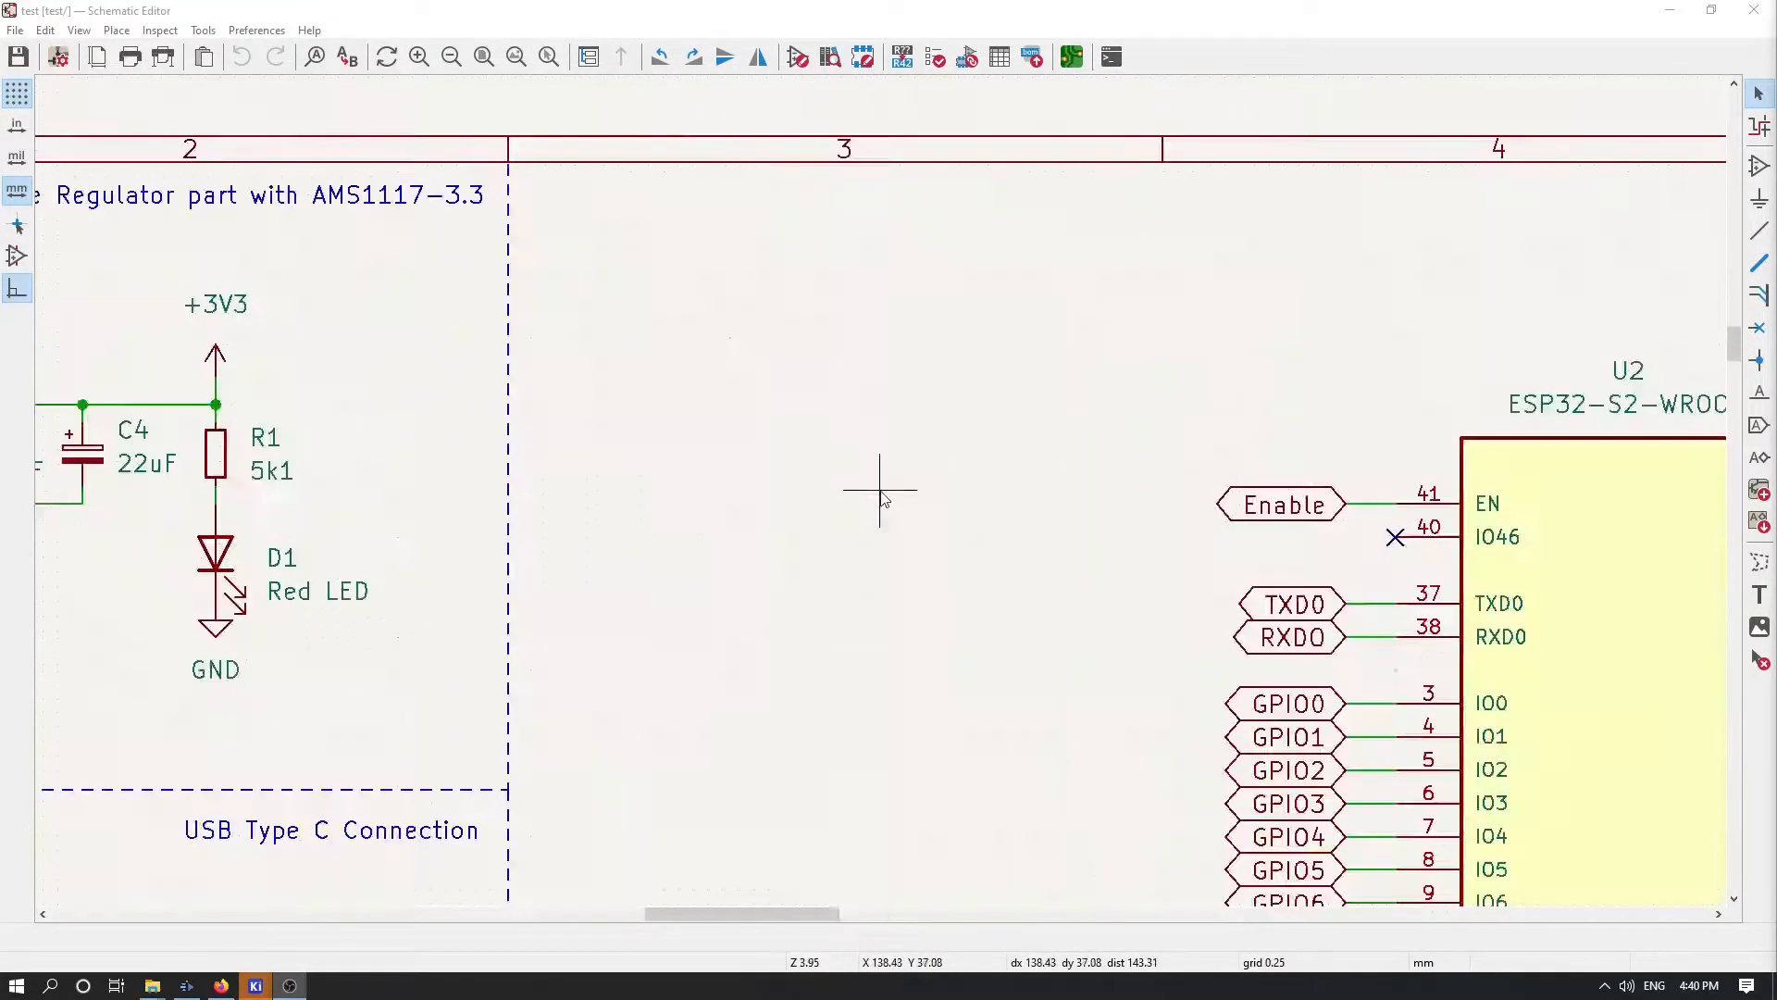
scroll("right", 3)
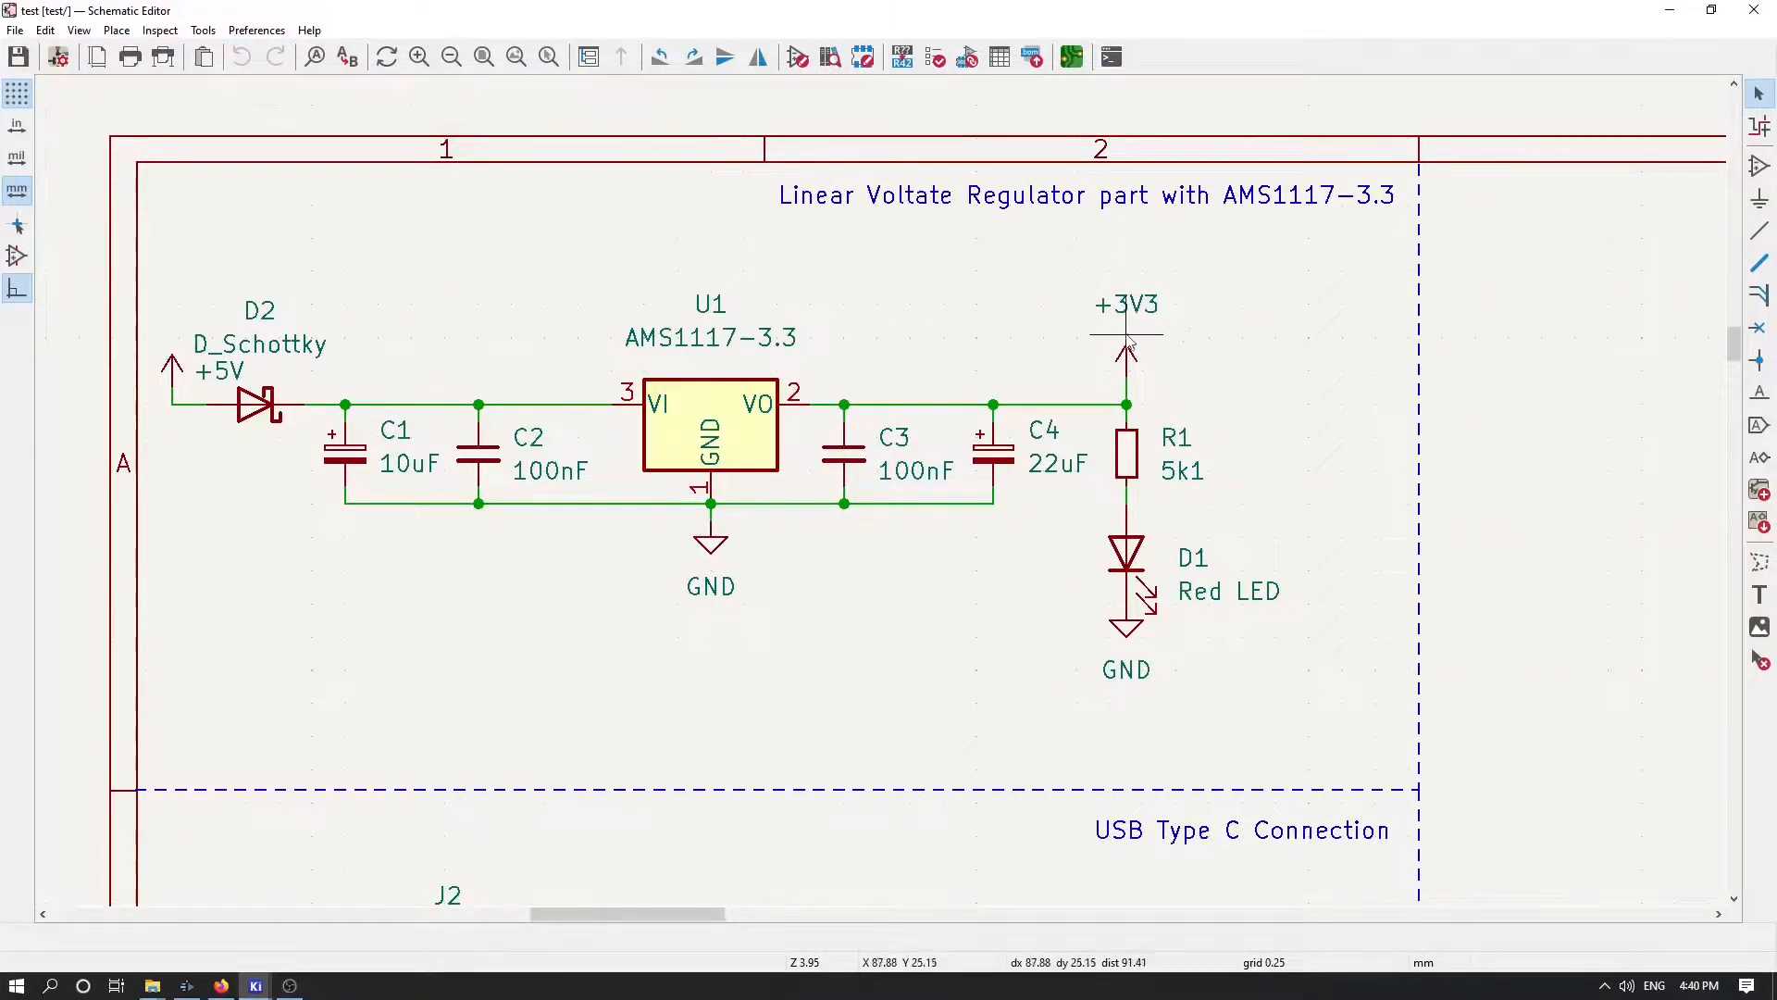
mouse_move(1218, 294)
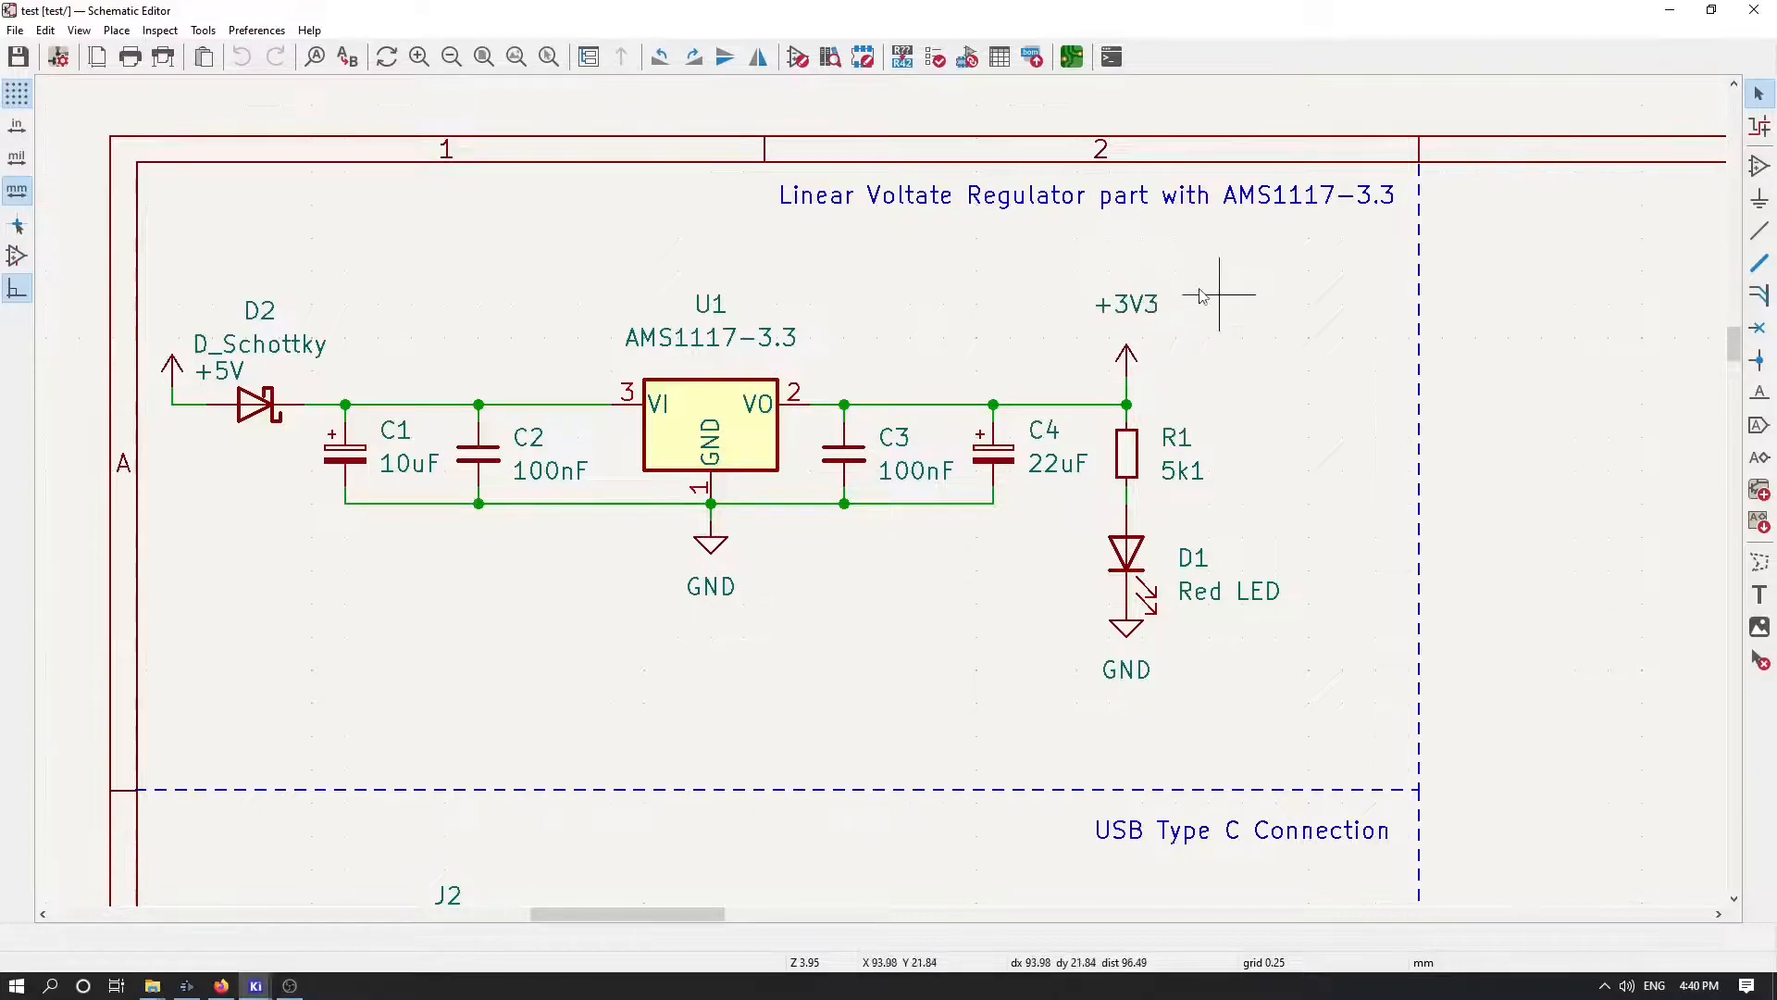
mouse_move(1150, 335)
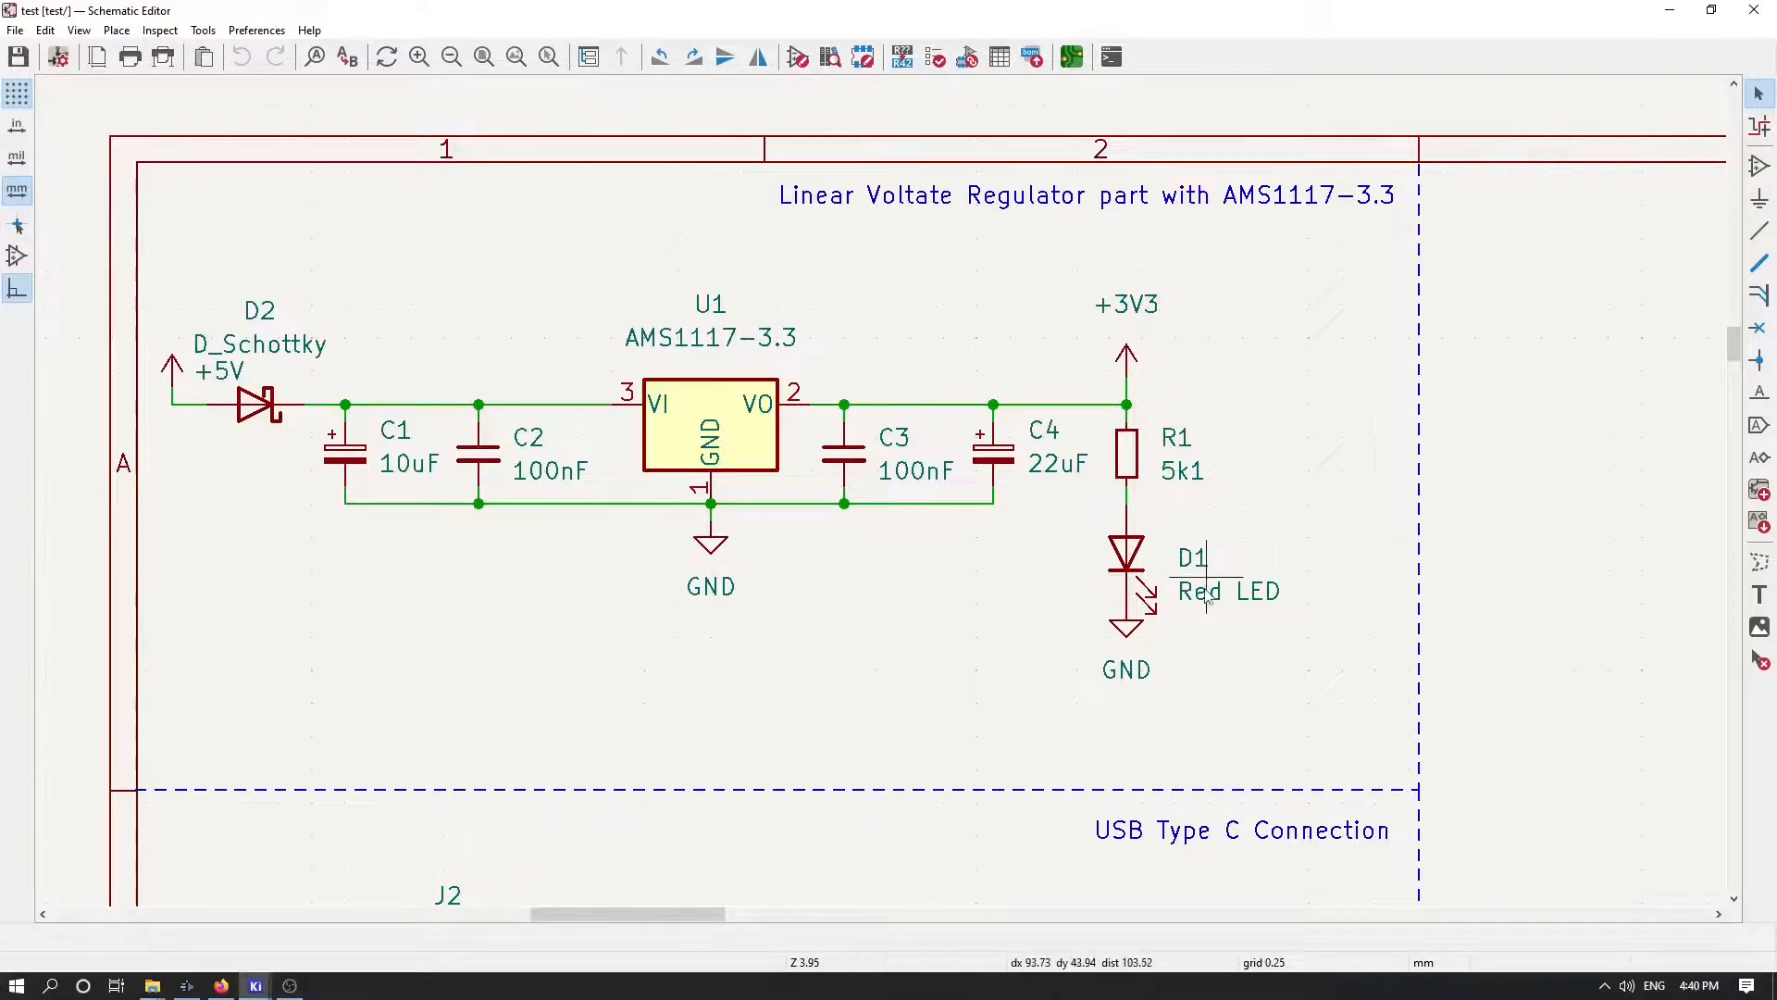
mouse_move(1199, 594)
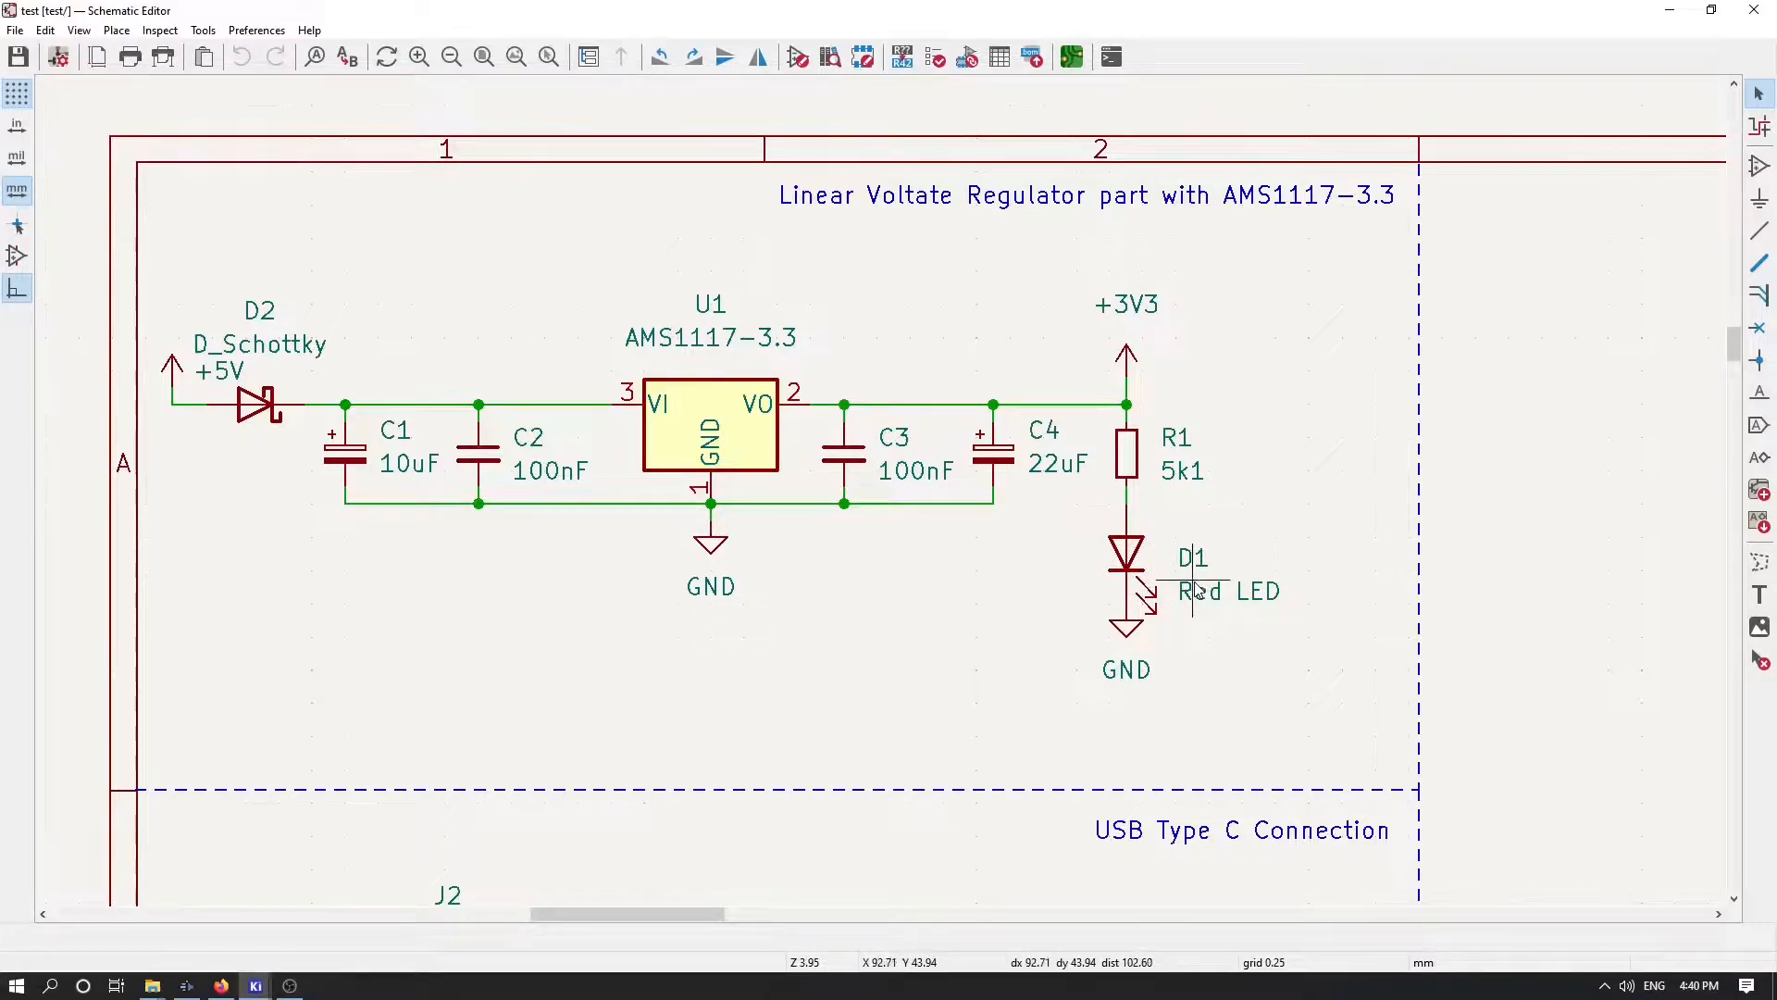
mouse_move(1233, 572)
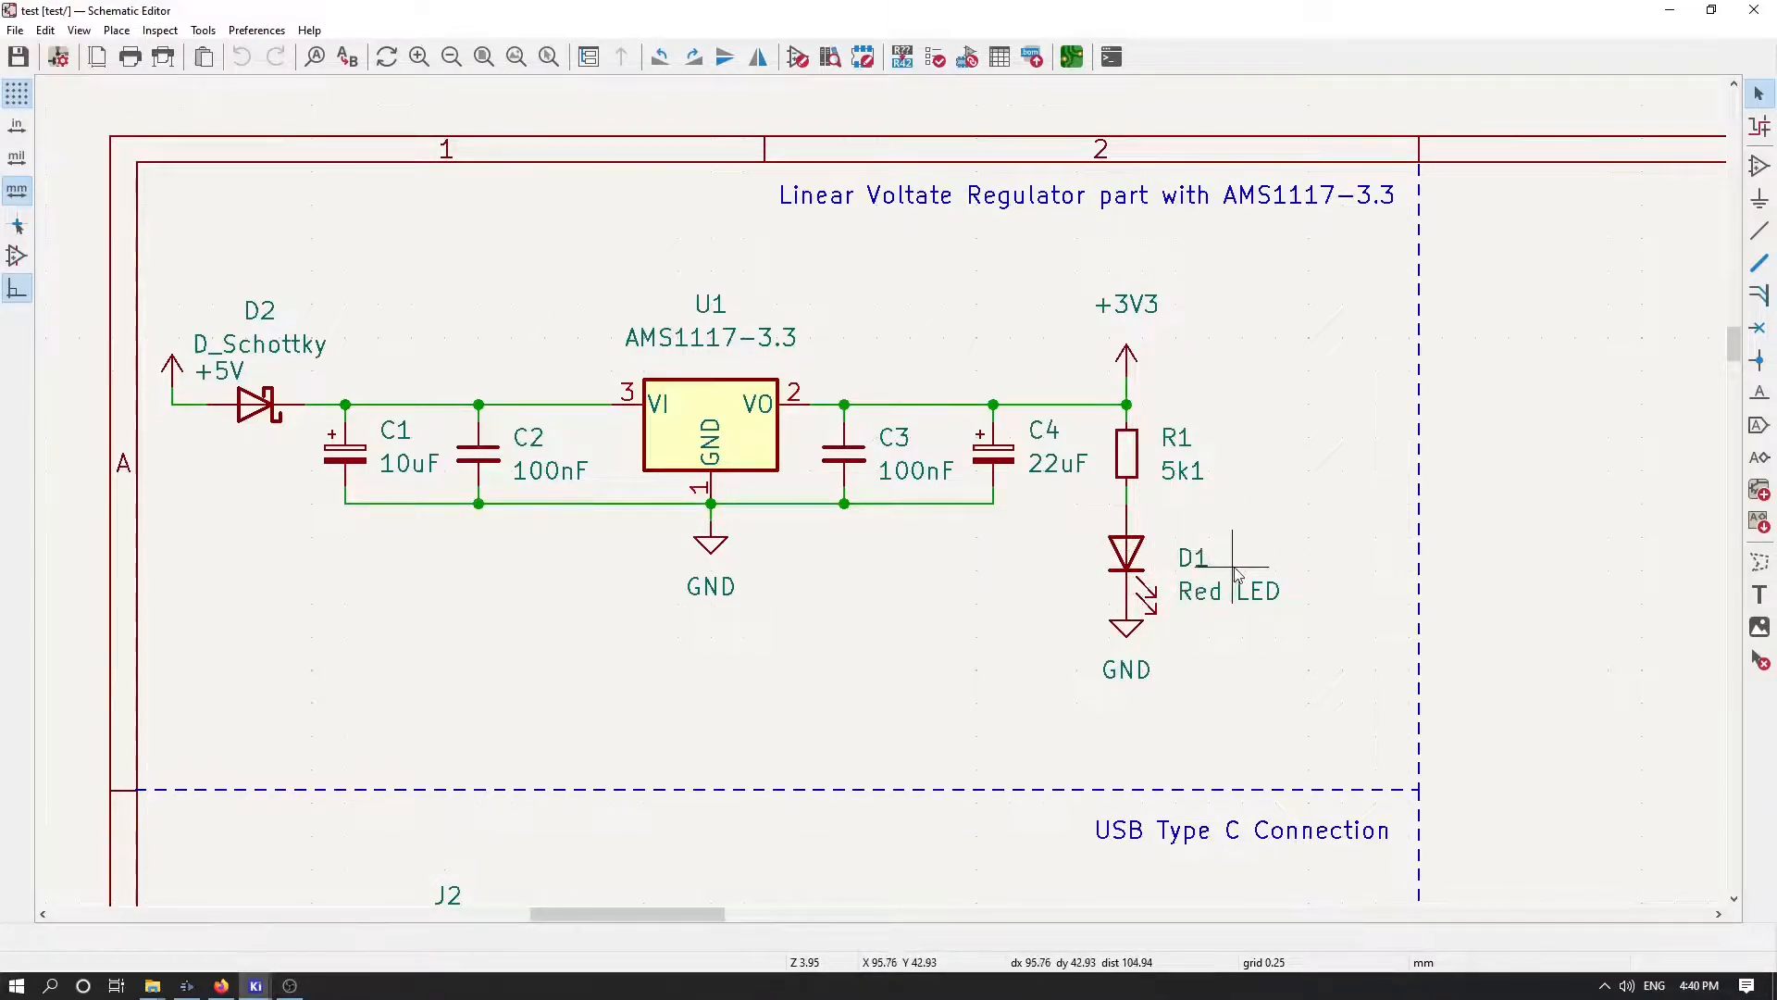
mouse_move(1149, 573)
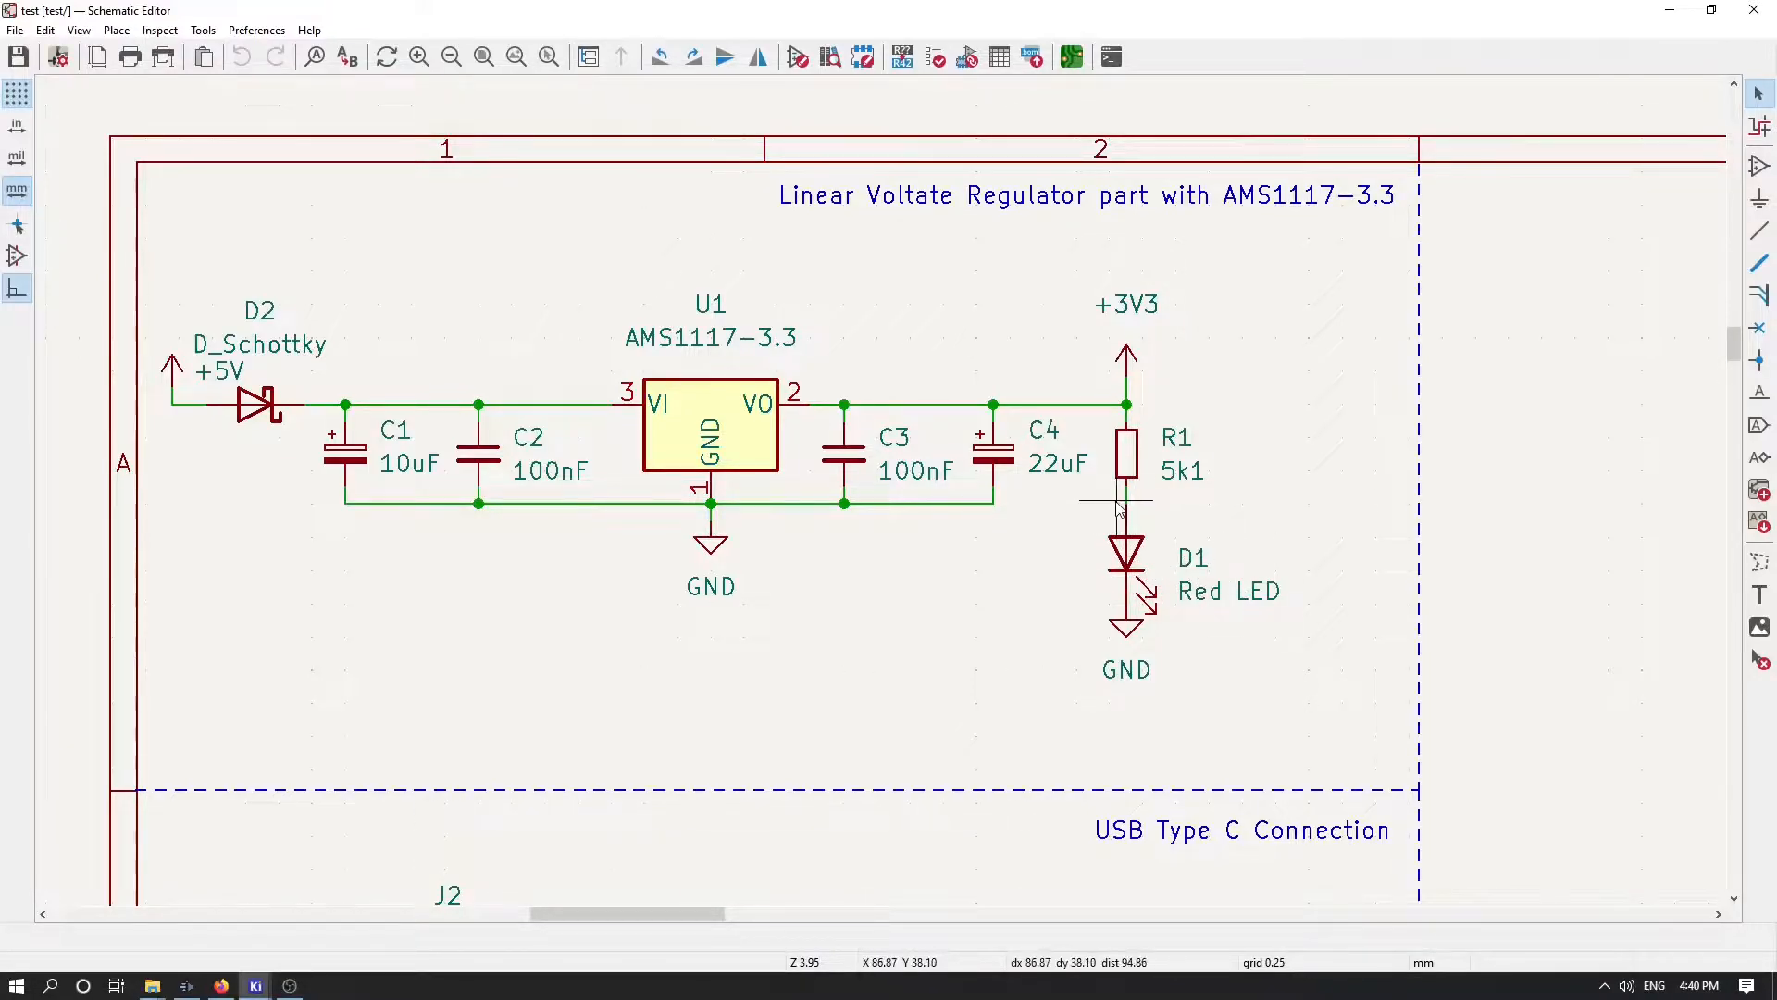
mouse_move(1126, 498)
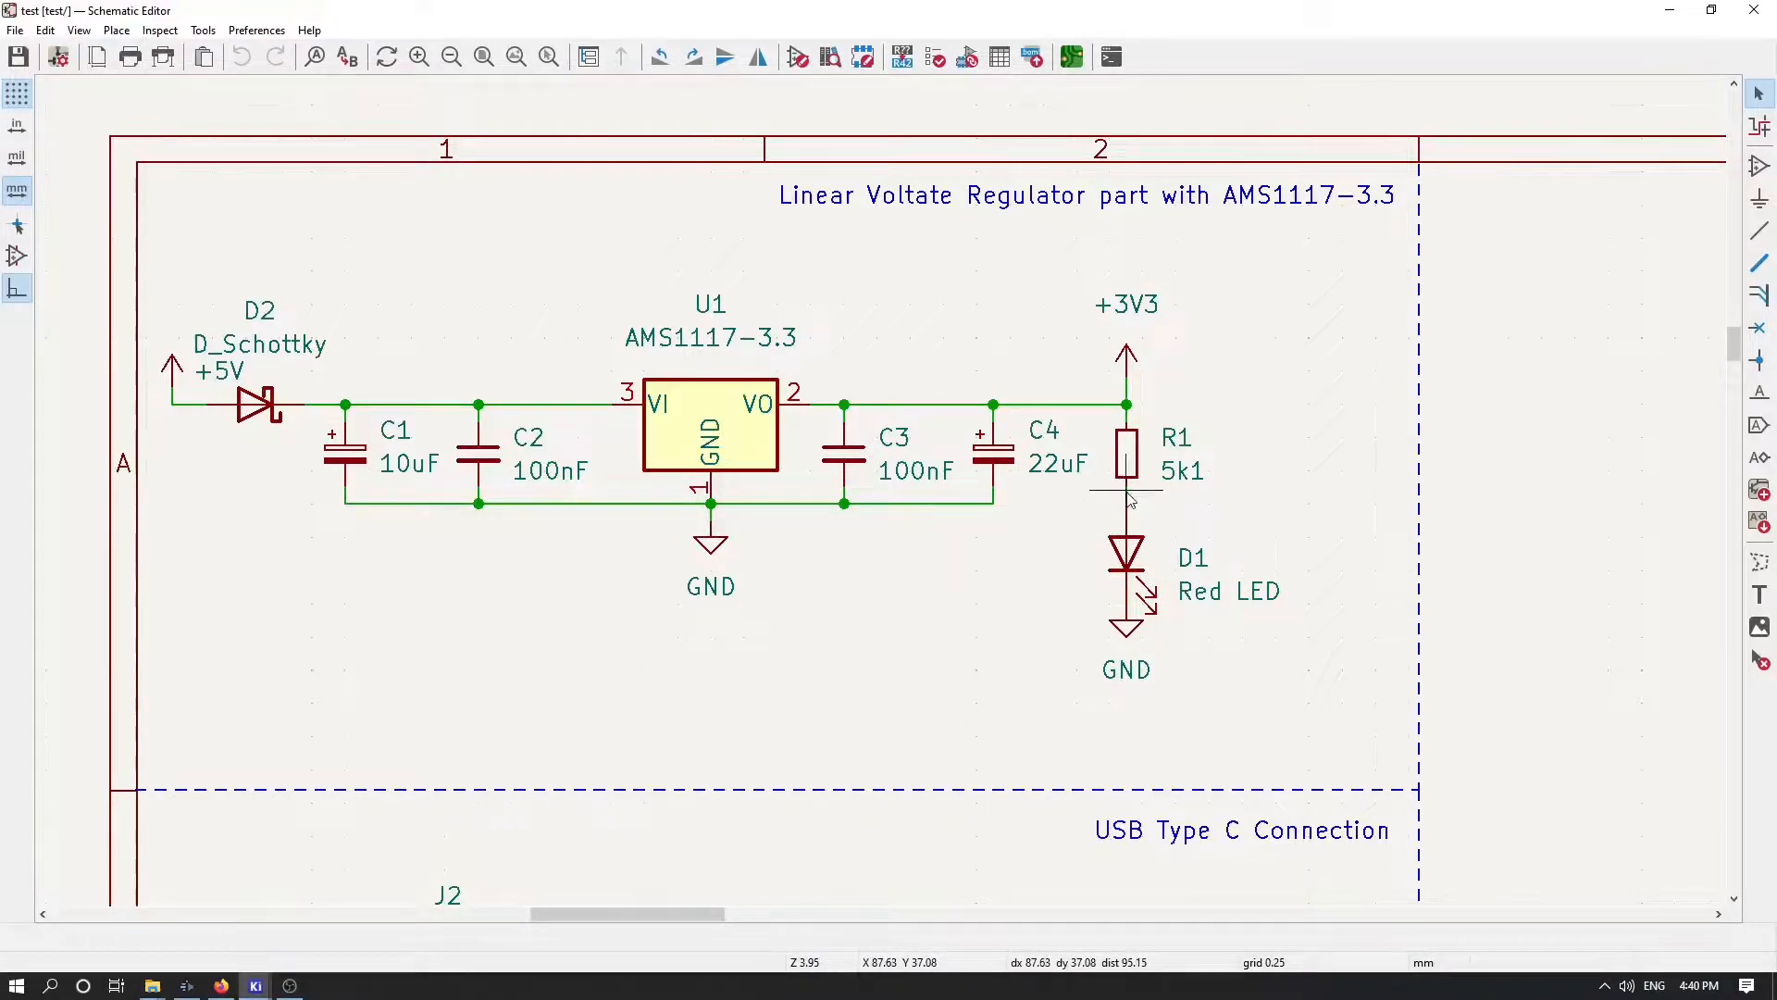
mouse_move(1129, 506)
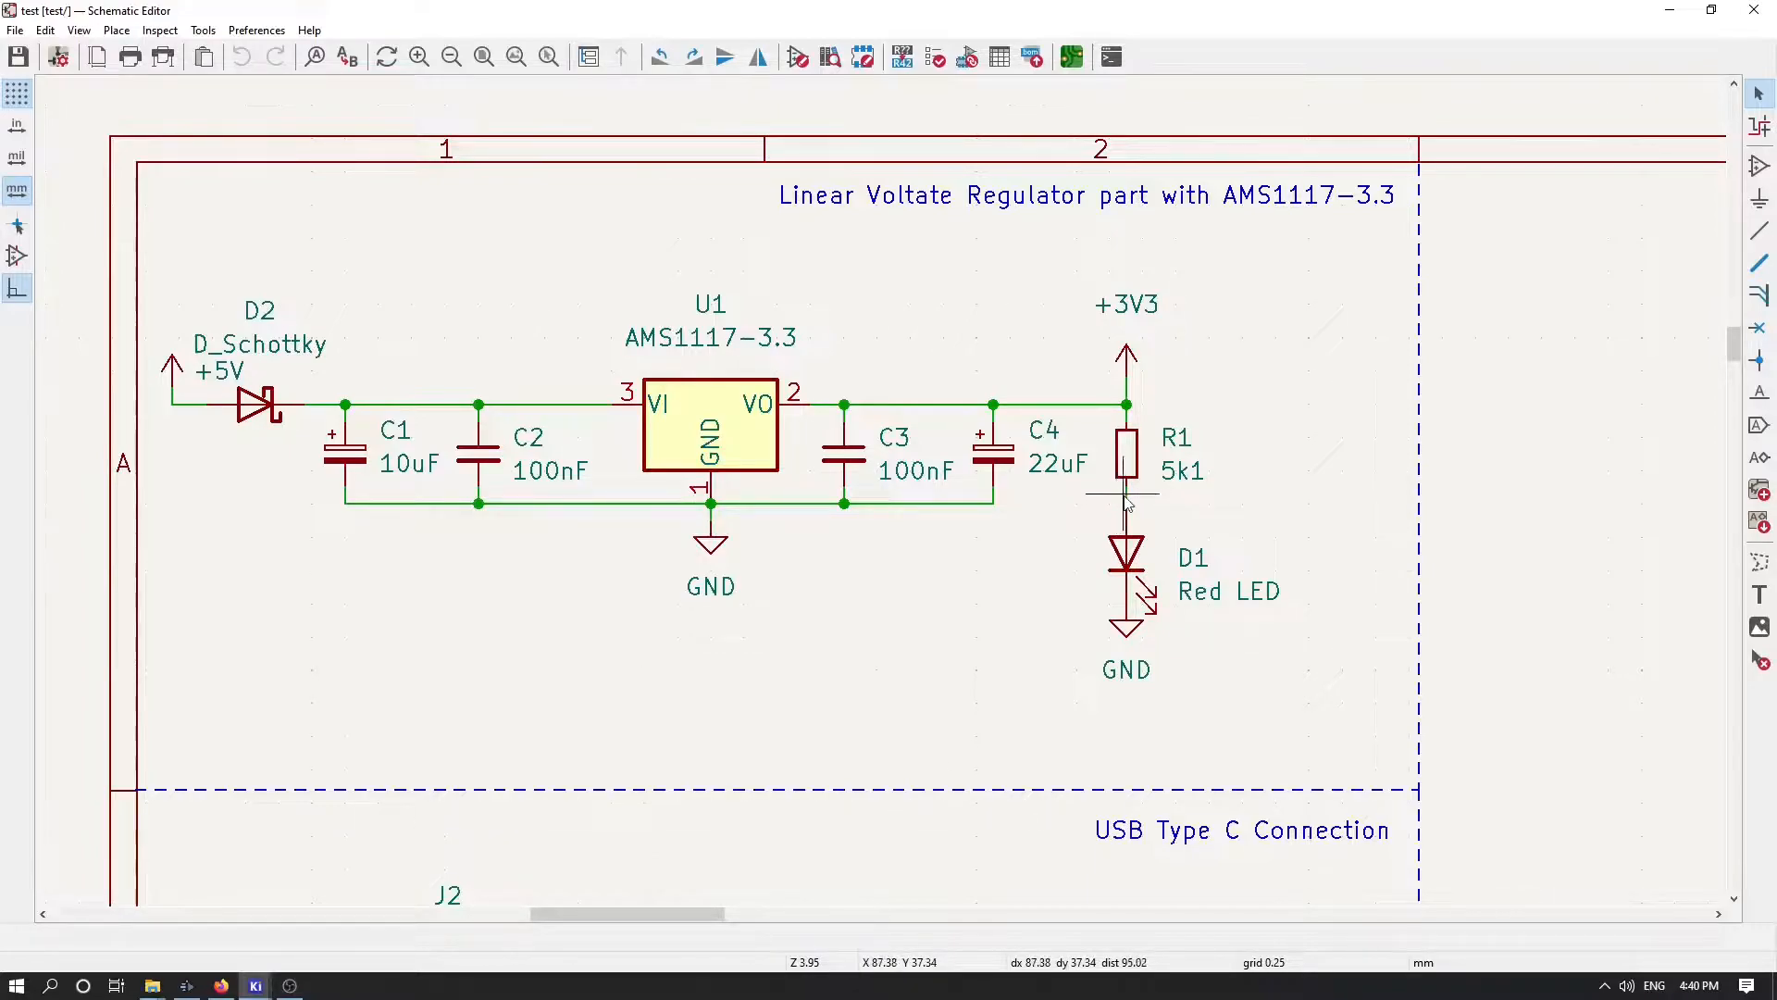
mouse_move(1144, 555)
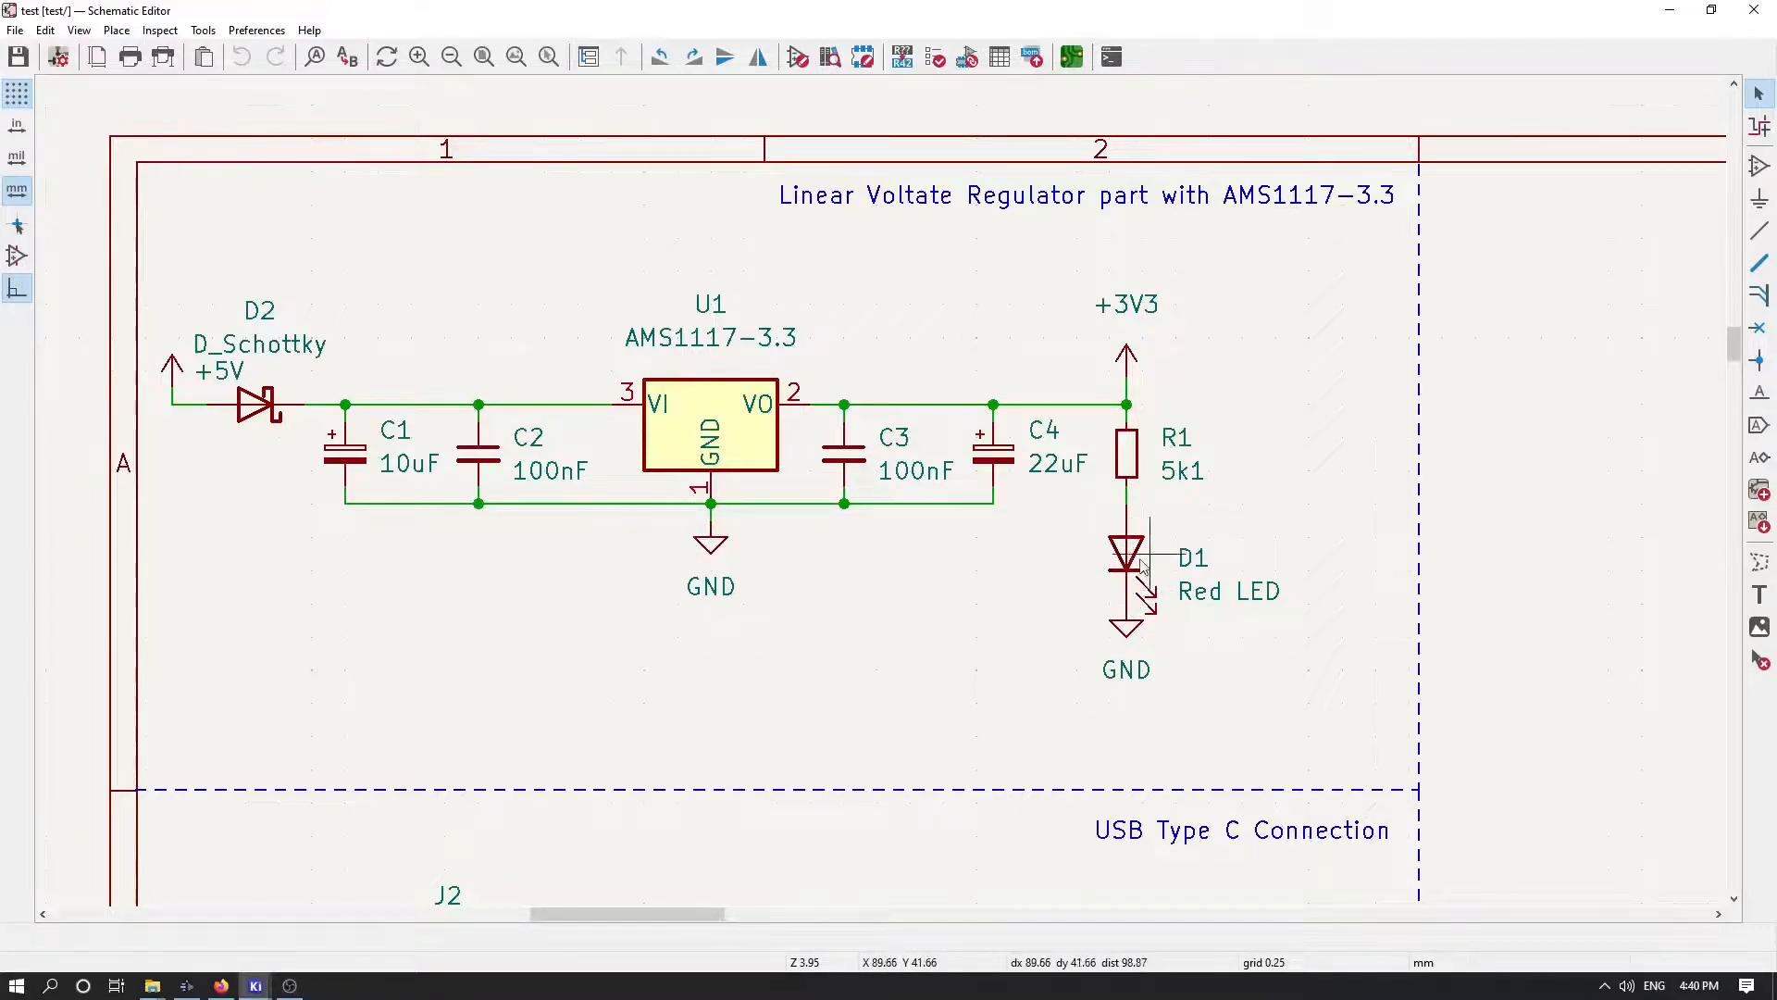
mouse_move(1128, 407)
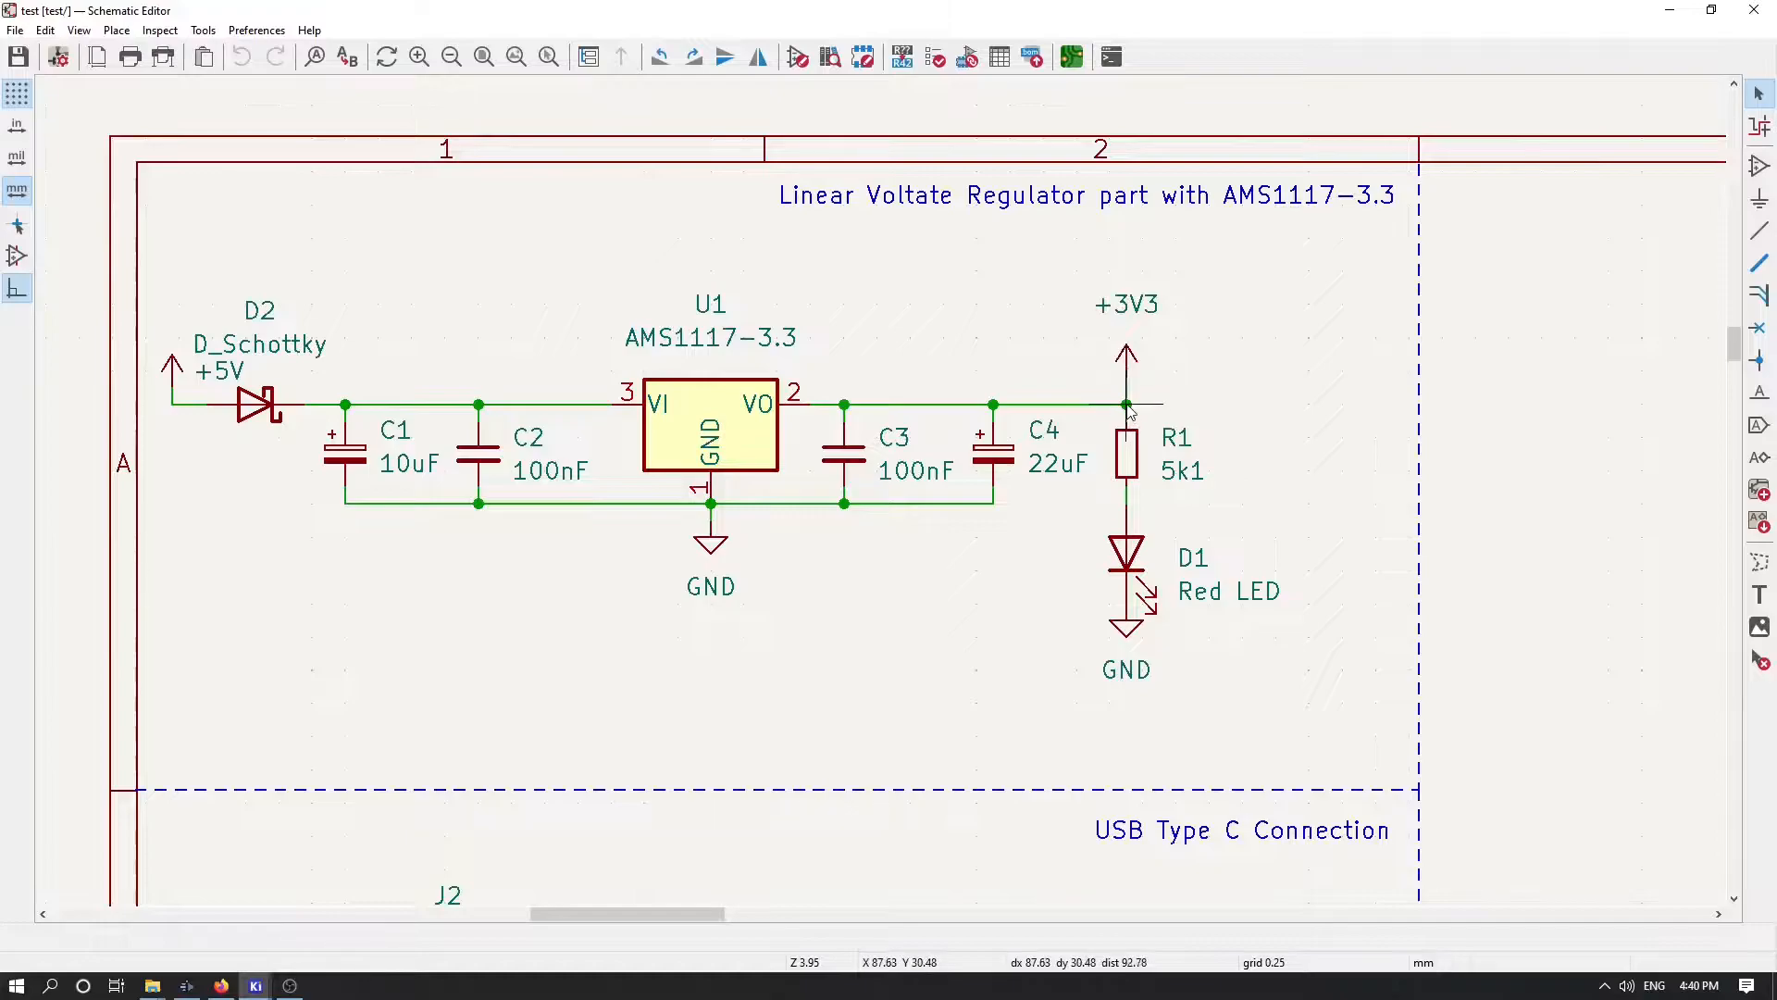
mouse_move(1122, 335)
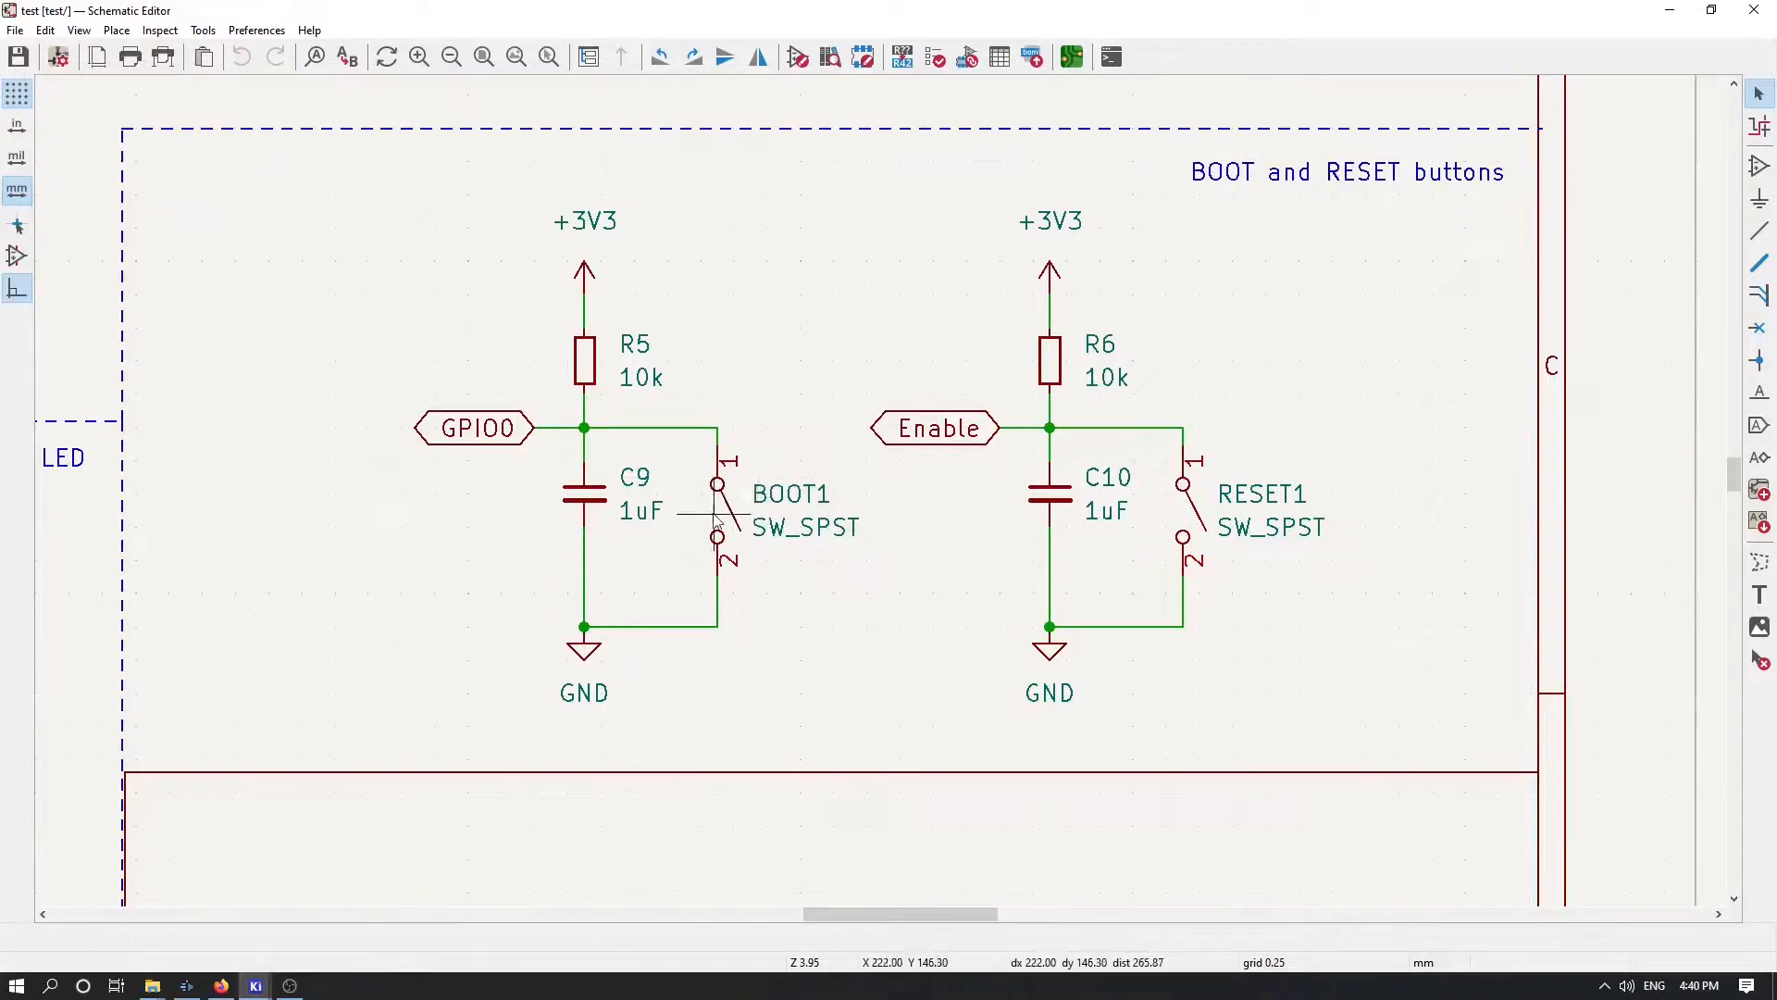
mouse_move(731, 504)
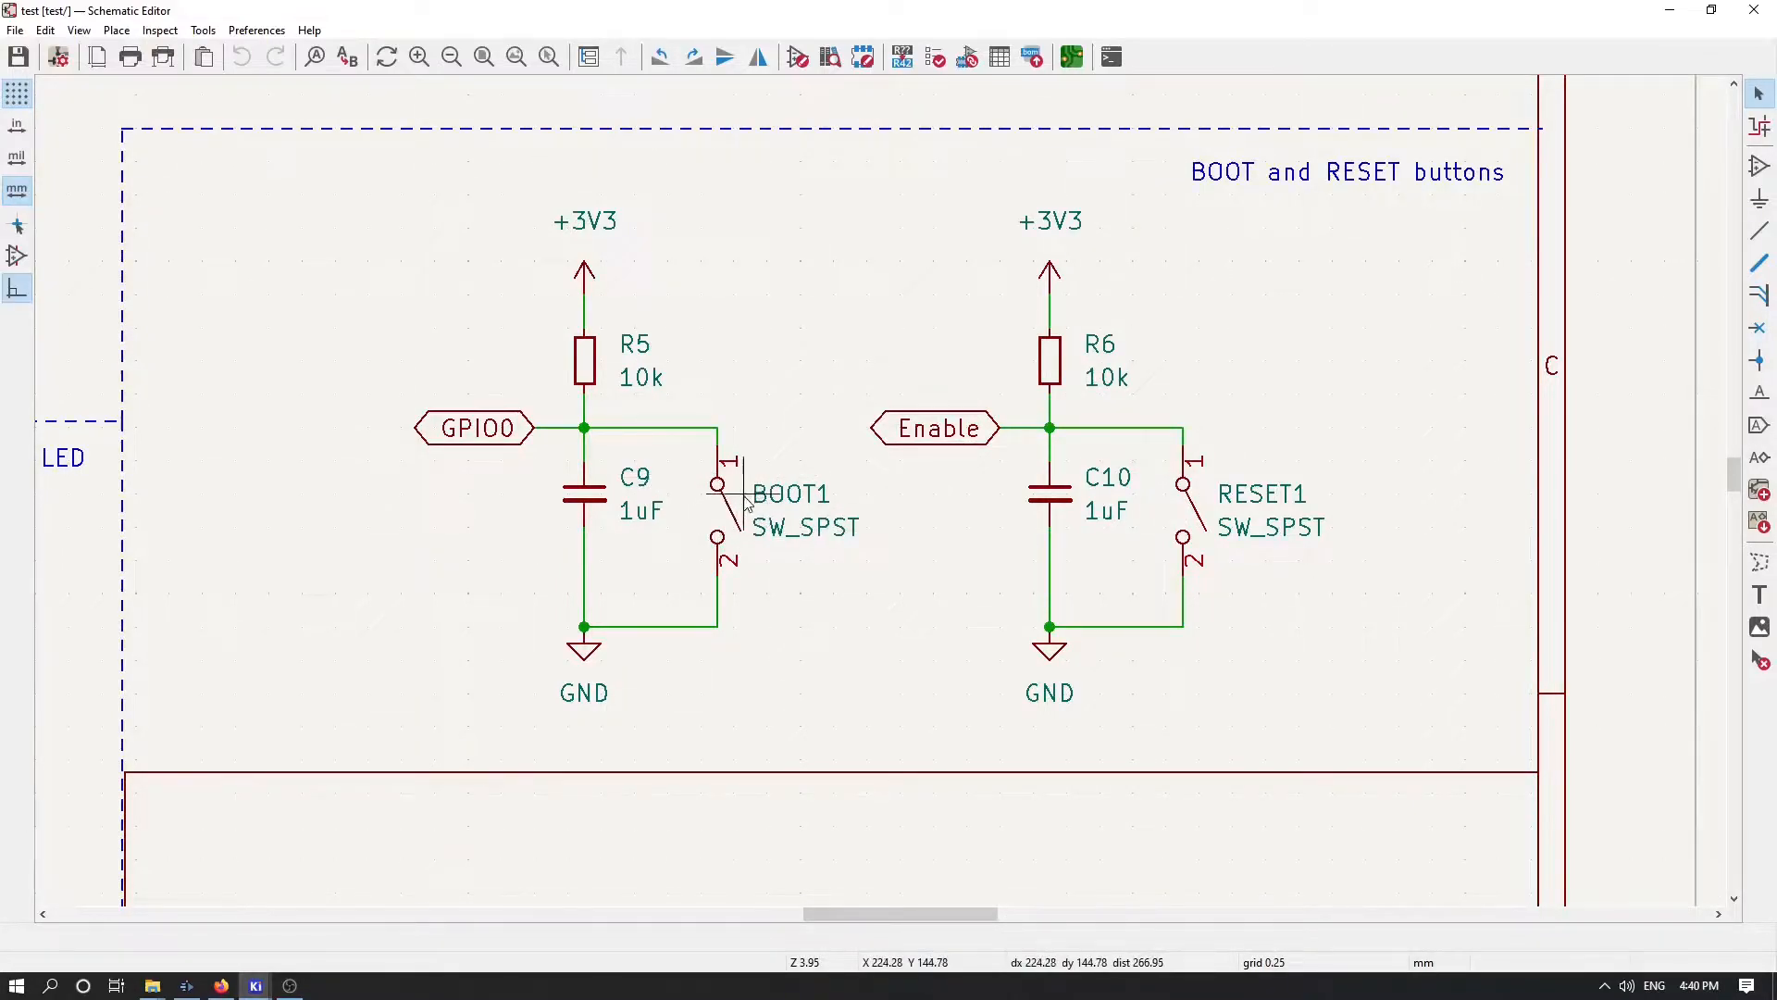
mouse_move(1230, 522)
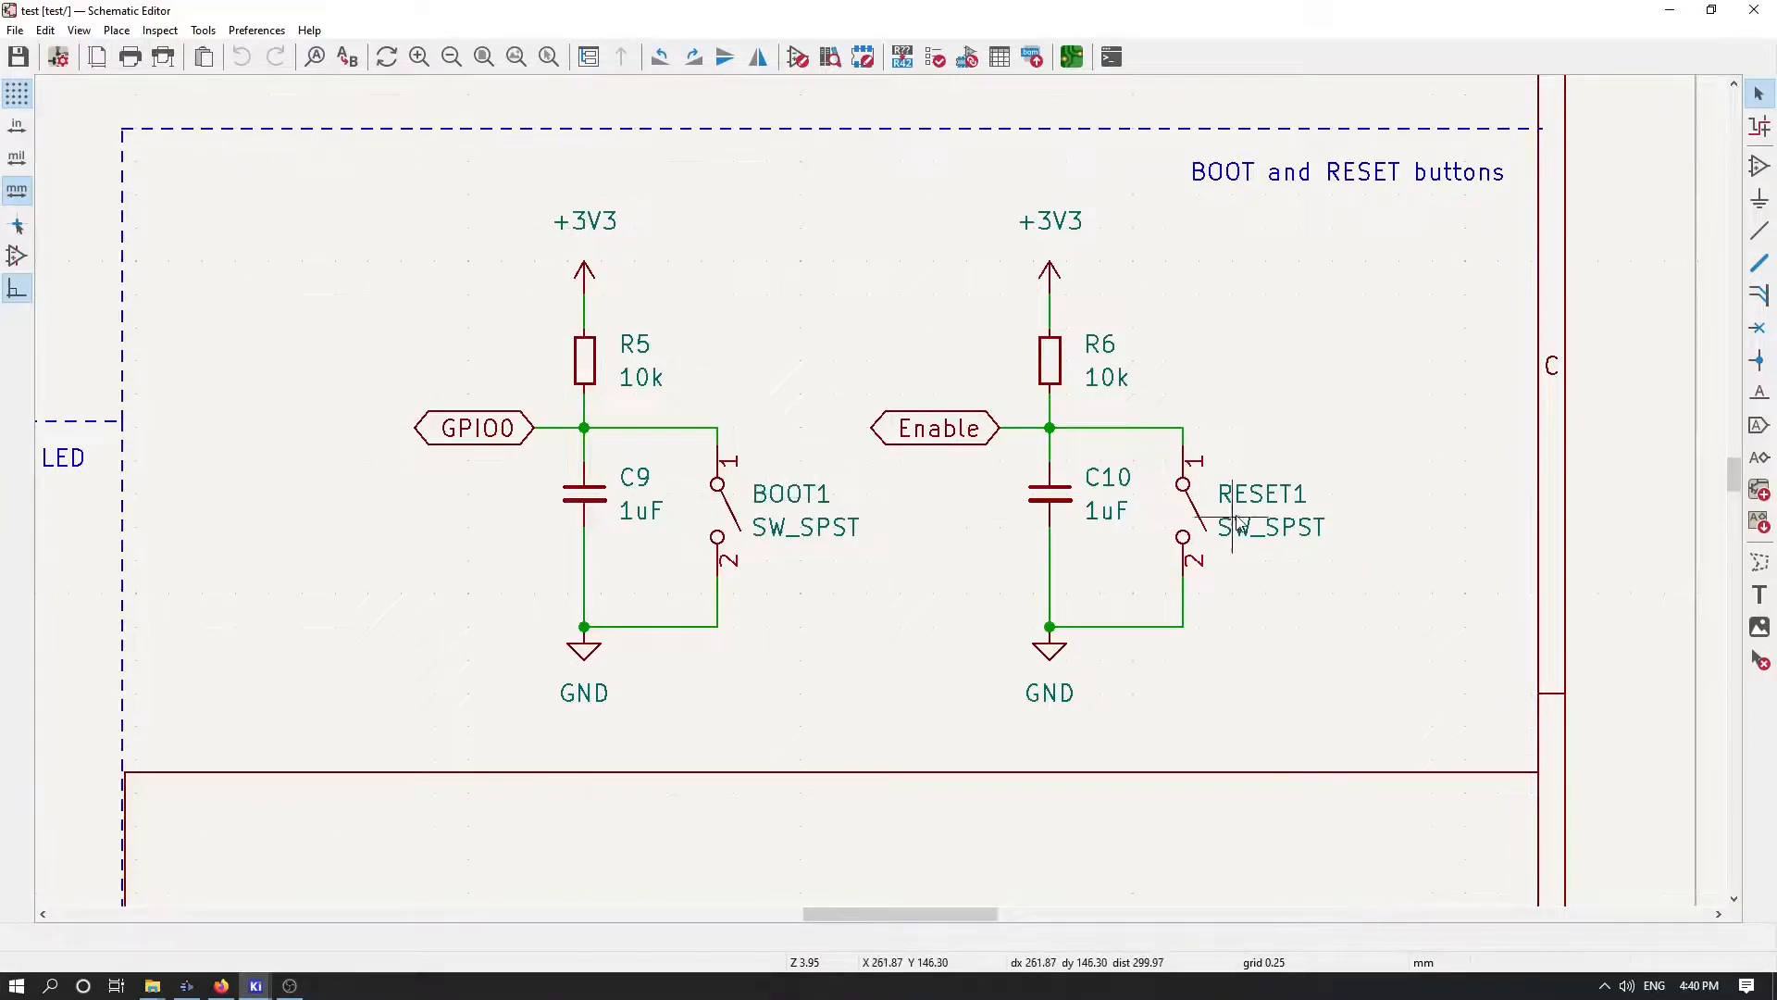
mouse_move(720, 533)
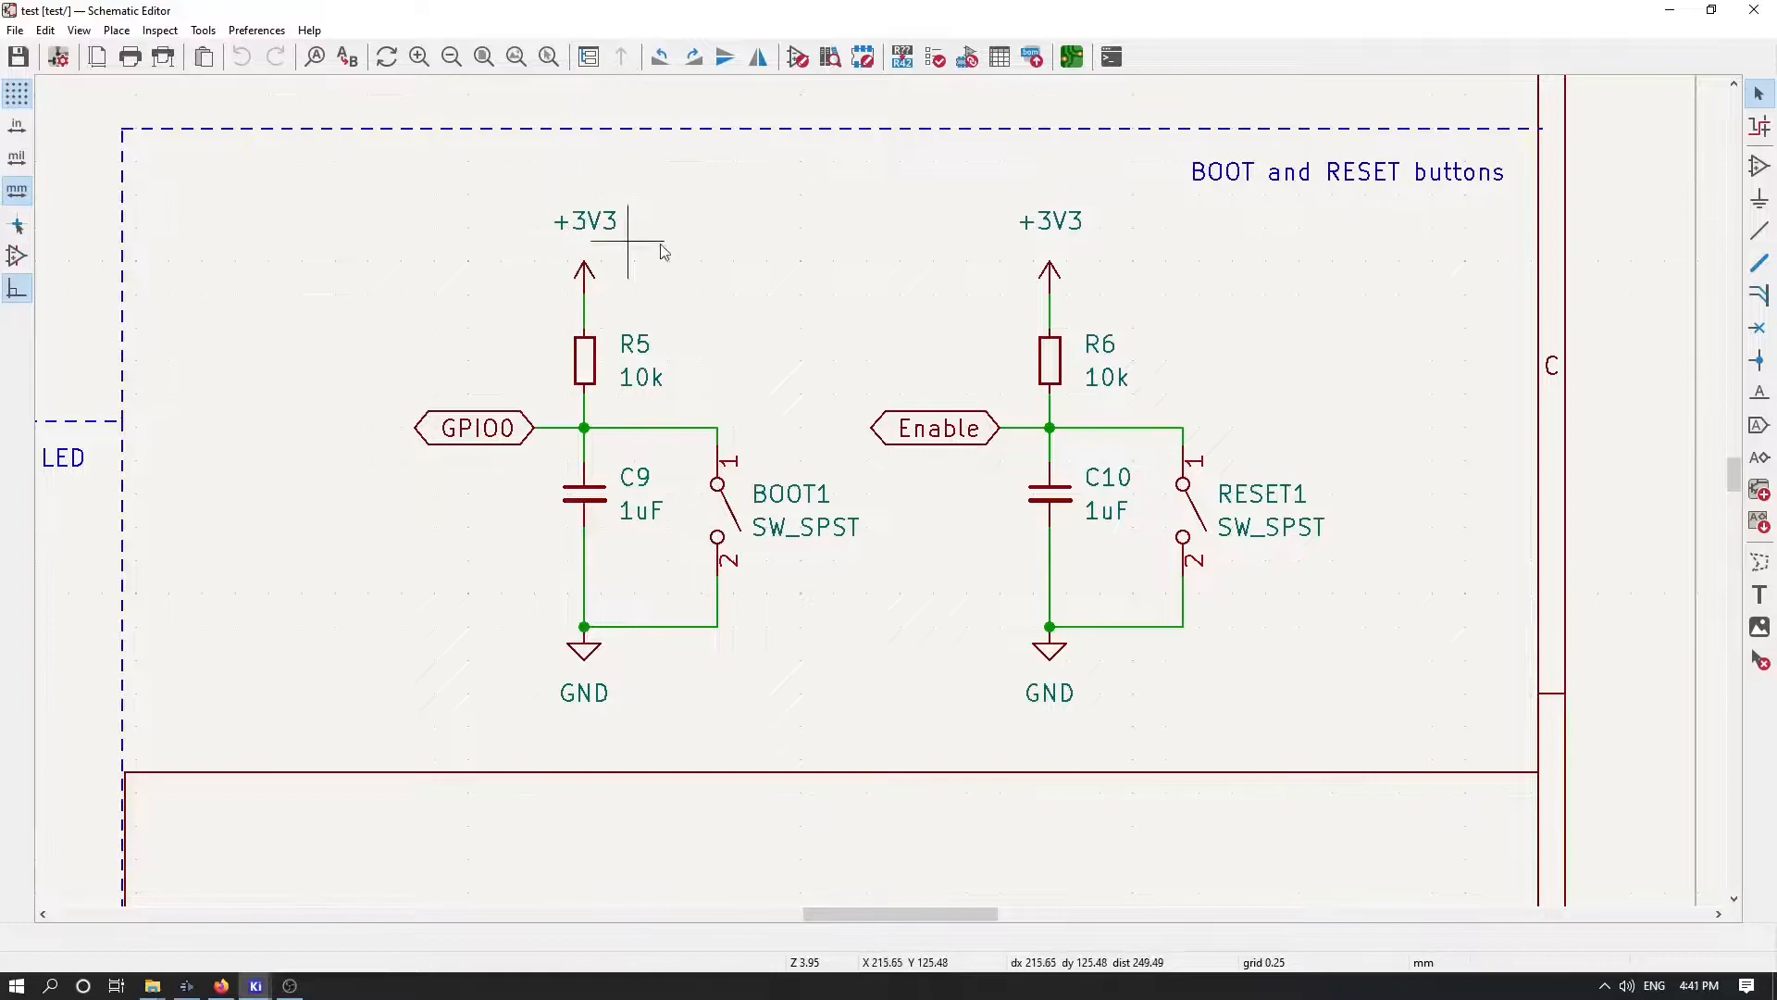
mouse_move(568, 698)
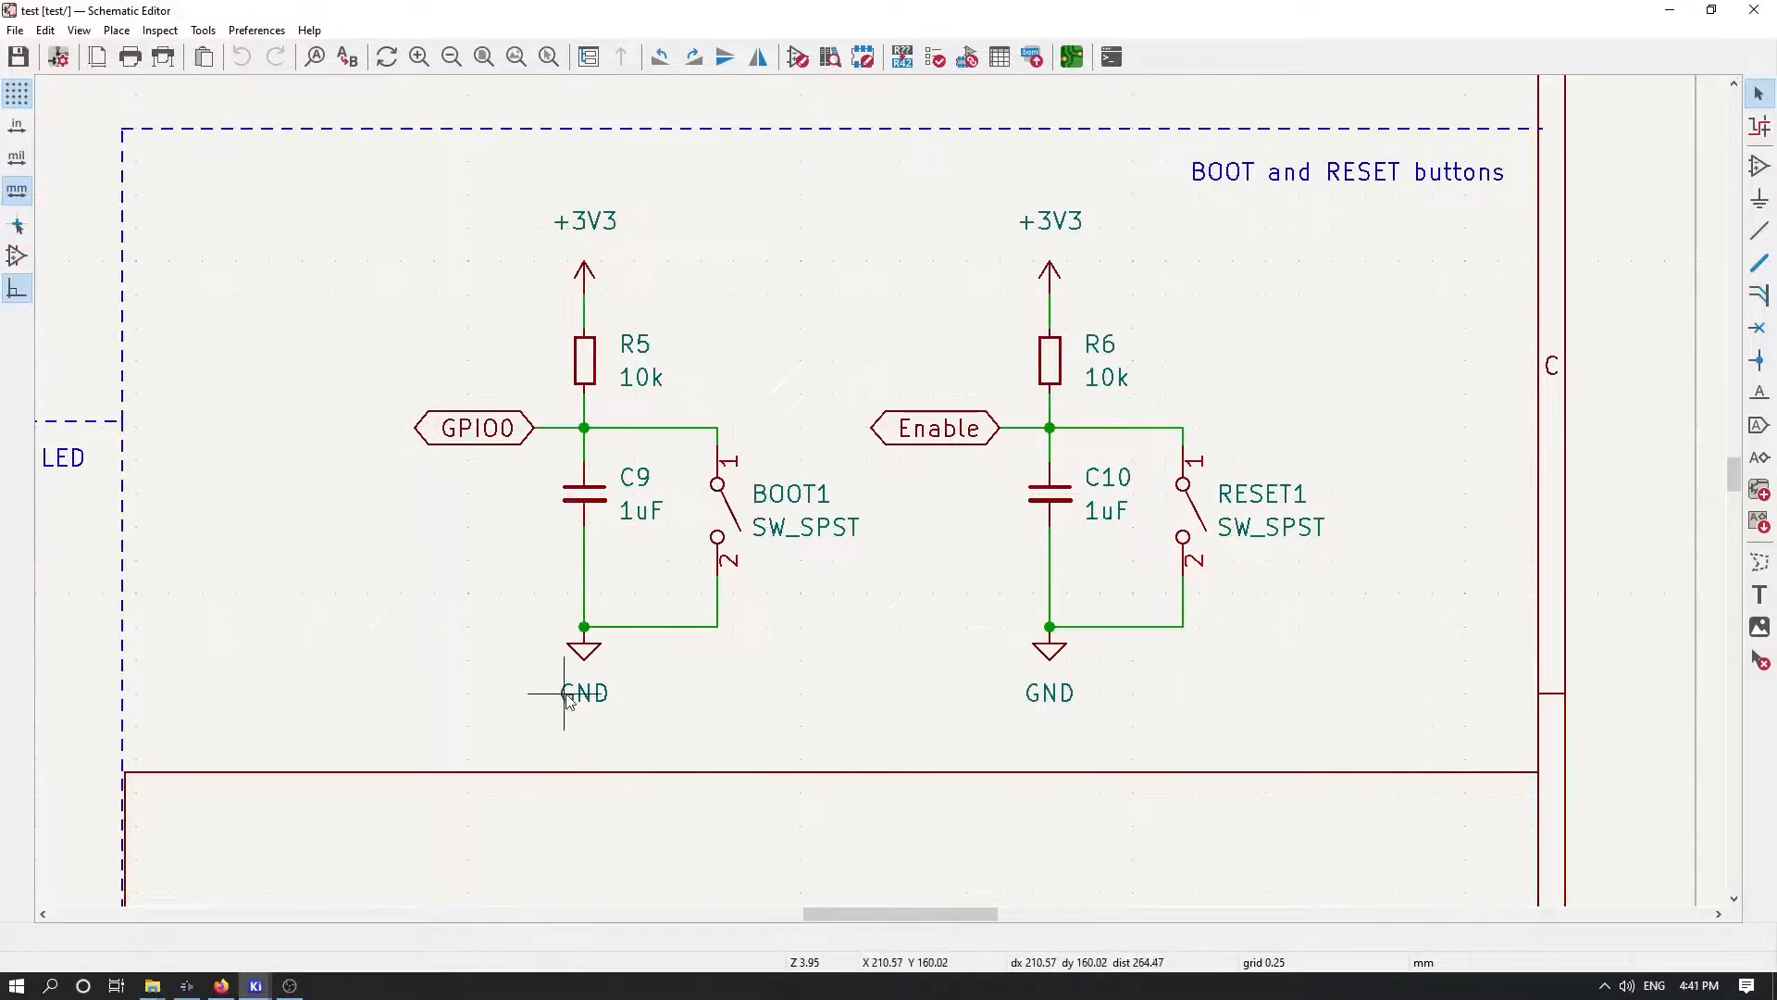
mouse_move(662, 374)
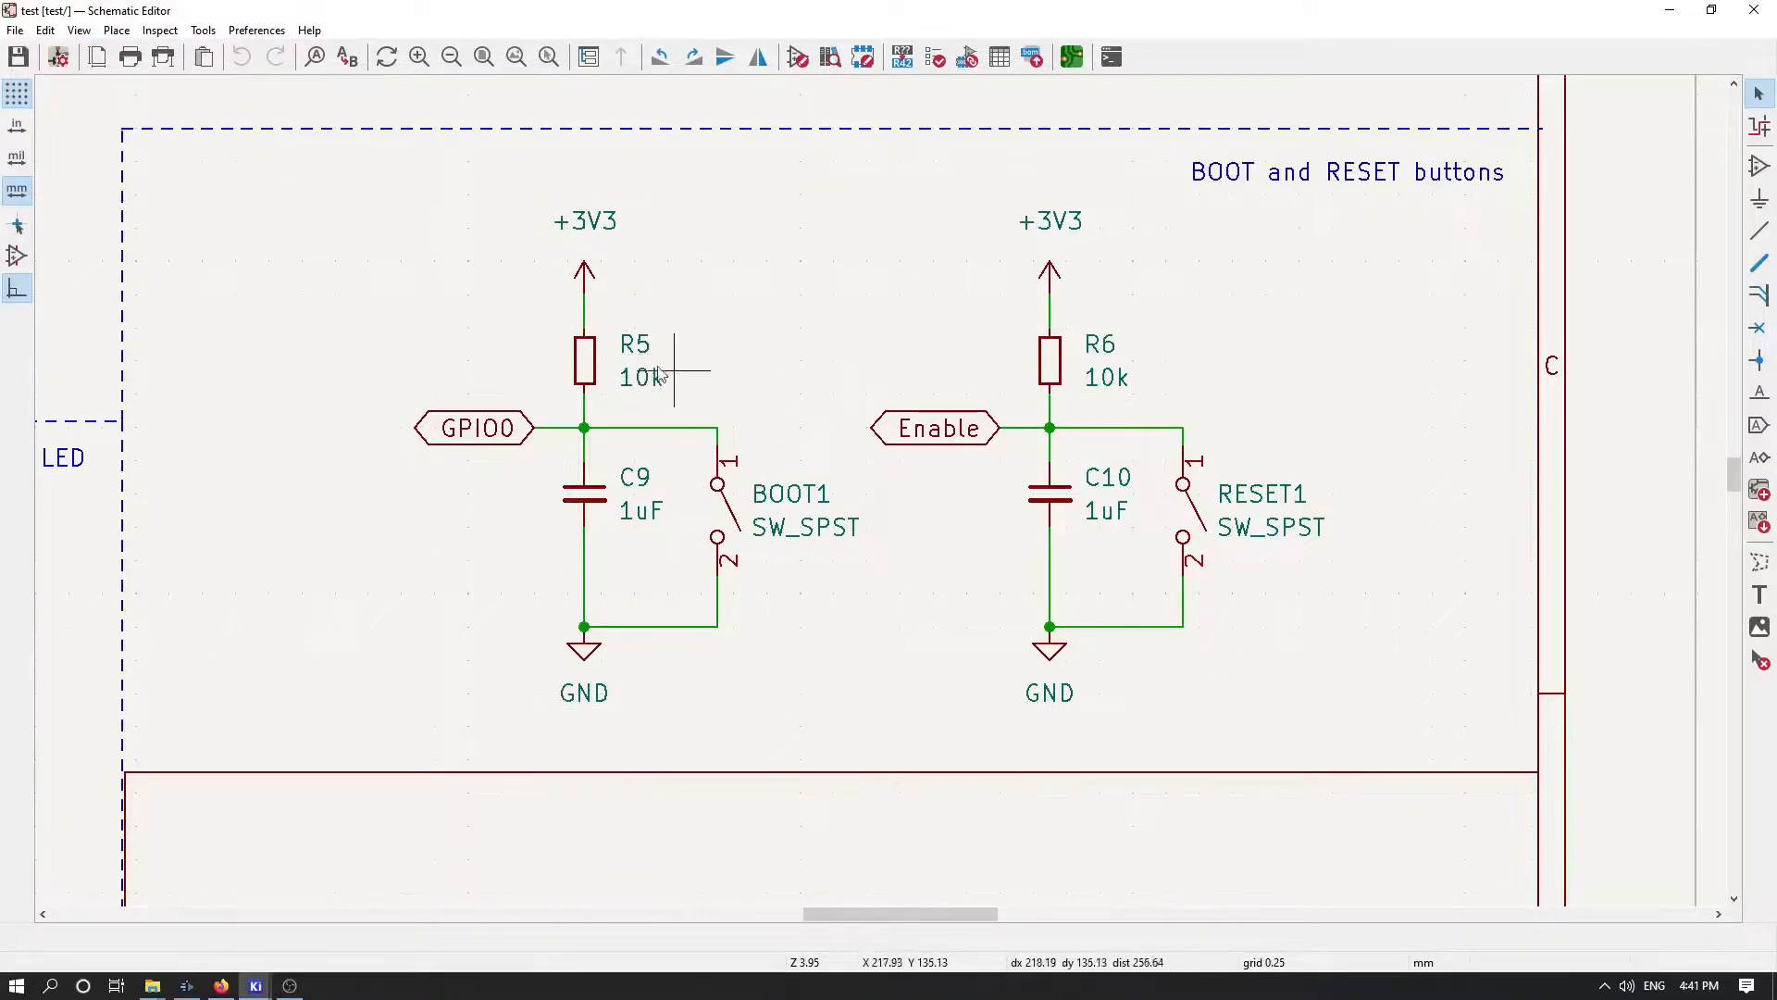
mouse_move(629, 437)
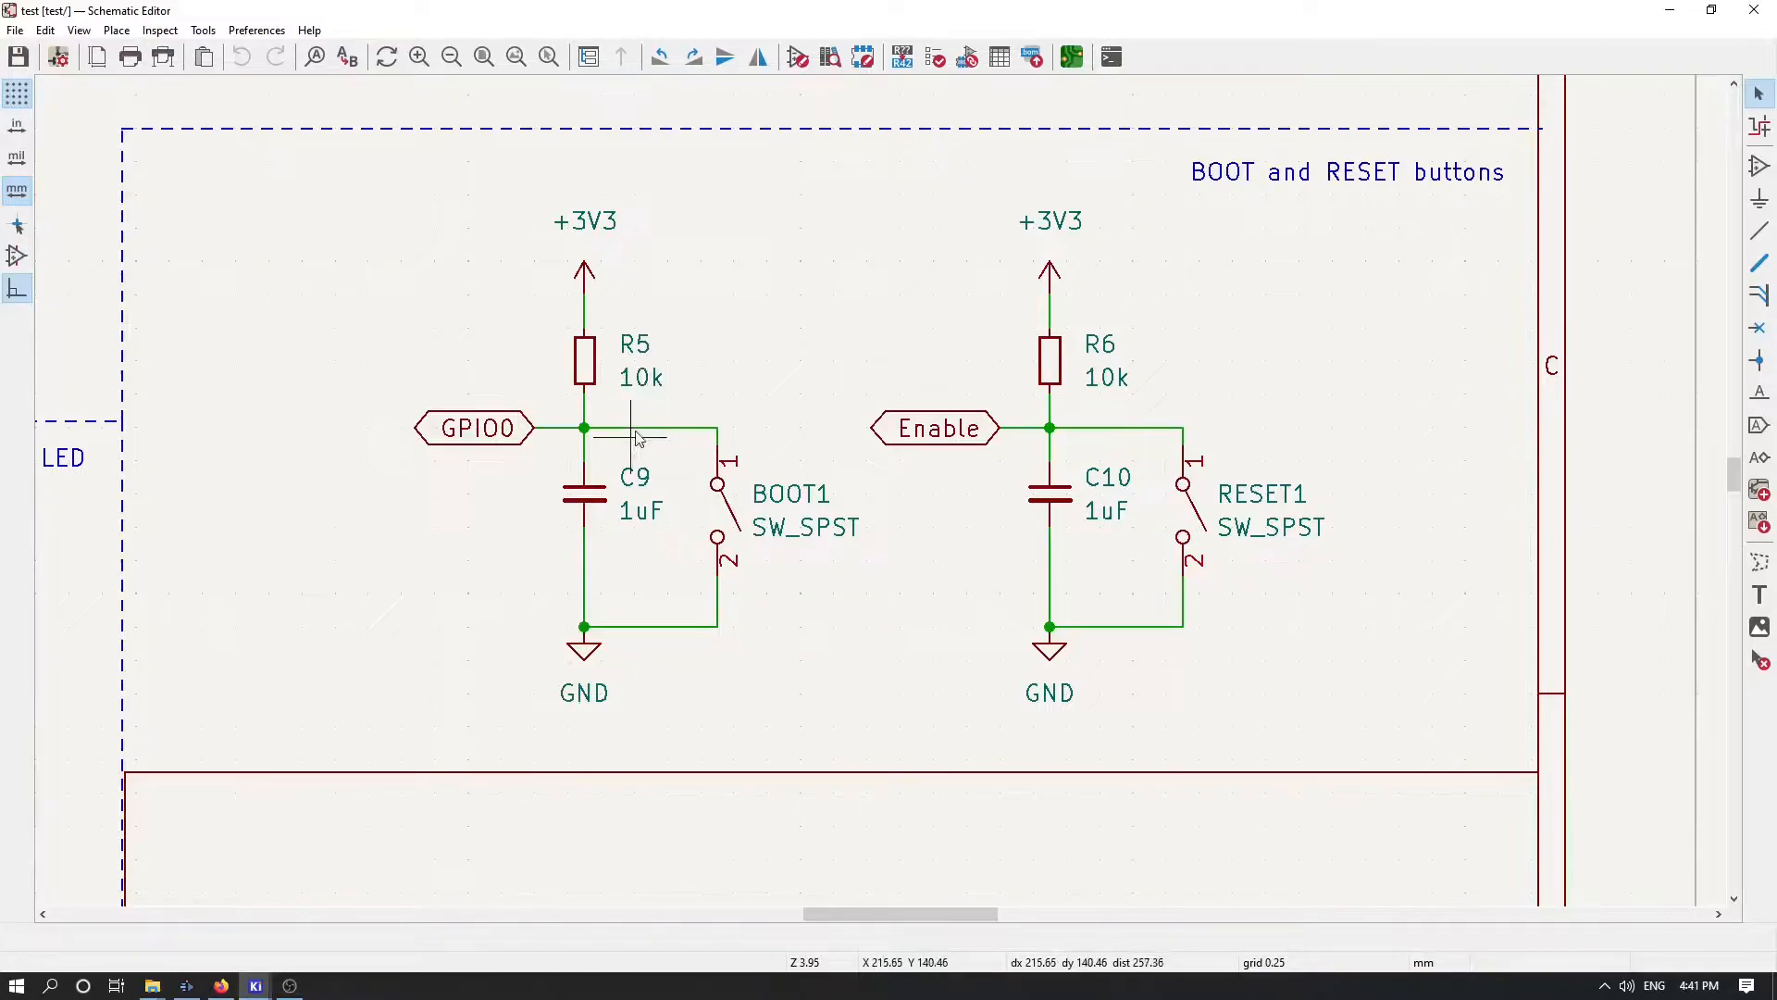
mouse_move(589, 390)
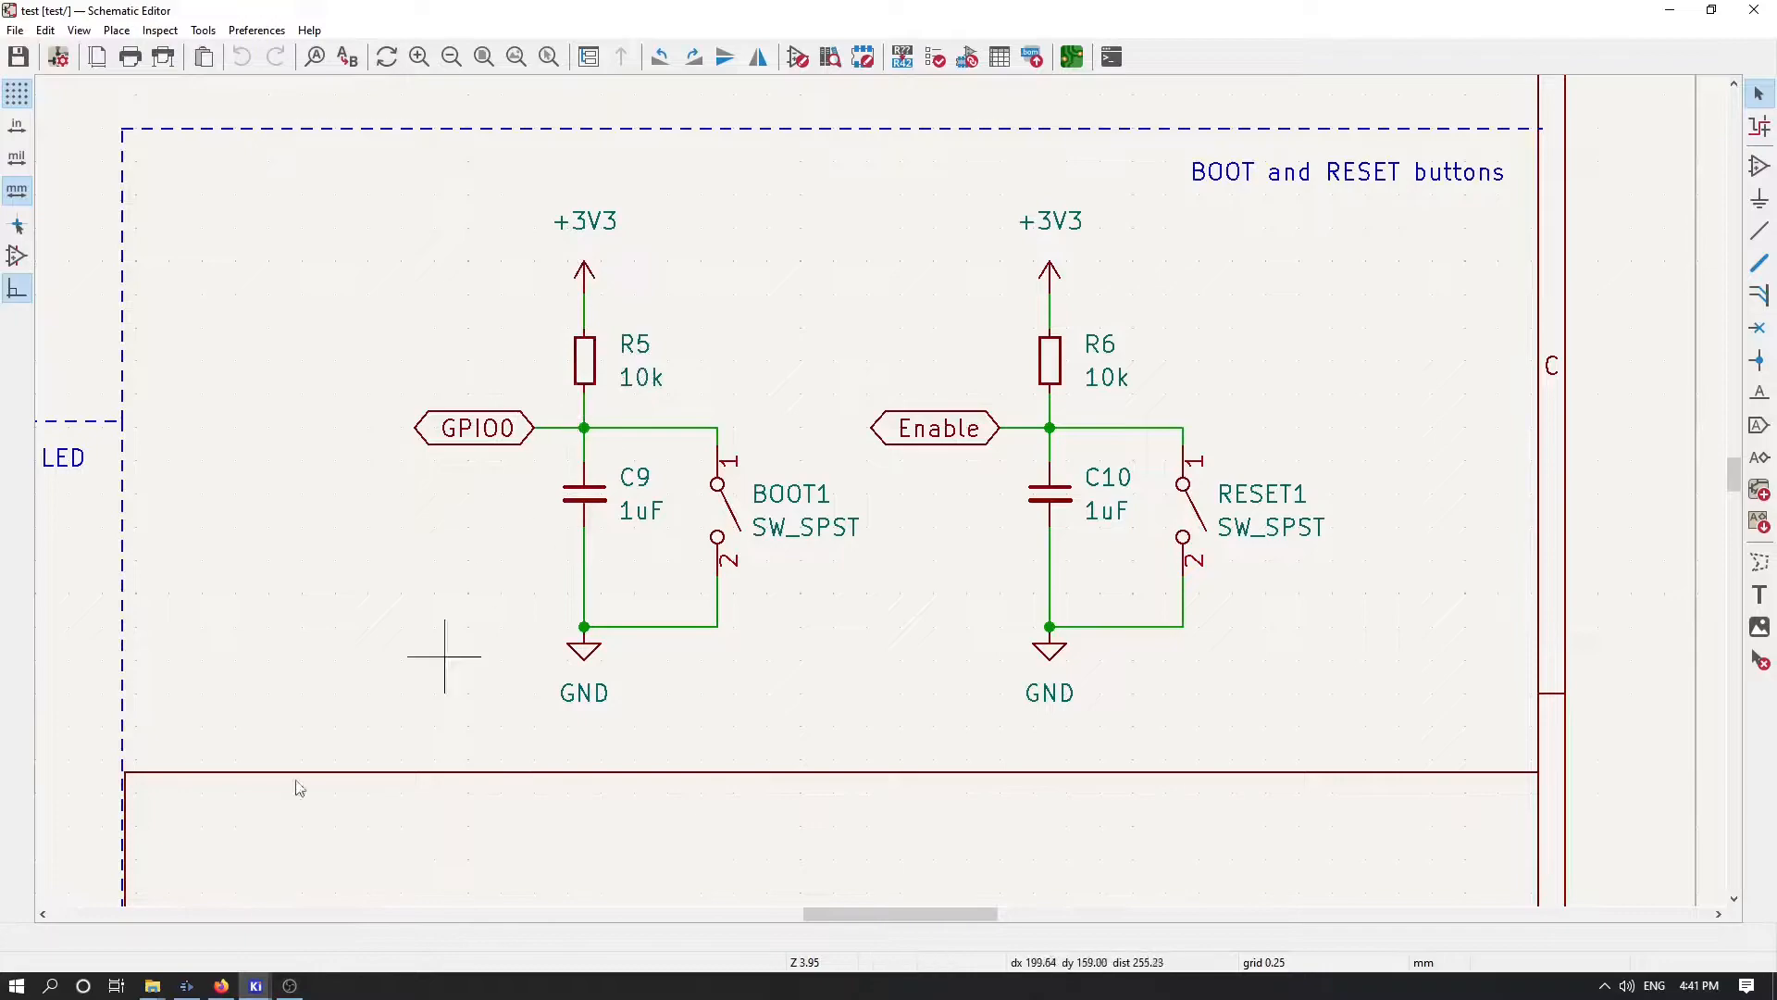
mouse_move(254, 983)
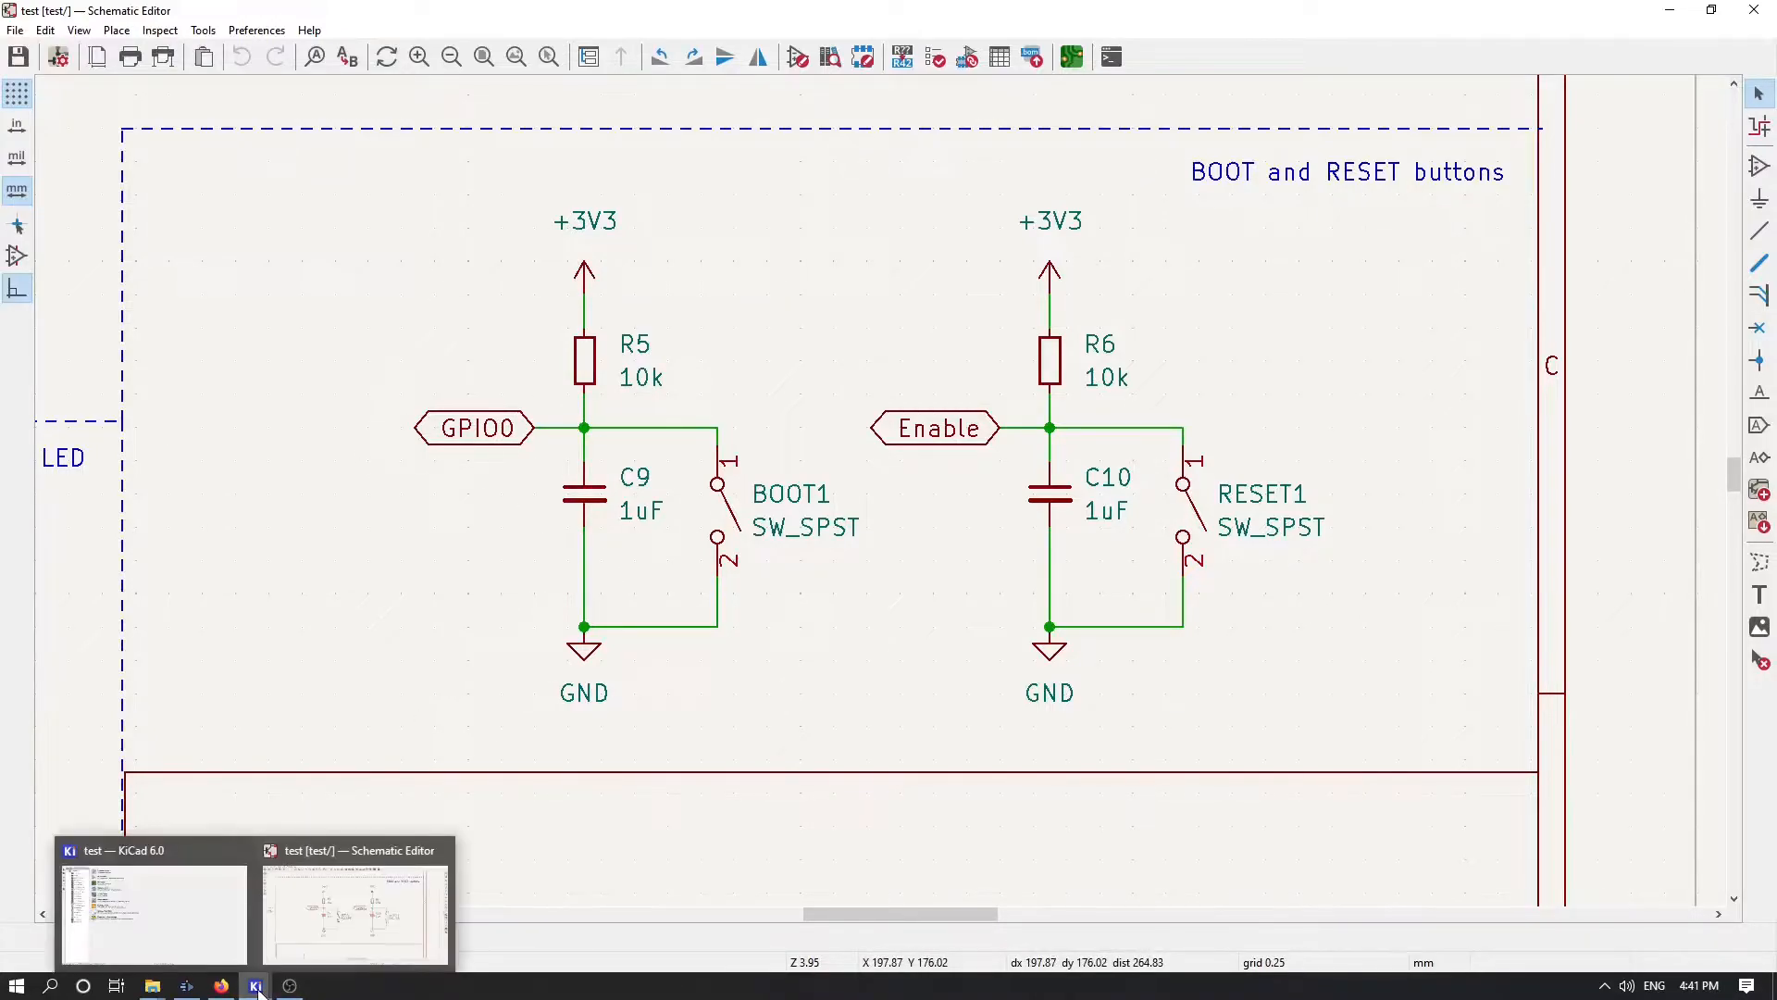
Step: Open test.kicad_pcb from the project manager and zoom into the routed copper around RESET1 and R6
left_click(152, 913)
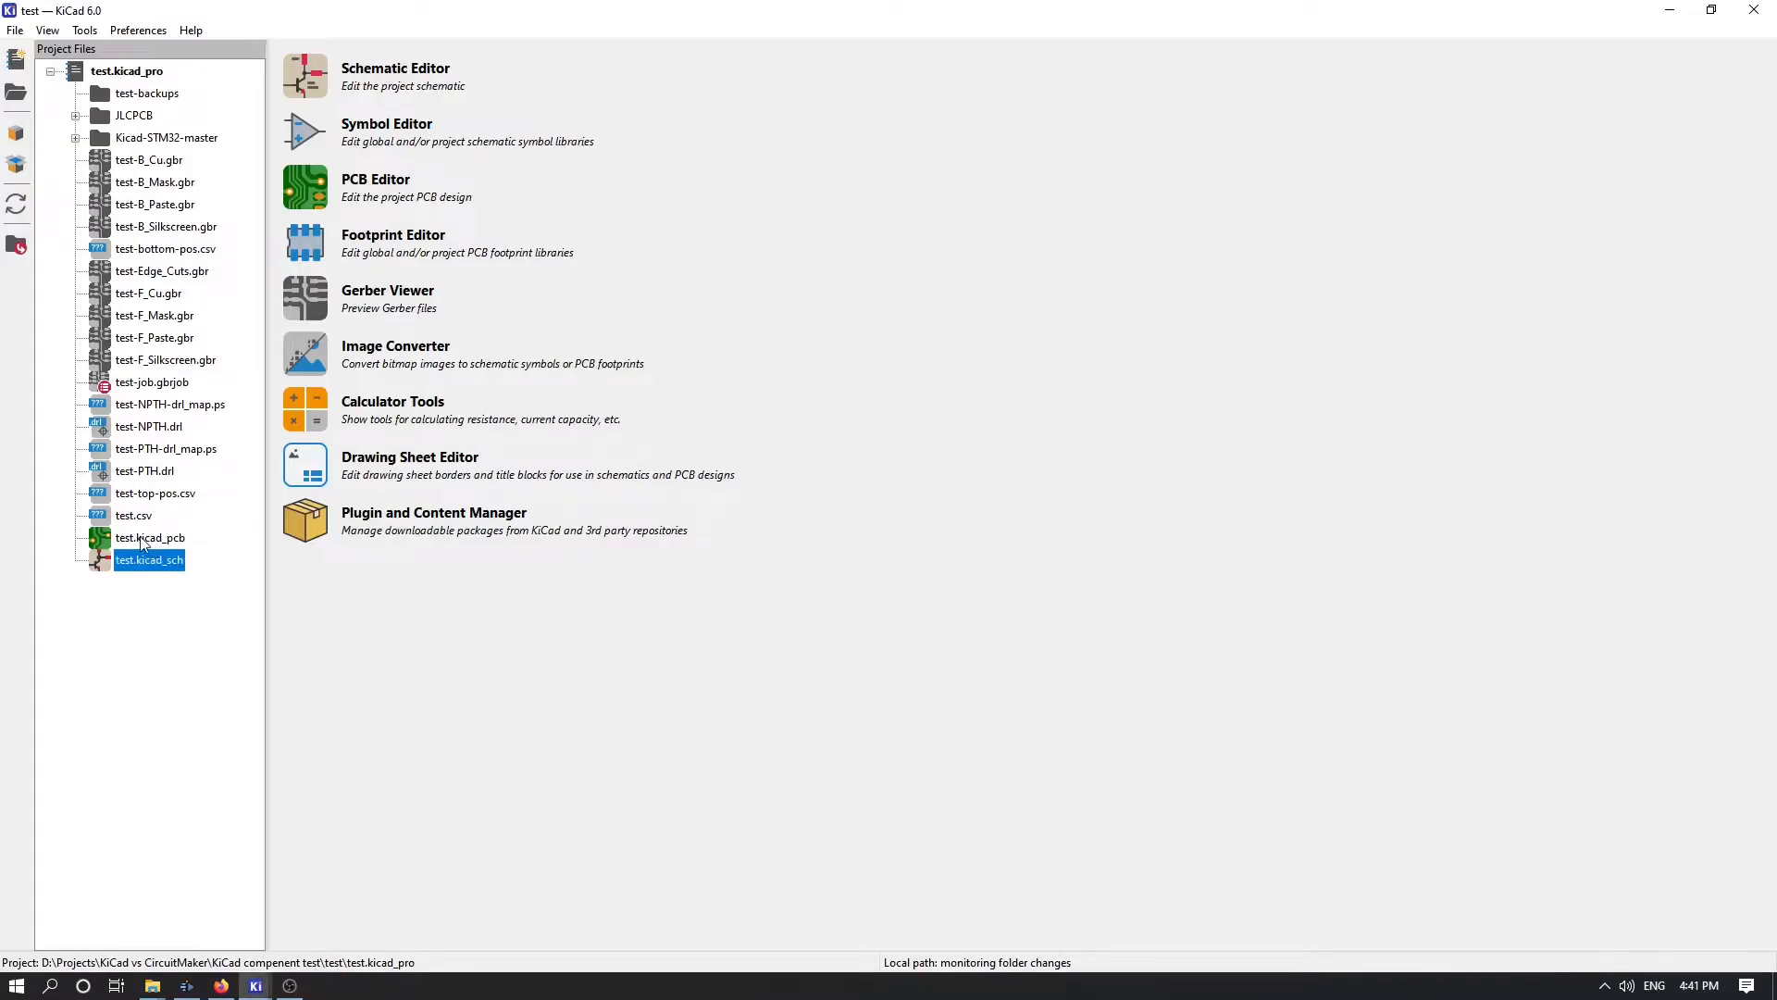
double_click(148, 537)
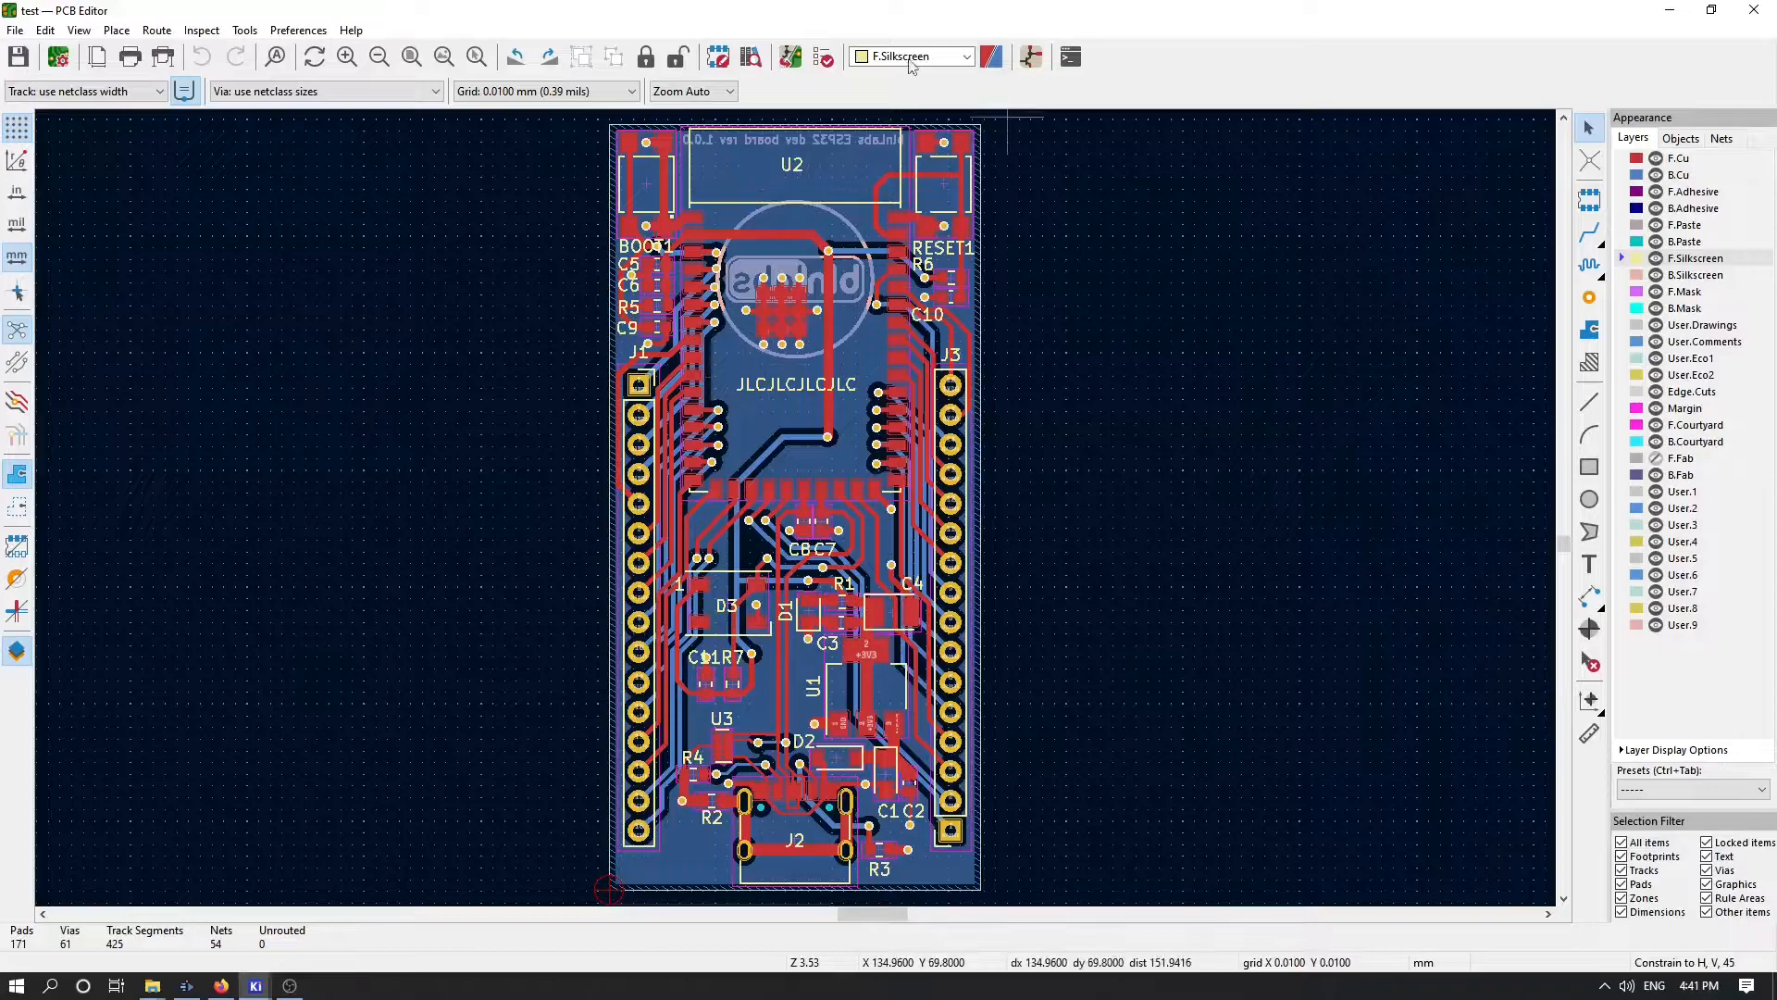
mouse_move(595, 315)
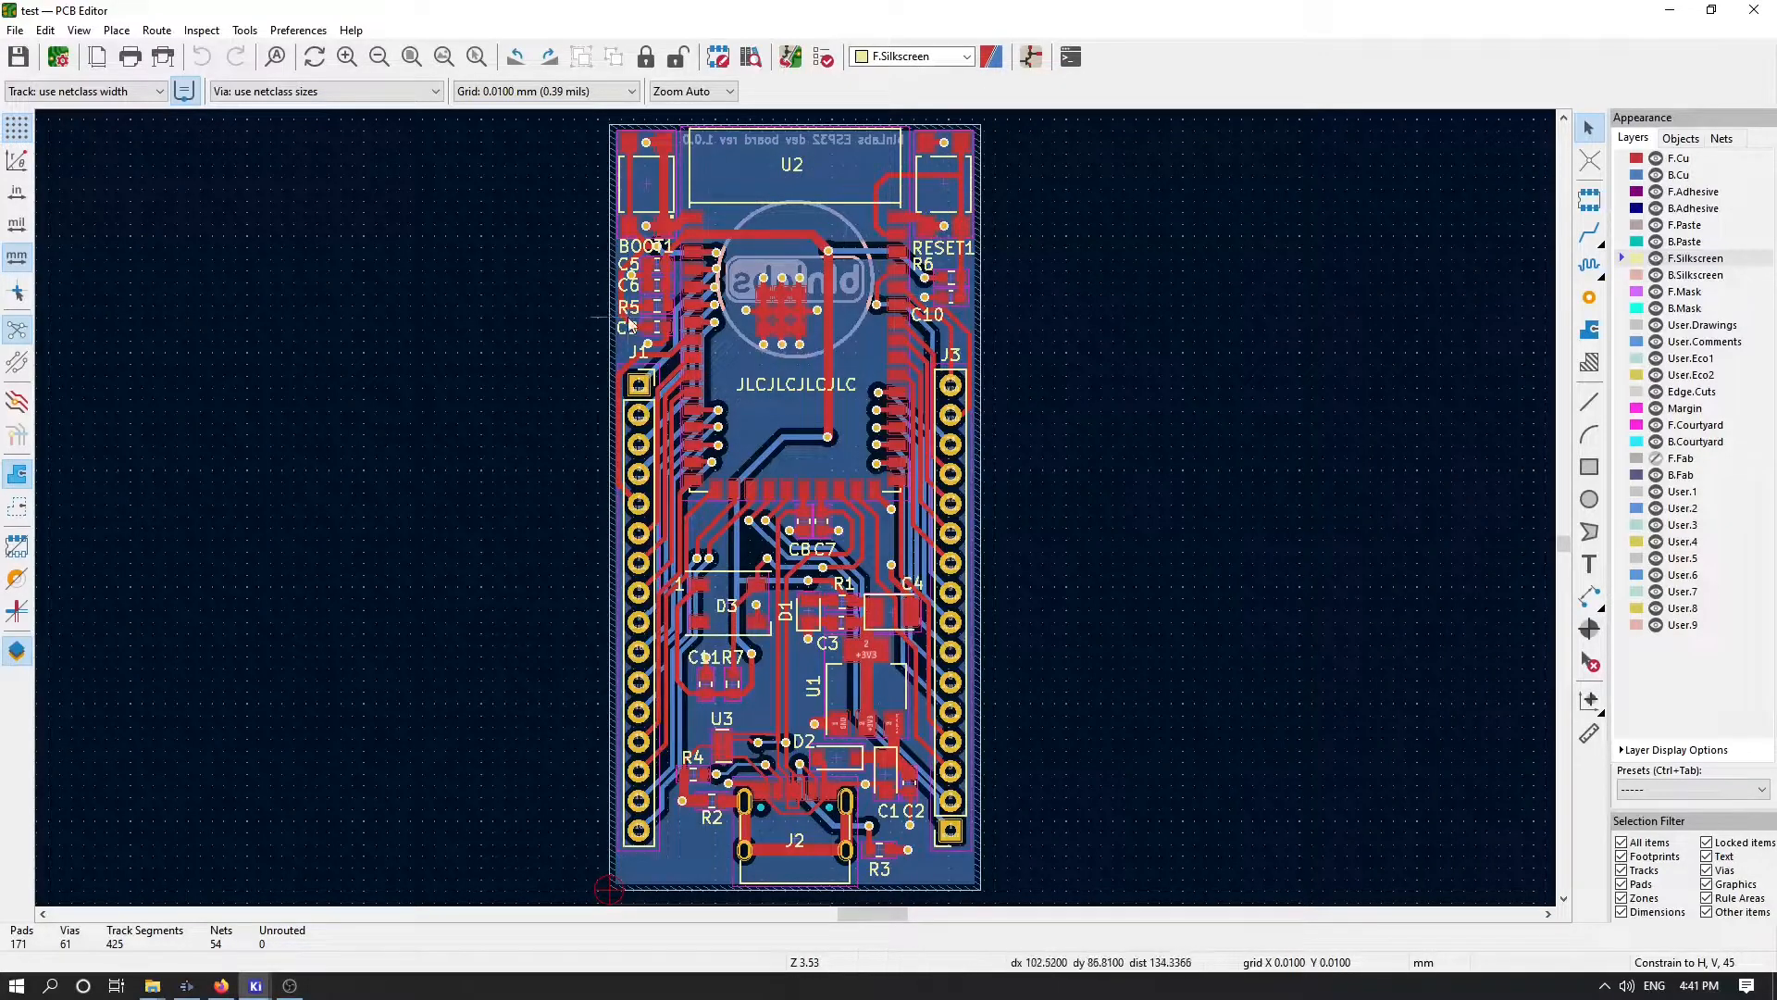
scroll("up", 3)
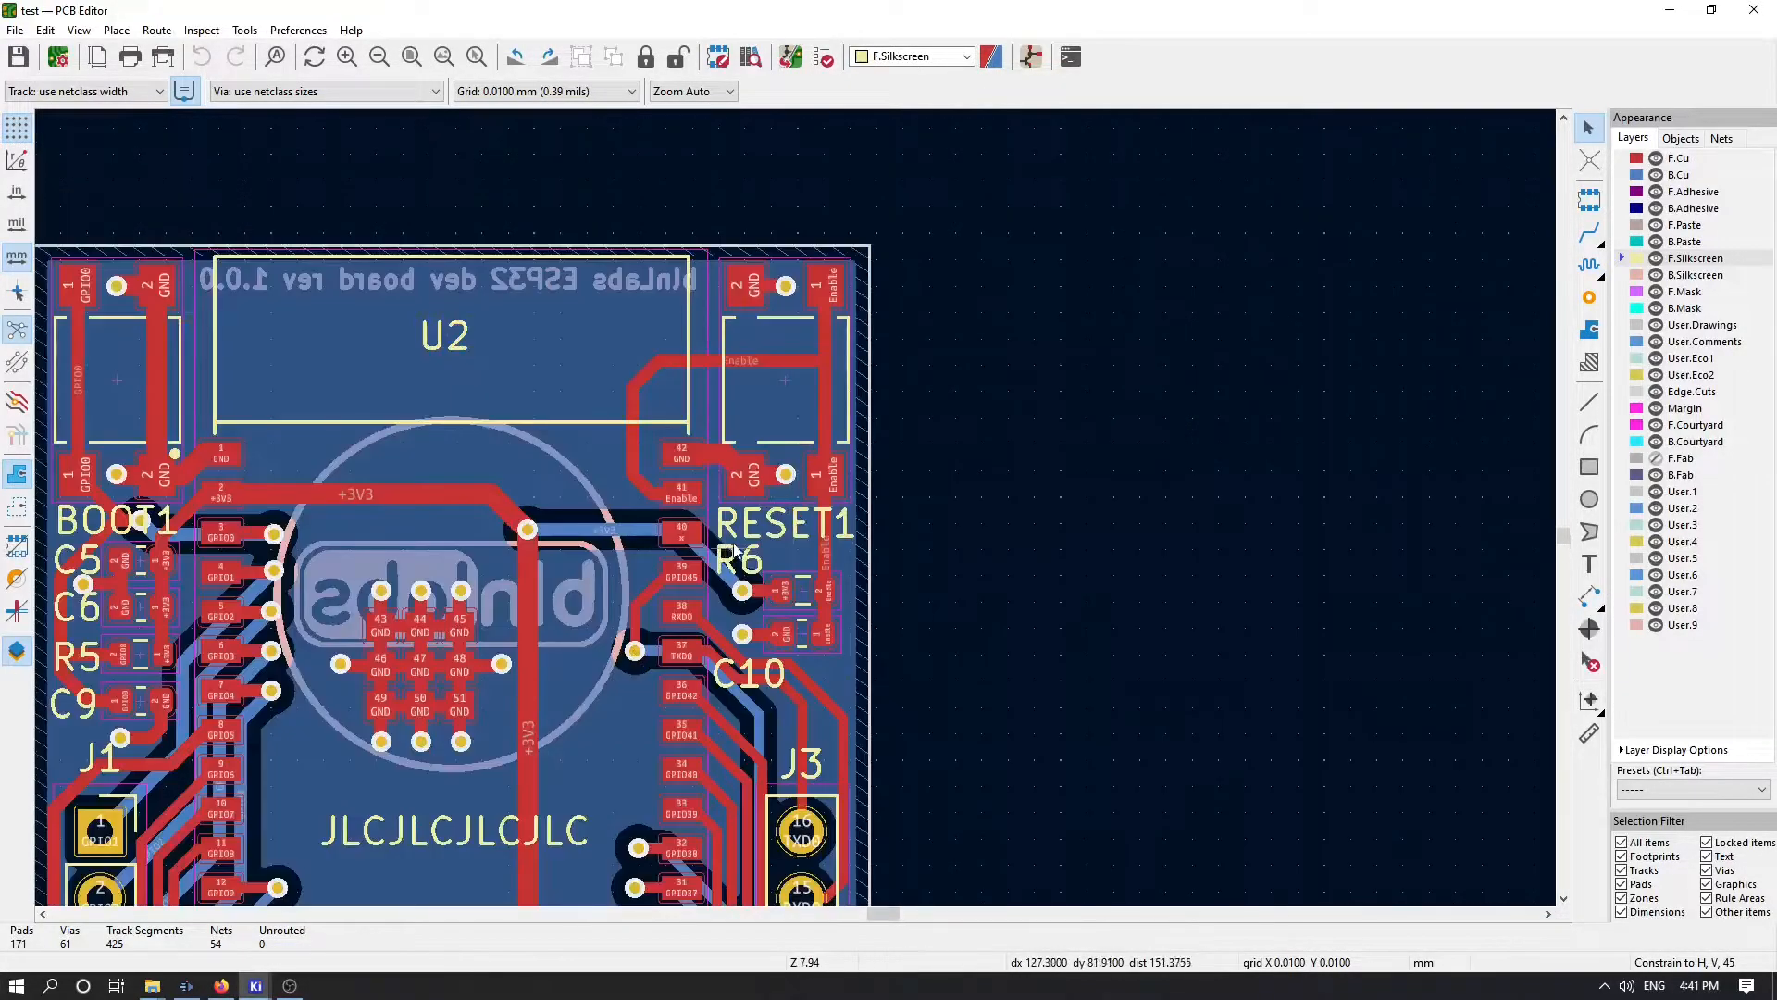
scroll("up", 3)
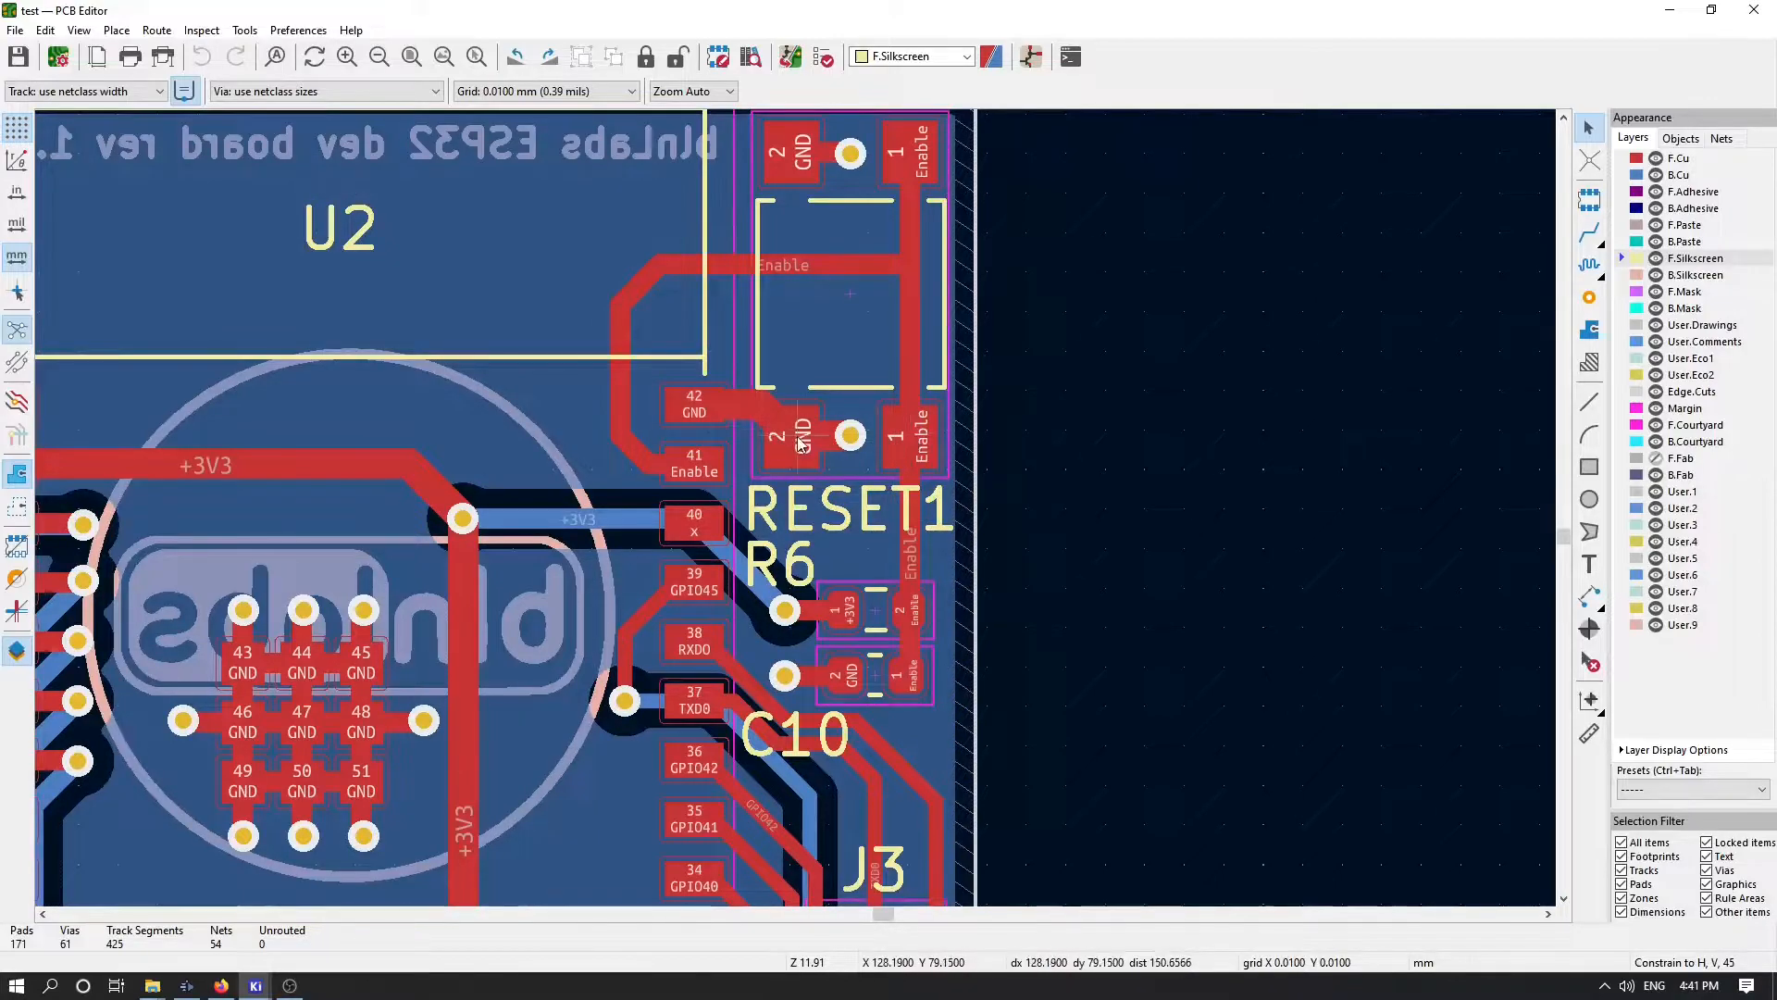
mouse_move(748, 421)
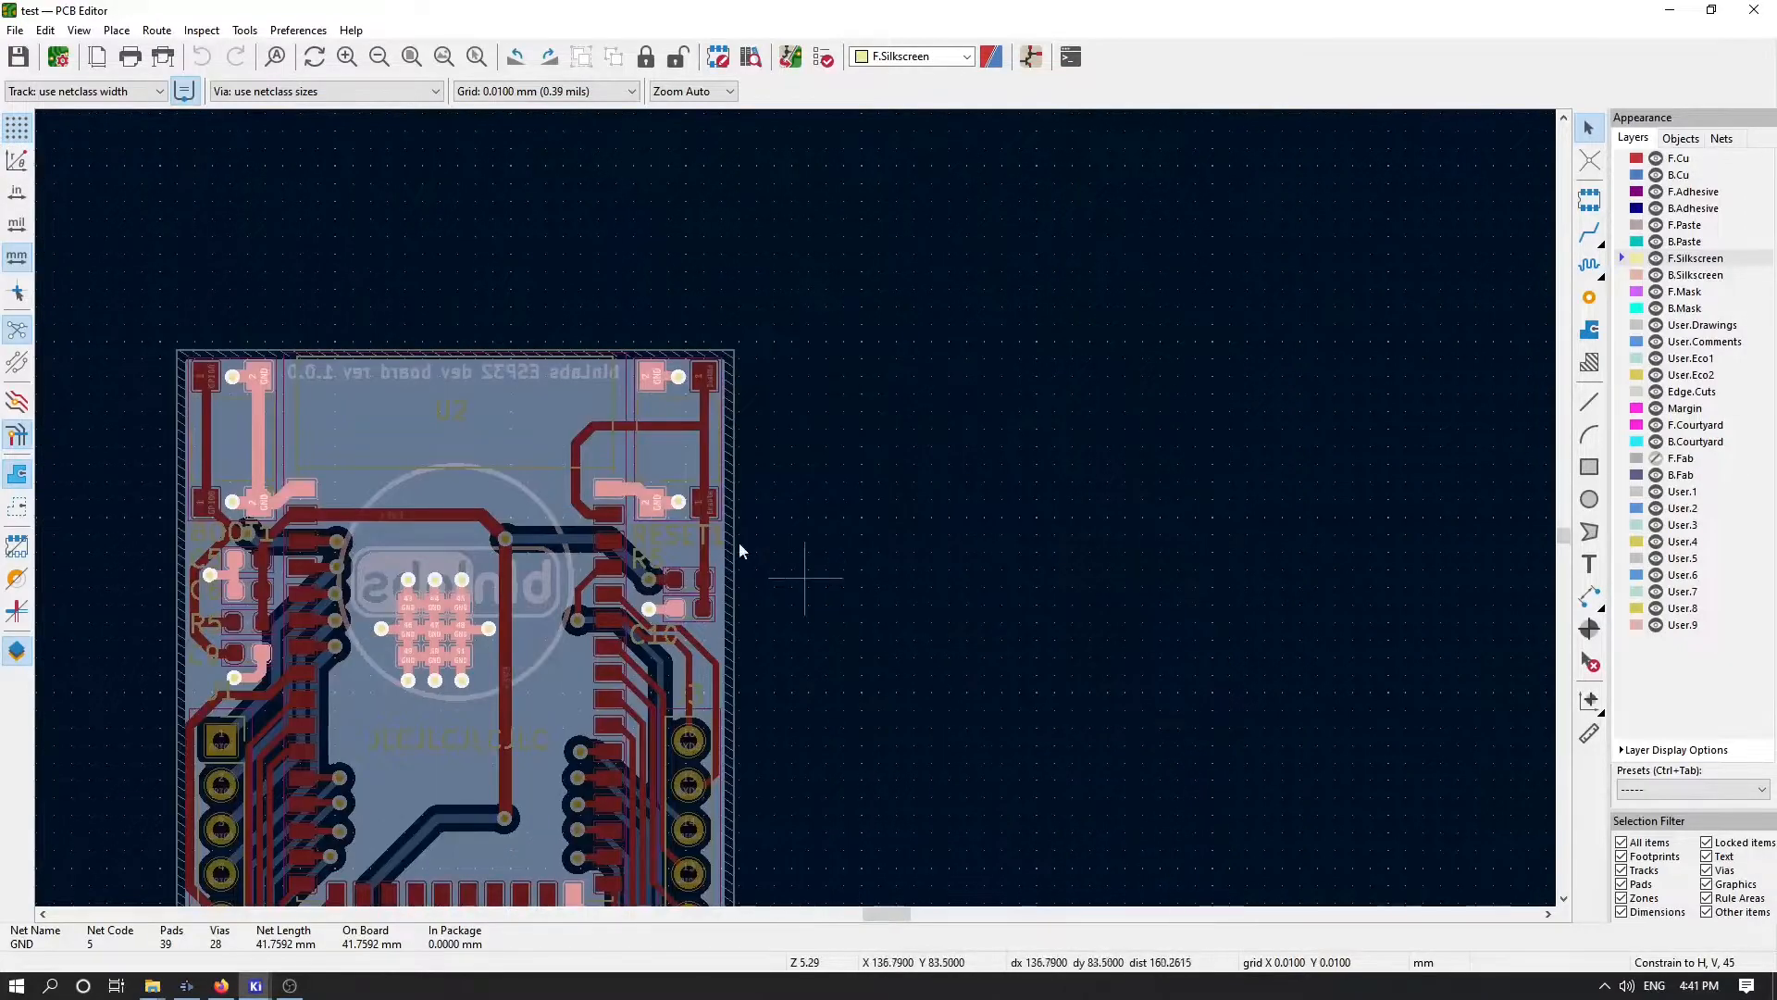
scroll("up", 3)
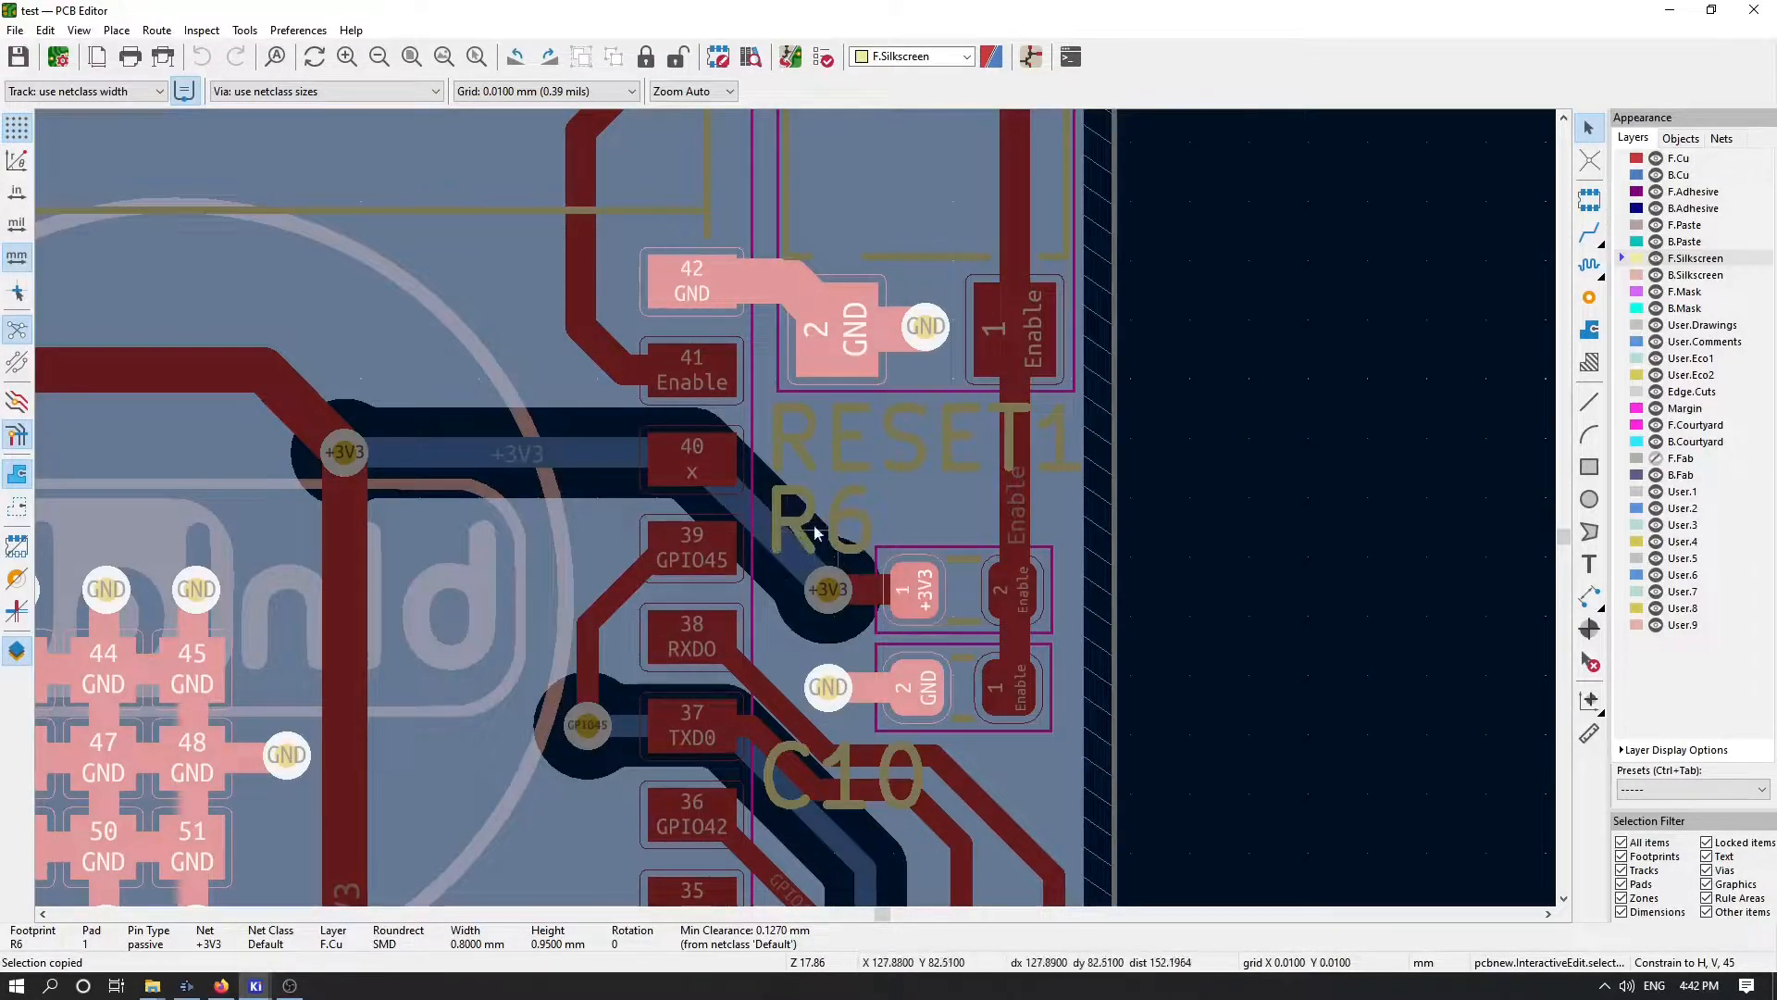
mouse_move(828, 587)
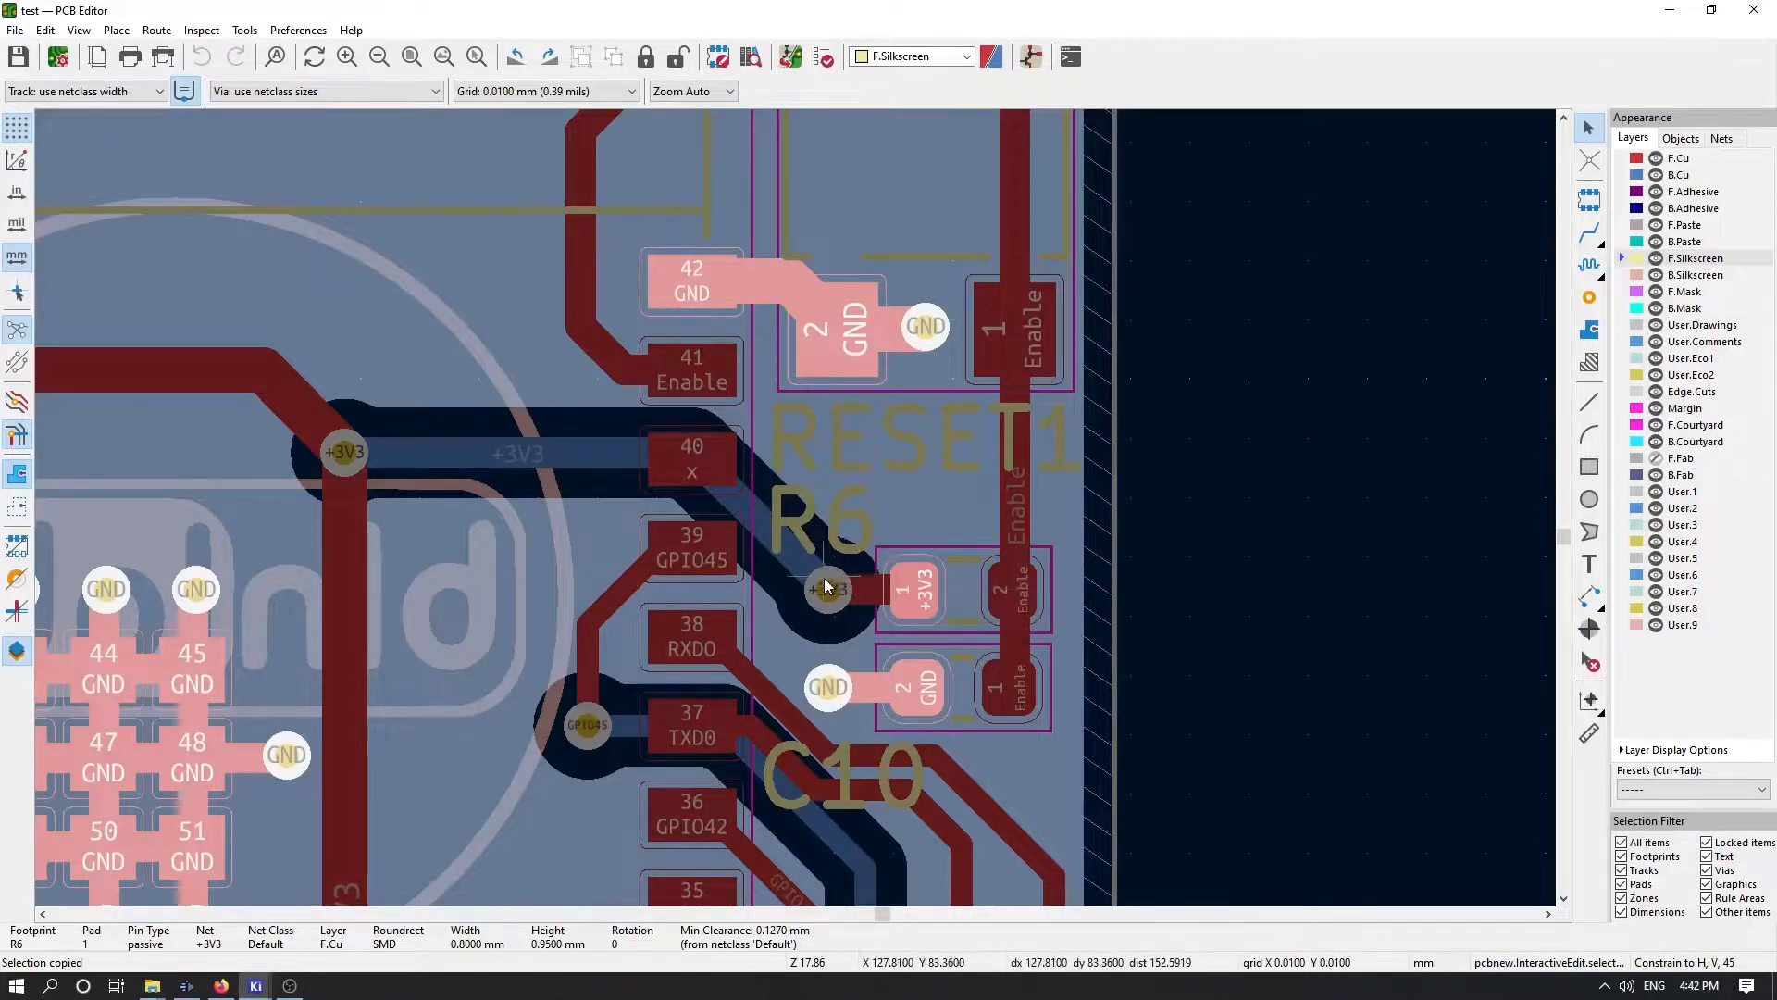
mouse_move(837, 603)
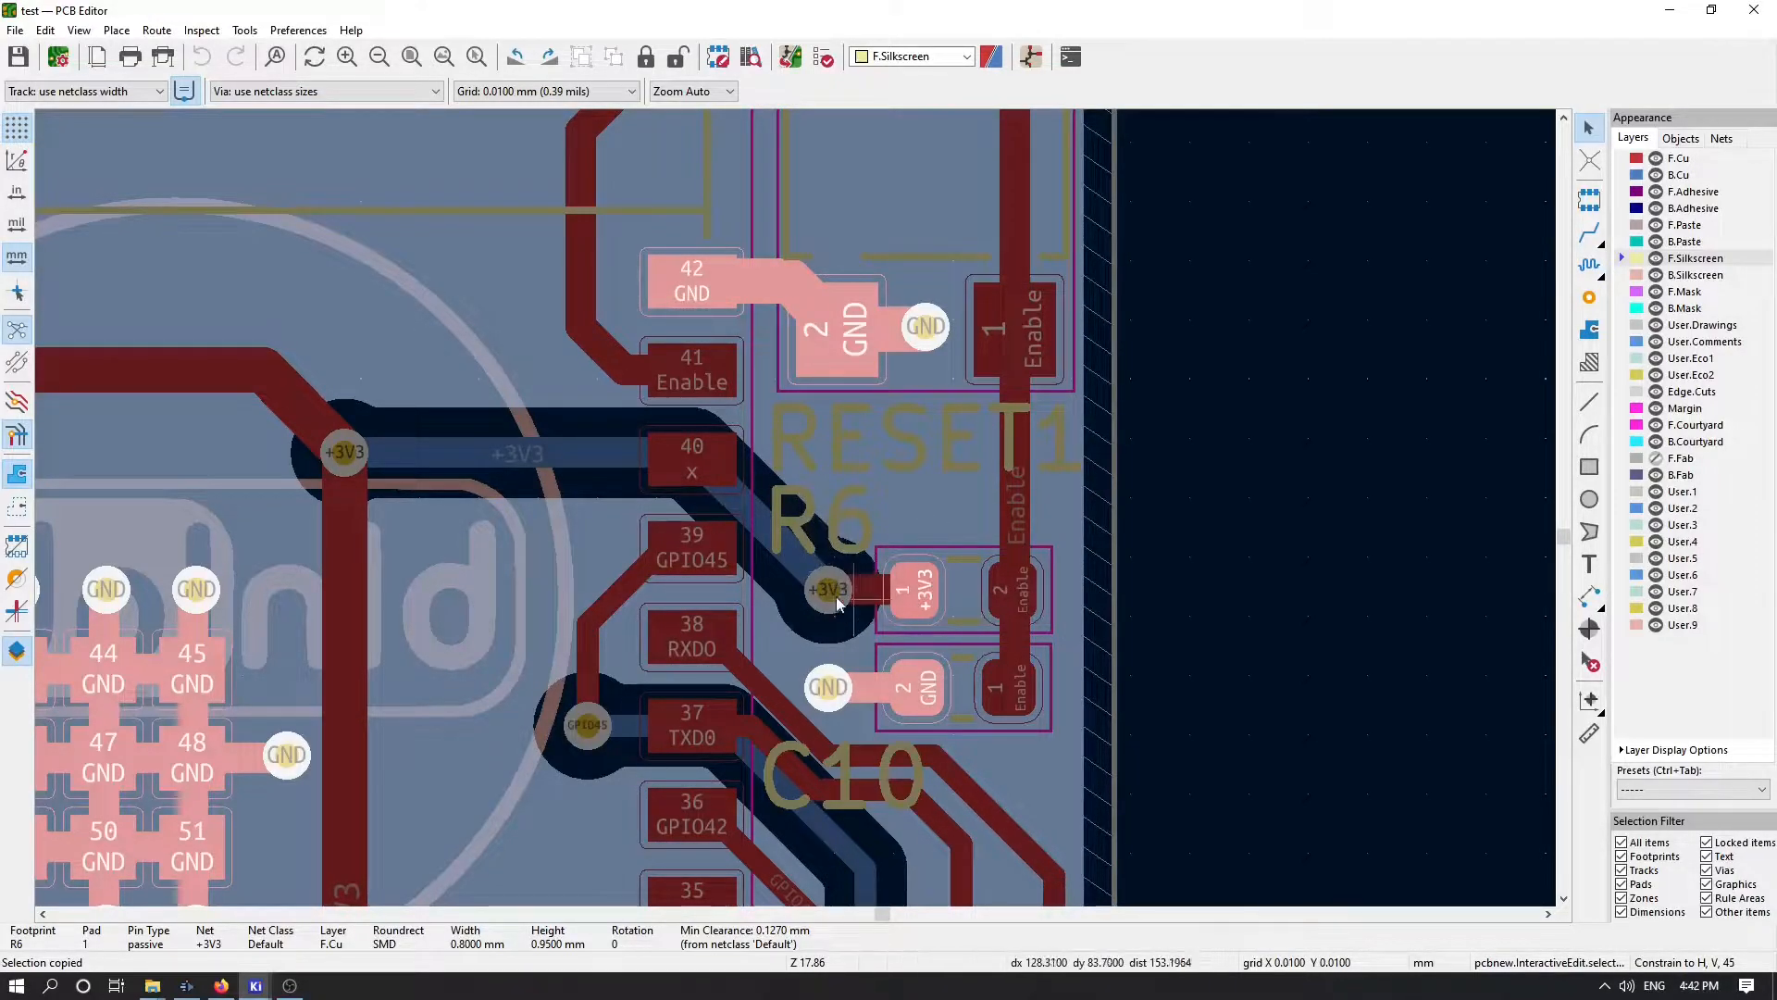
scroll("down", 3)
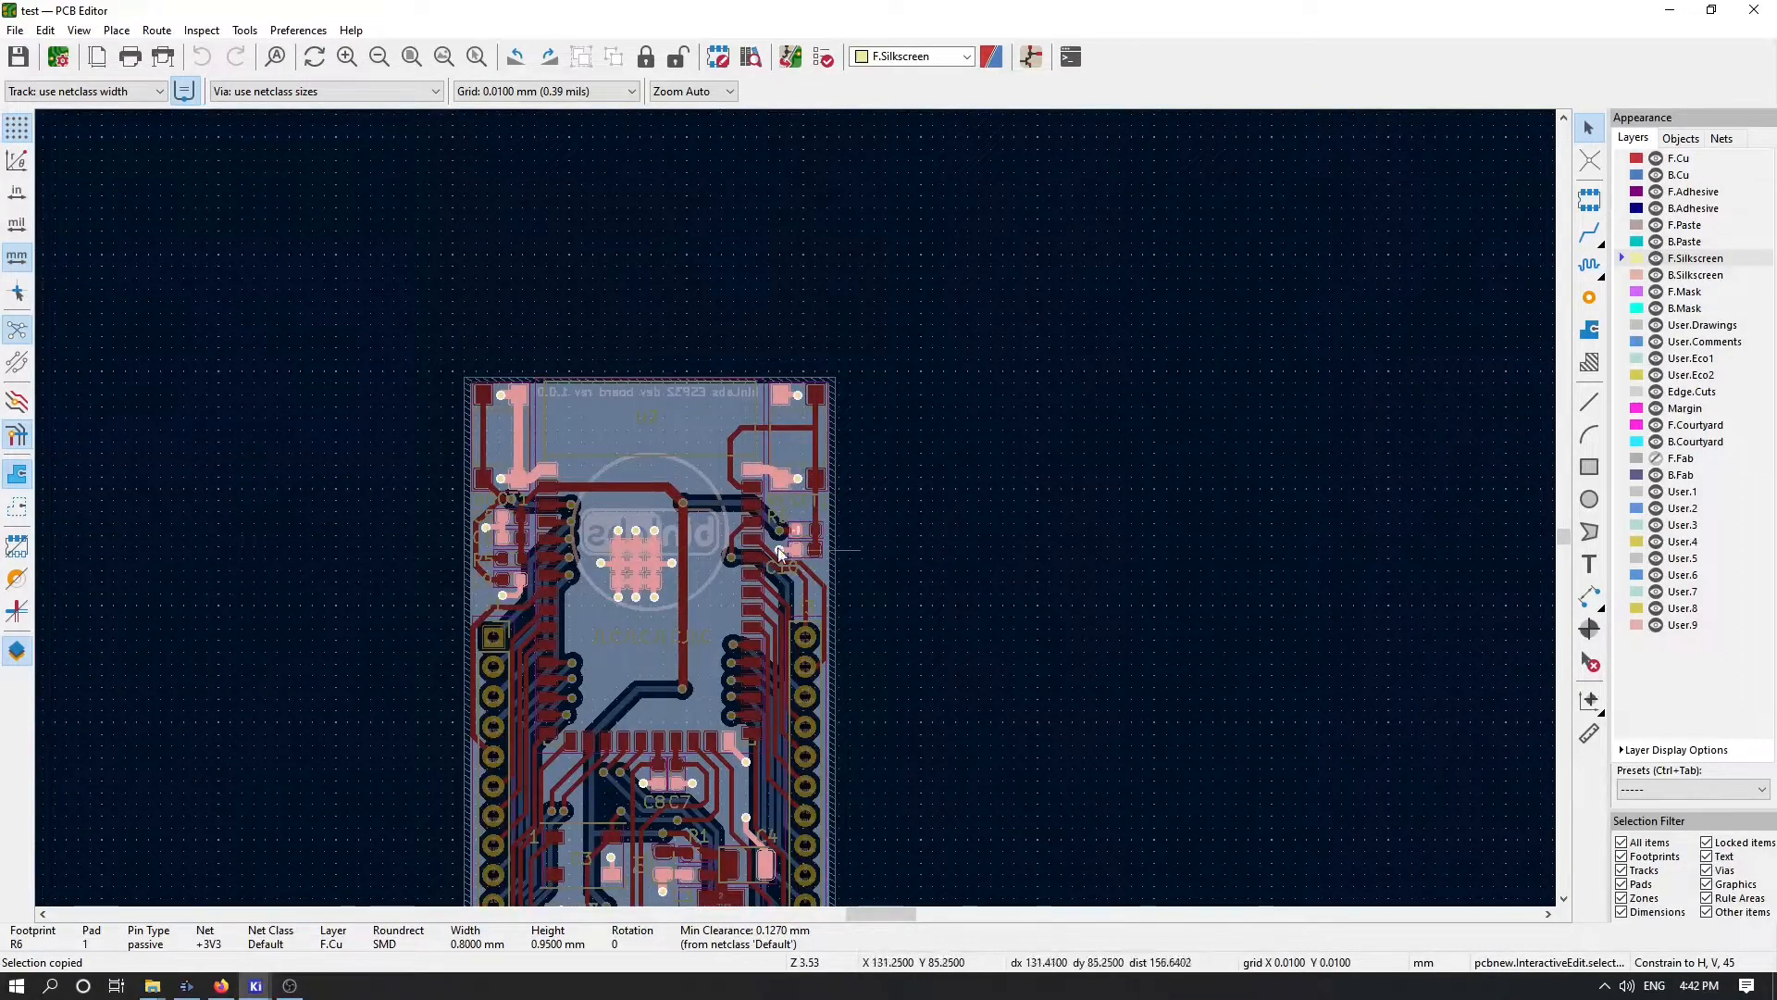
scroll("up", 3)
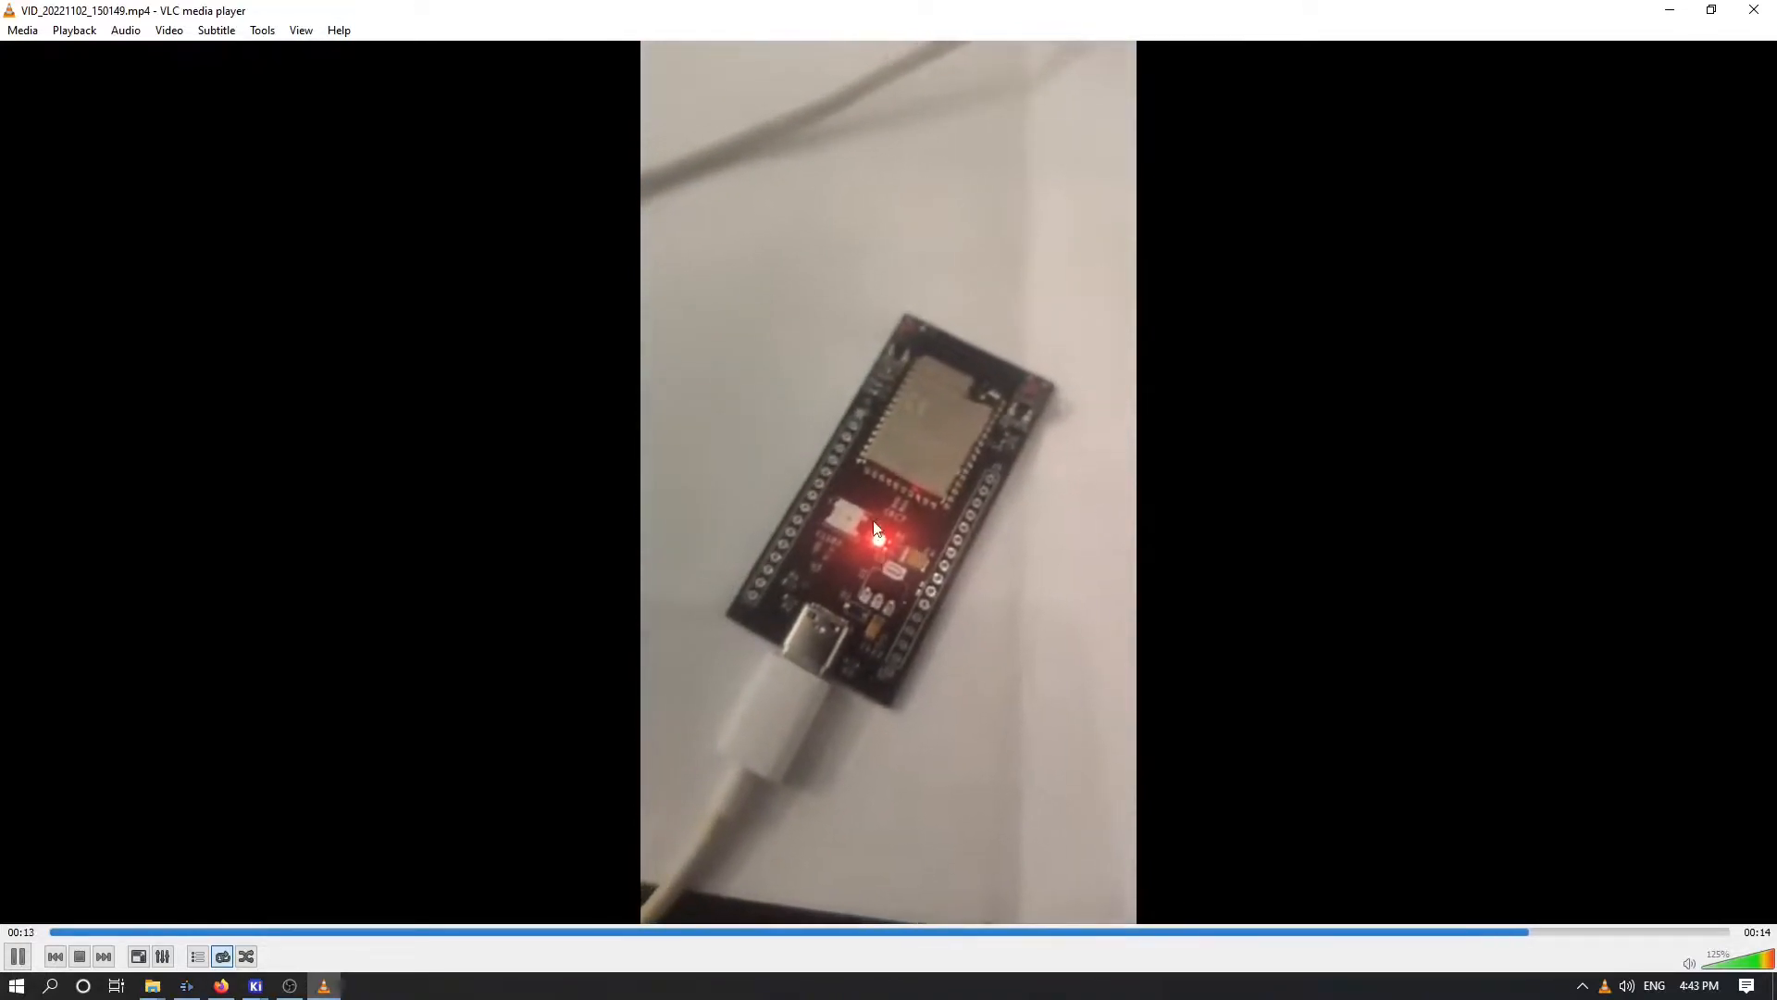
Step: Leave the VLC clip of the glowing red LED and return to the BOOT/RESET schematic
left_click(63, 931)
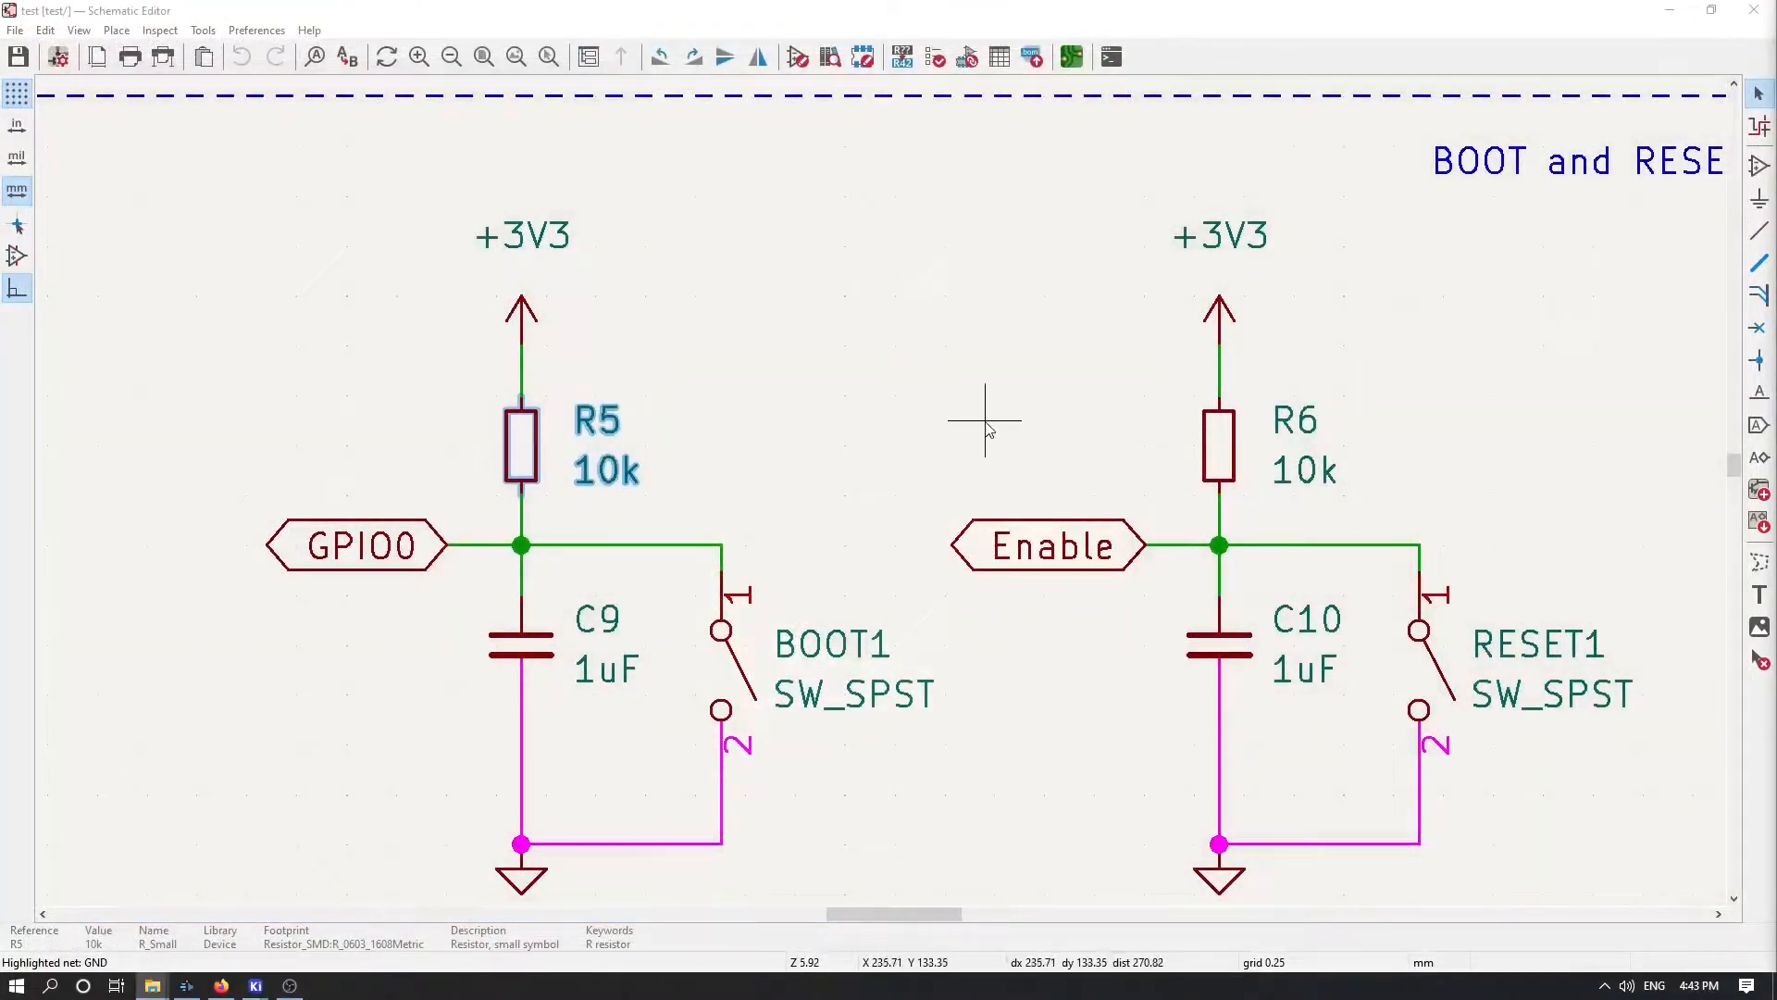
mouse_move(965, 454)
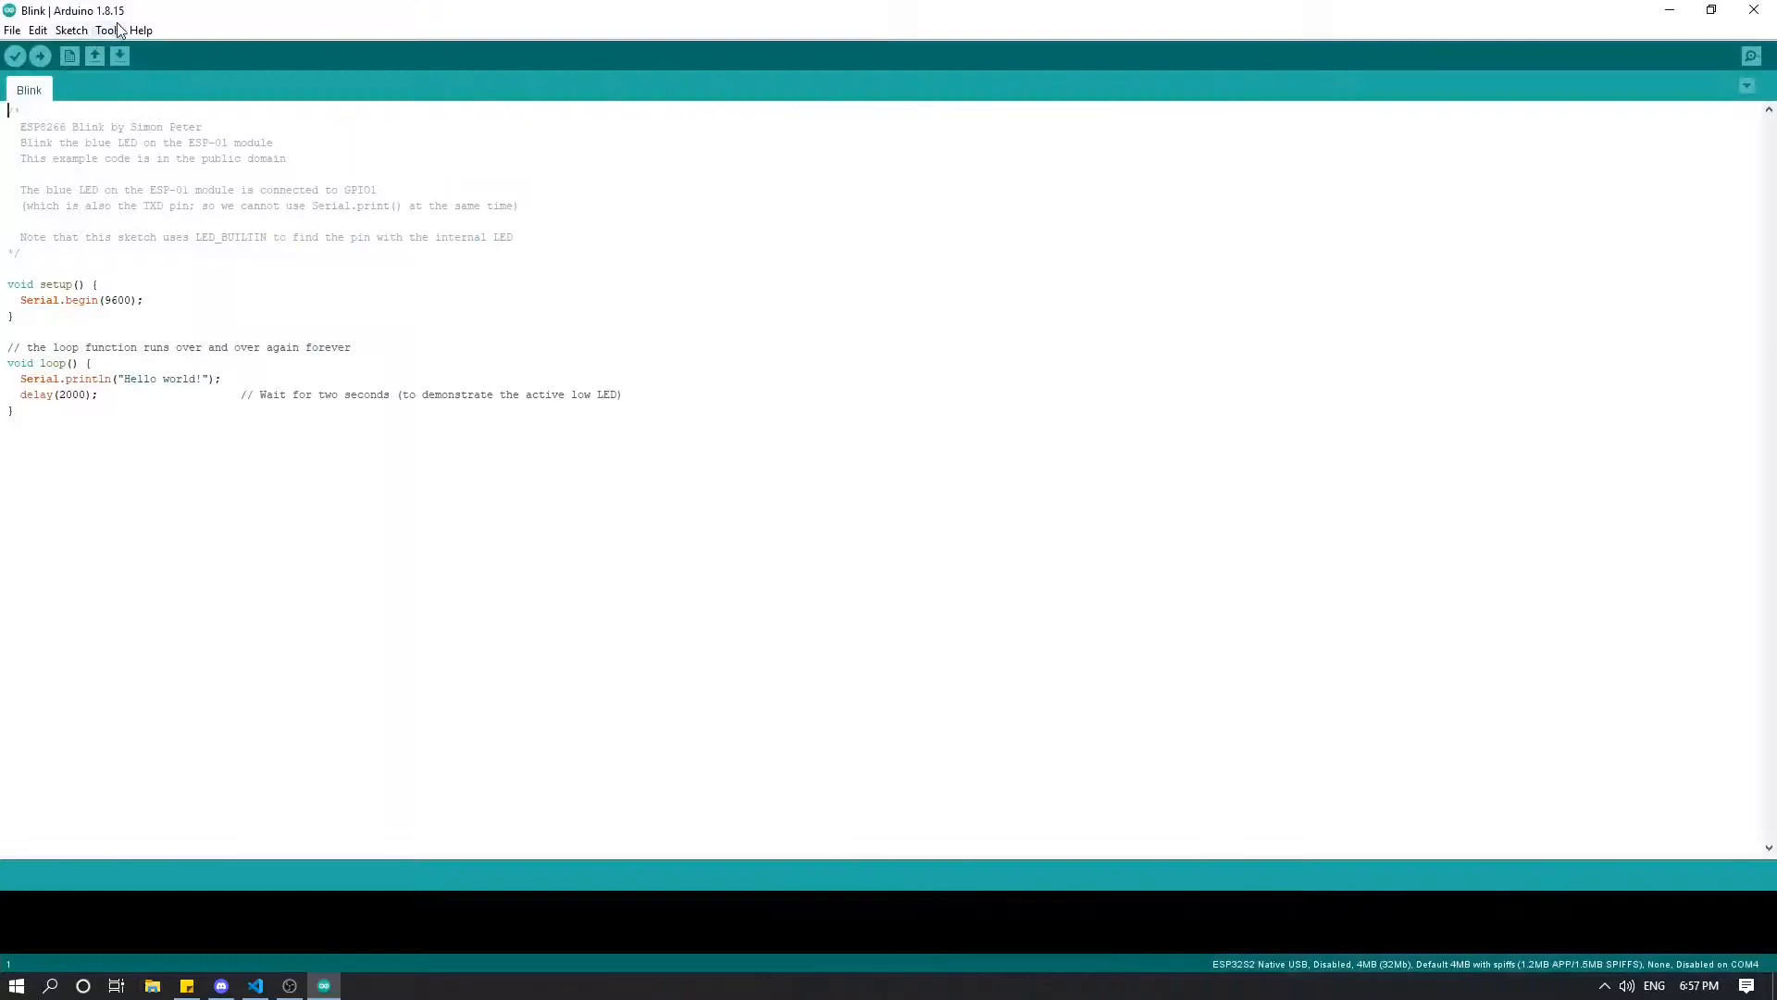
Step: Select COM3 (ESP32S2 Dev Module) as the upload port via Tools > Port
left_click(108, 31)
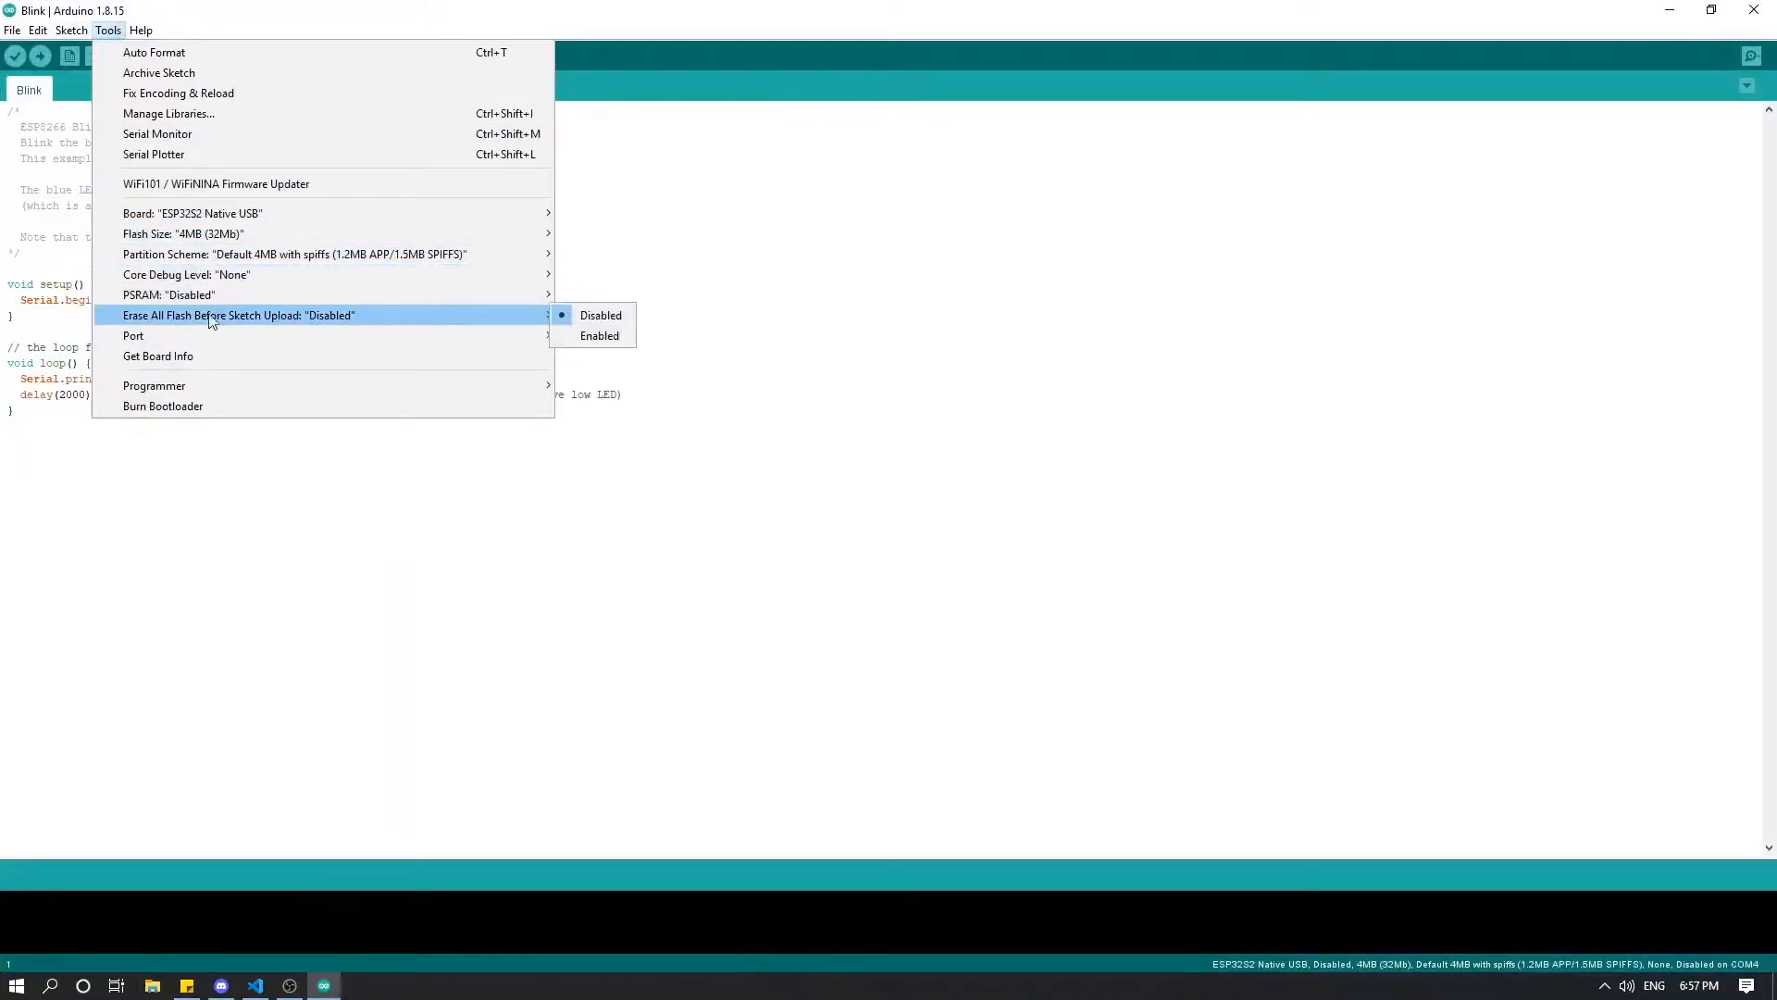
mouse_move(191, 213)
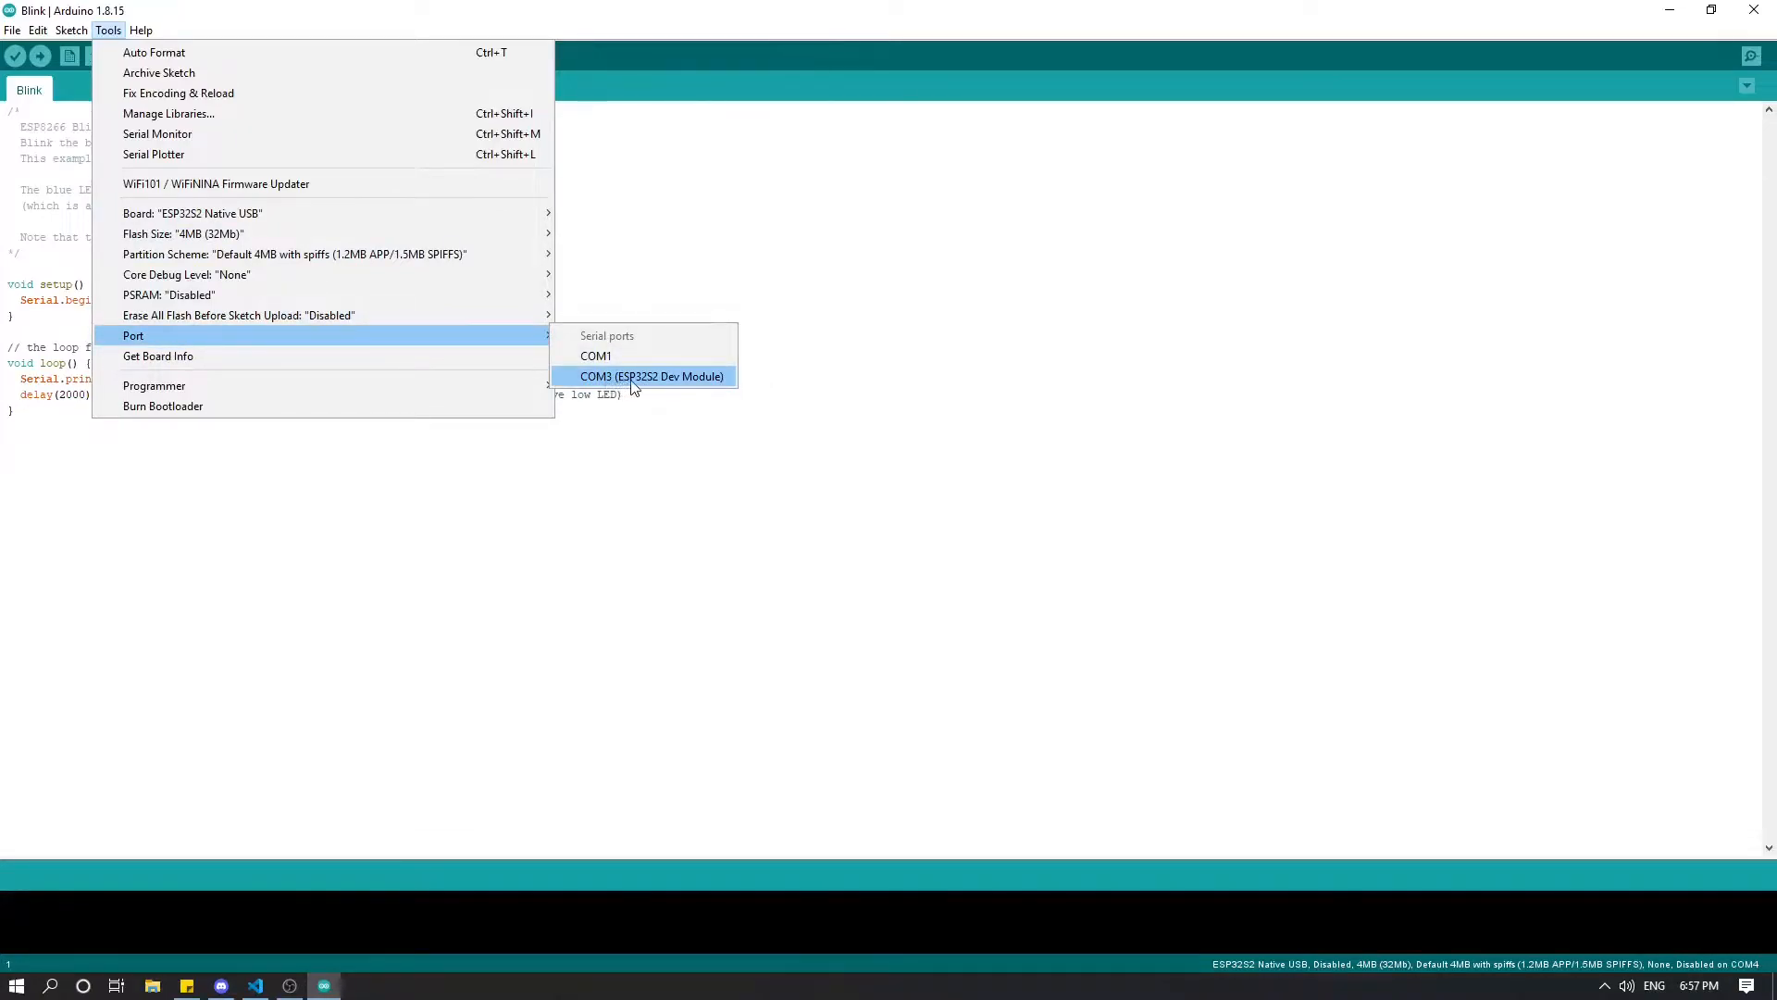
left_click(652, 375)
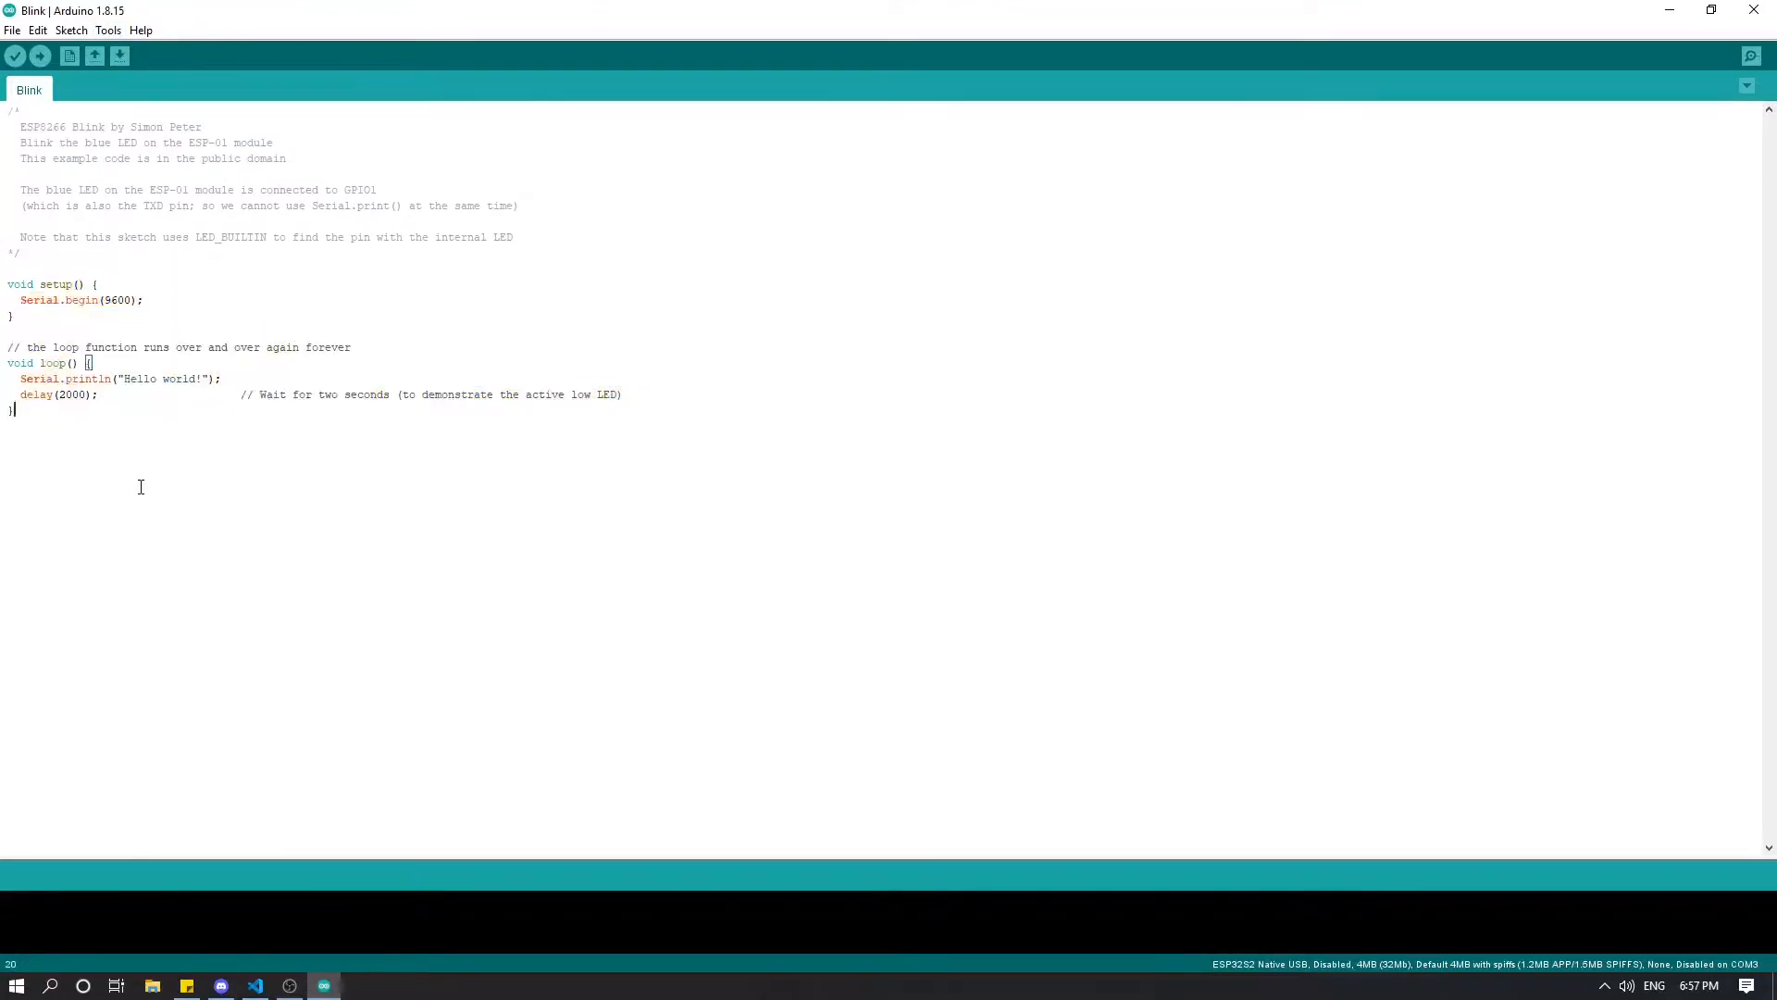
mouse_move(39, 56)
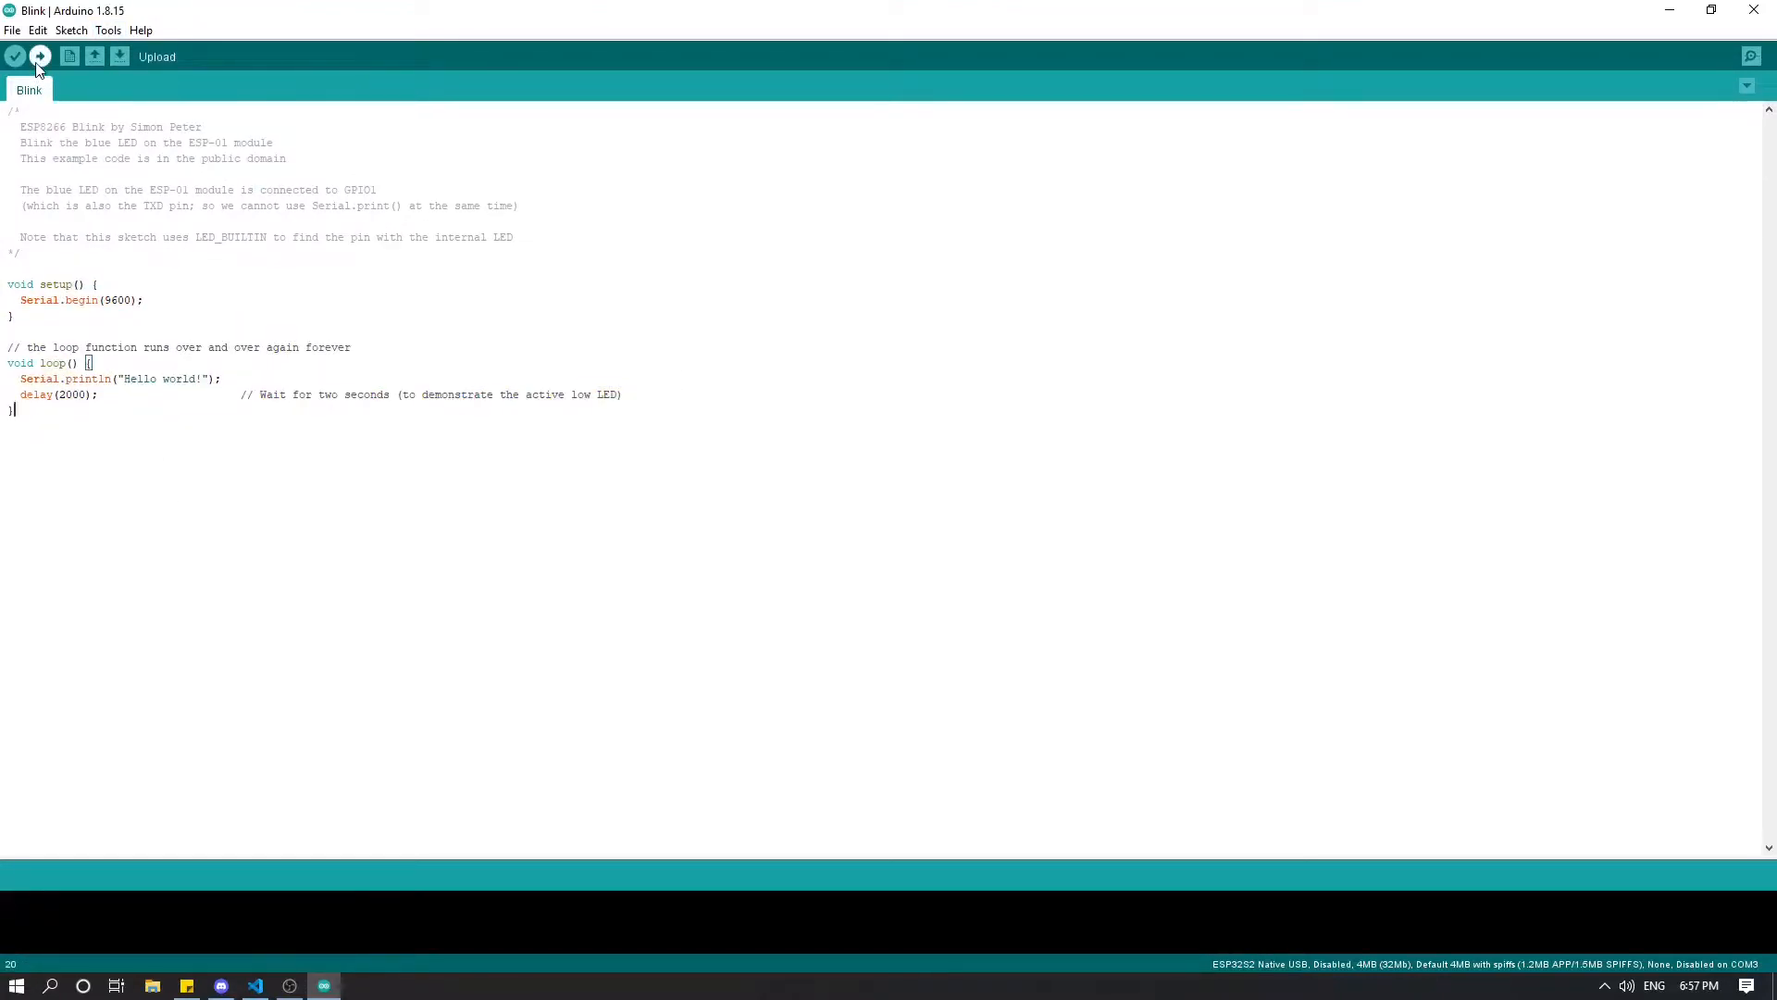
Step: Upload the Blink sketch to the ESP32-S2 and dismiss the updates notification to read the esptool log
left_click(39, 56)
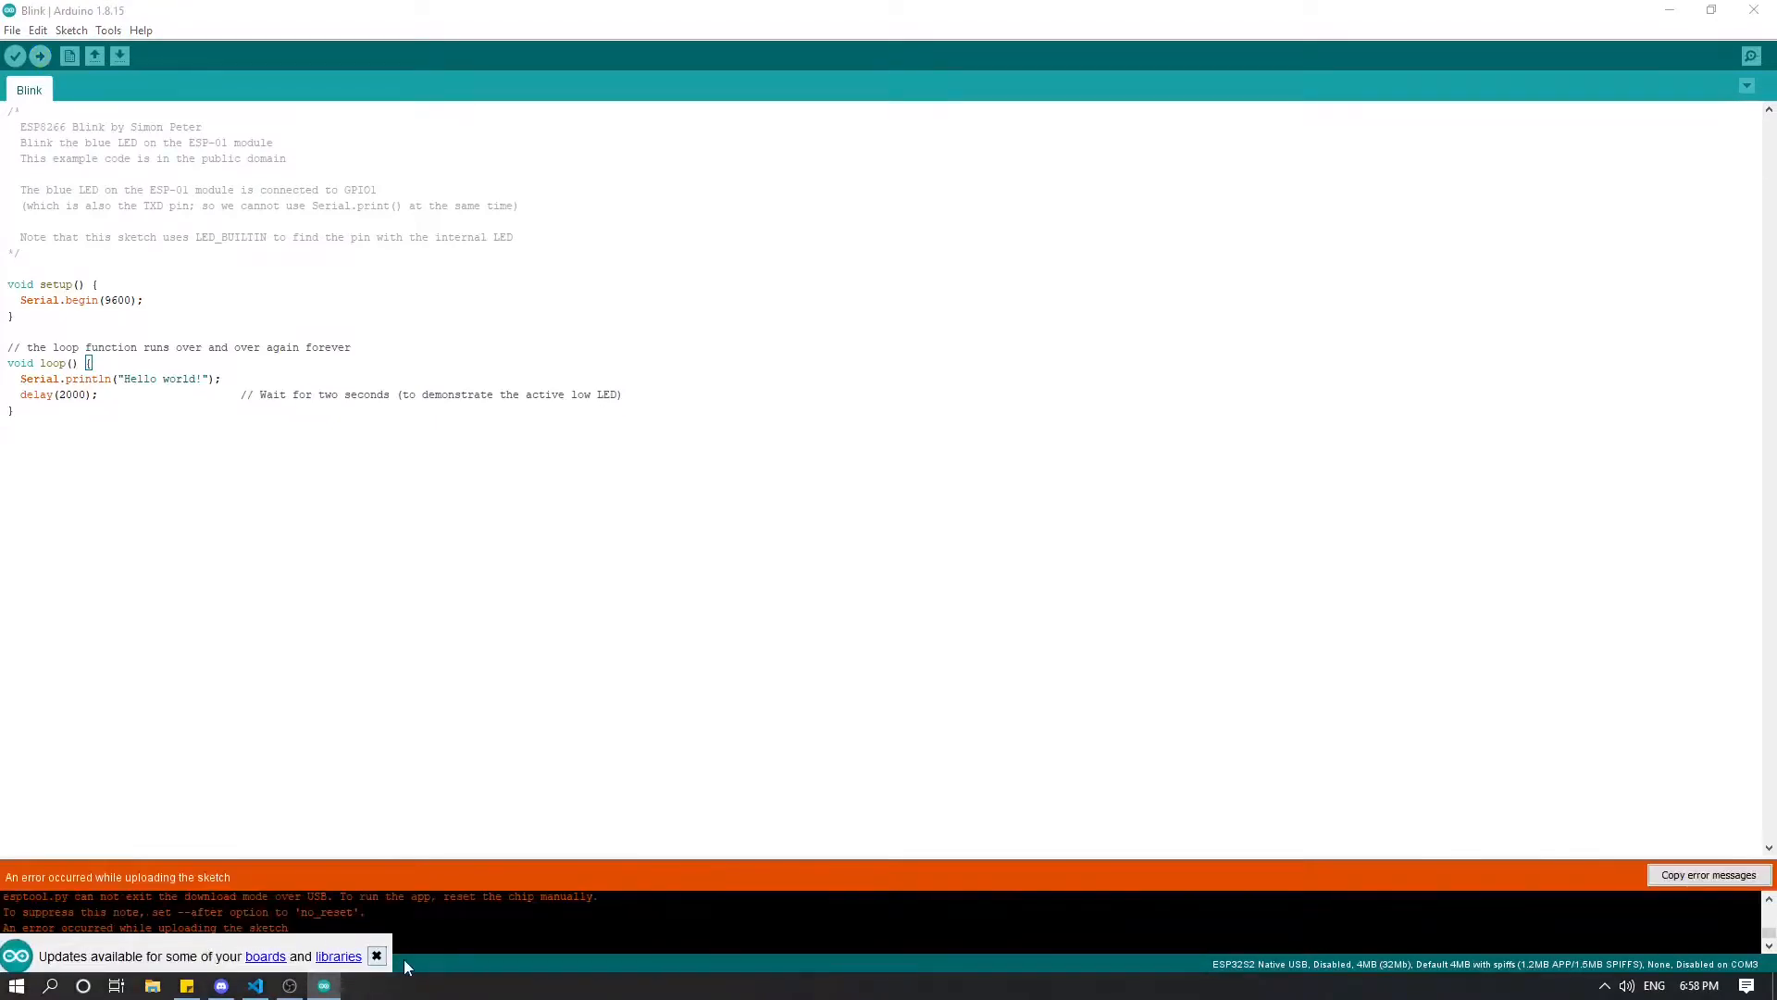
left_click(376, 955)
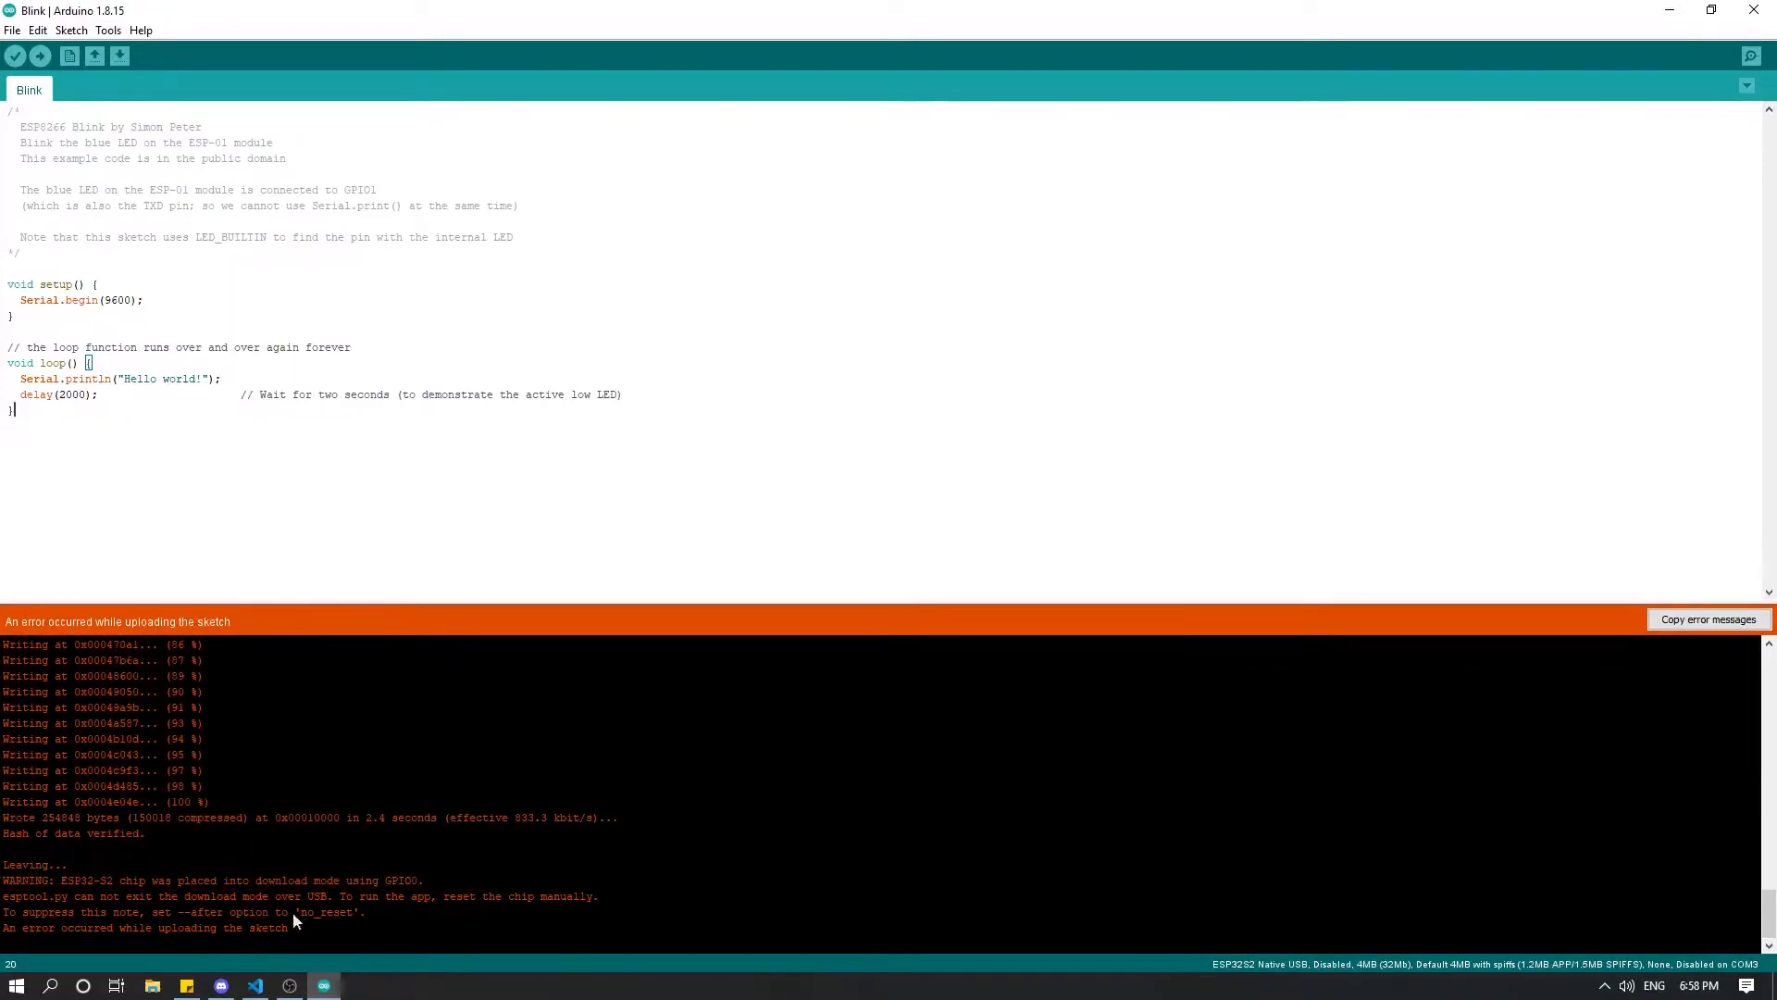
mouse_move(356, 920)
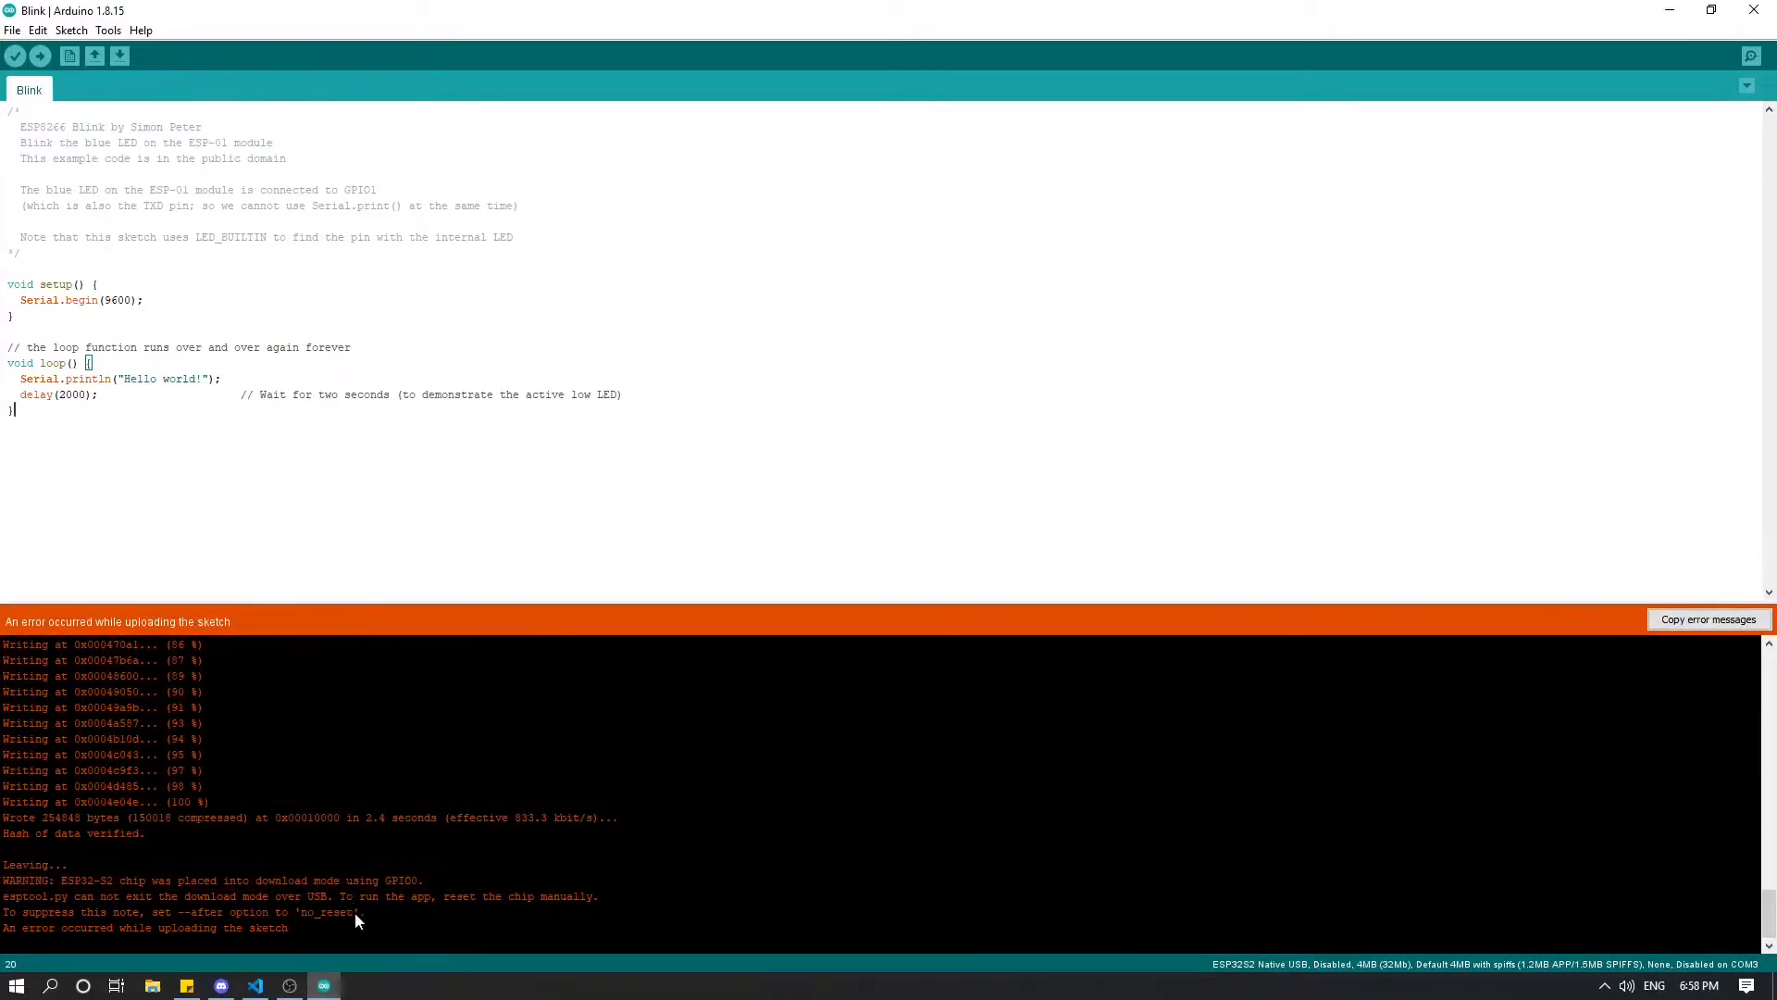
mouse_move(355, 944)
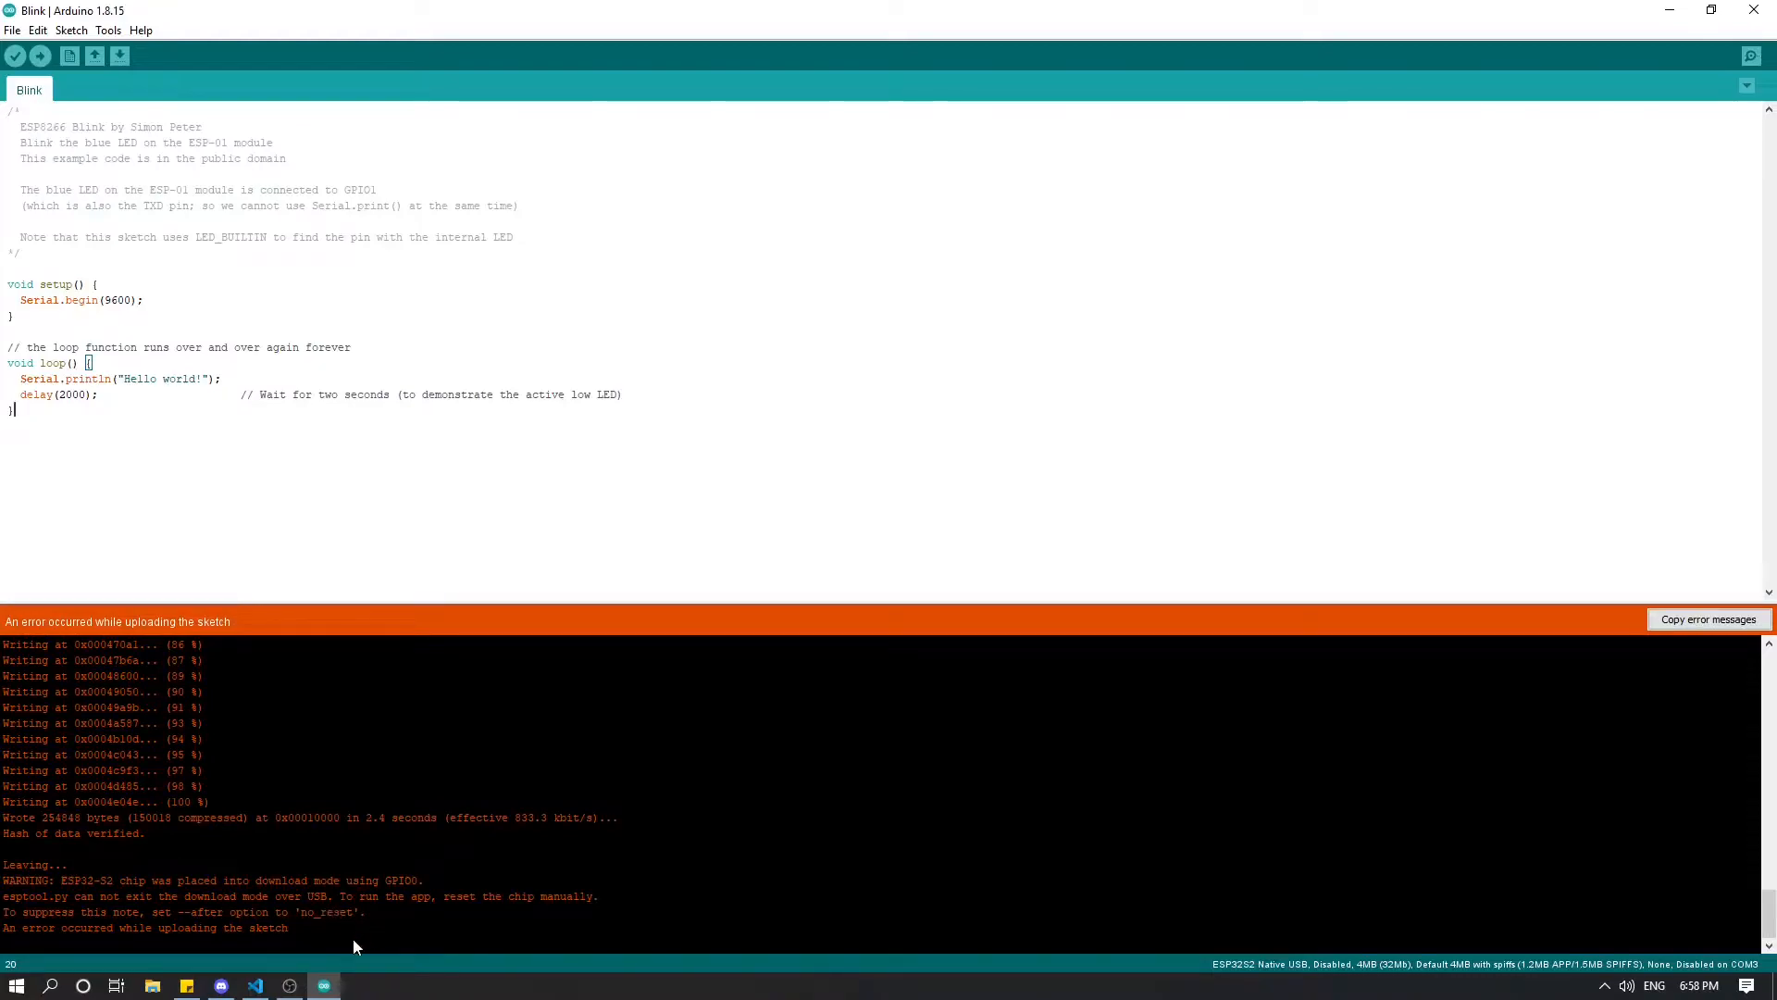
mouse_move(361, 925)
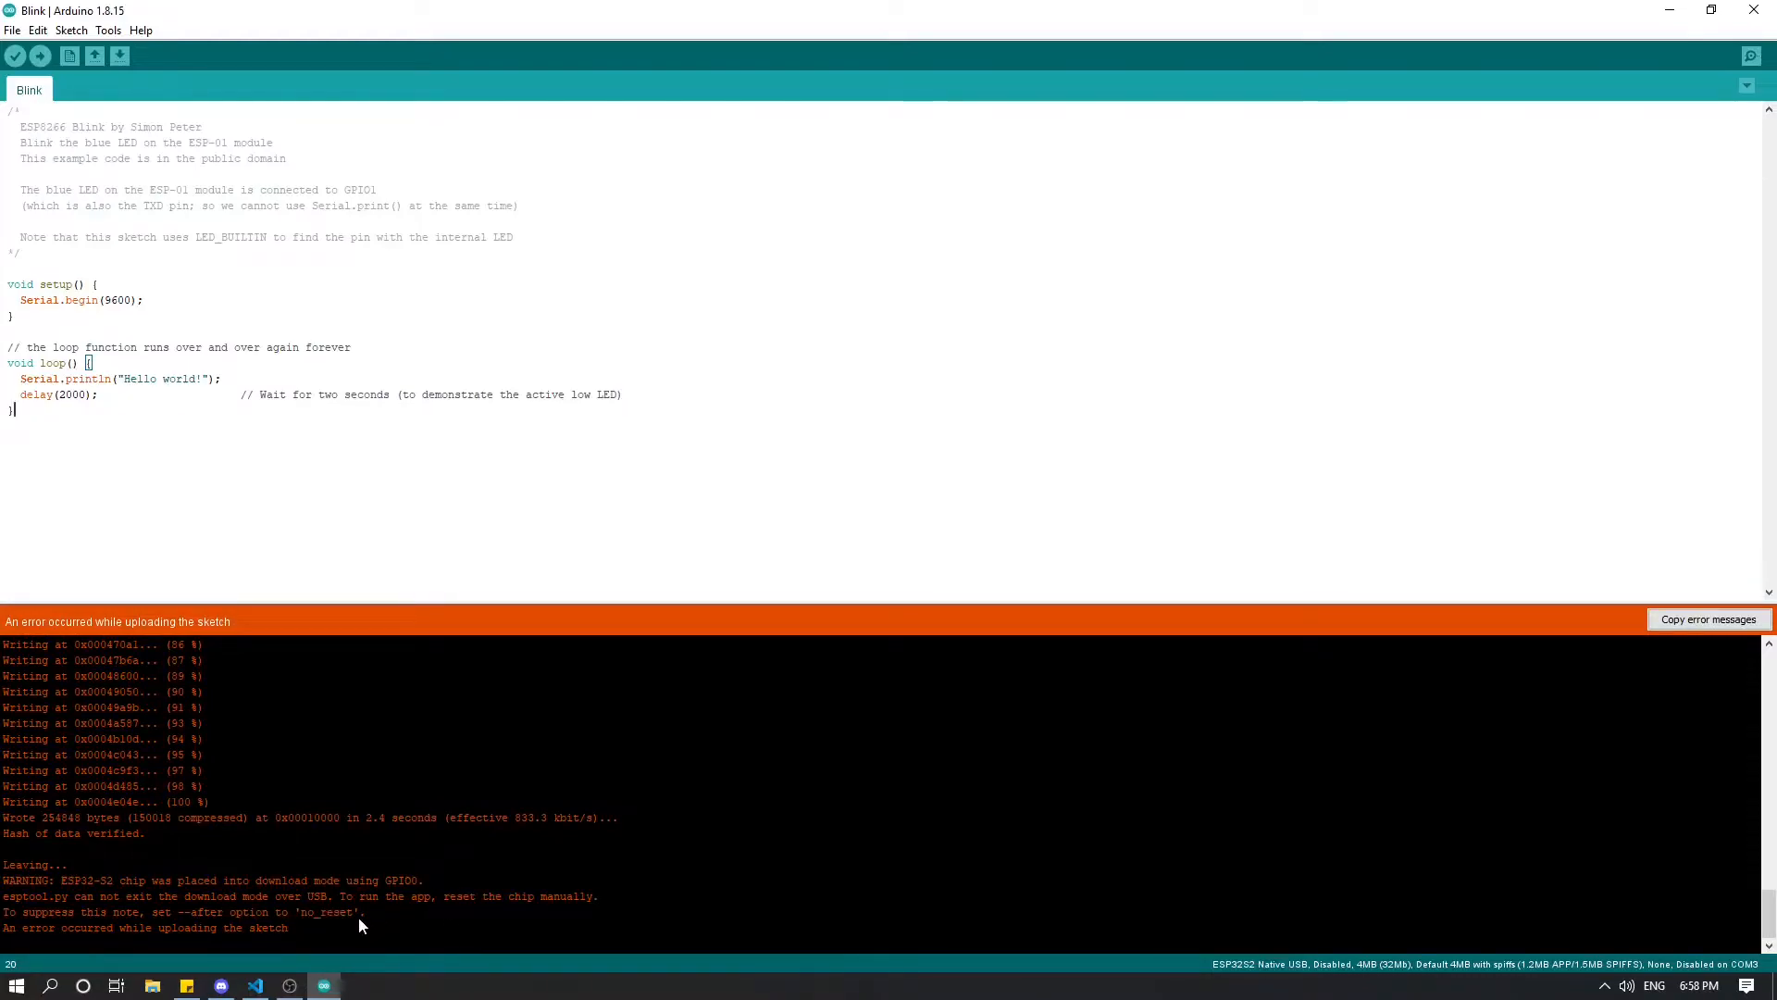
mouse_move(405, 903)
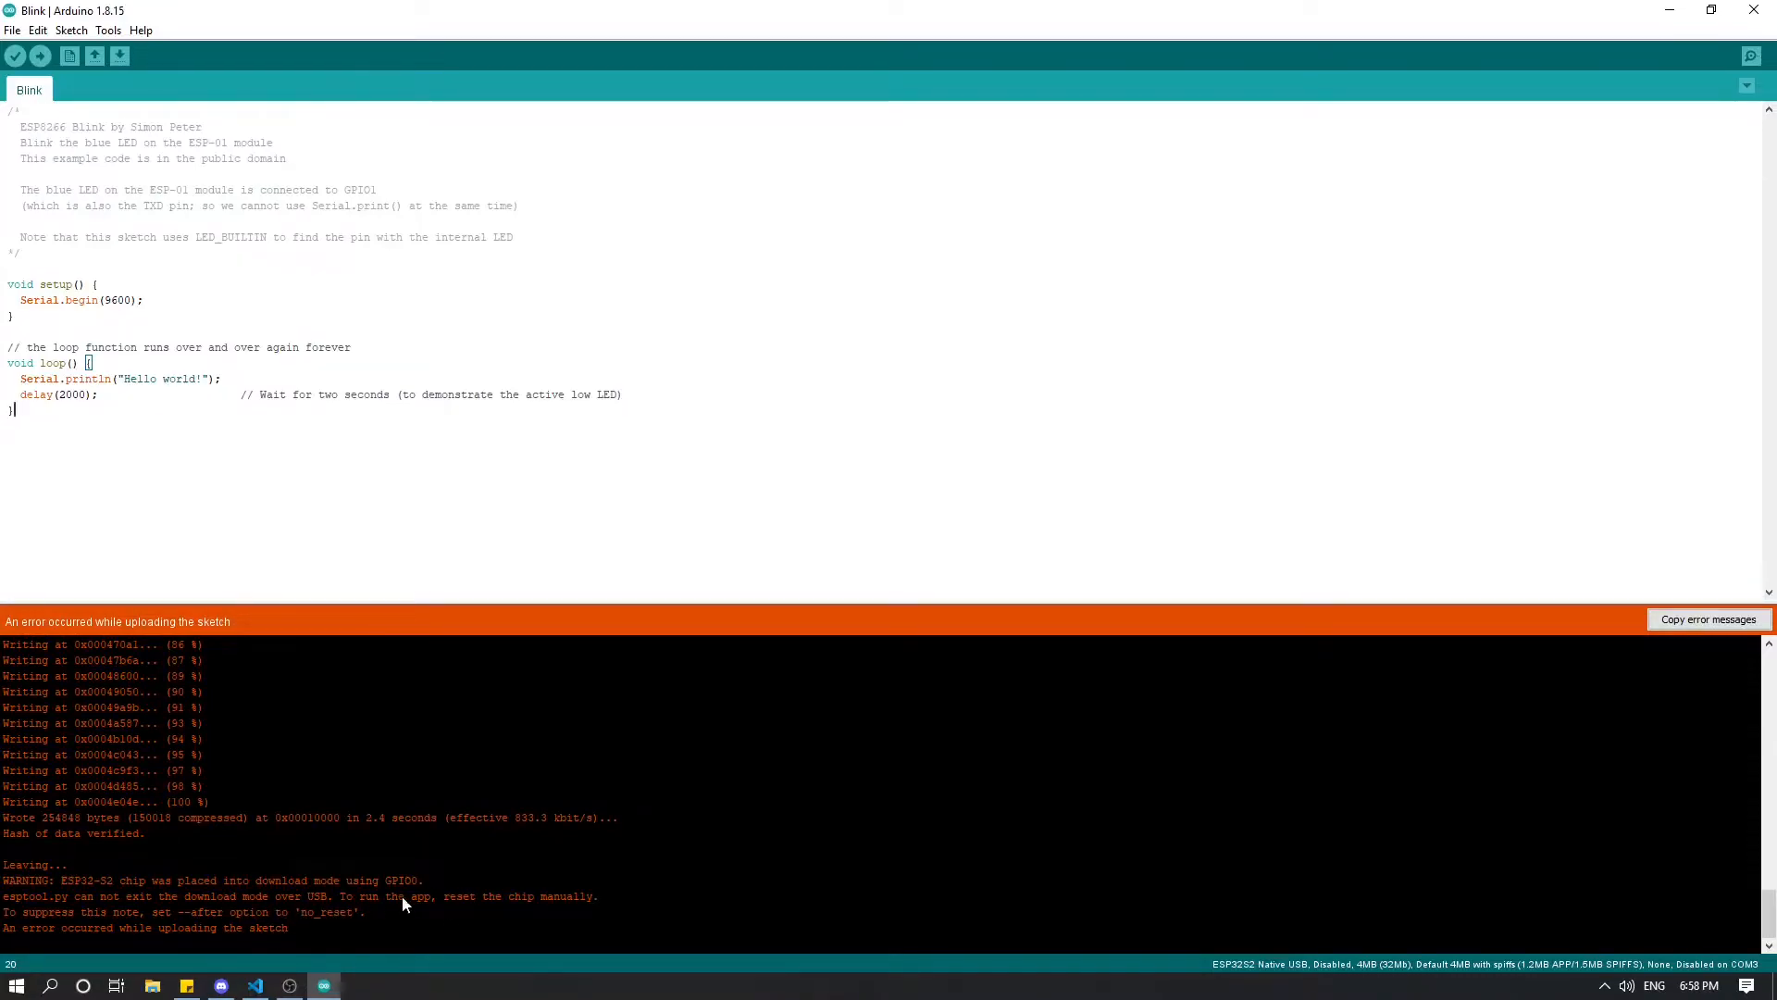
mouse_move(366, 934)
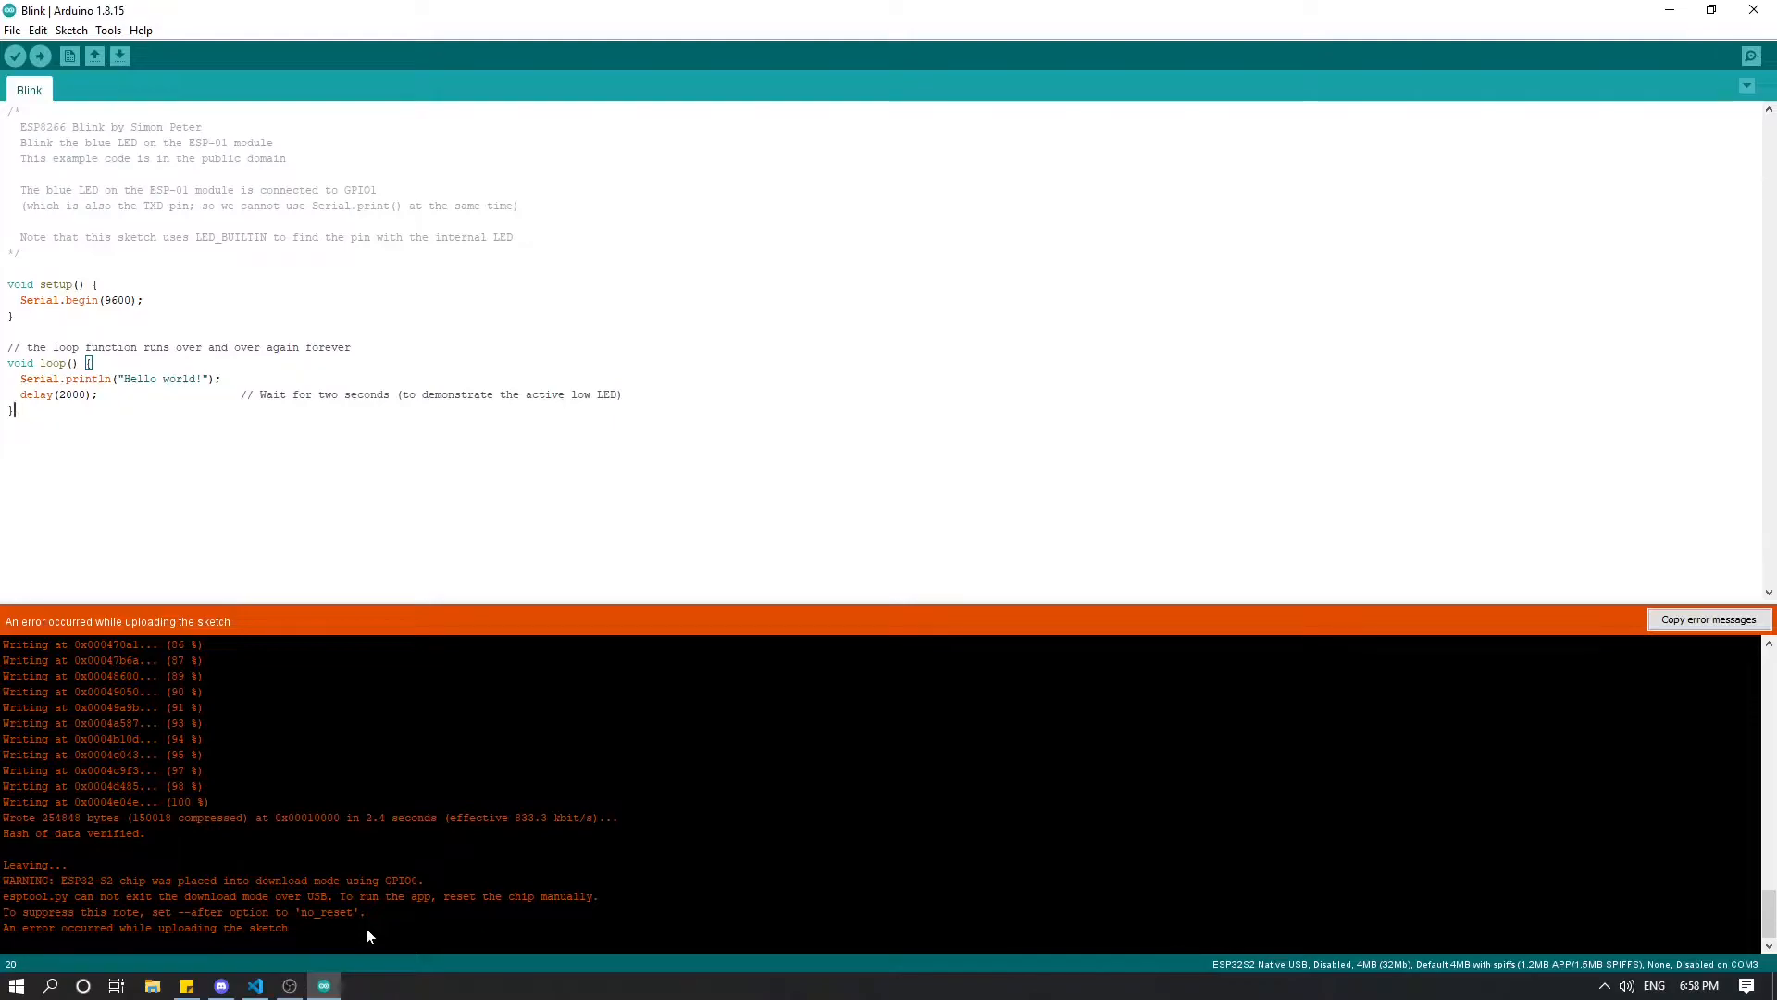
Step: Bring up the USB Drive (E:) window holding the 249 KB FIRMWARE.BIN
left_click(150, 983)
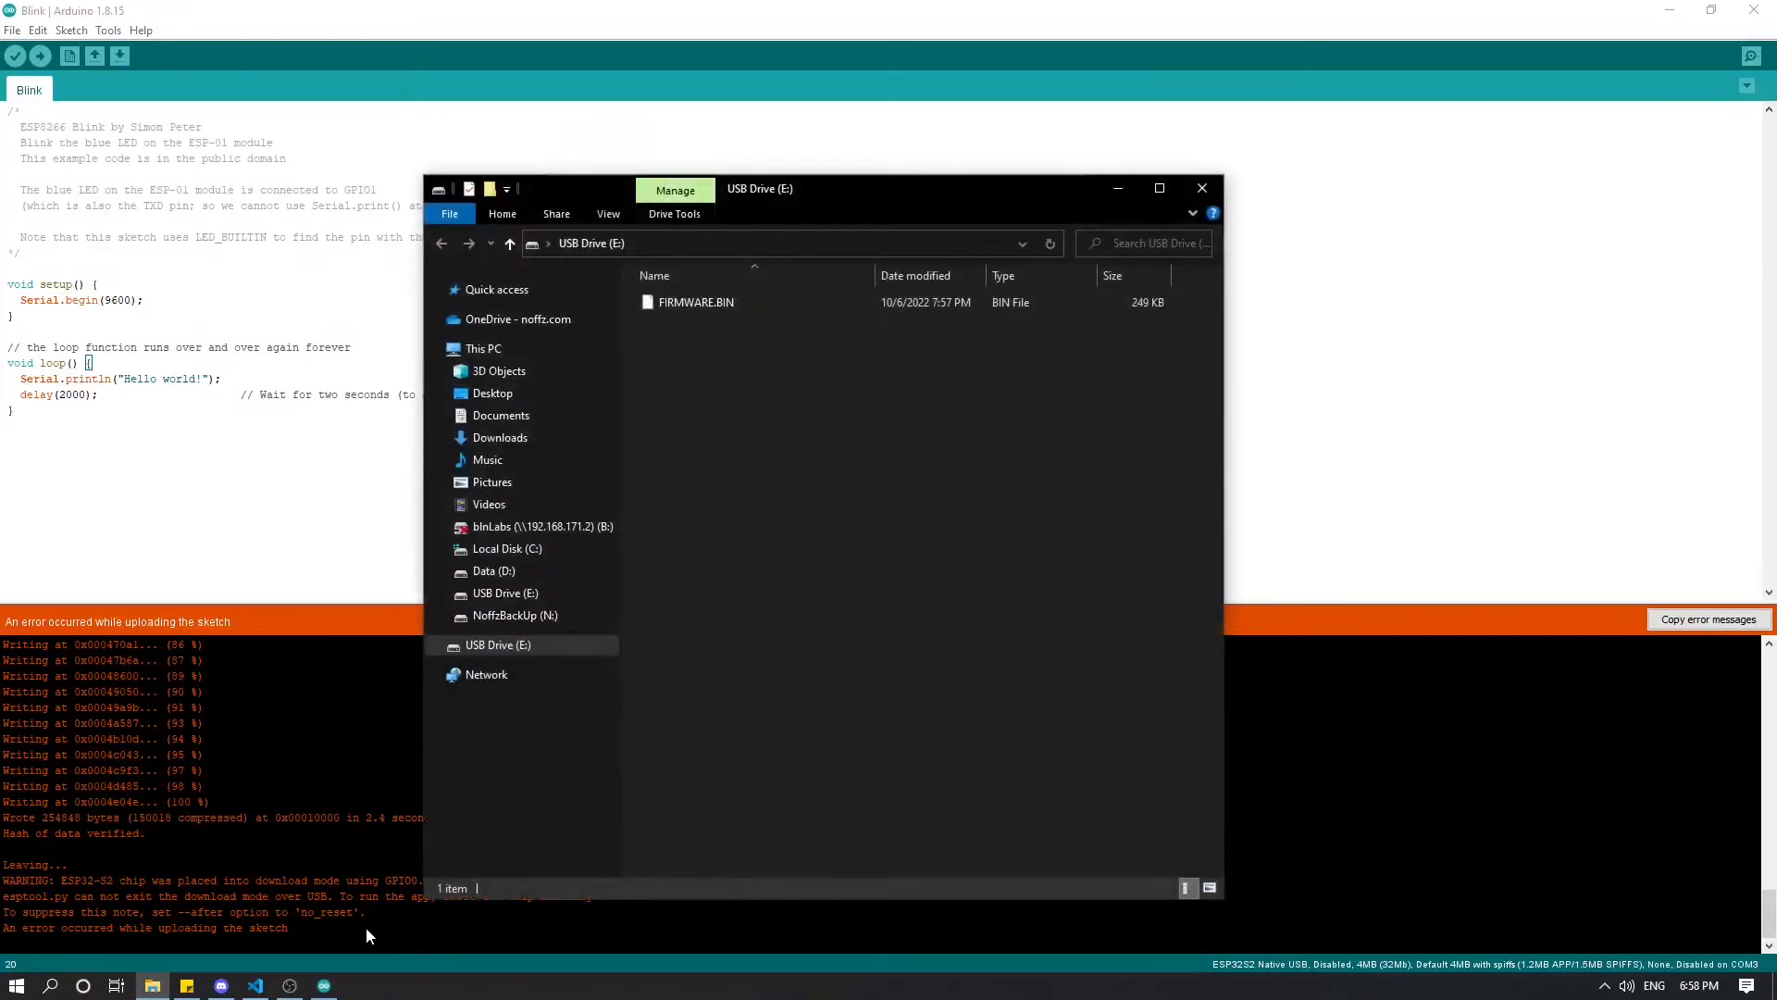
mouse_move(918, 426)
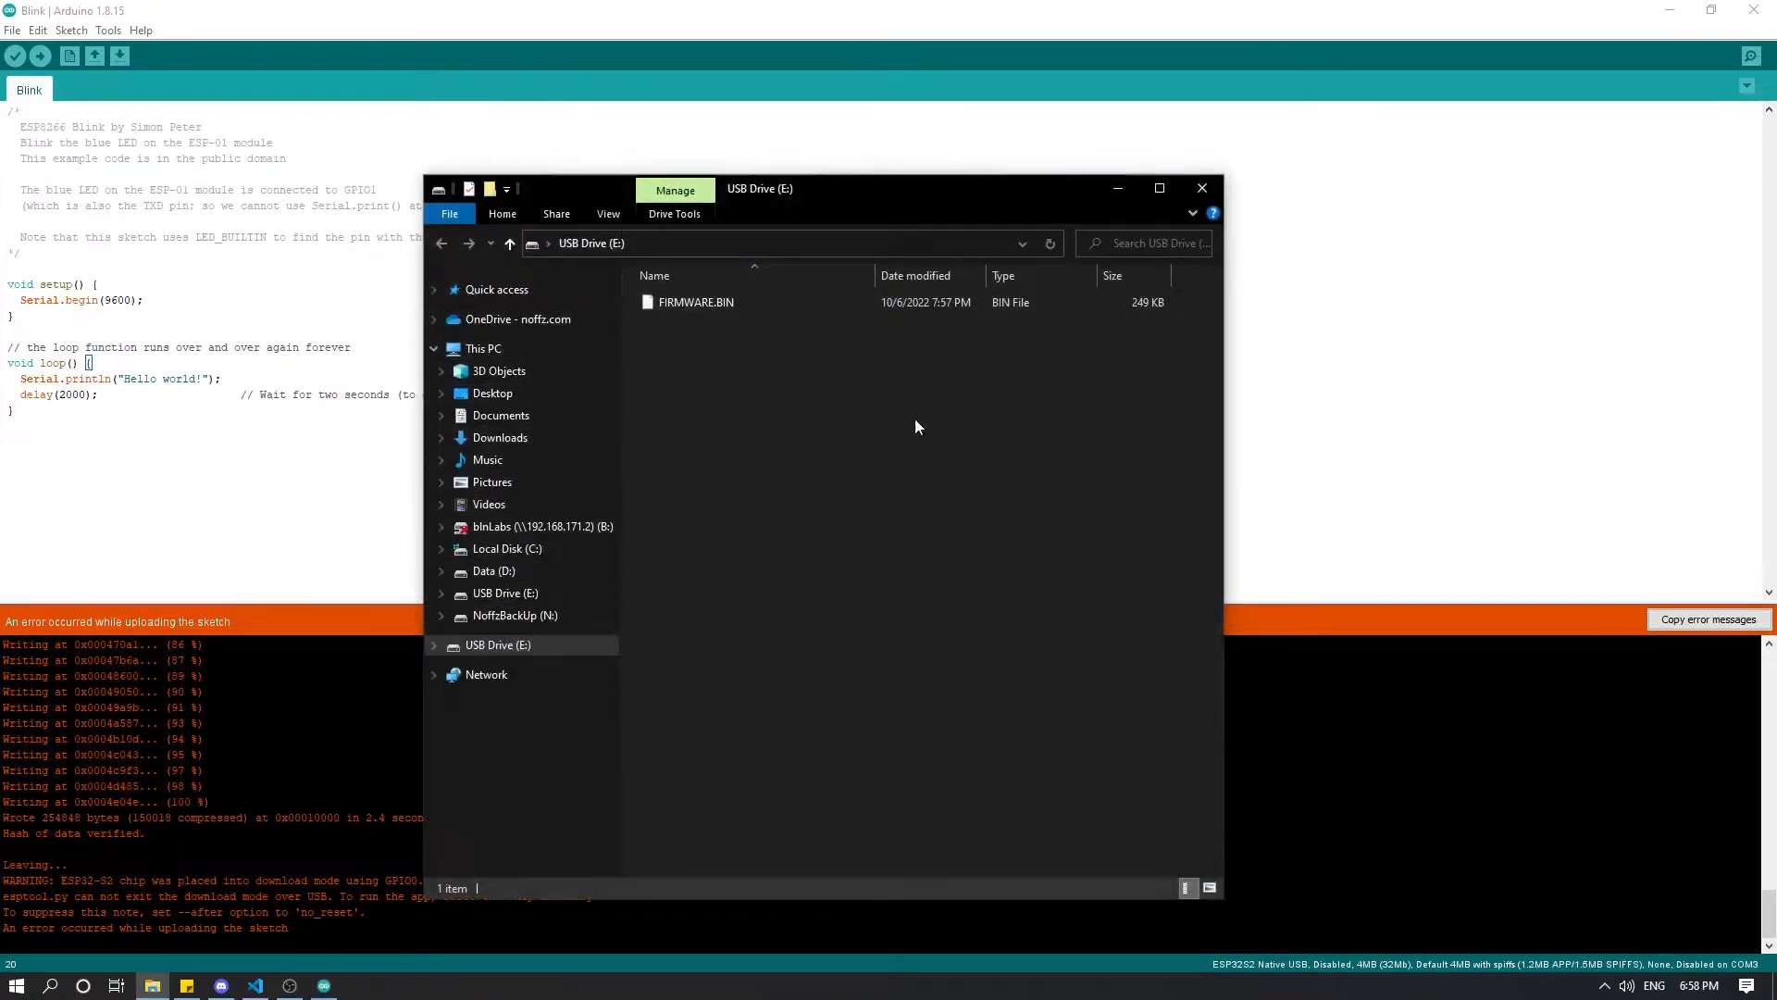
mouse_move(857, 473)
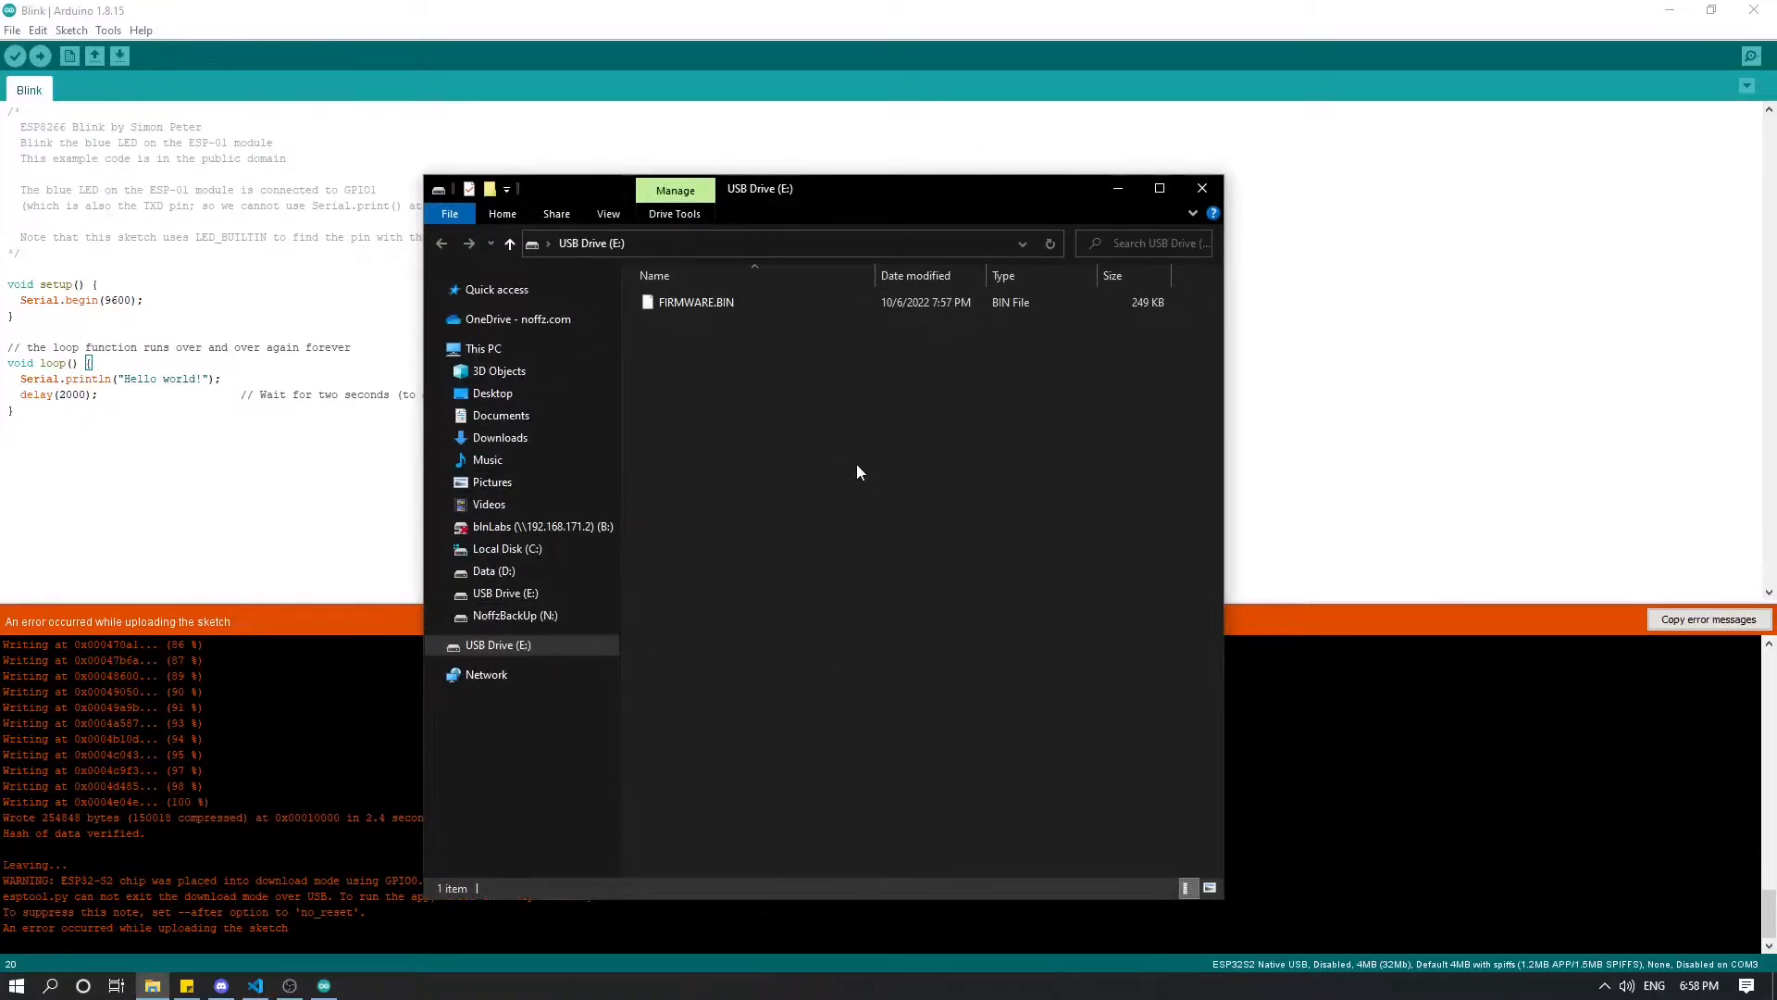
mouse_move(852, 477)
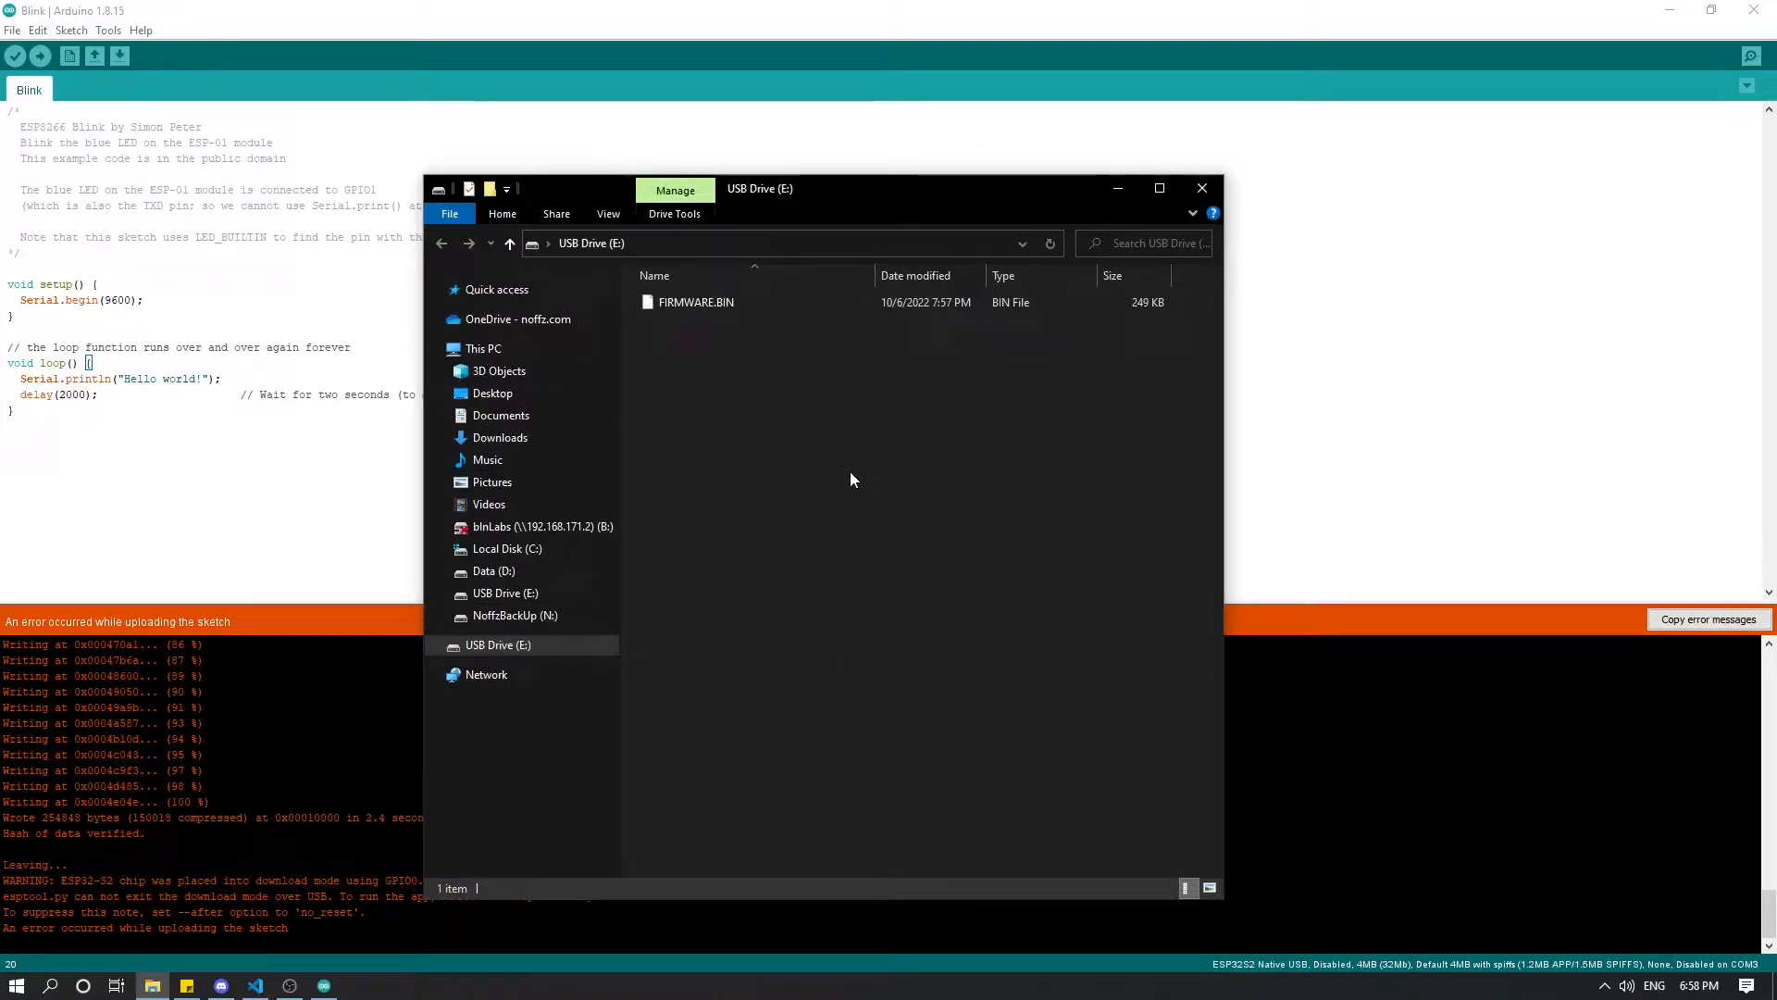
mouse_move(738, 518)
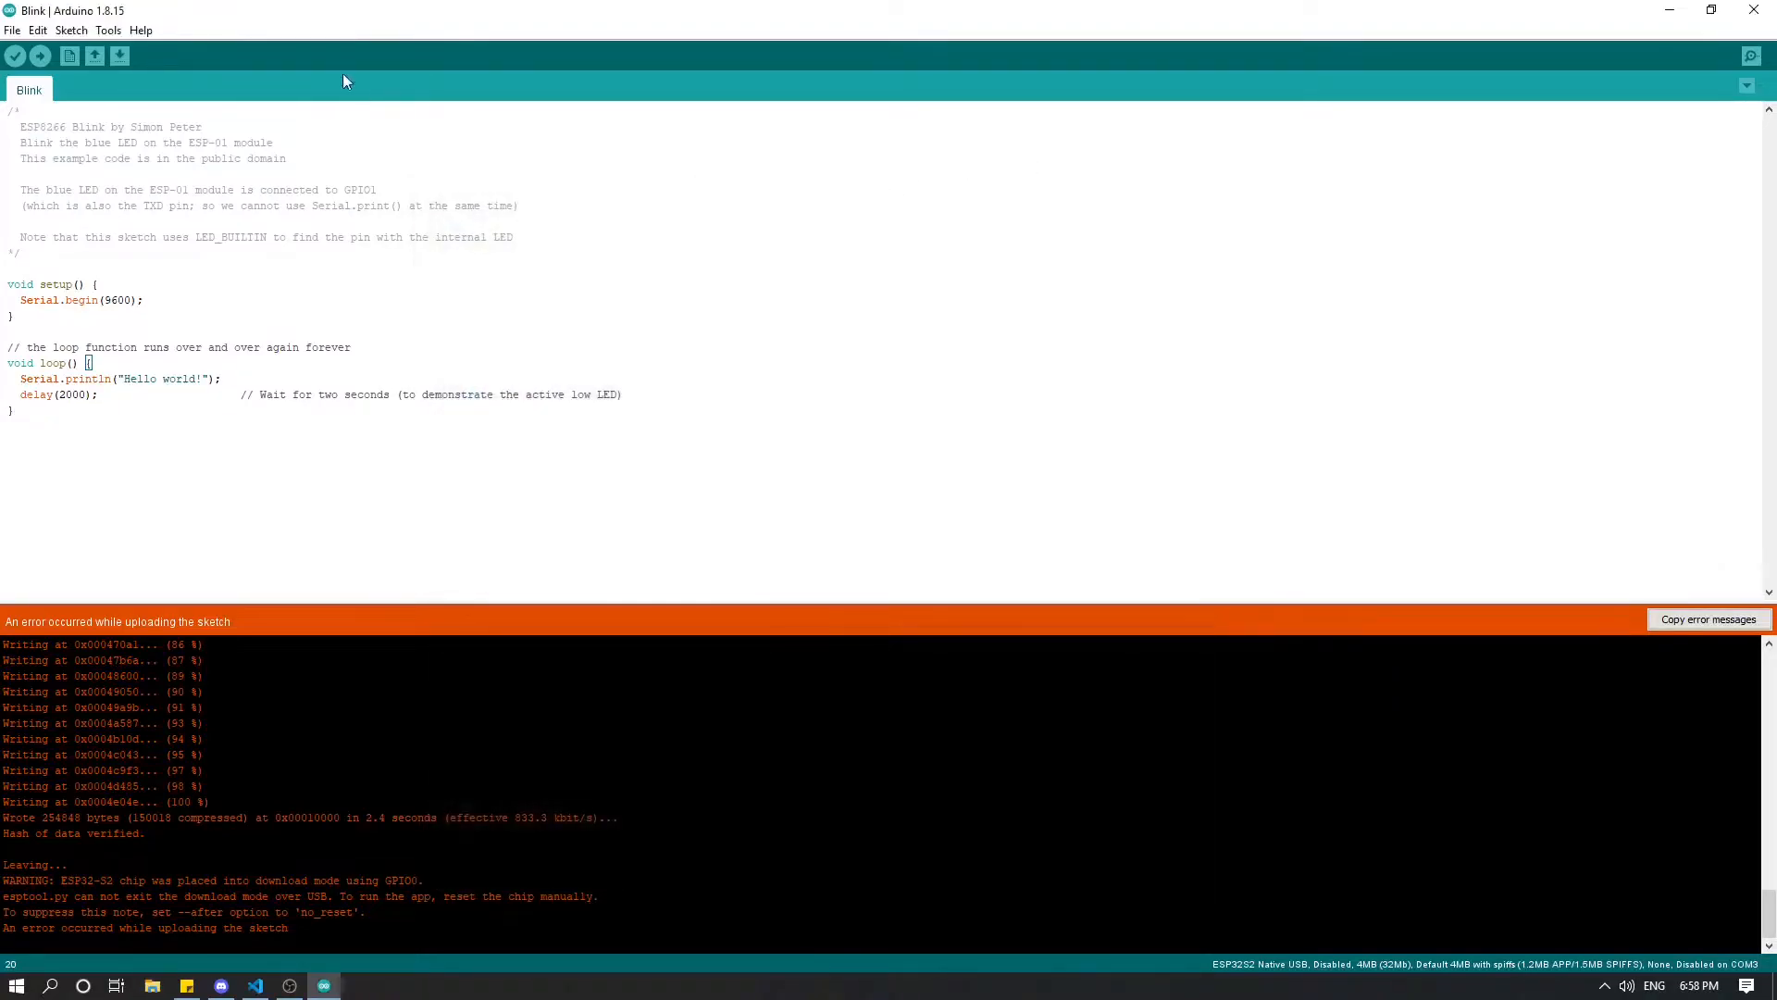
Step: Set the port back to COM4 (ESP32S2 Native USB) and check the 'Hello world!' lines in the Serial Monitor
left_click(107, 29)
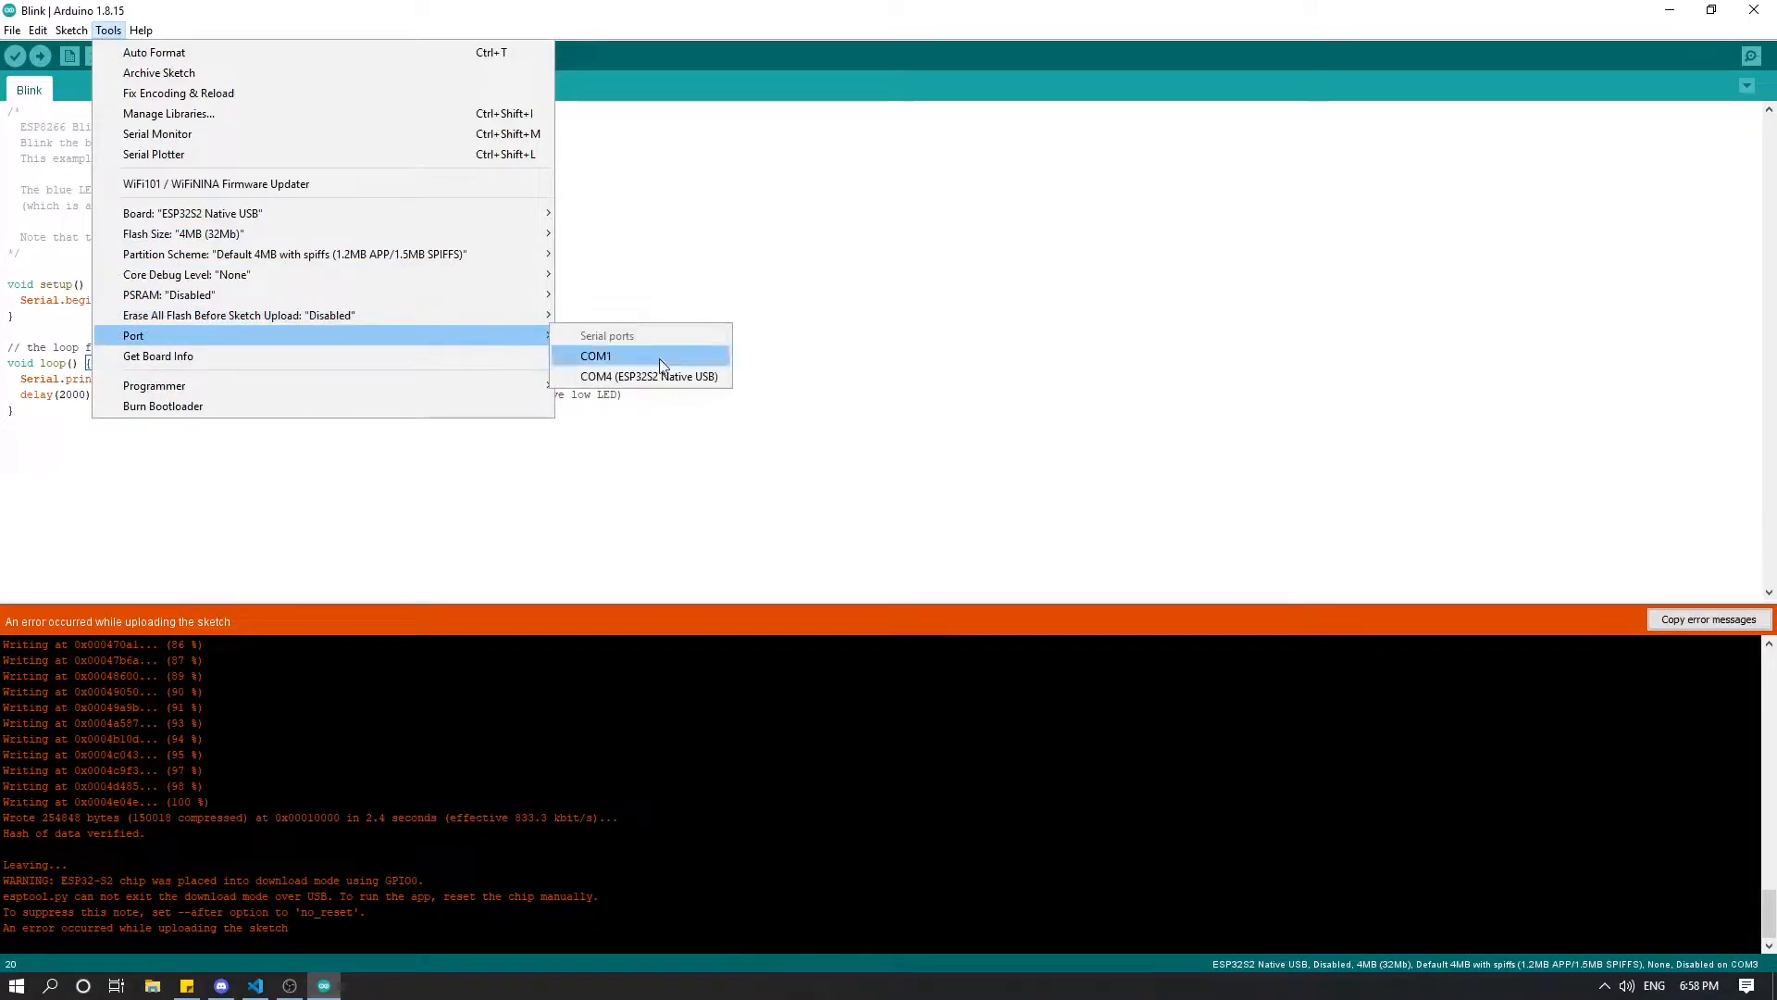
mouse_move(650, 376)
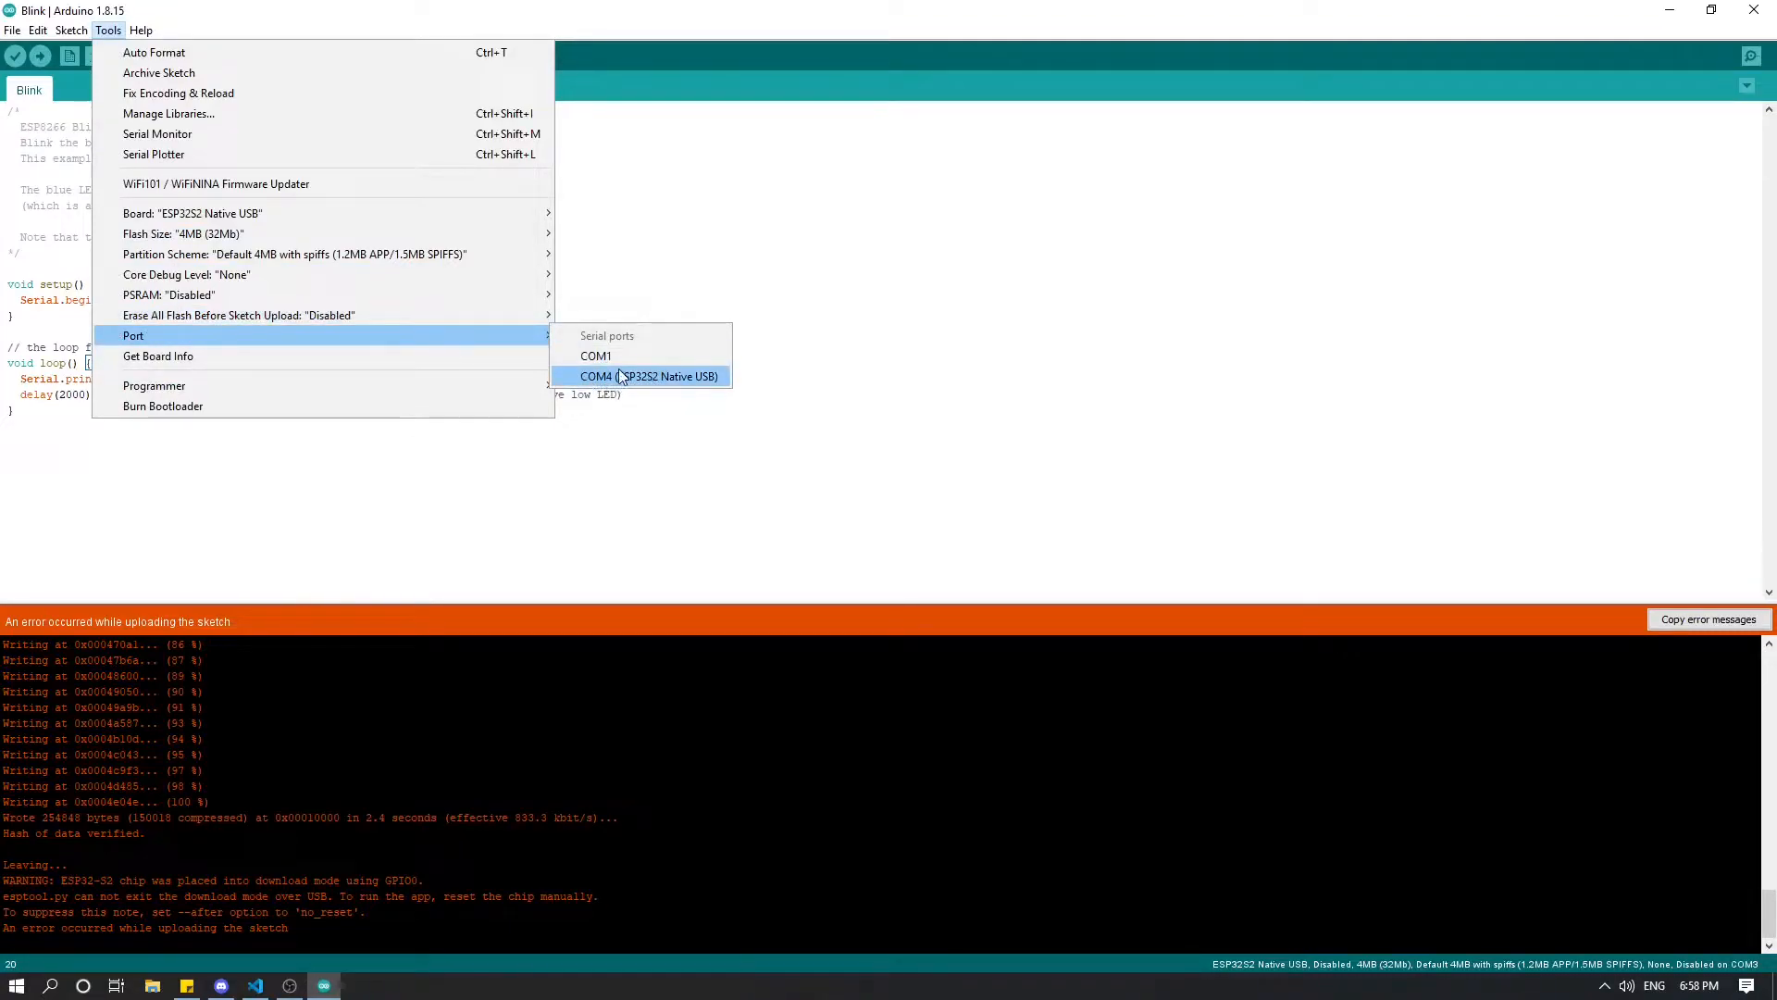
left_click(650, 376)
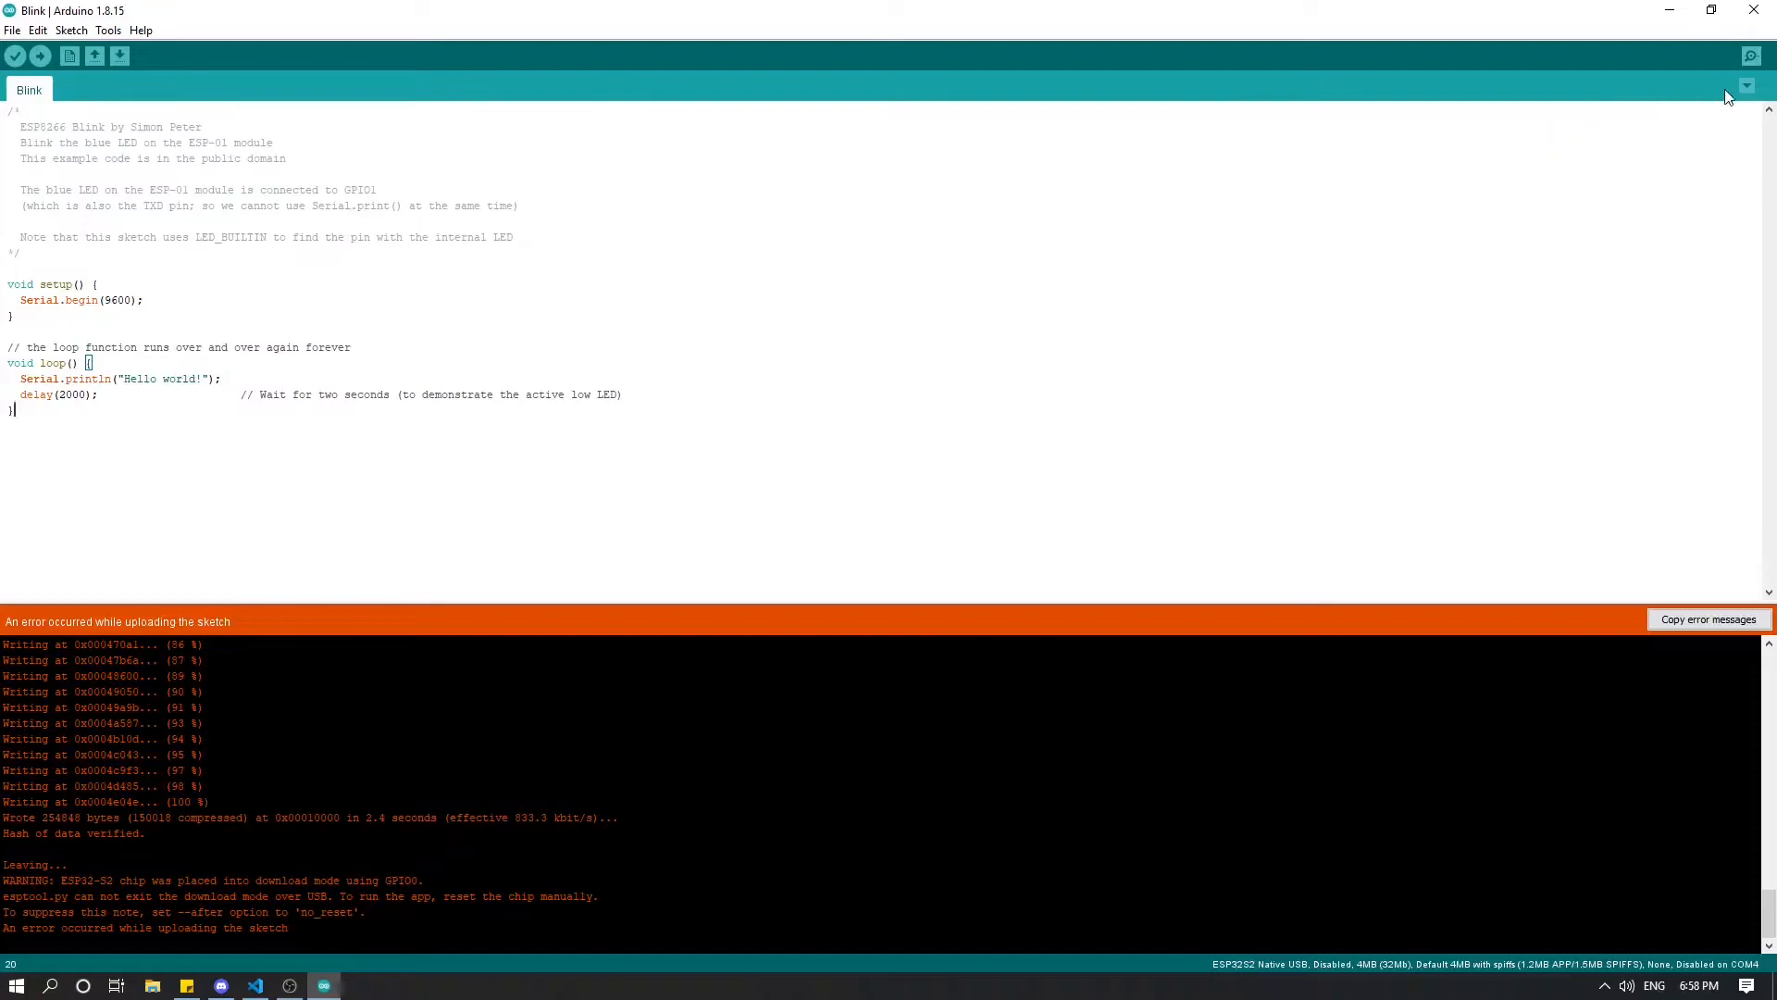
left_click(1750, 56)
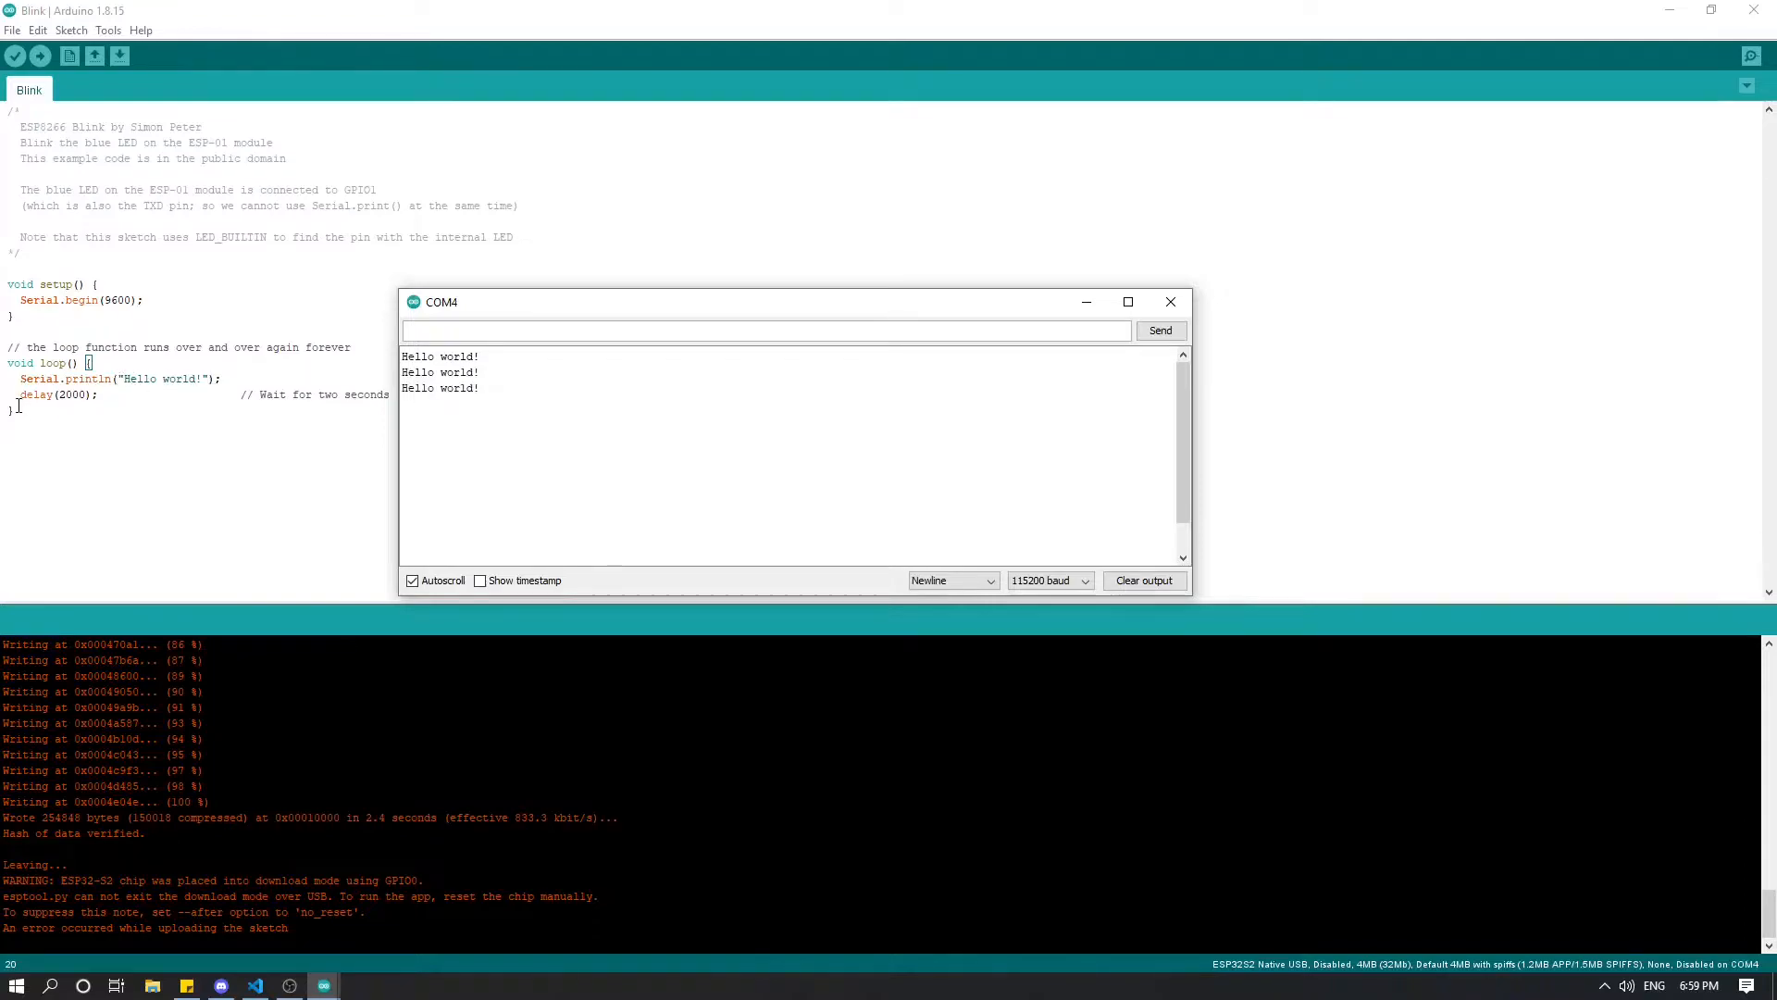
left_click(1170, 302)
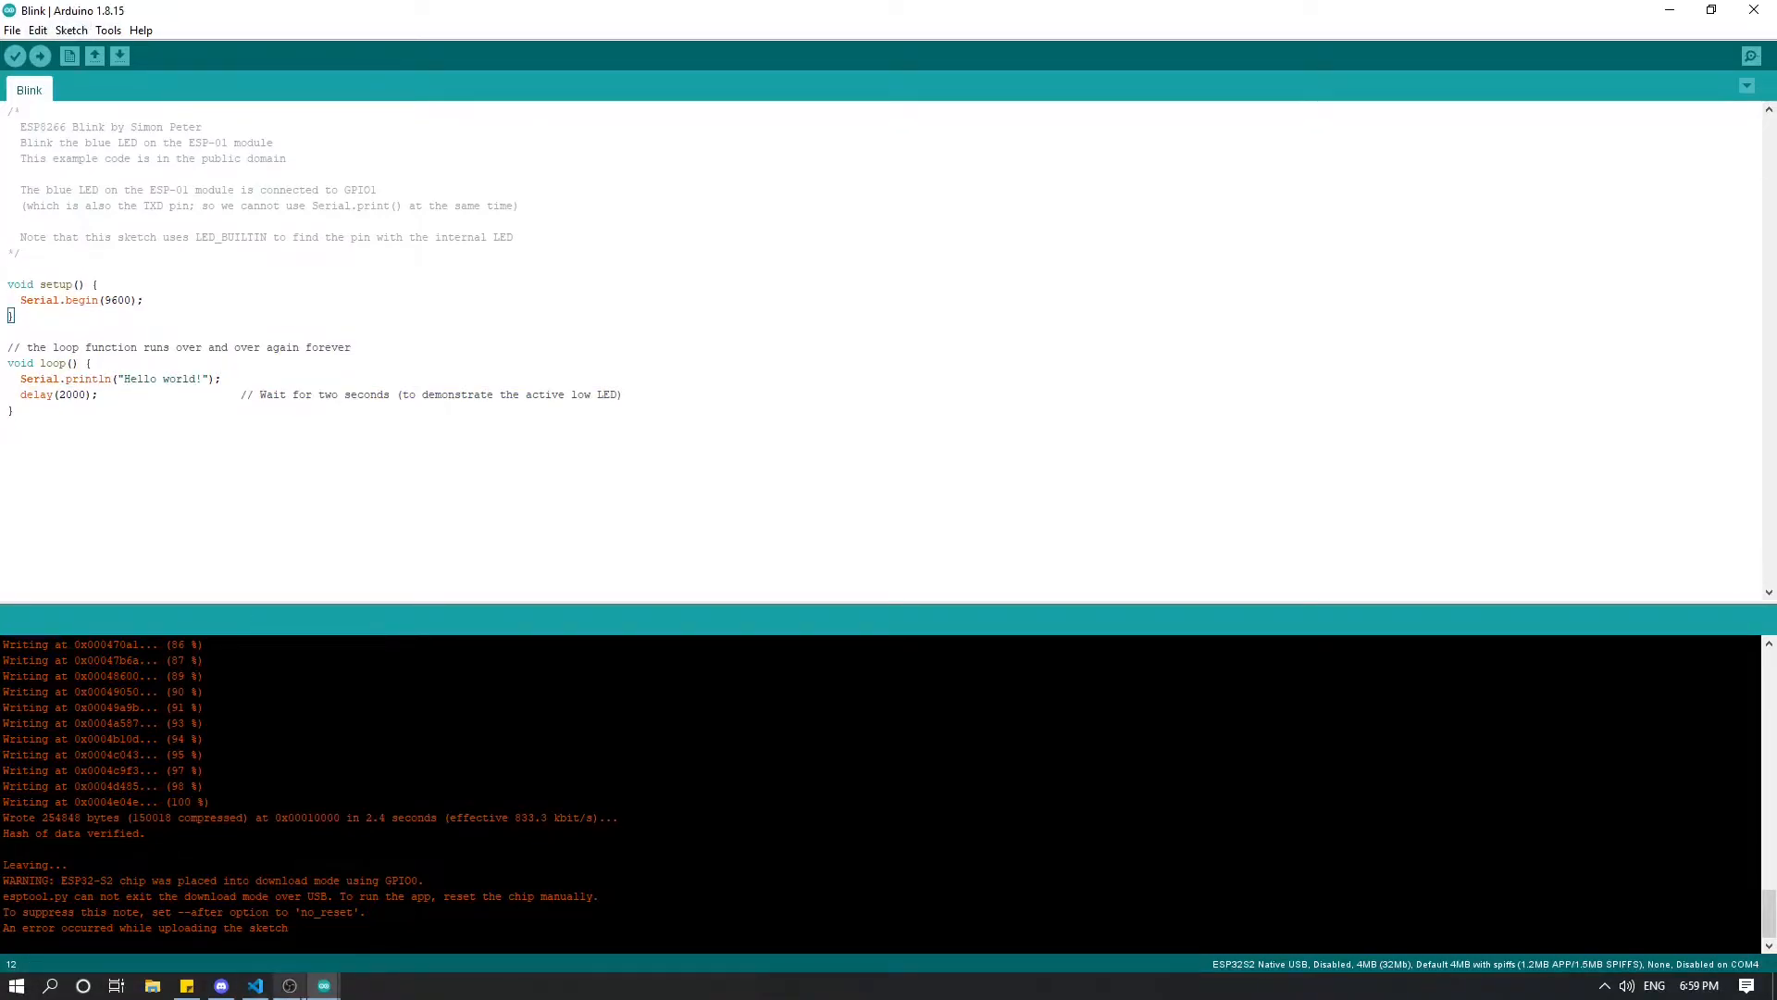
Step: Open src/main.cpp in the esp32-s2 PlatformIO project with the Hello, World! loop and bring up the upload tasks
left_click(254, 983)
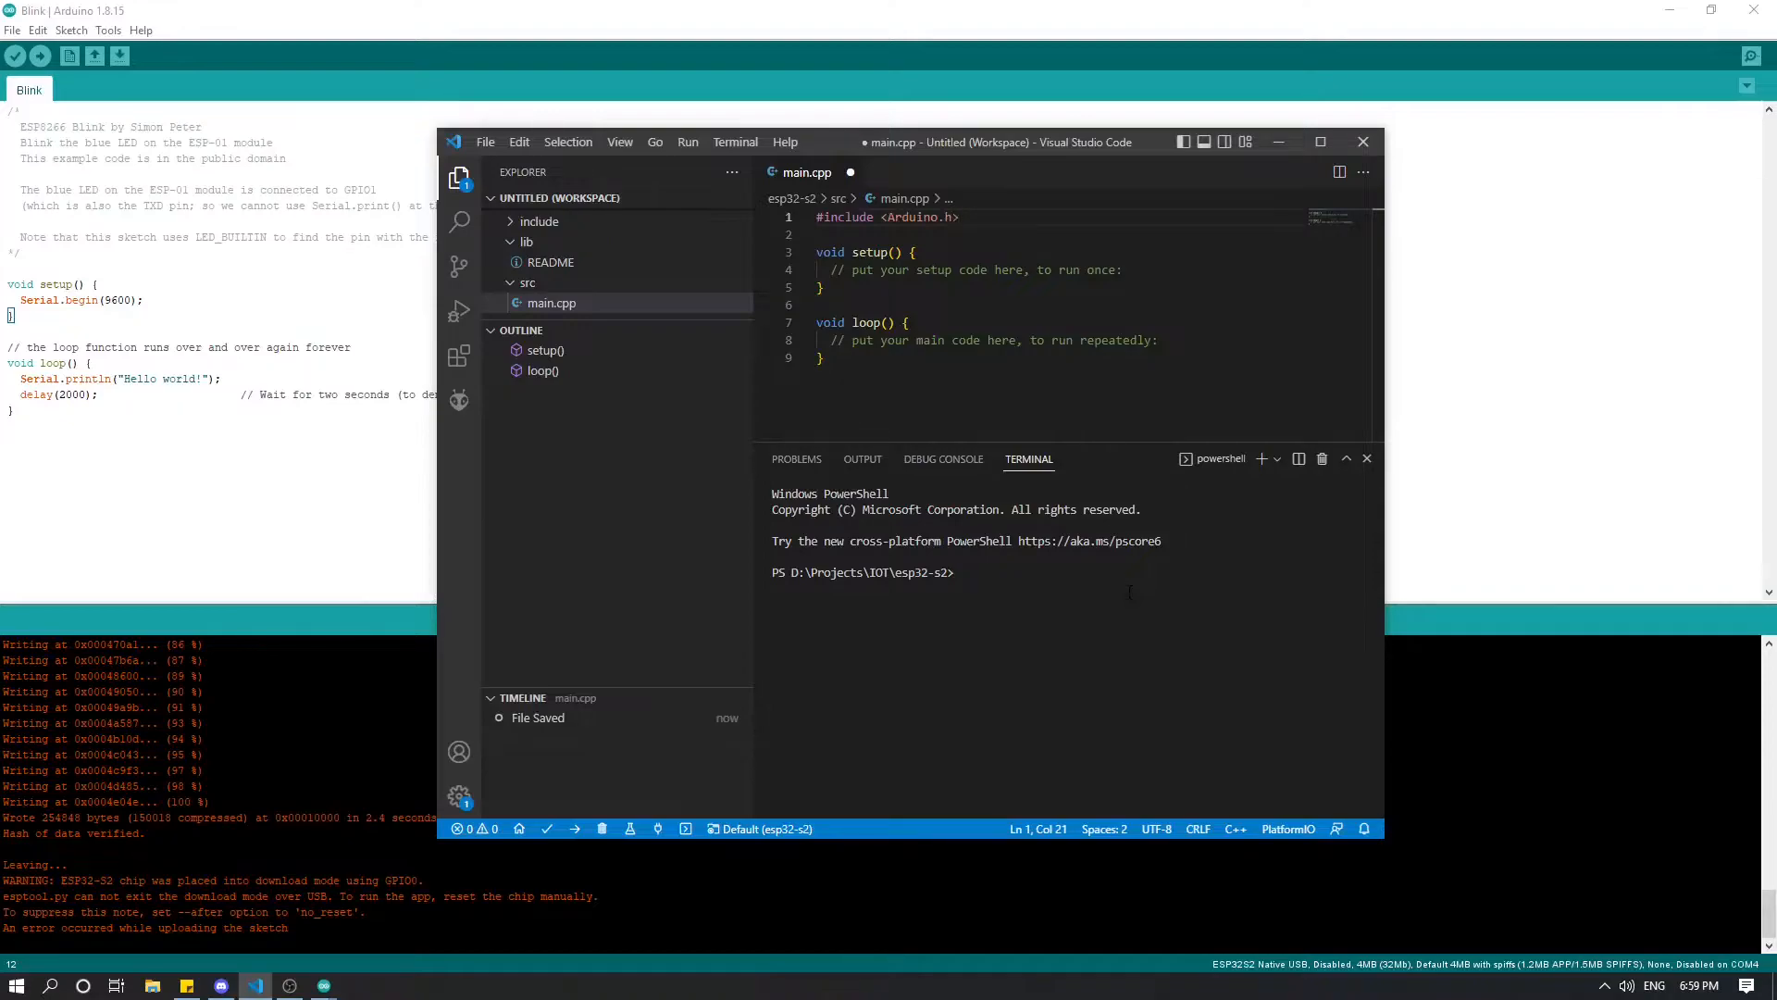
left_click(957, 216)
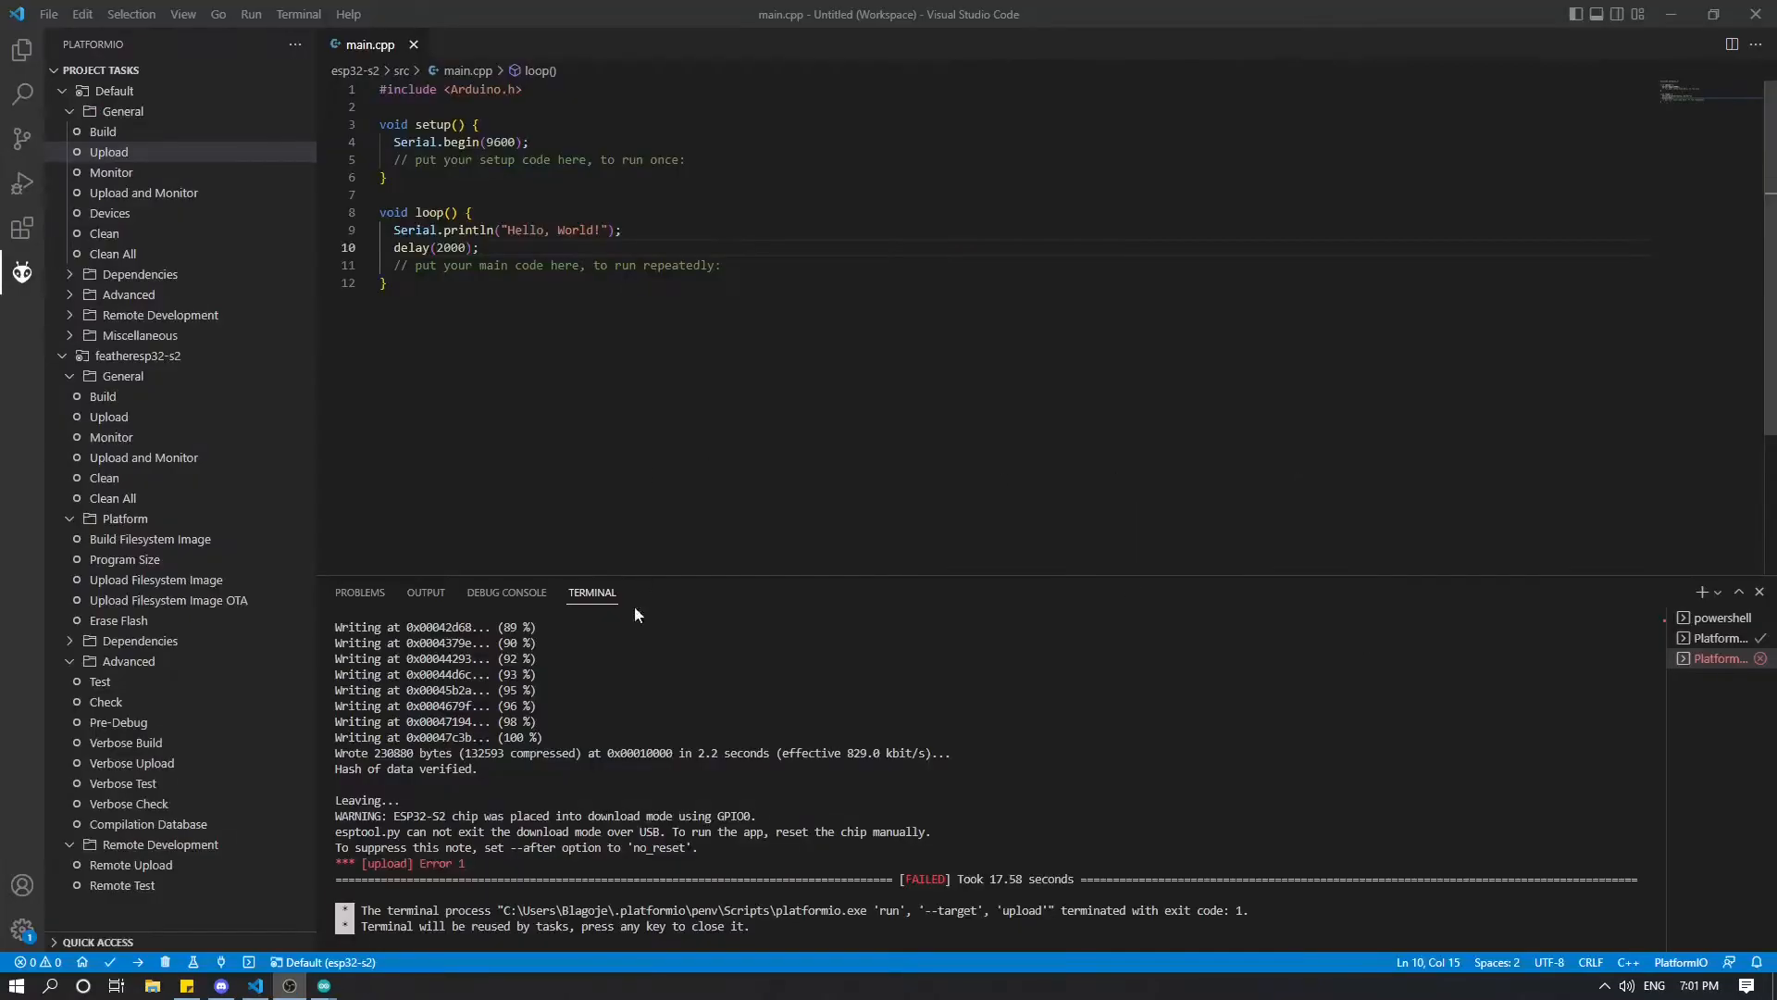
mouse_move(966, 9)
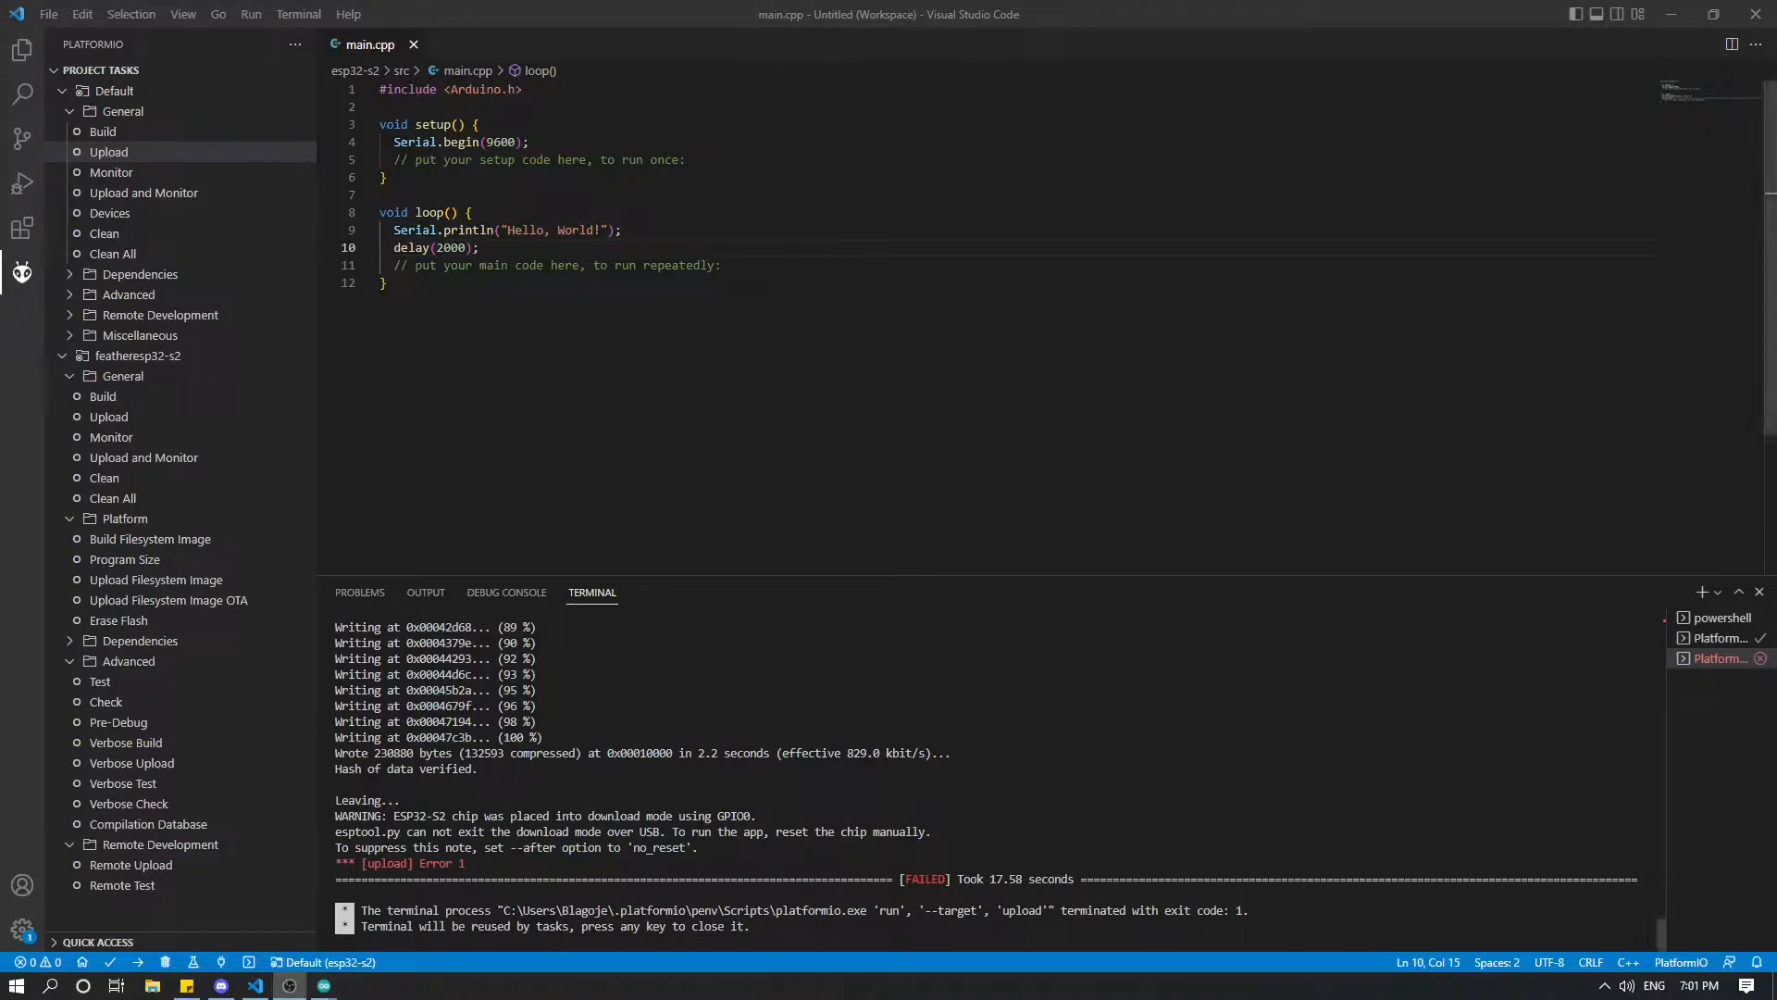
left_click(107, 150)
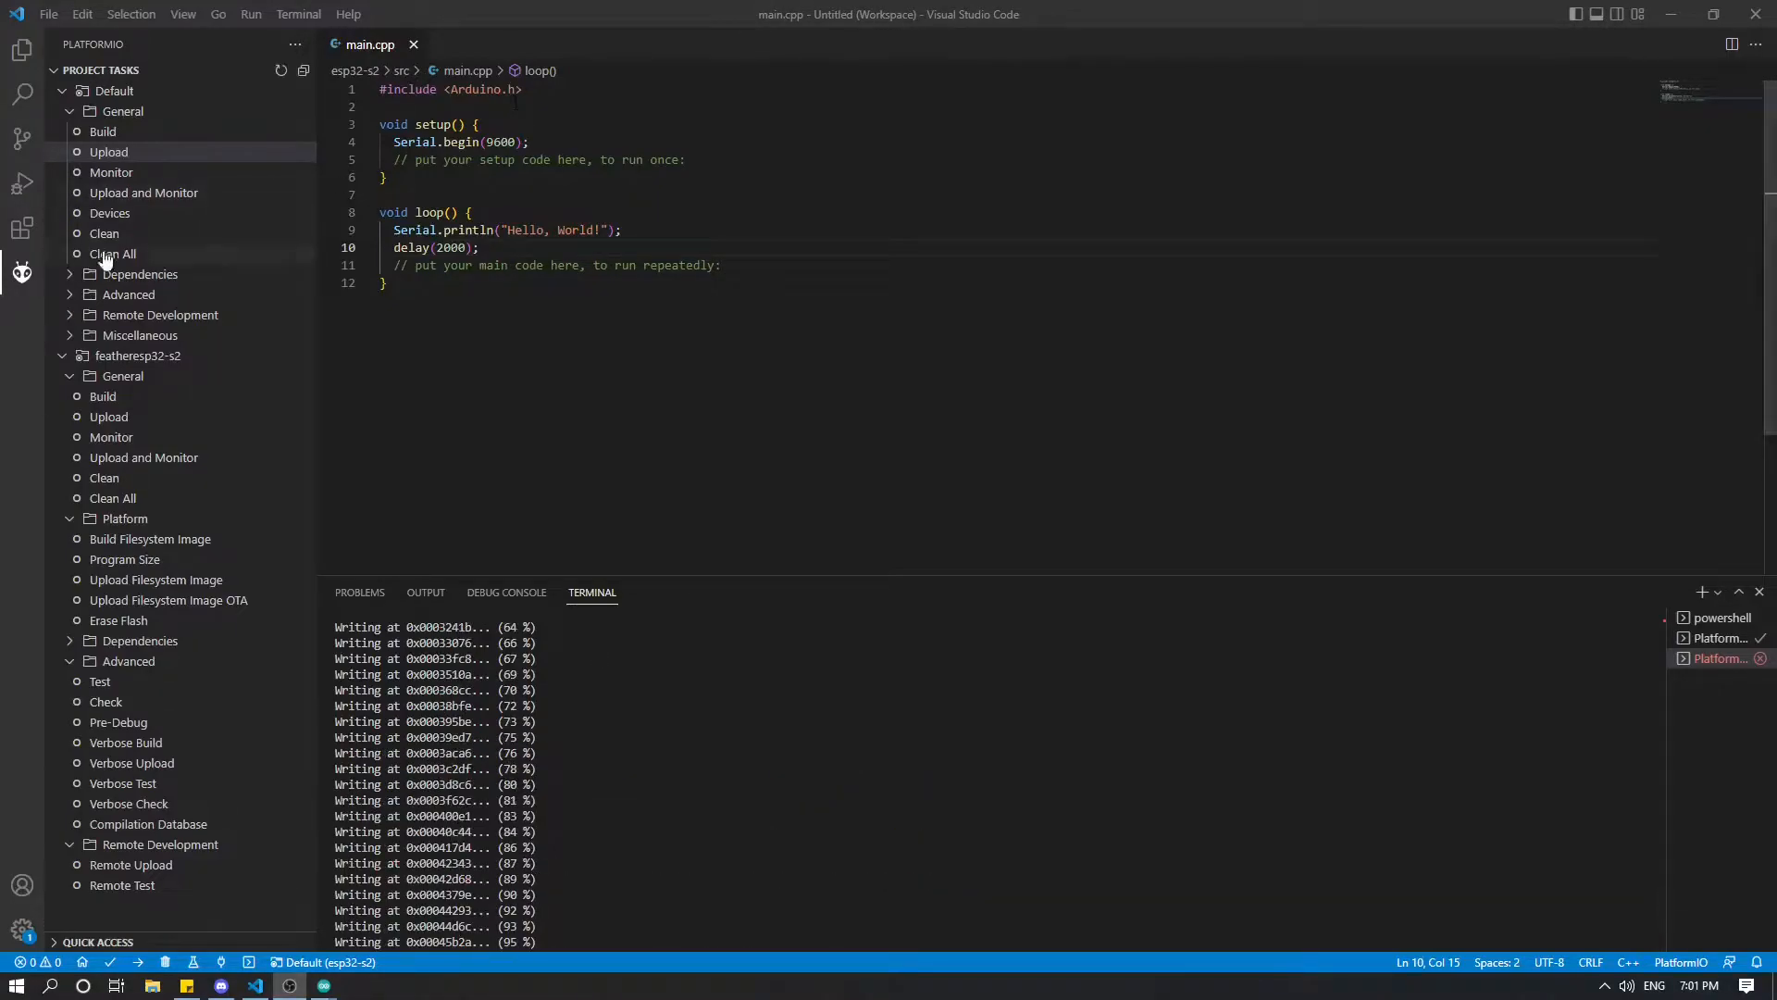
left_click(22, 52)
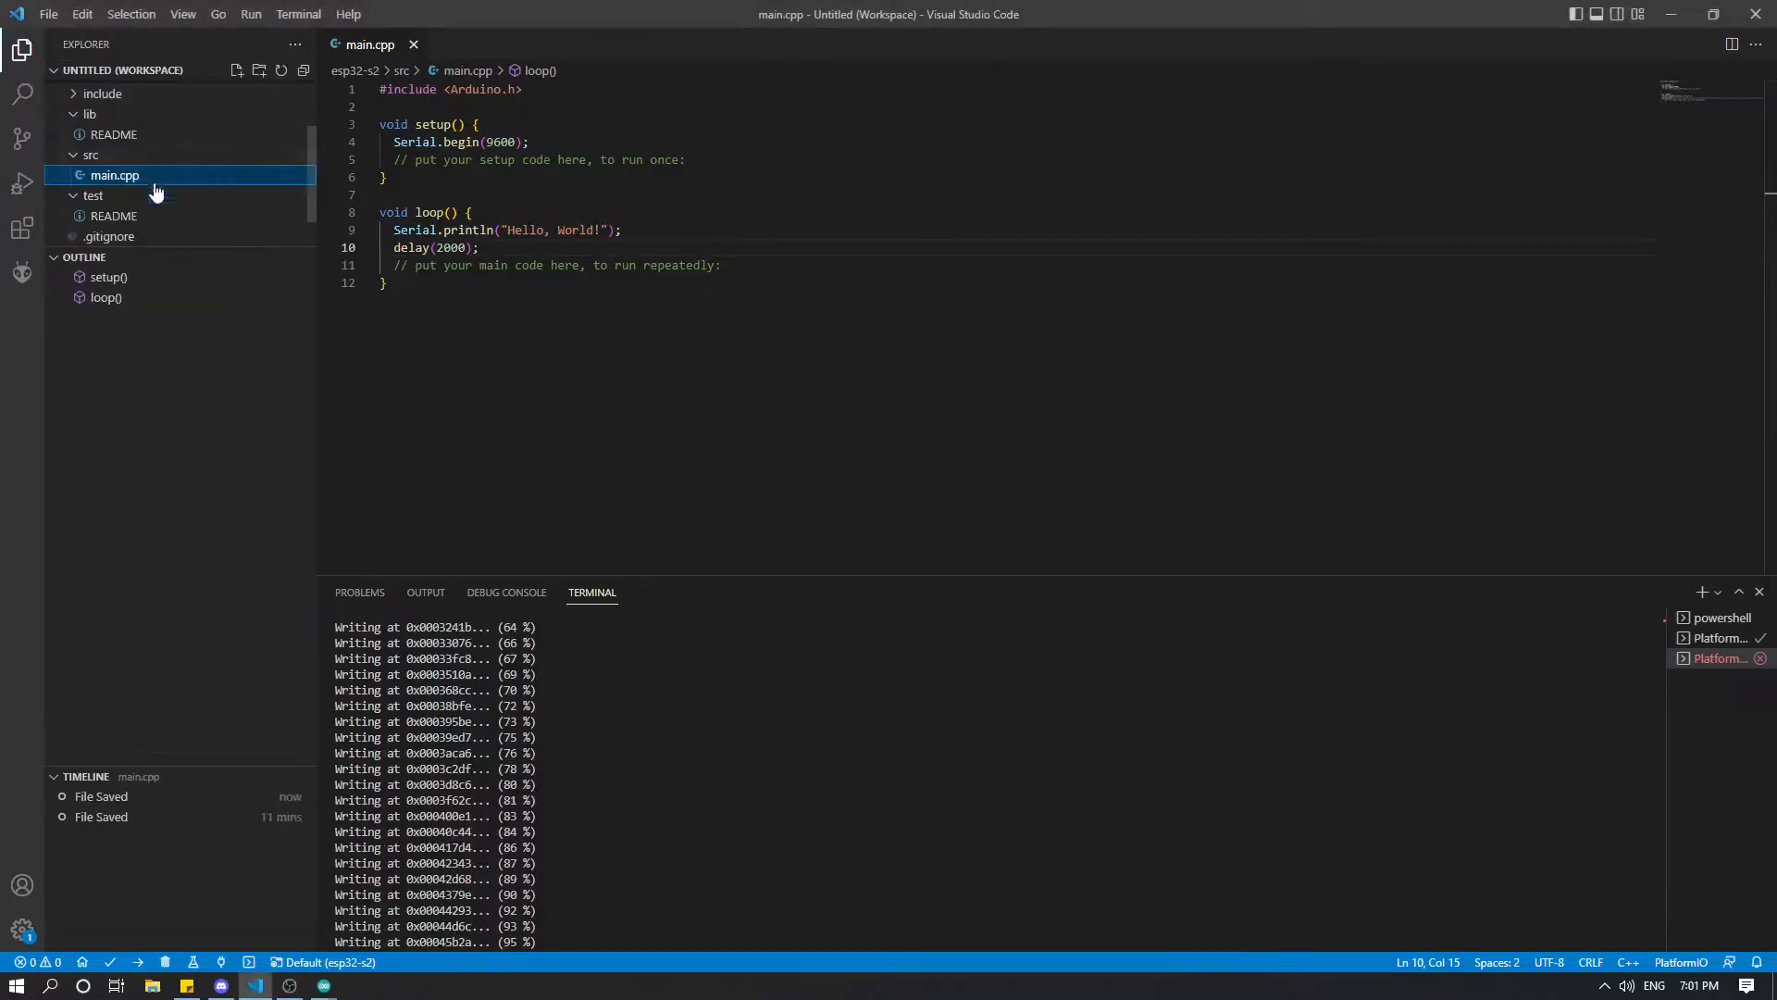
left_click(96, 109)
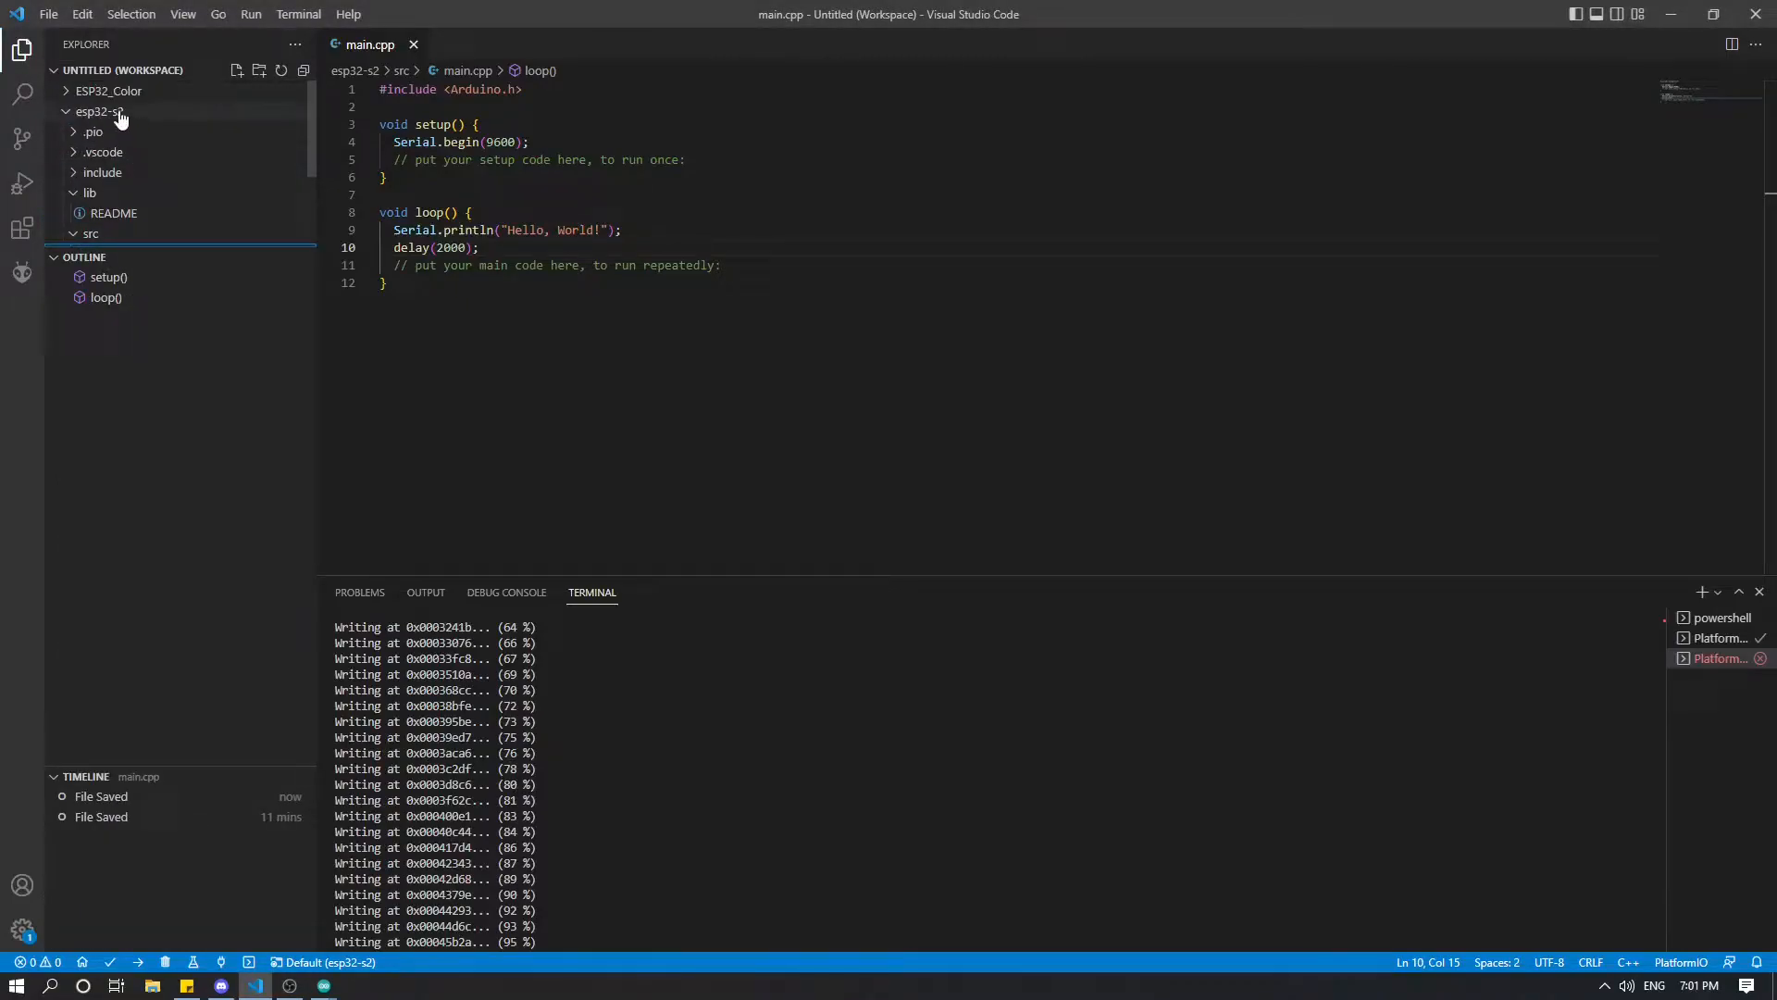
left_click(113, 134)
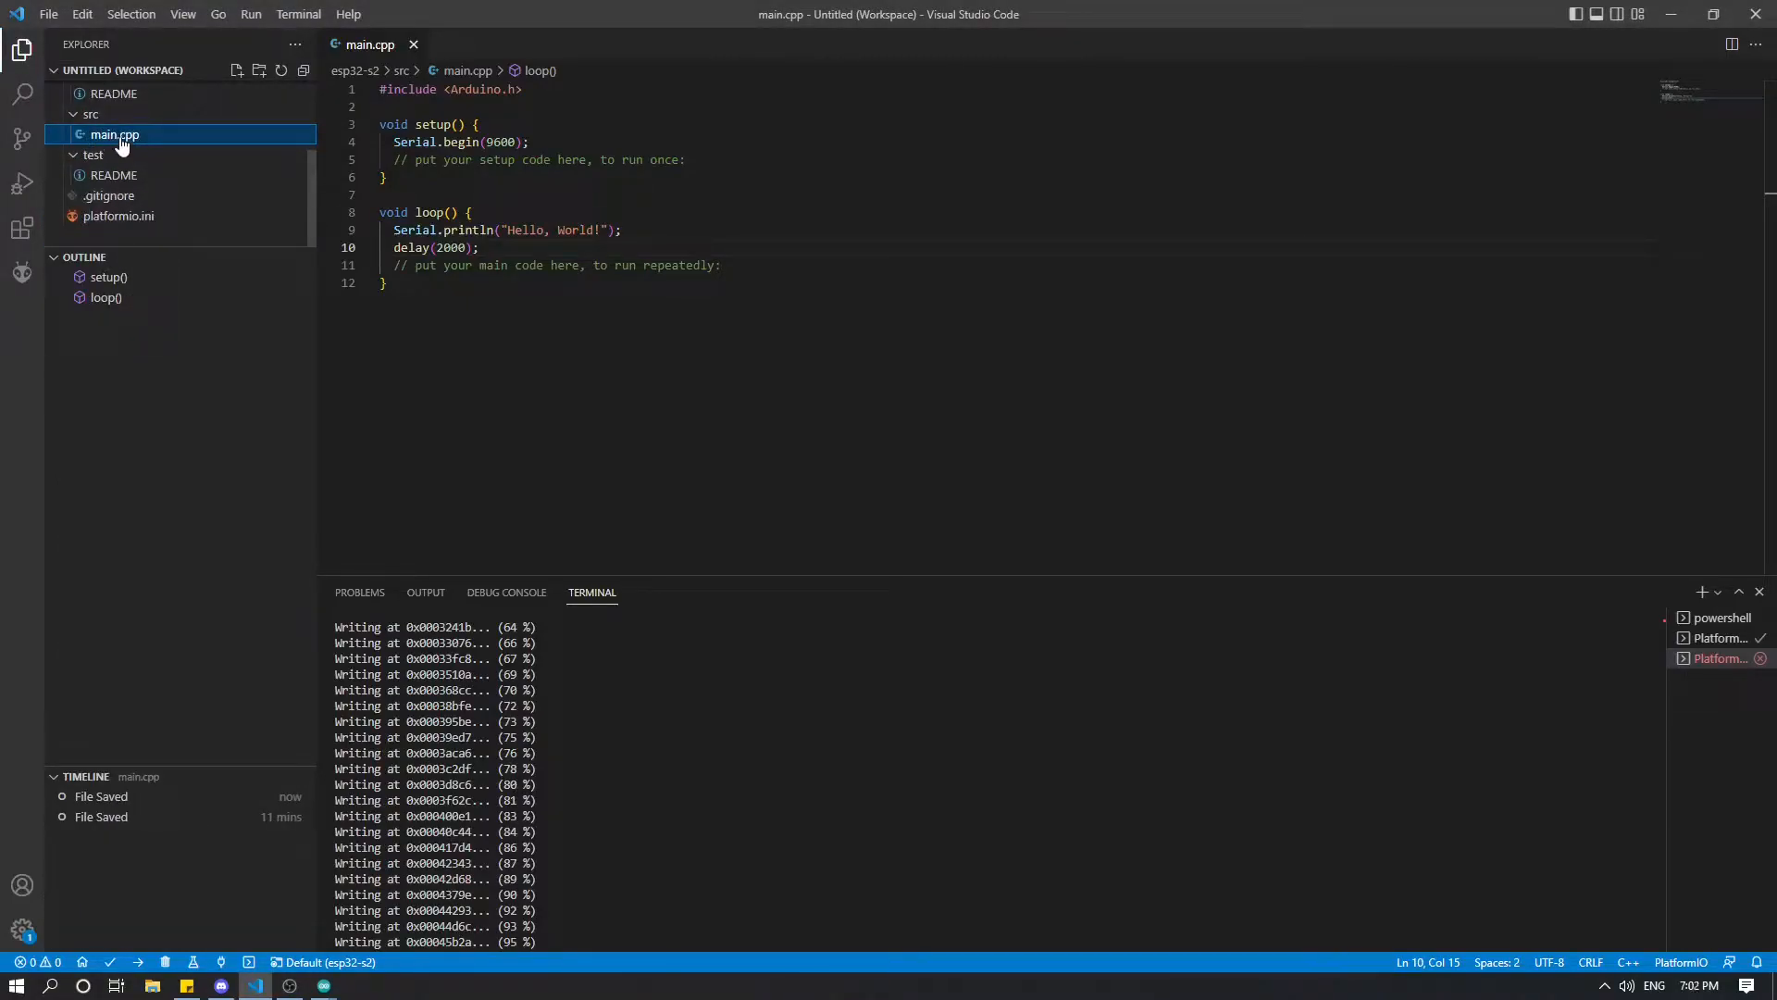
key("ctrl+a")
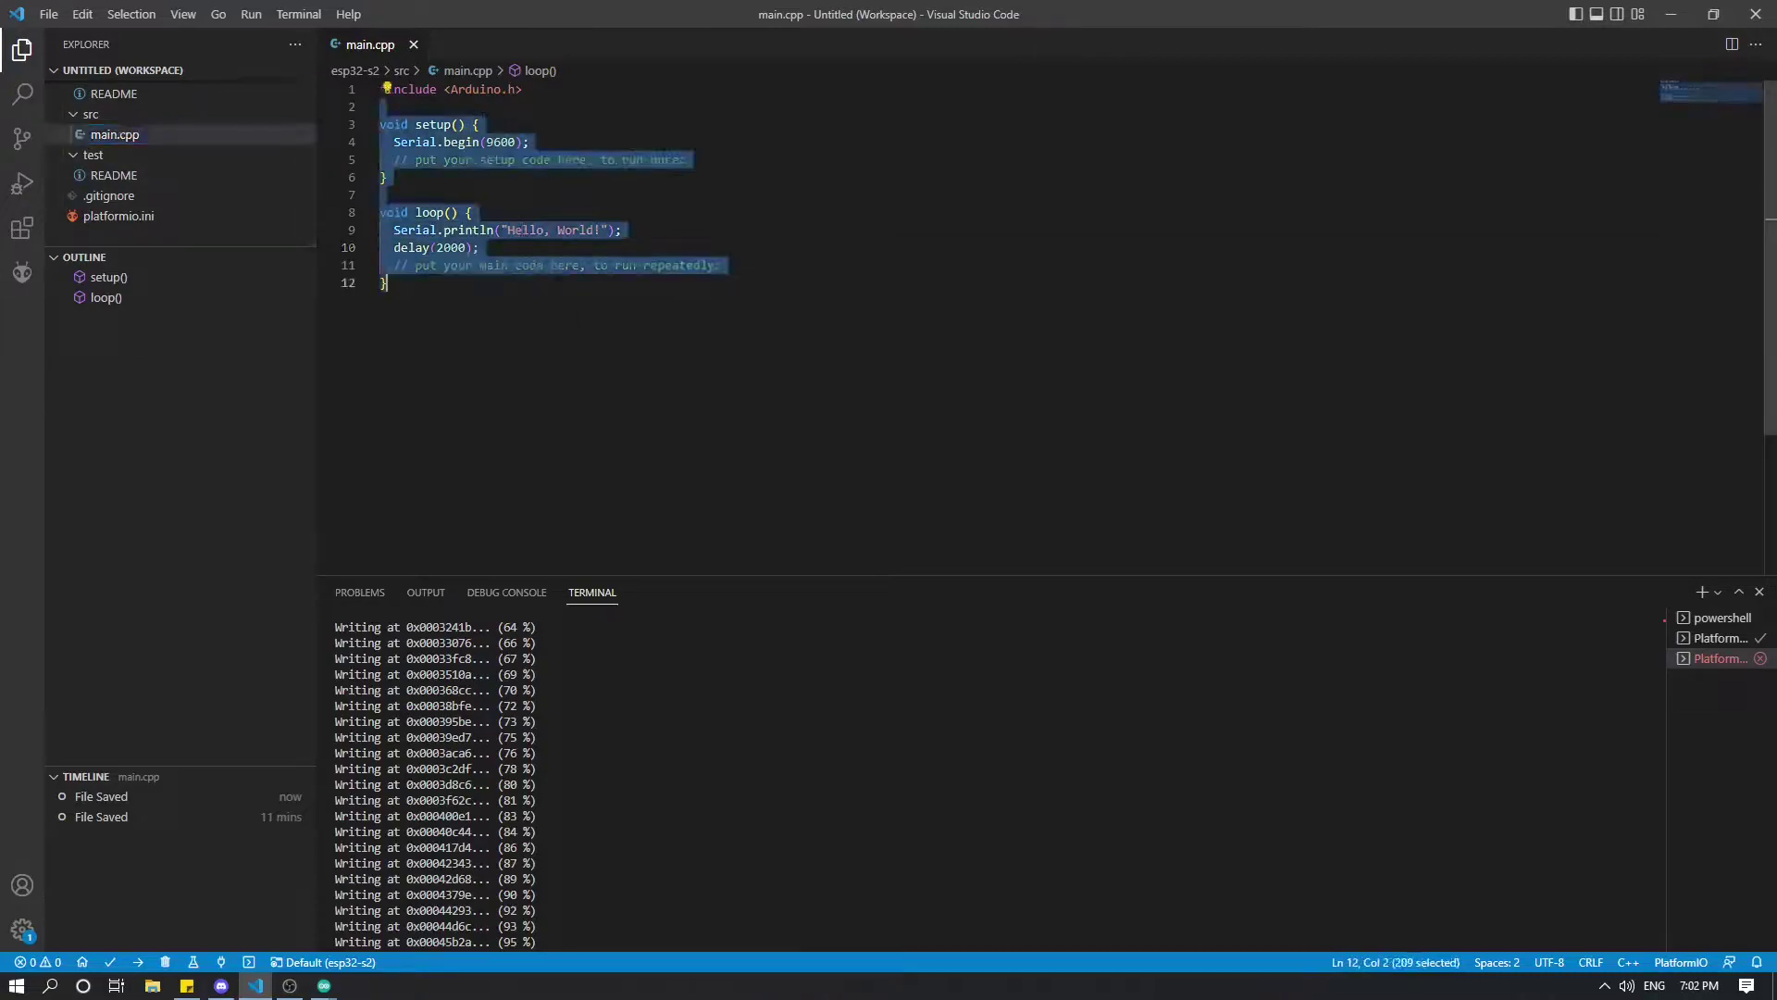
left_click(385, 283)
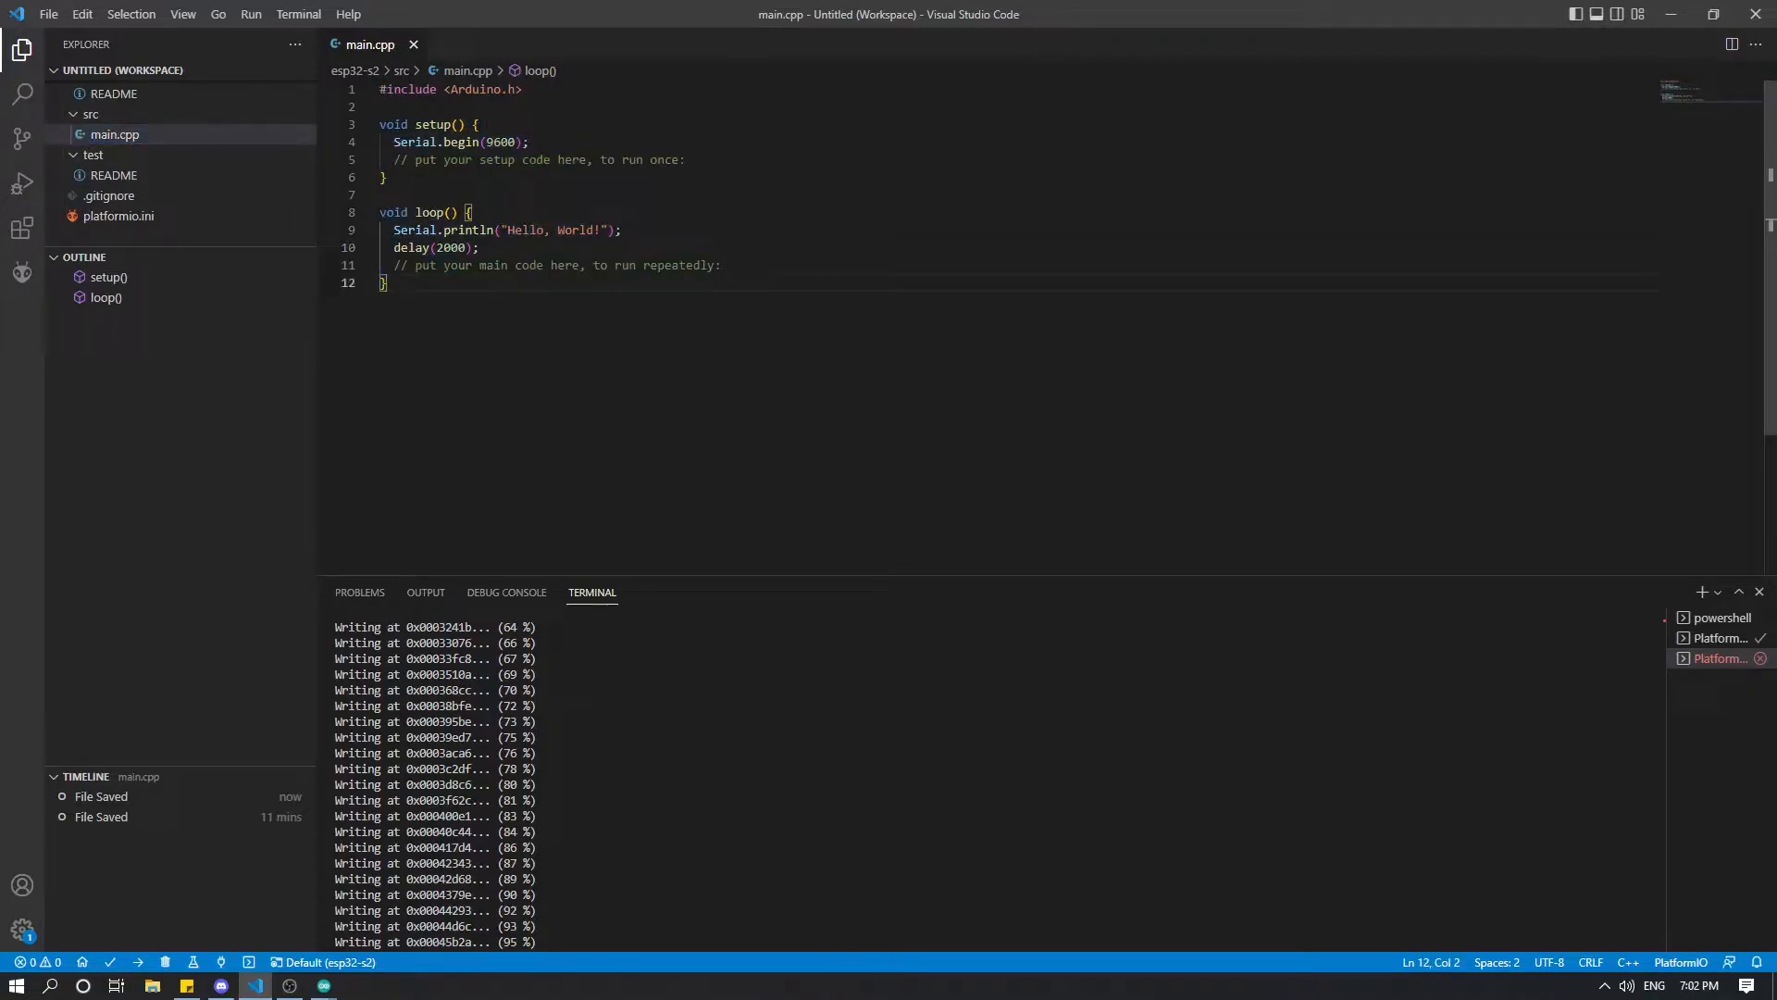
left_click(22, 270)
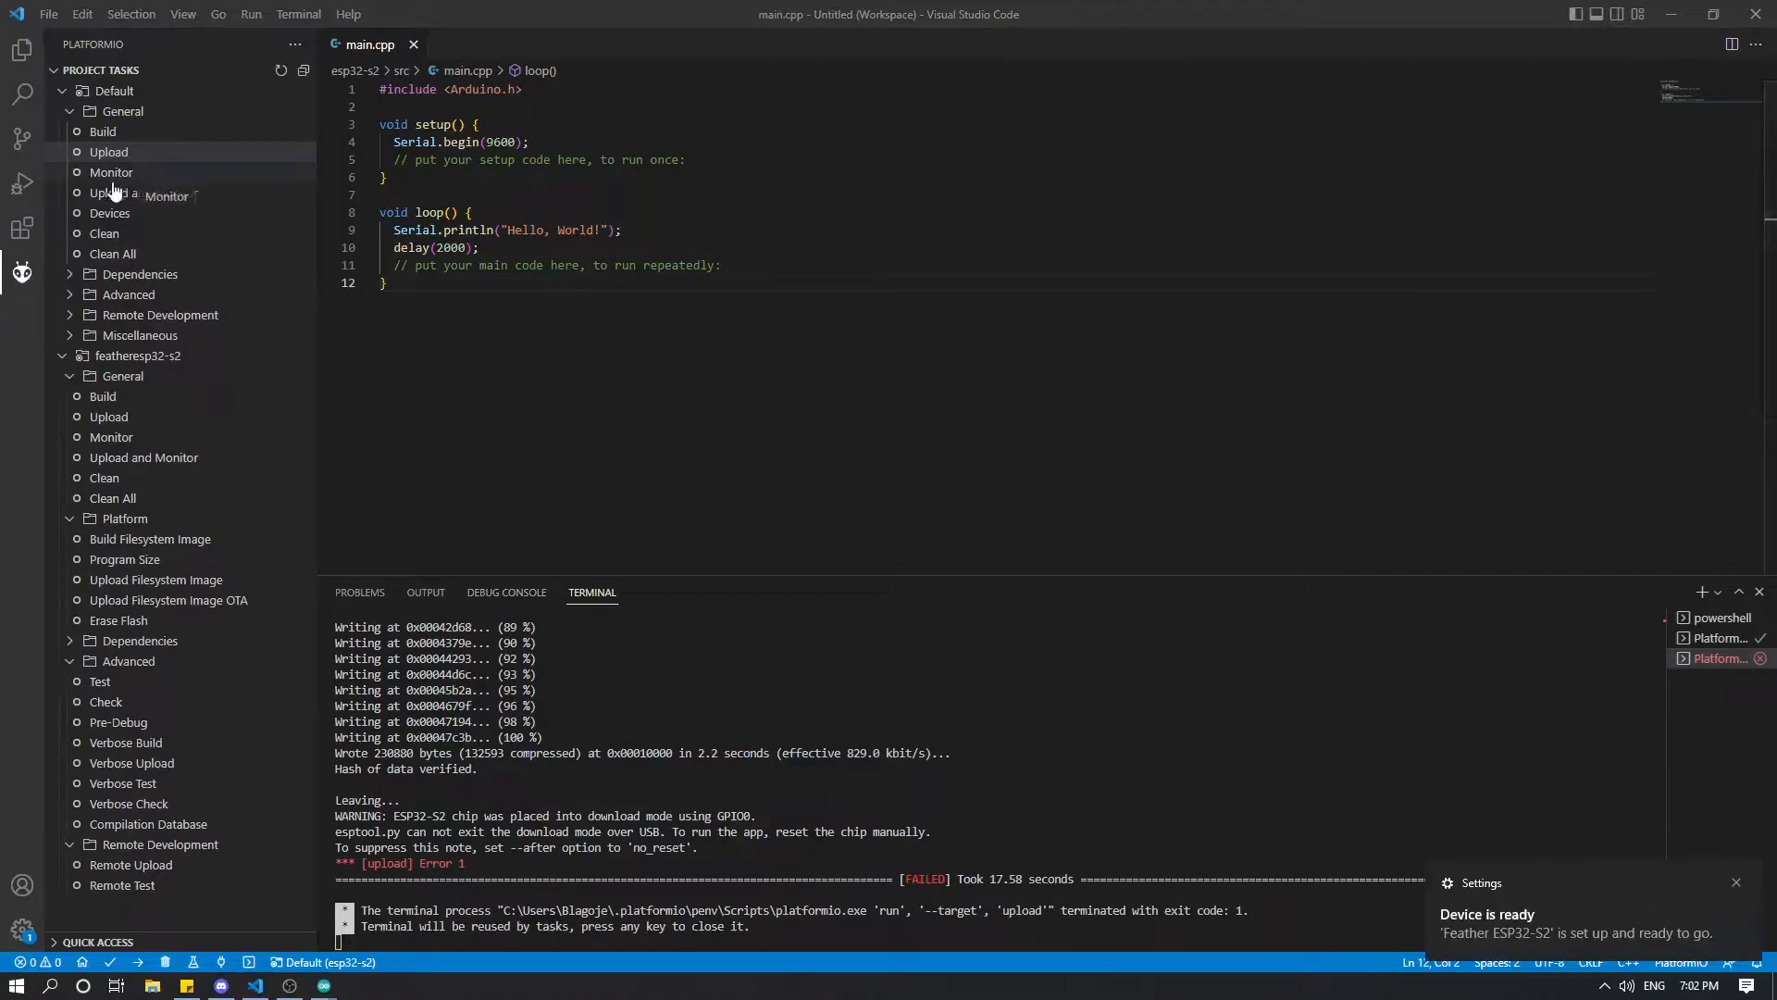
Step: Start the PlatformIO serial monitor showing repeated 'Hello, World!' at 9600 baud, then return to KiCad
left_click(111, 172)
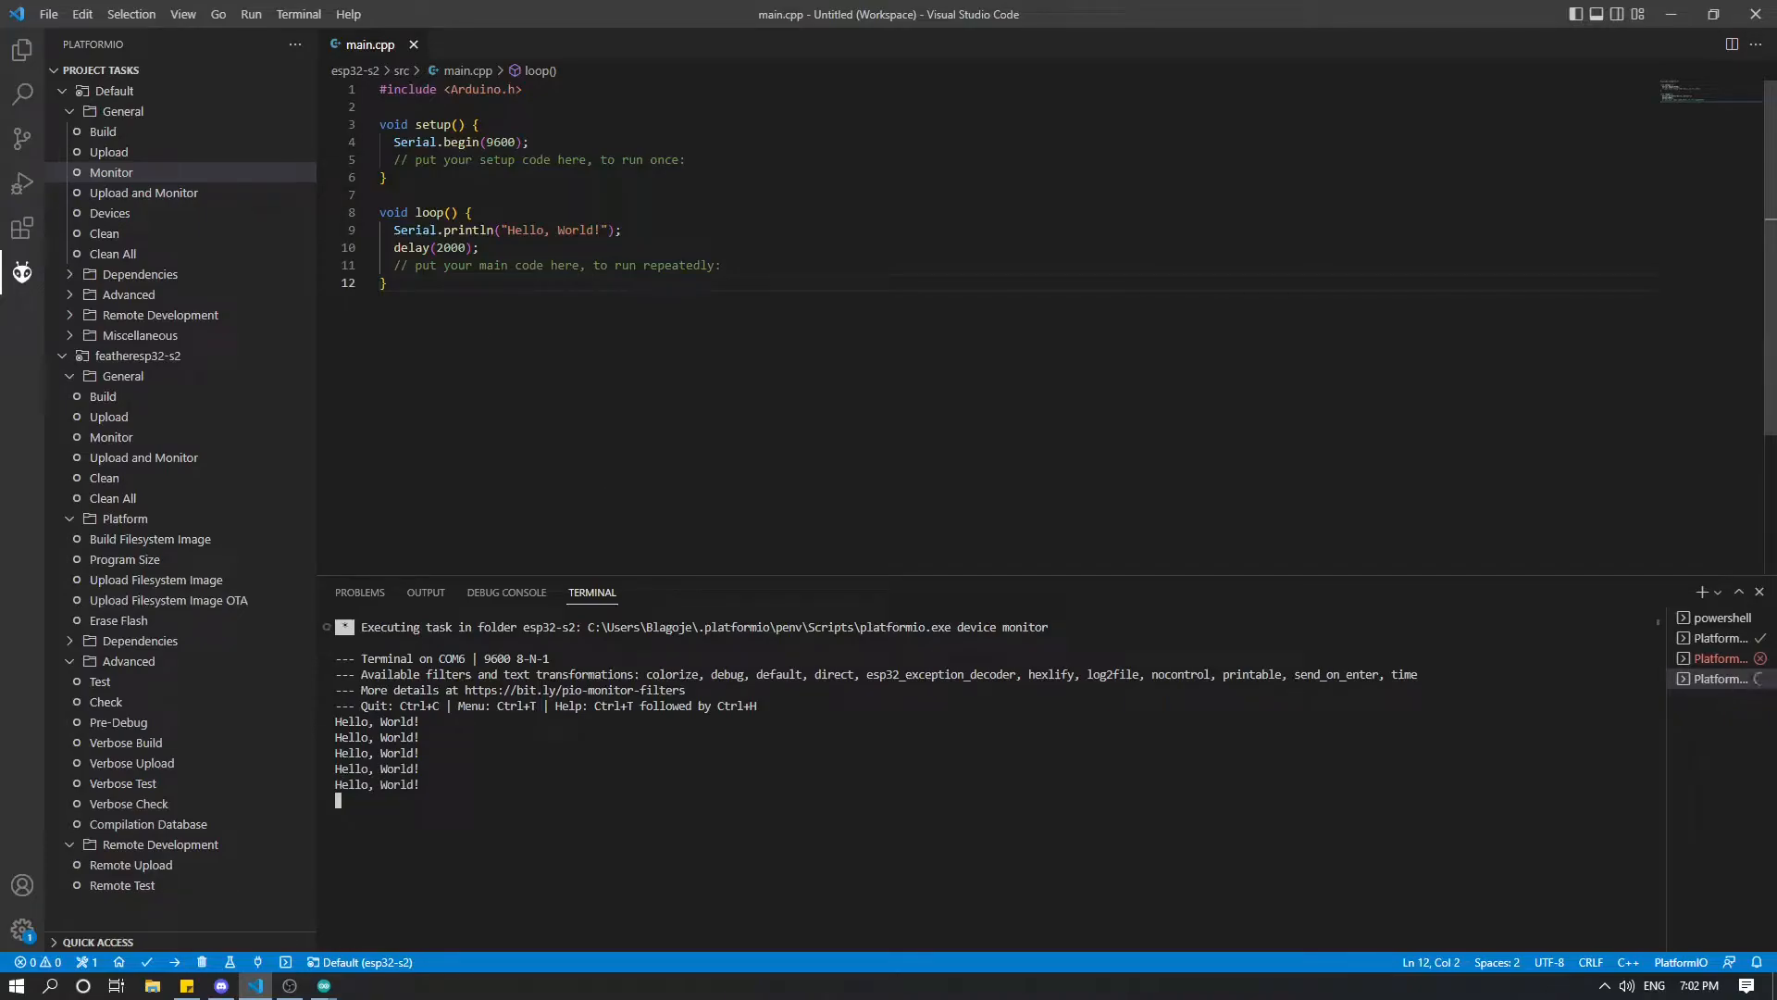
key("ctrl+a")
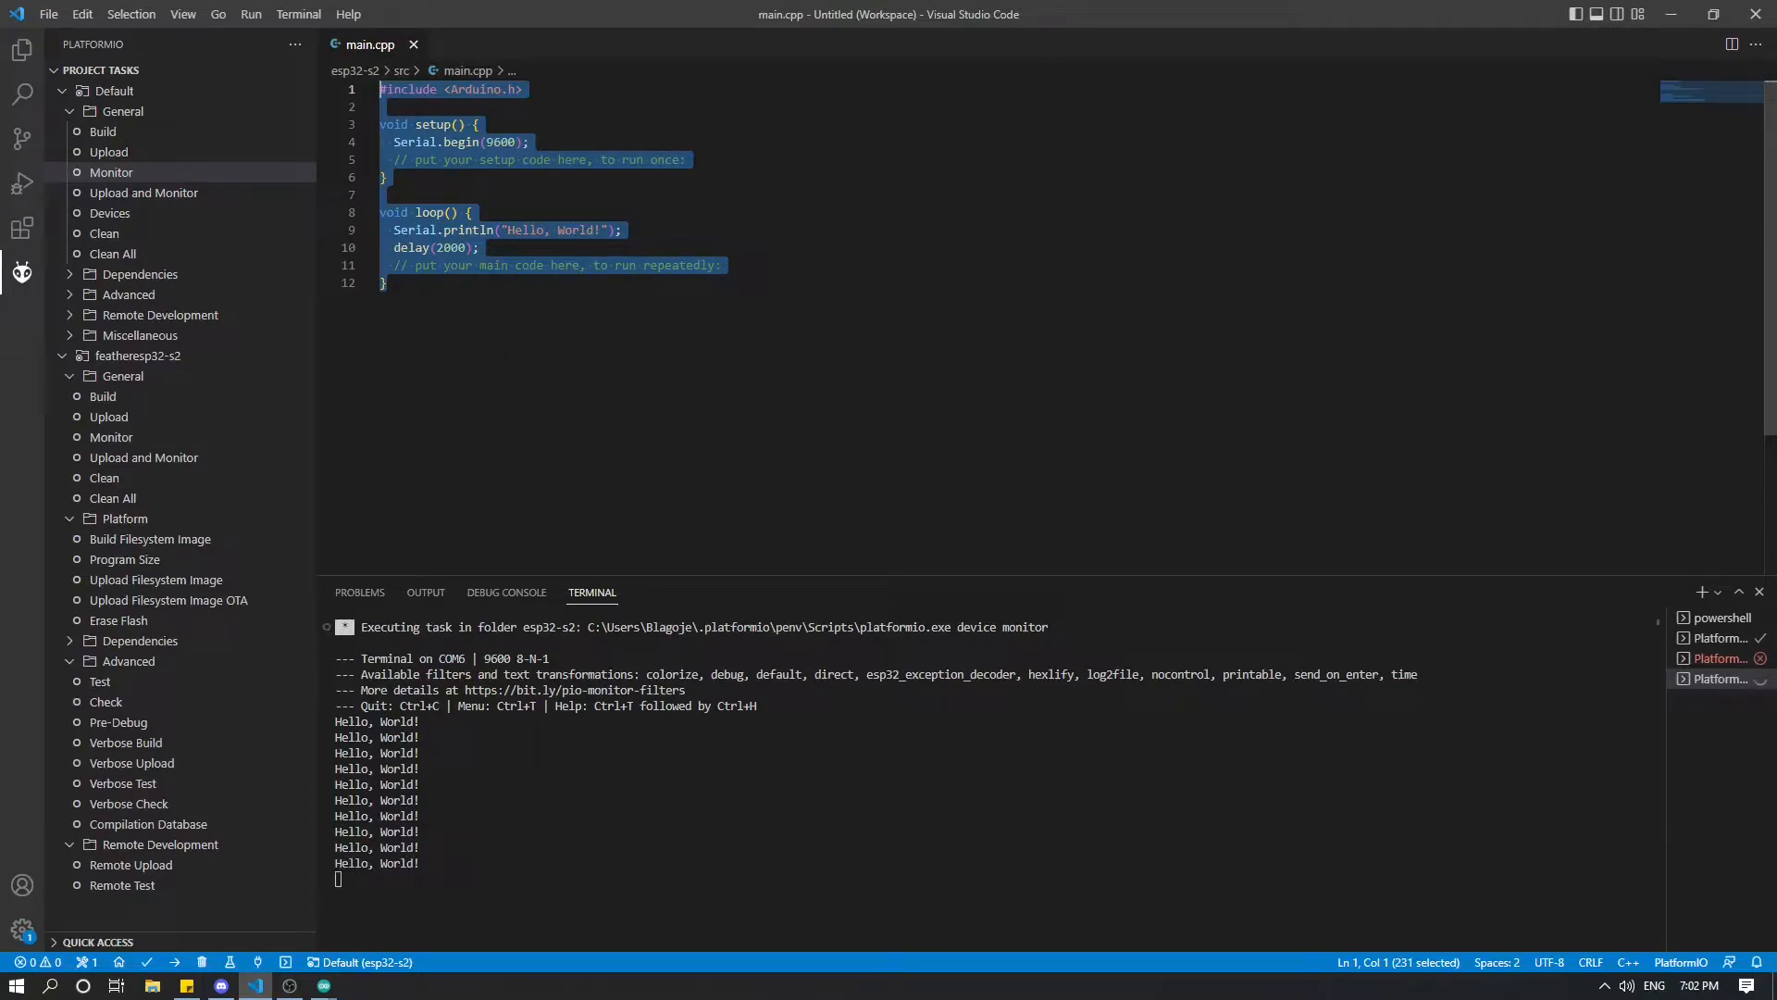
left_click(289, 983)
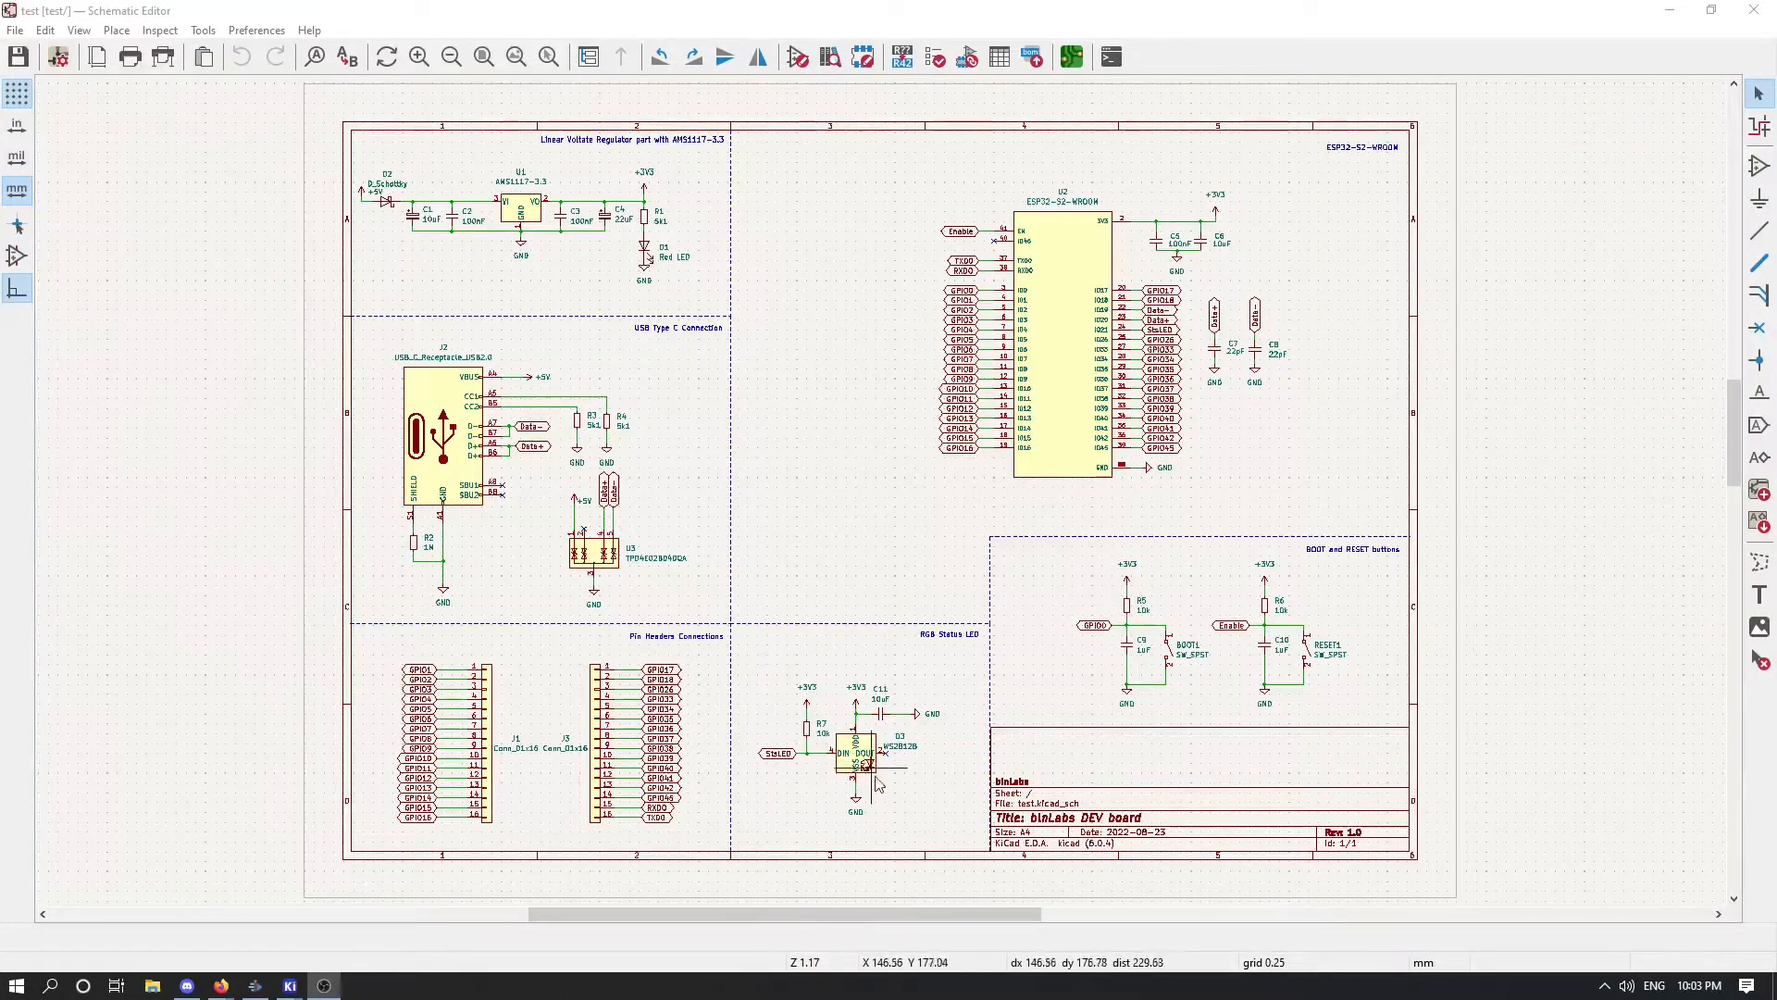
mouse_move(867, 544)
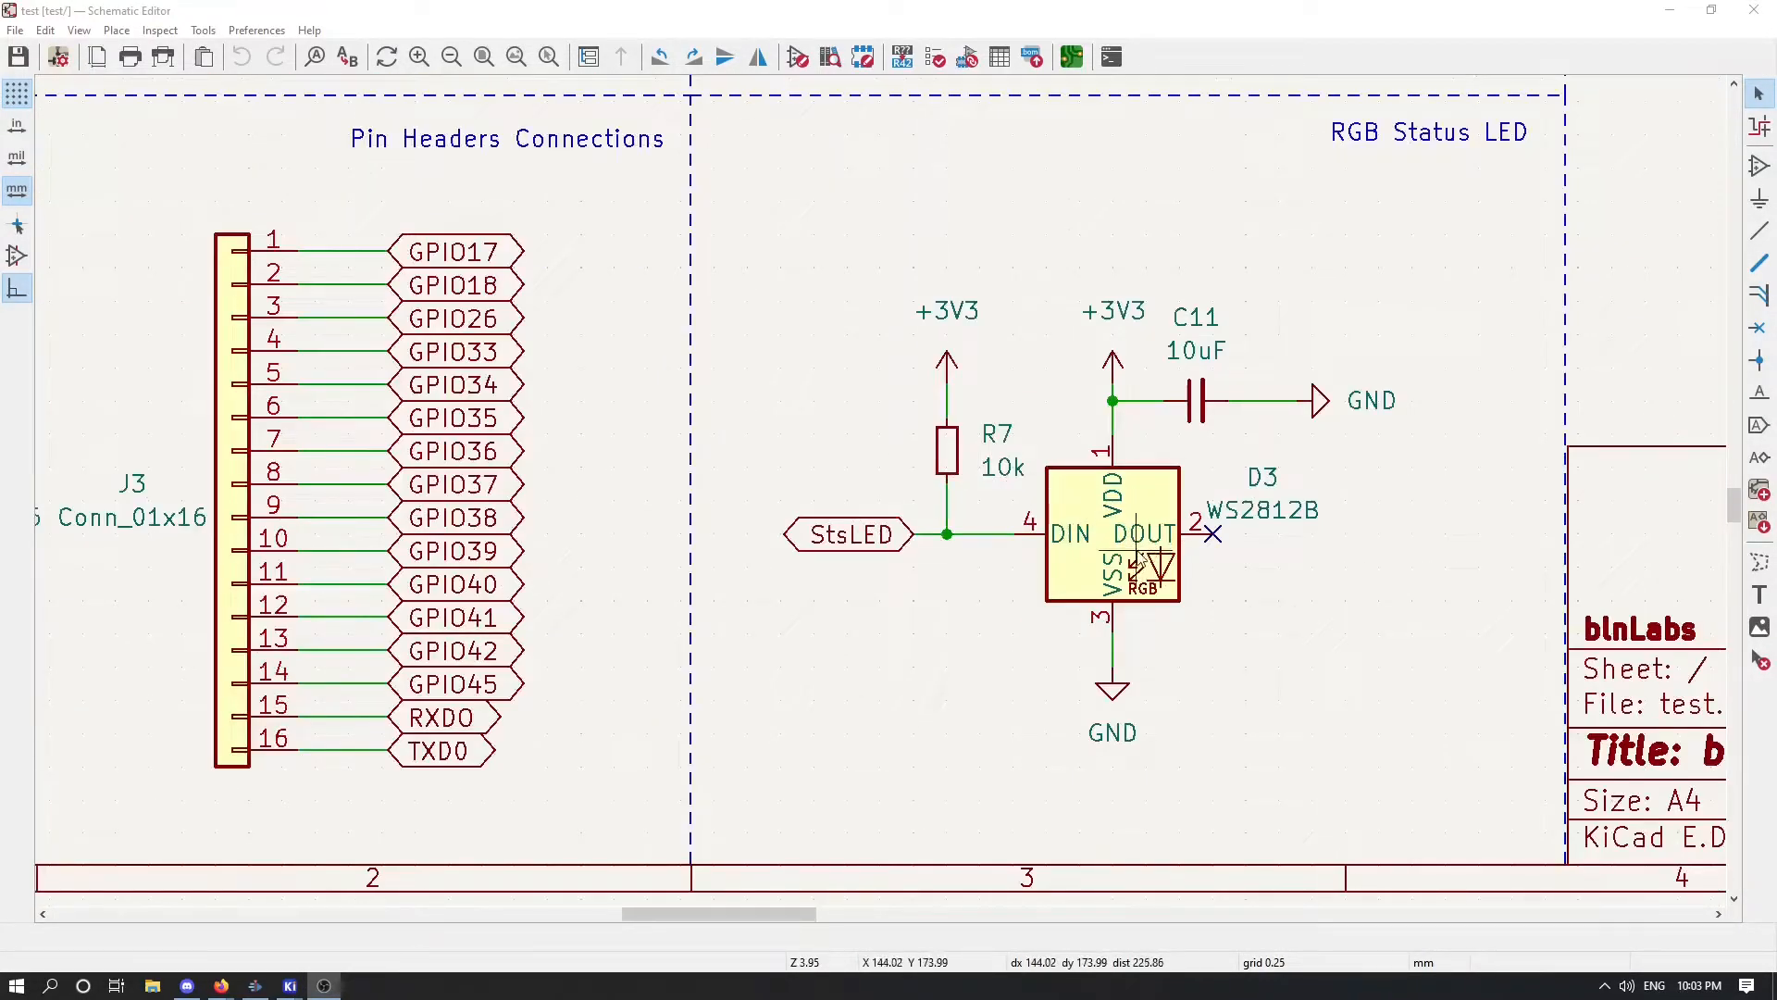
mouse_move(1314, 533)
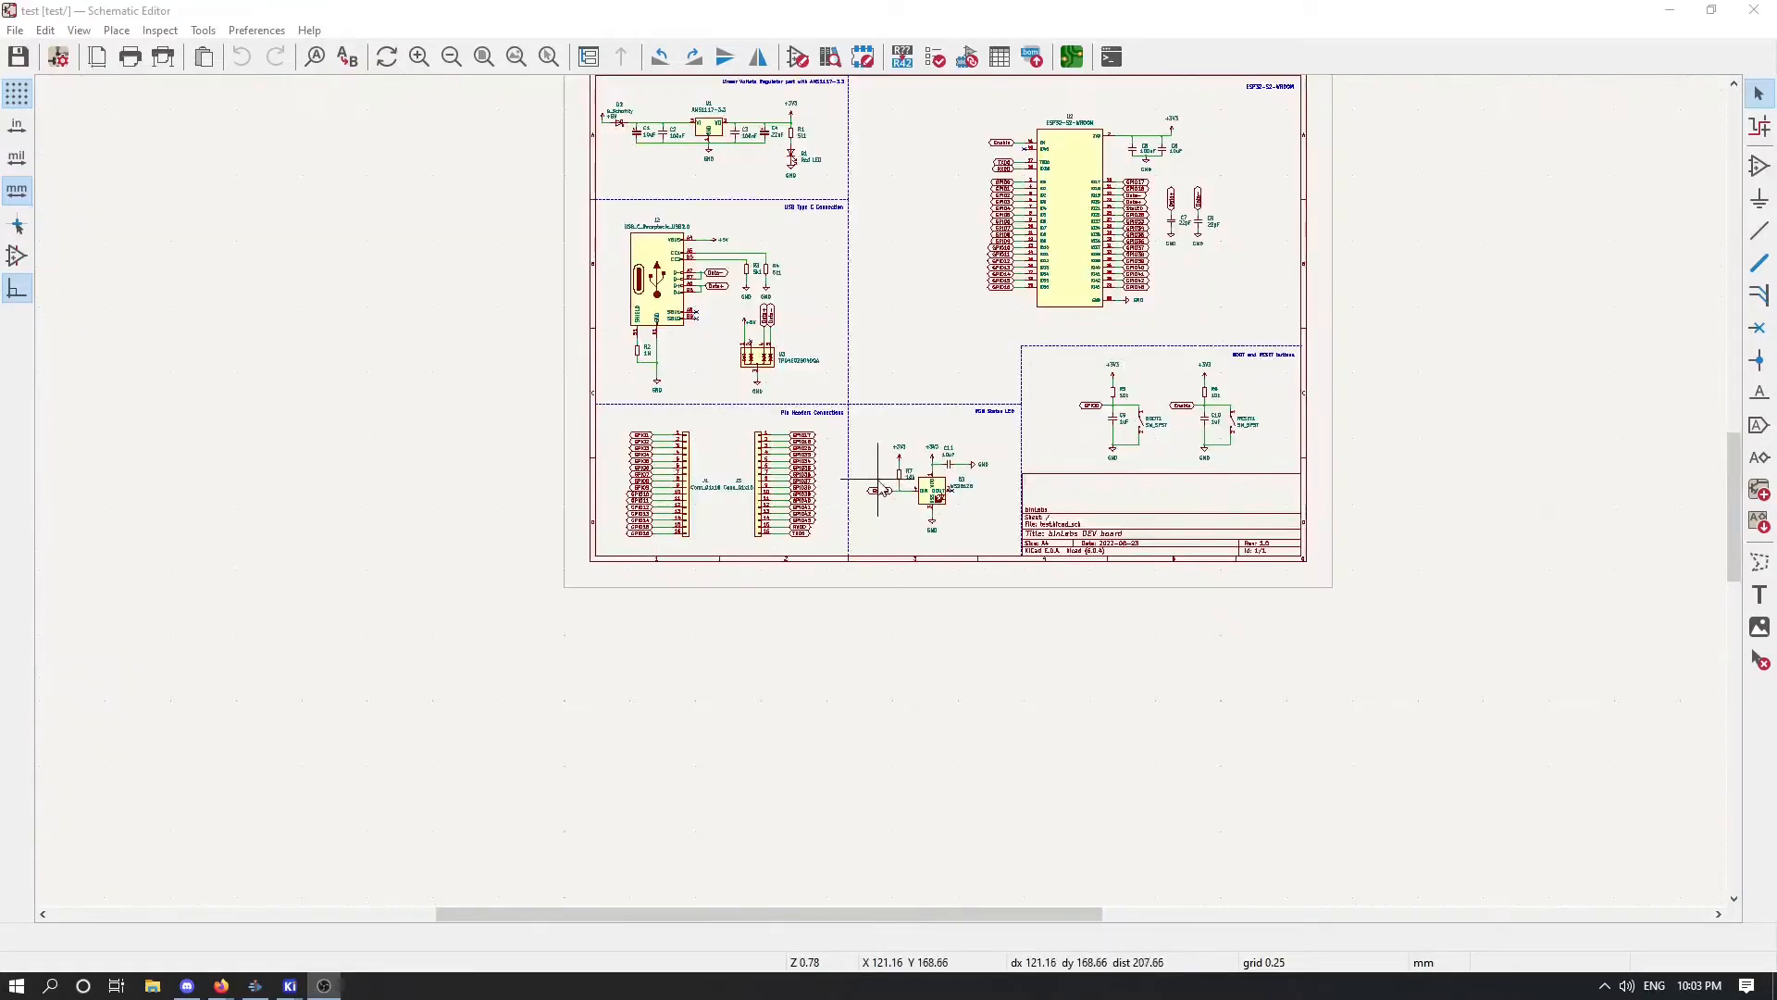
scroll("up", 3)
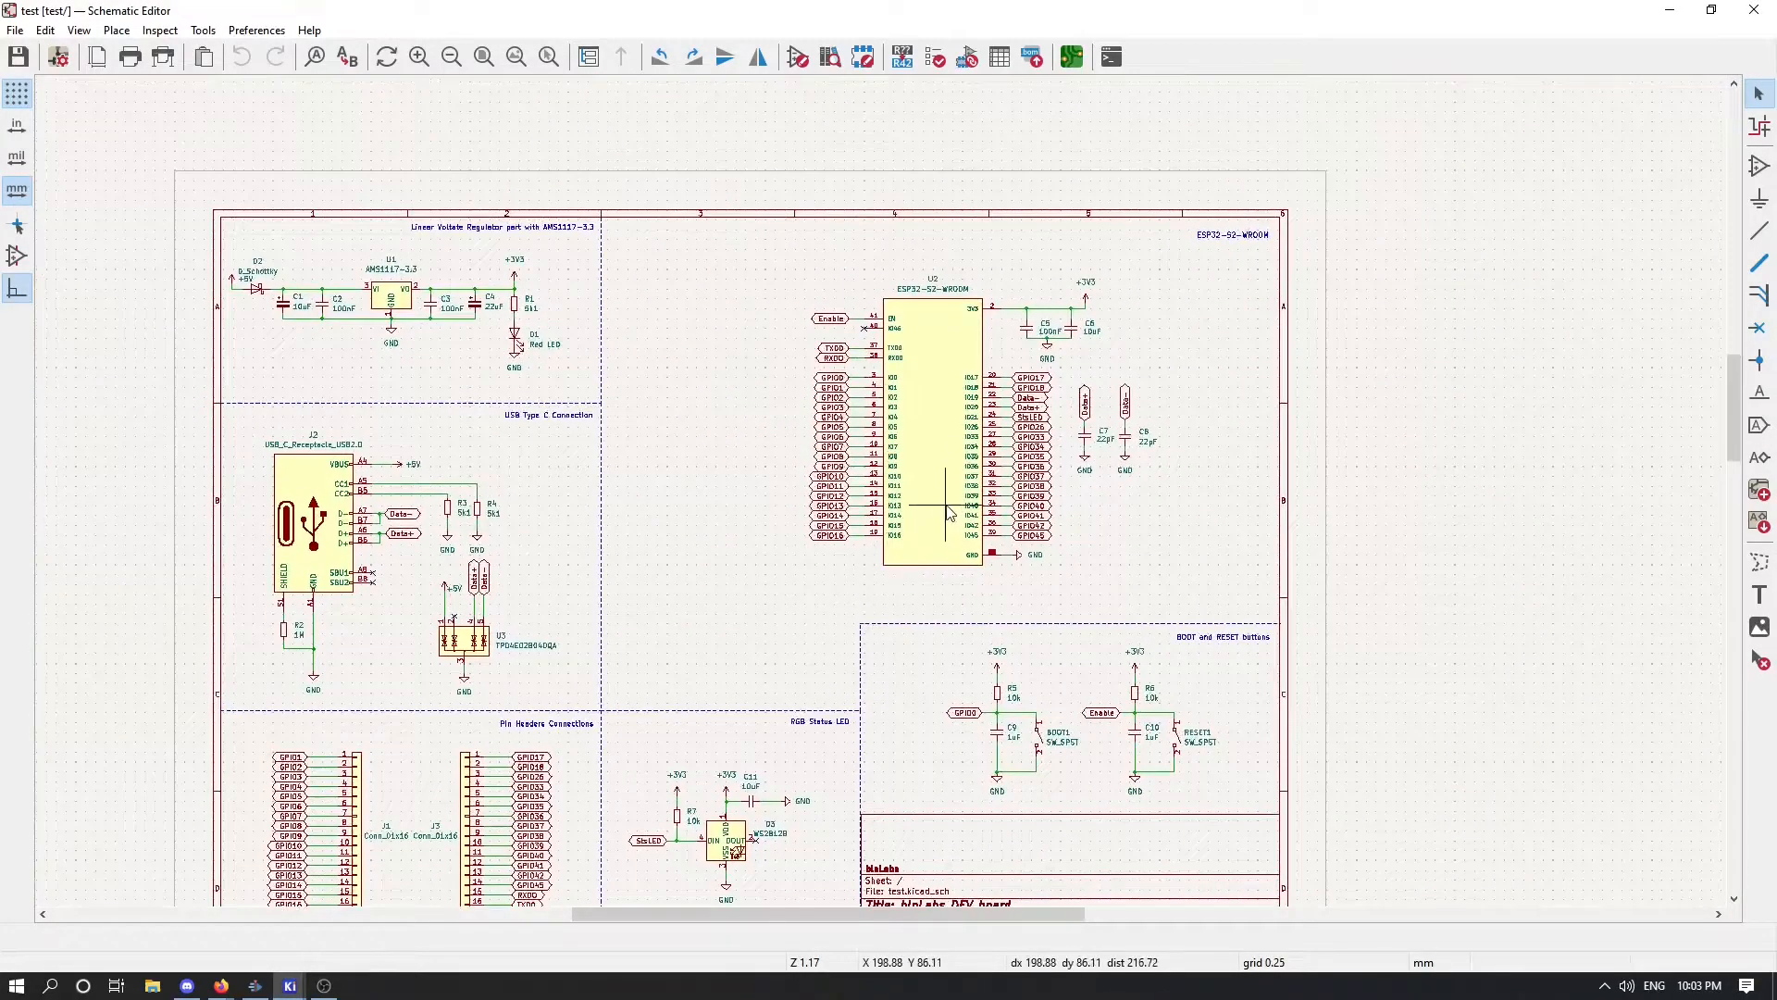
scroll("up", 3)
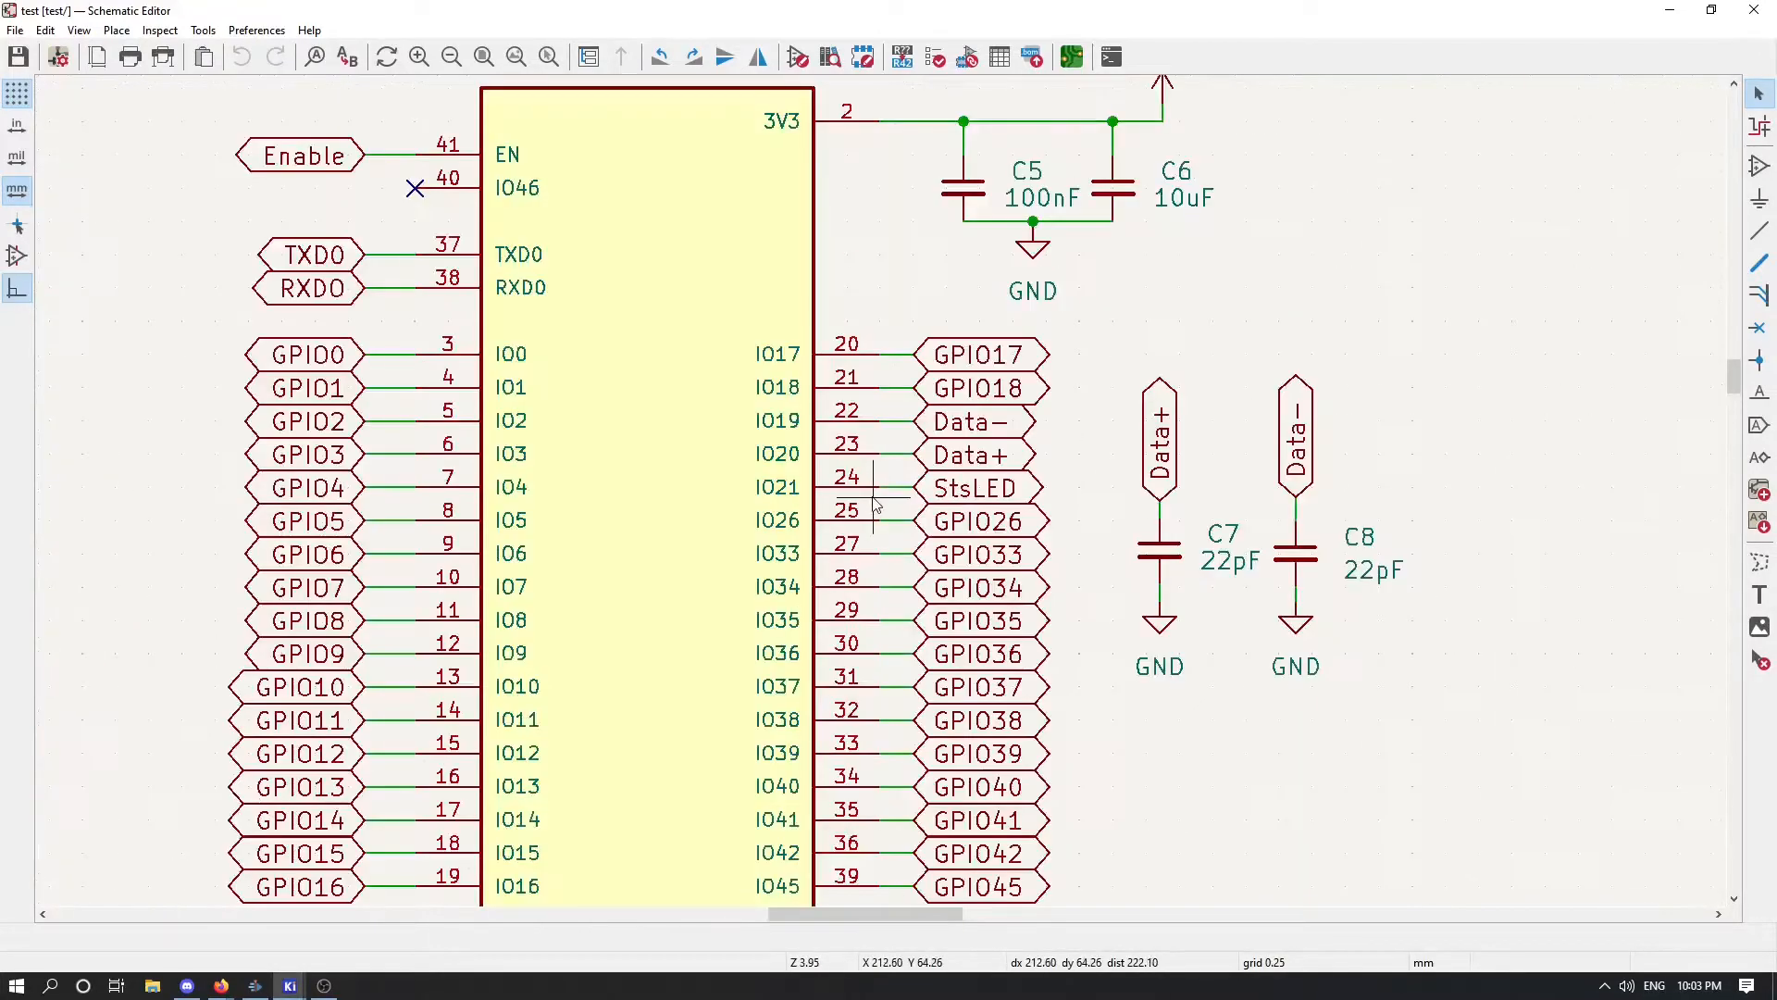
mouse_move(844, 498)
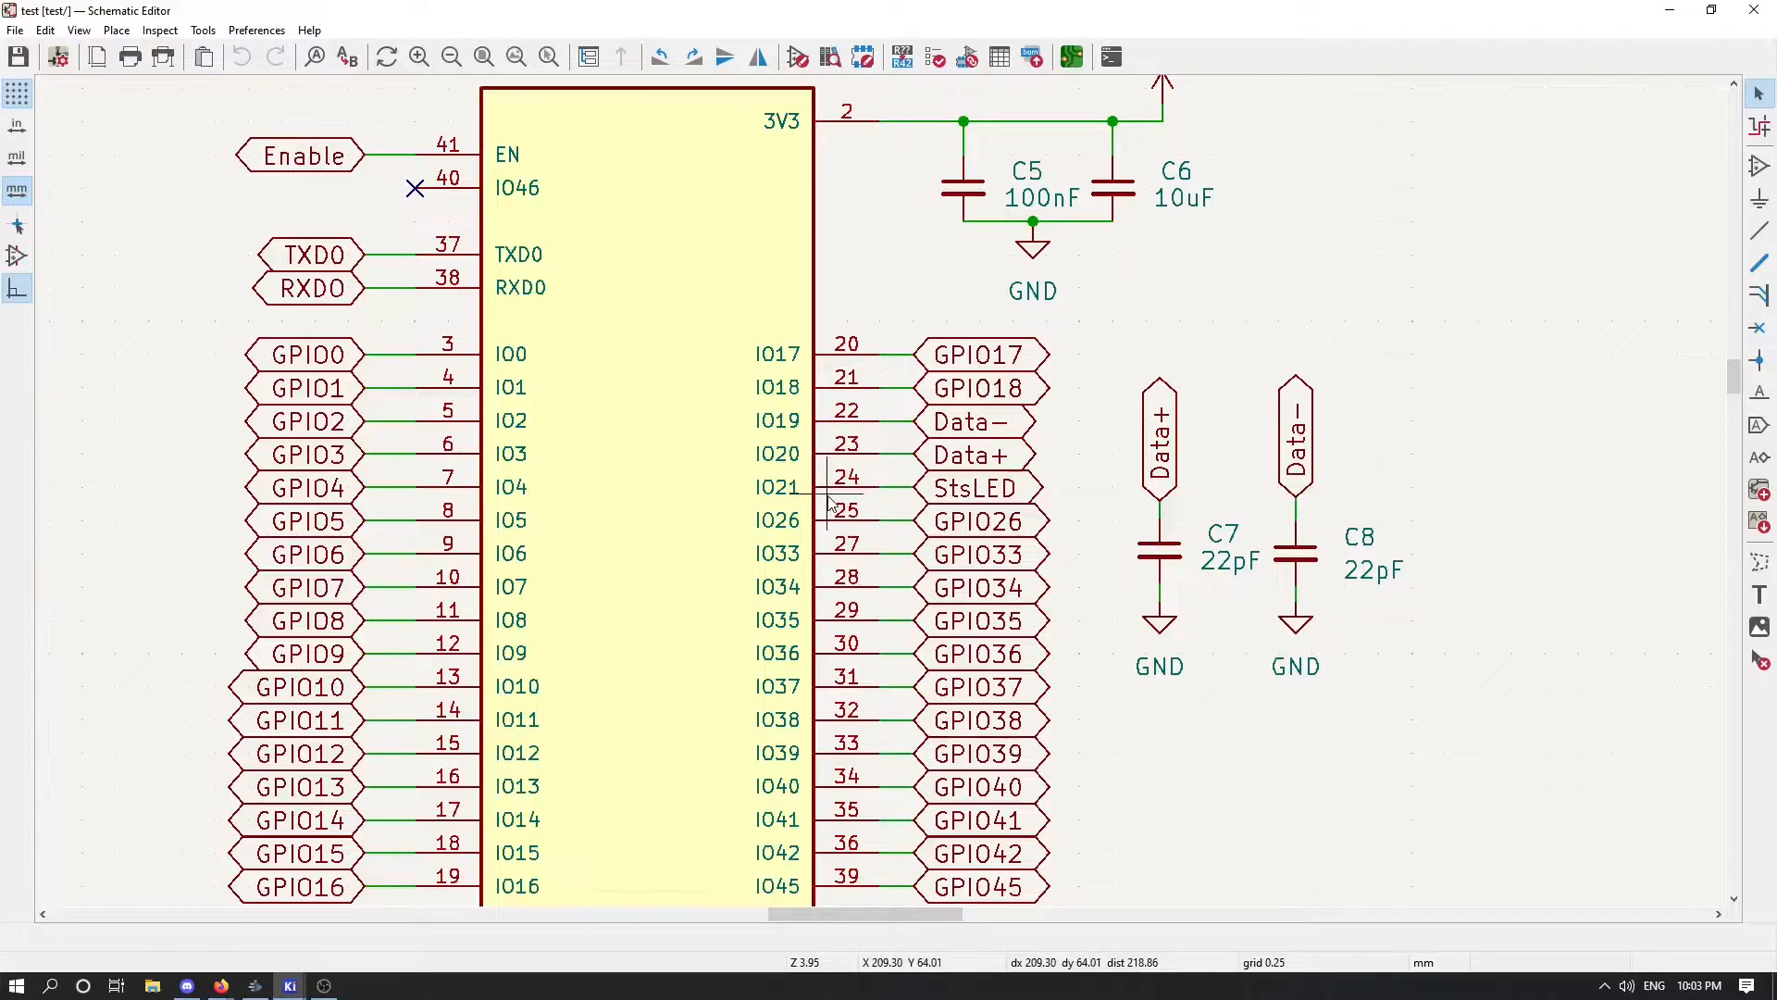
mouse_move(856, 496)
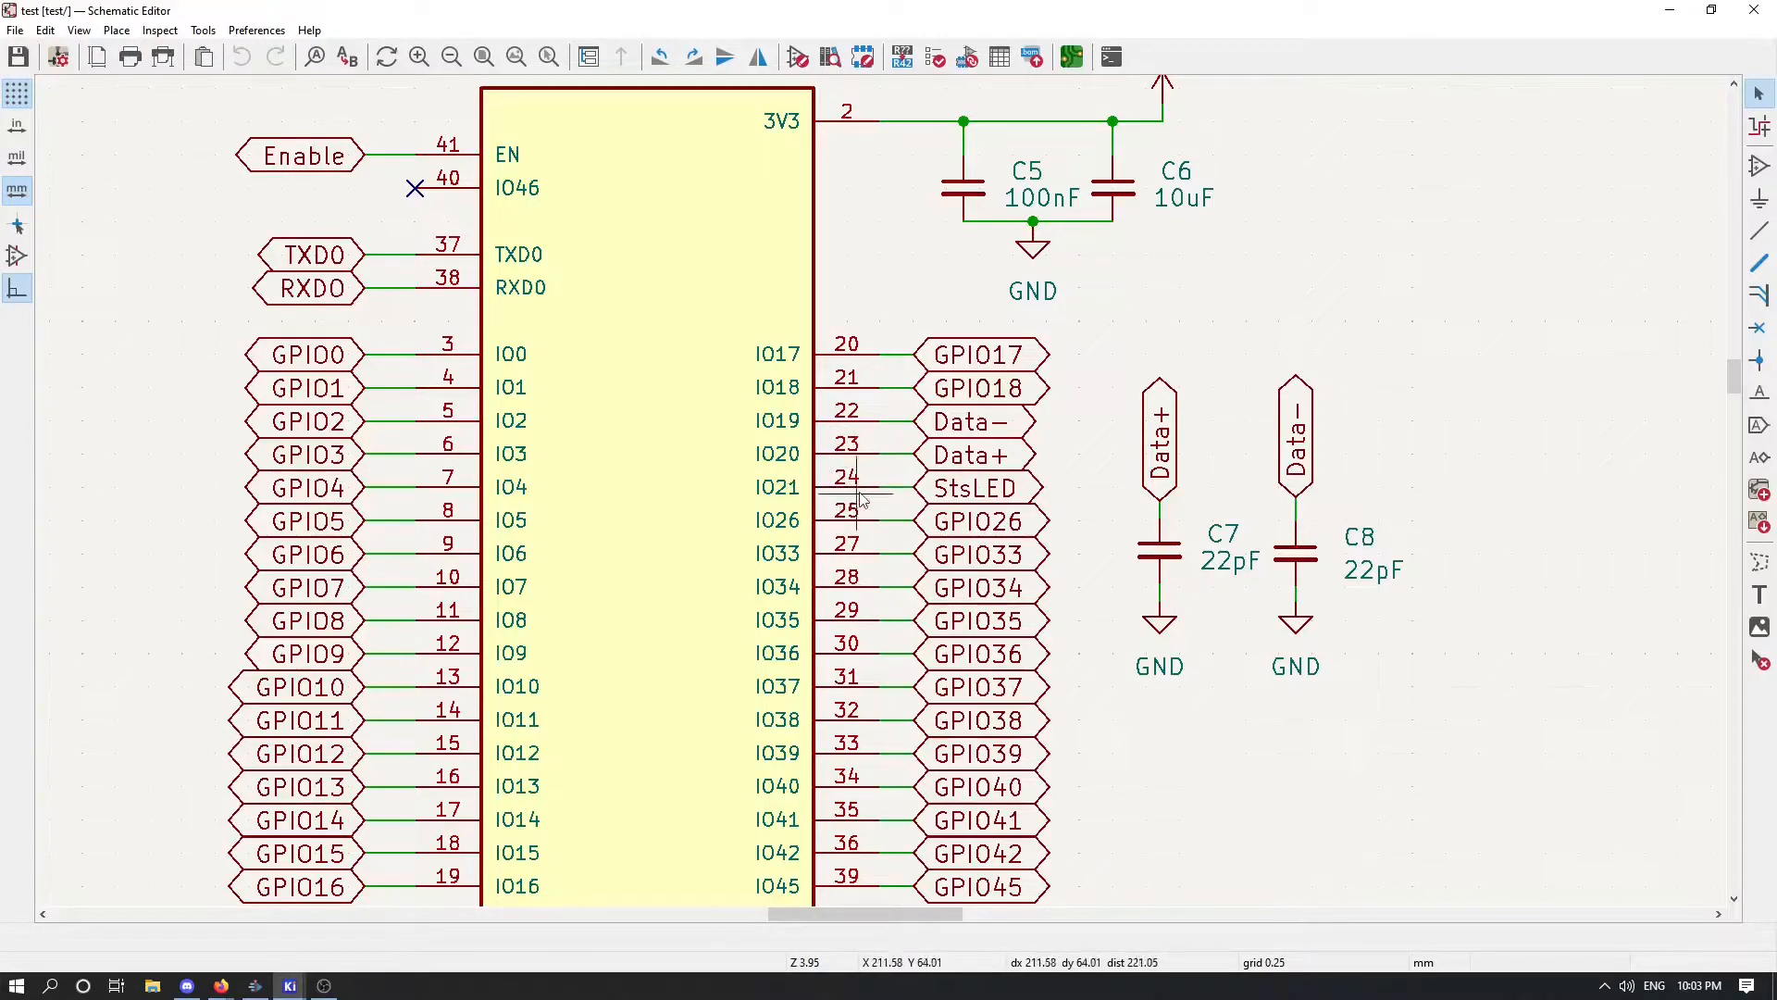
mouse_move(781, 498)
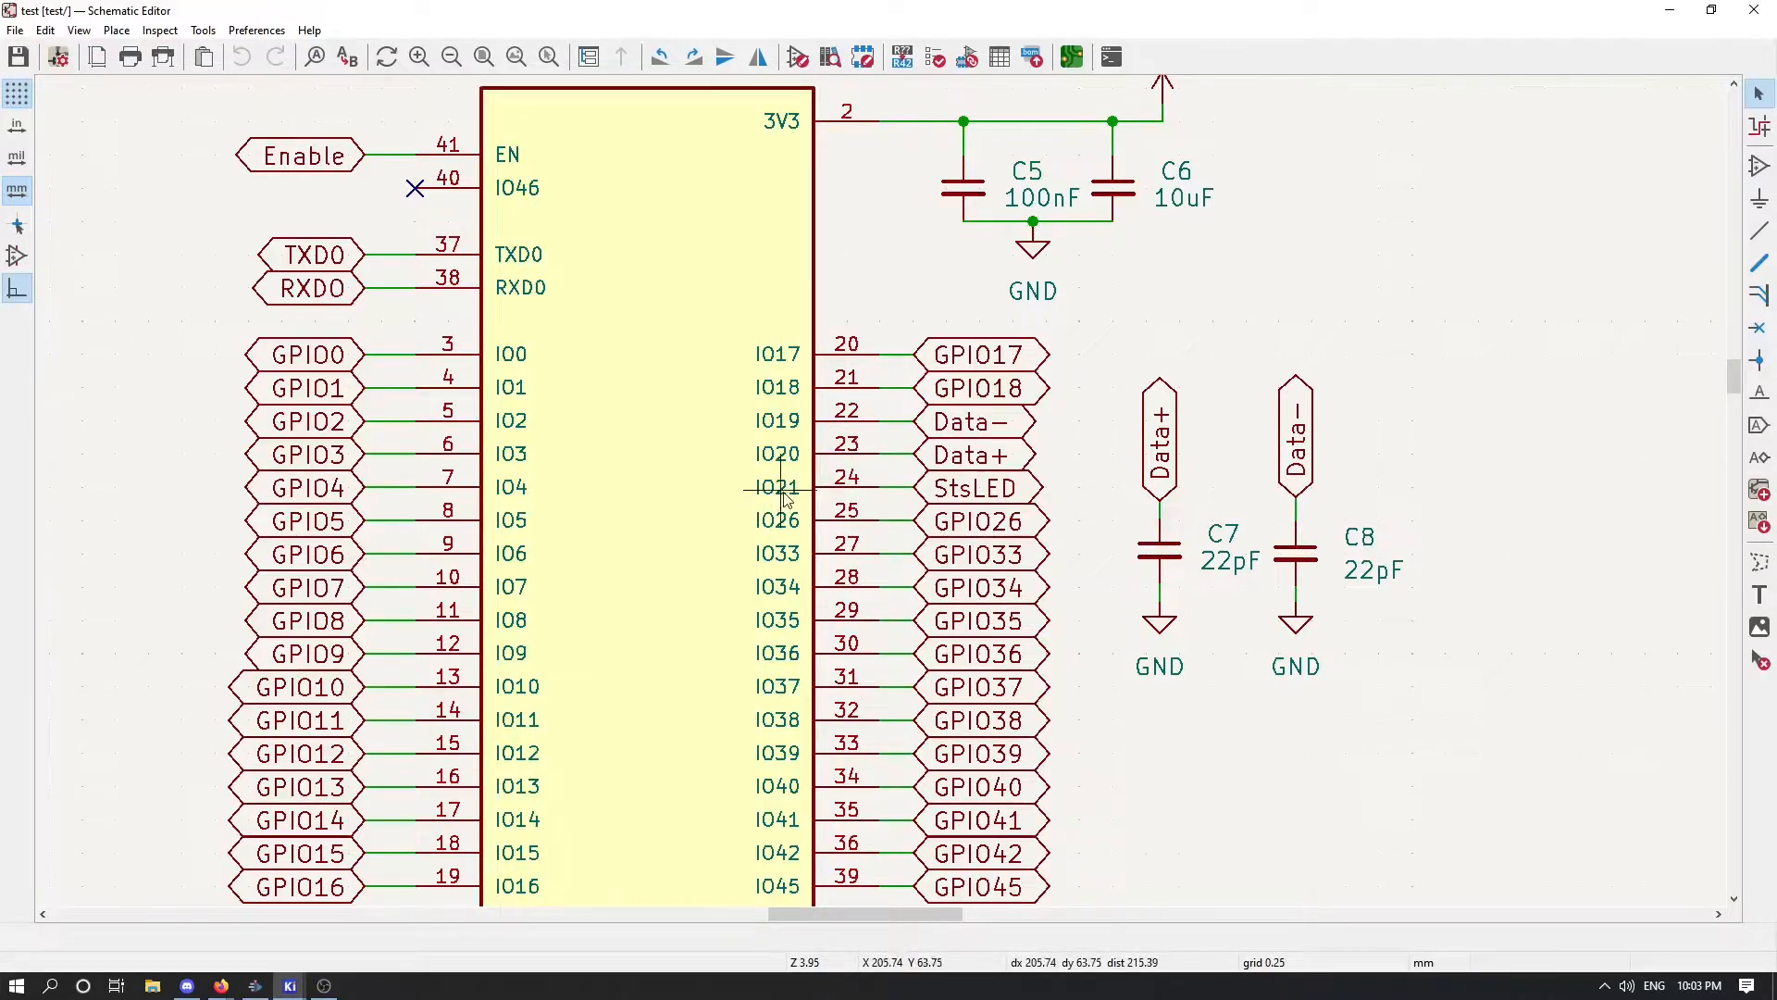
mouse_move(289, 983)
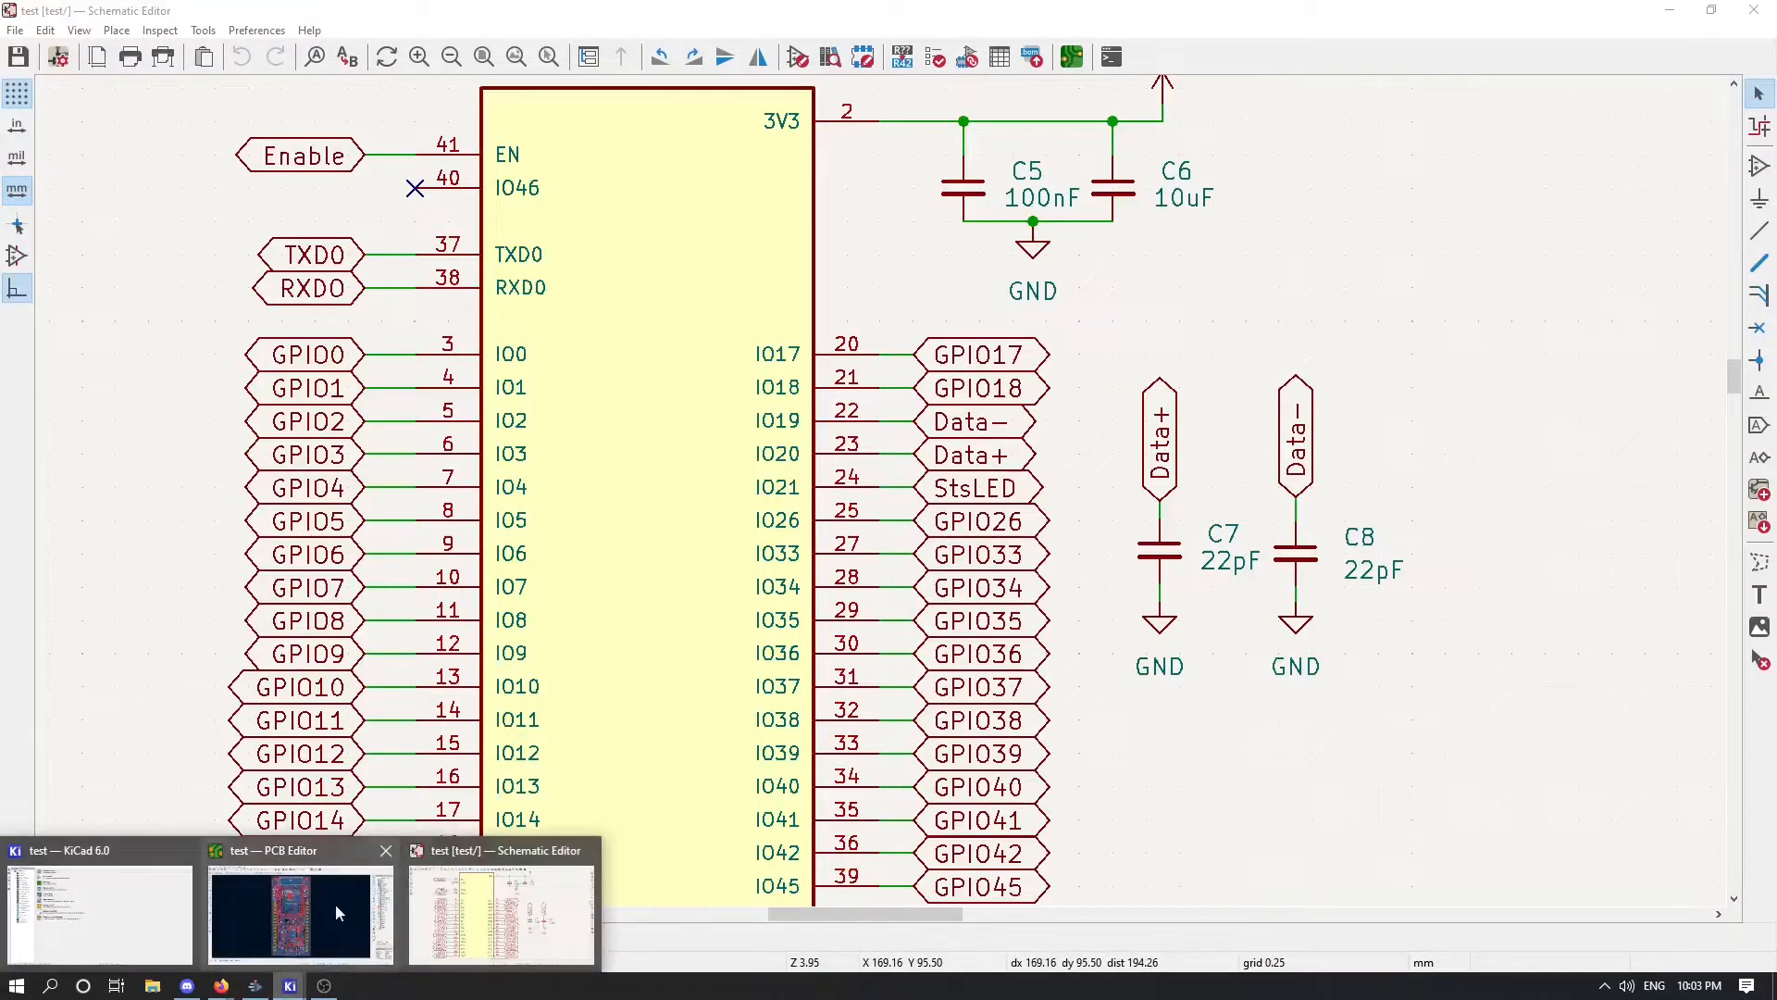
Step: Switch to the PCB Editor and select the StsLED bottom-copper track near D3 to read its net and layer
left_click(300, 912)
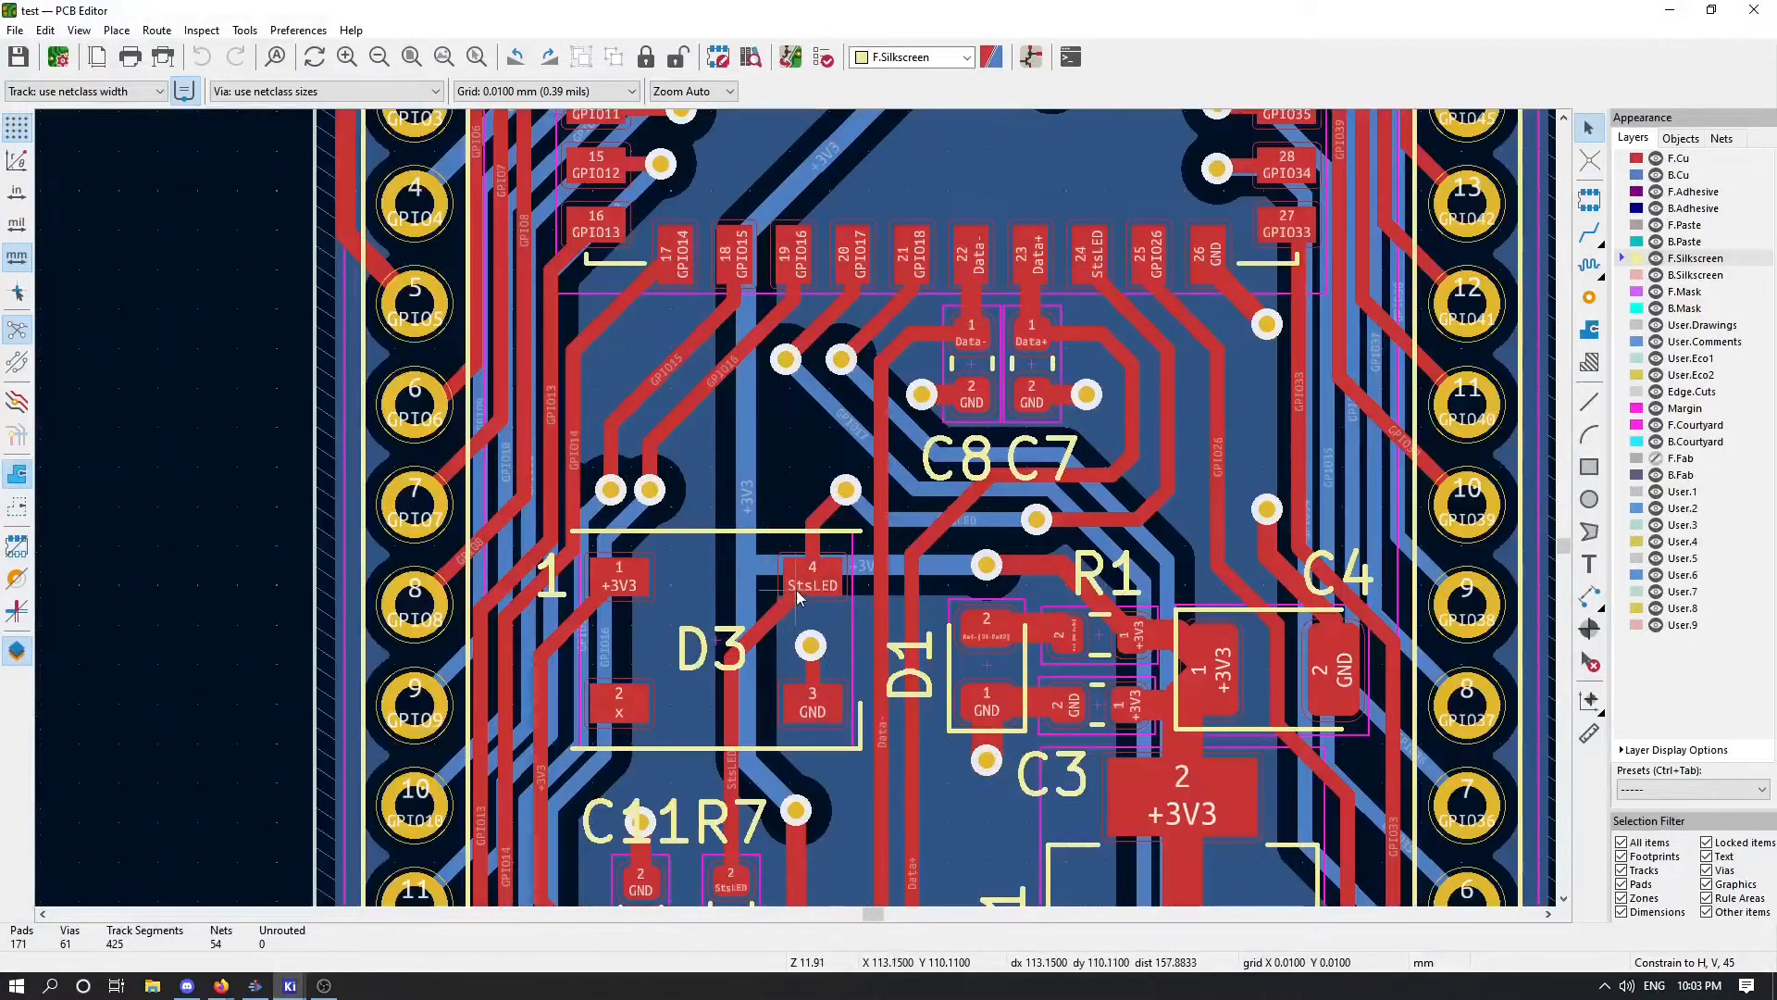
left_click(811, 577)
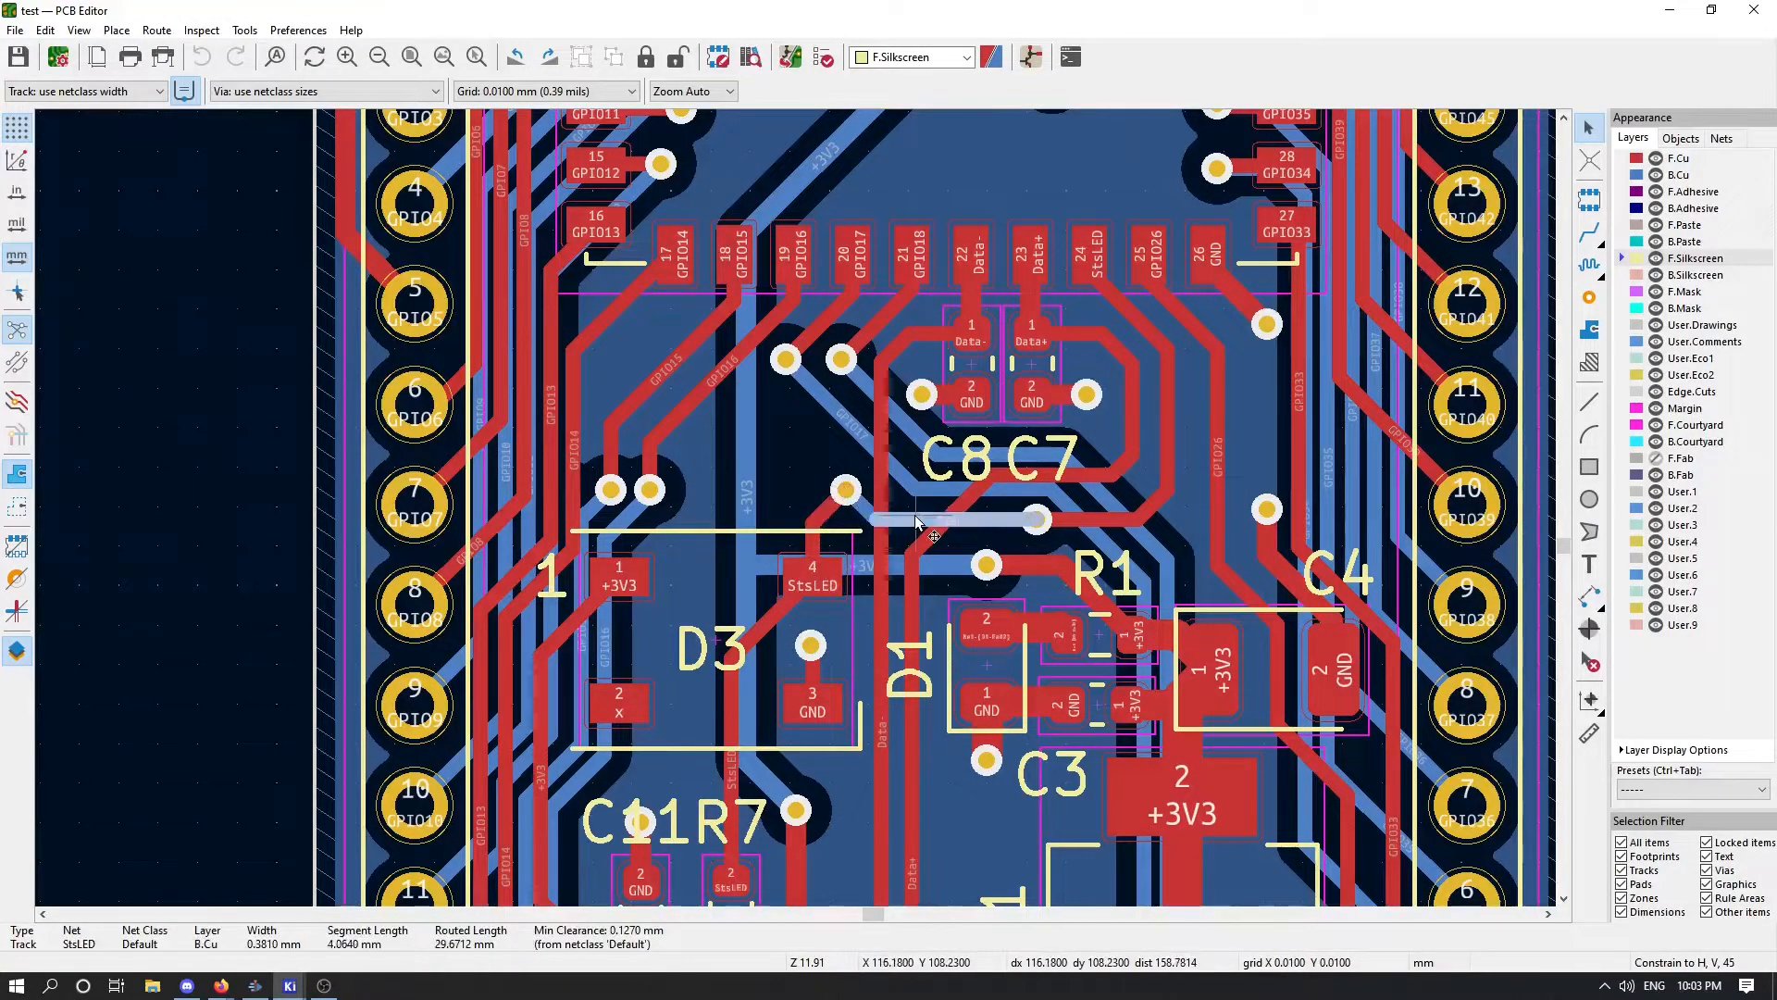
mouse_move(1083, 533)
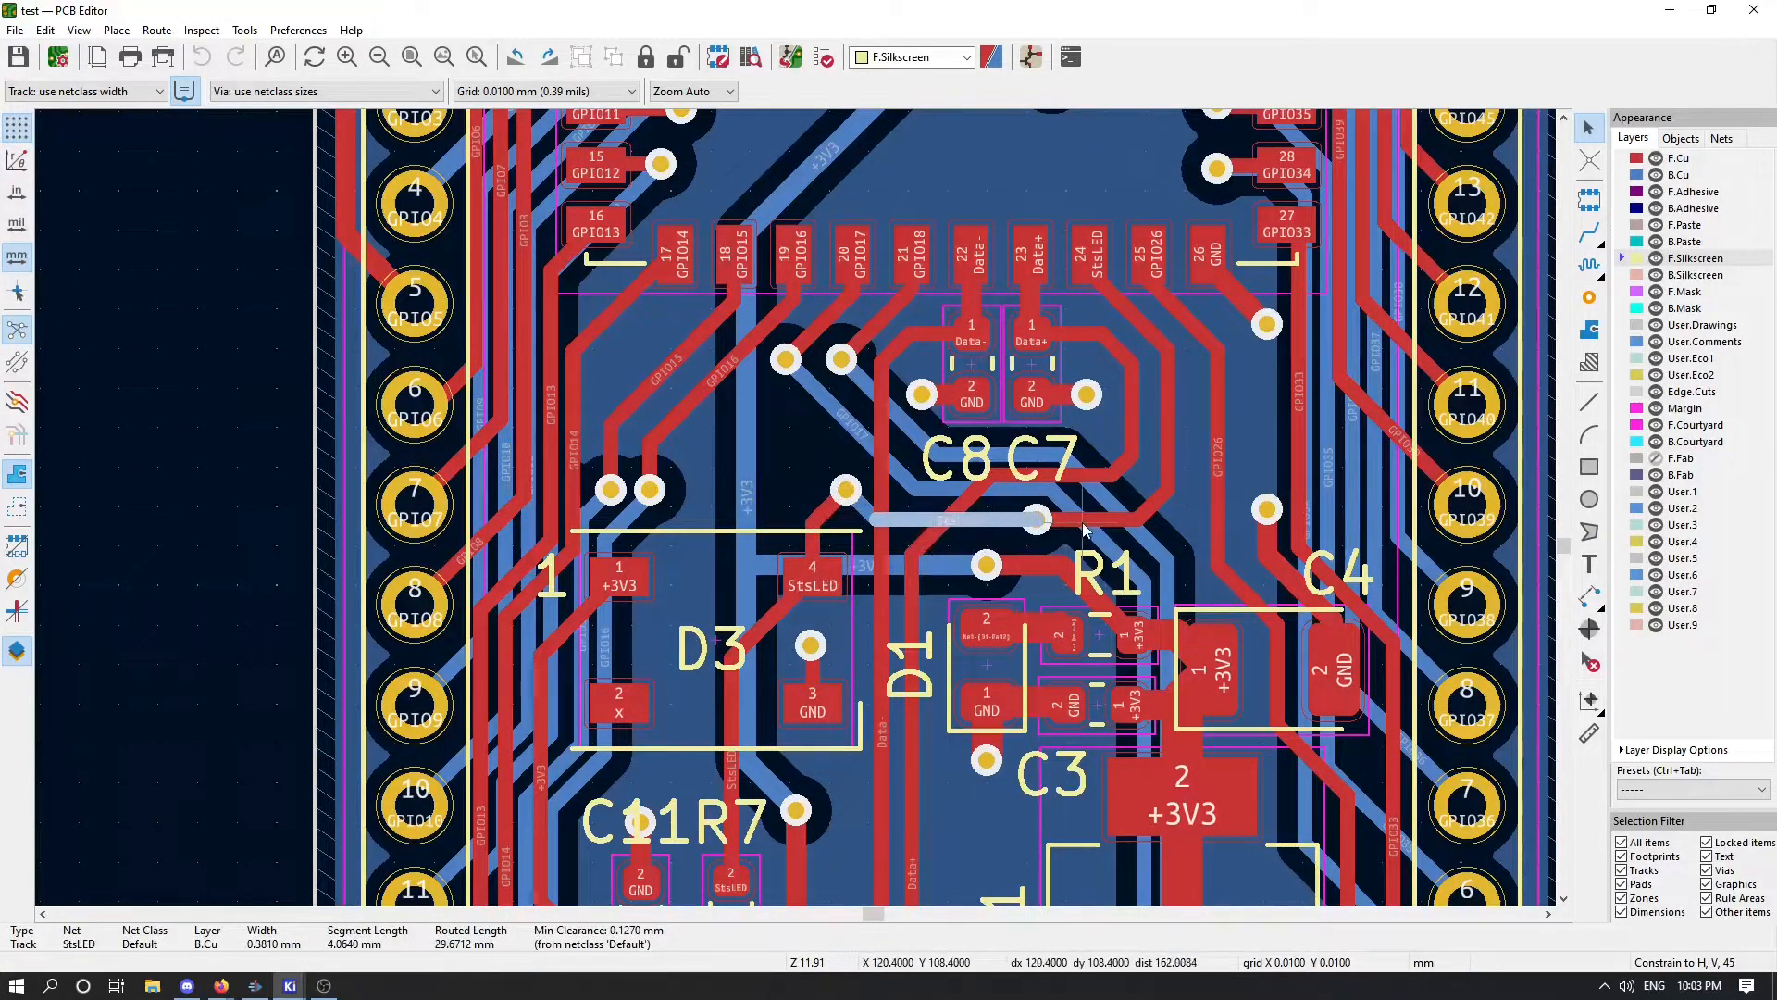
mouse_move(1089, 259)
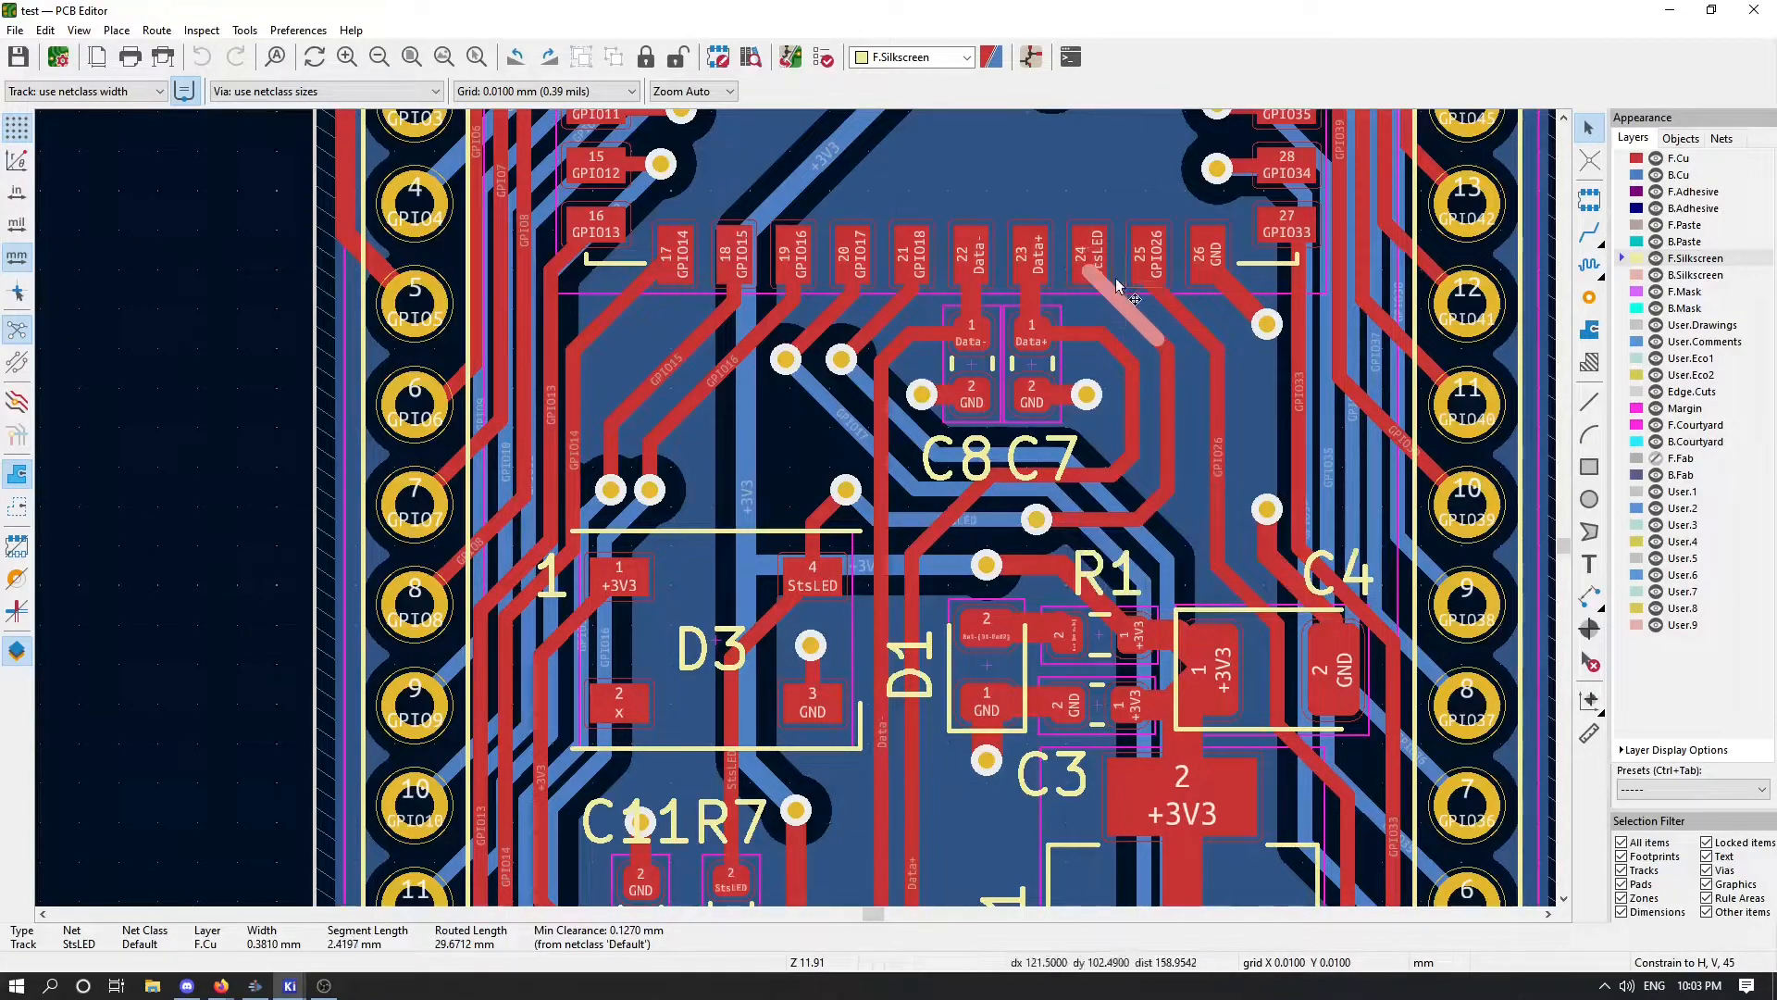
mouse_move(1133, 561)
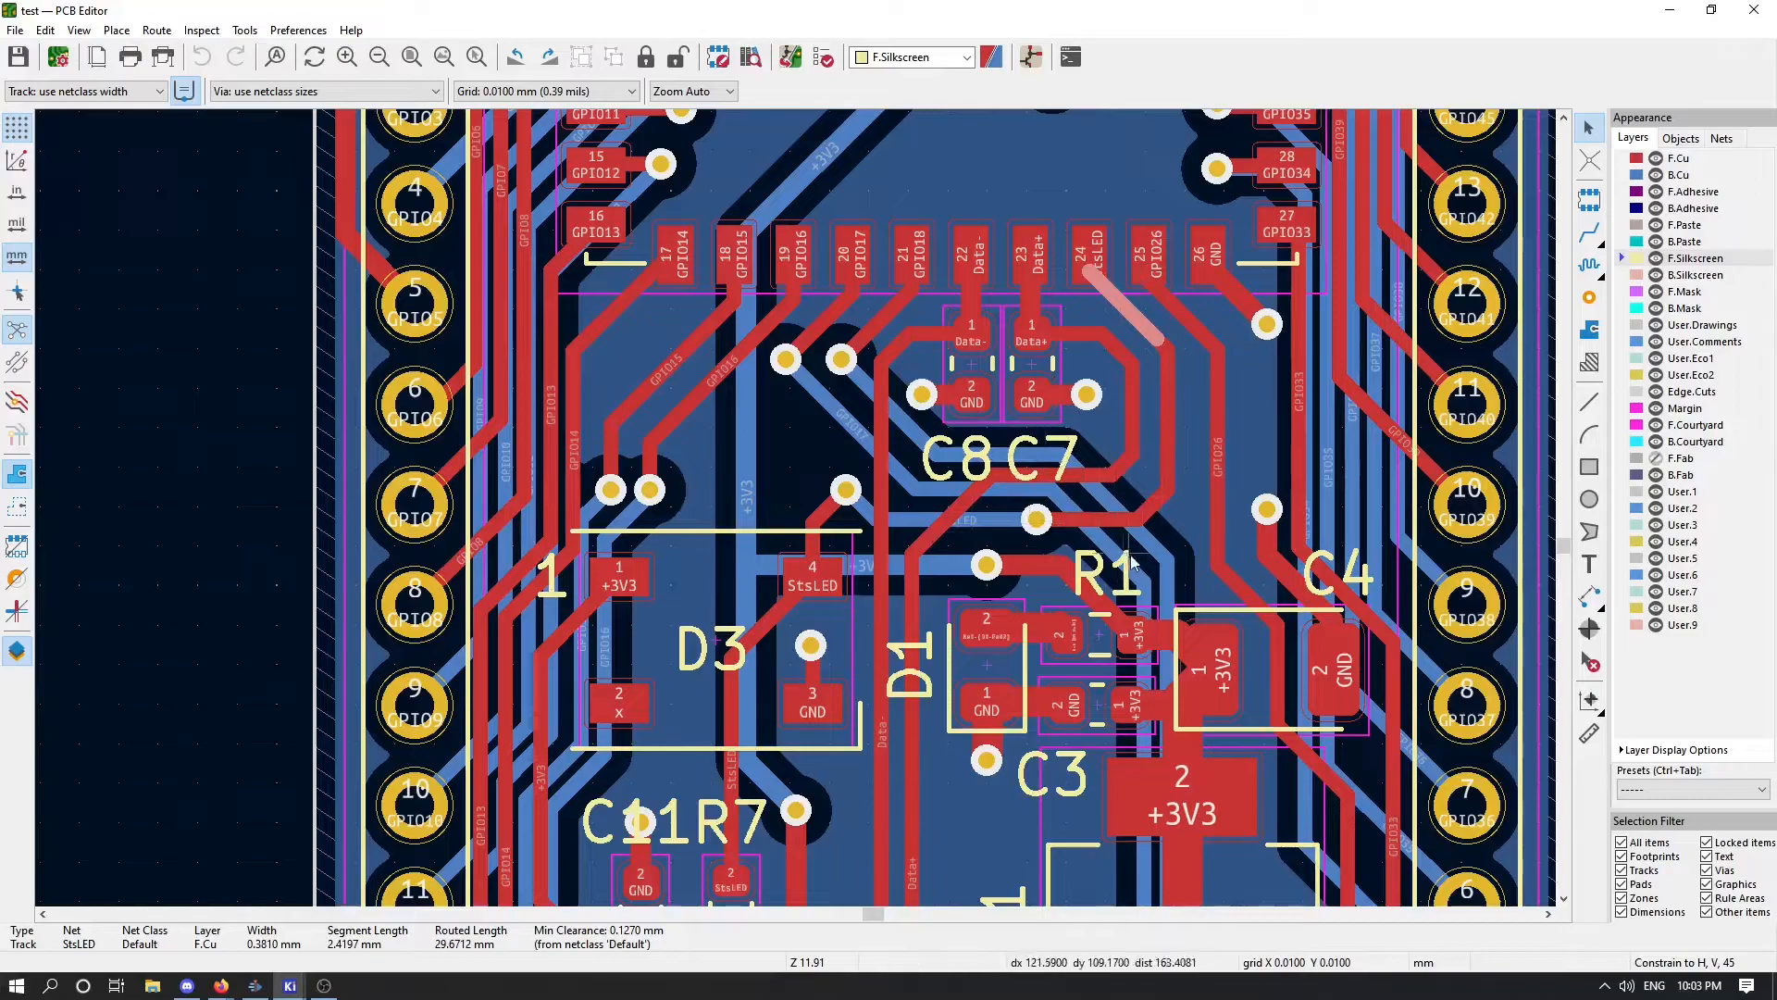
mouse_move(679, 635)
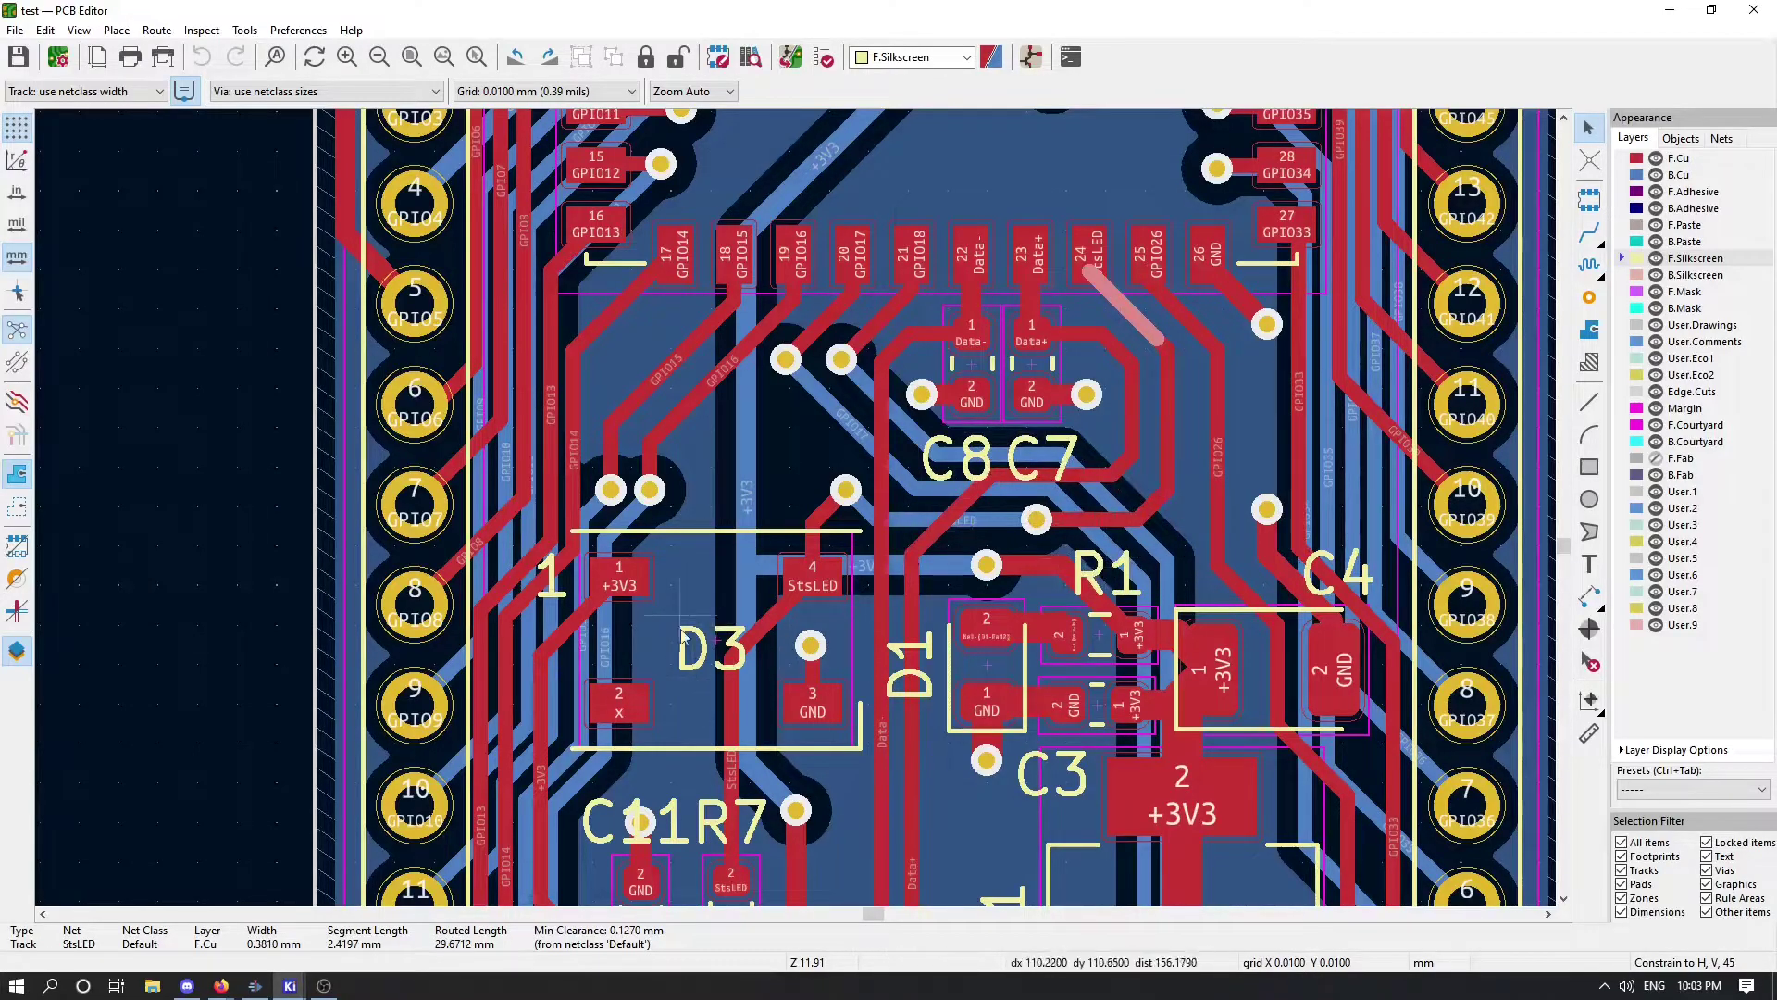
mouse_move(679, 669)
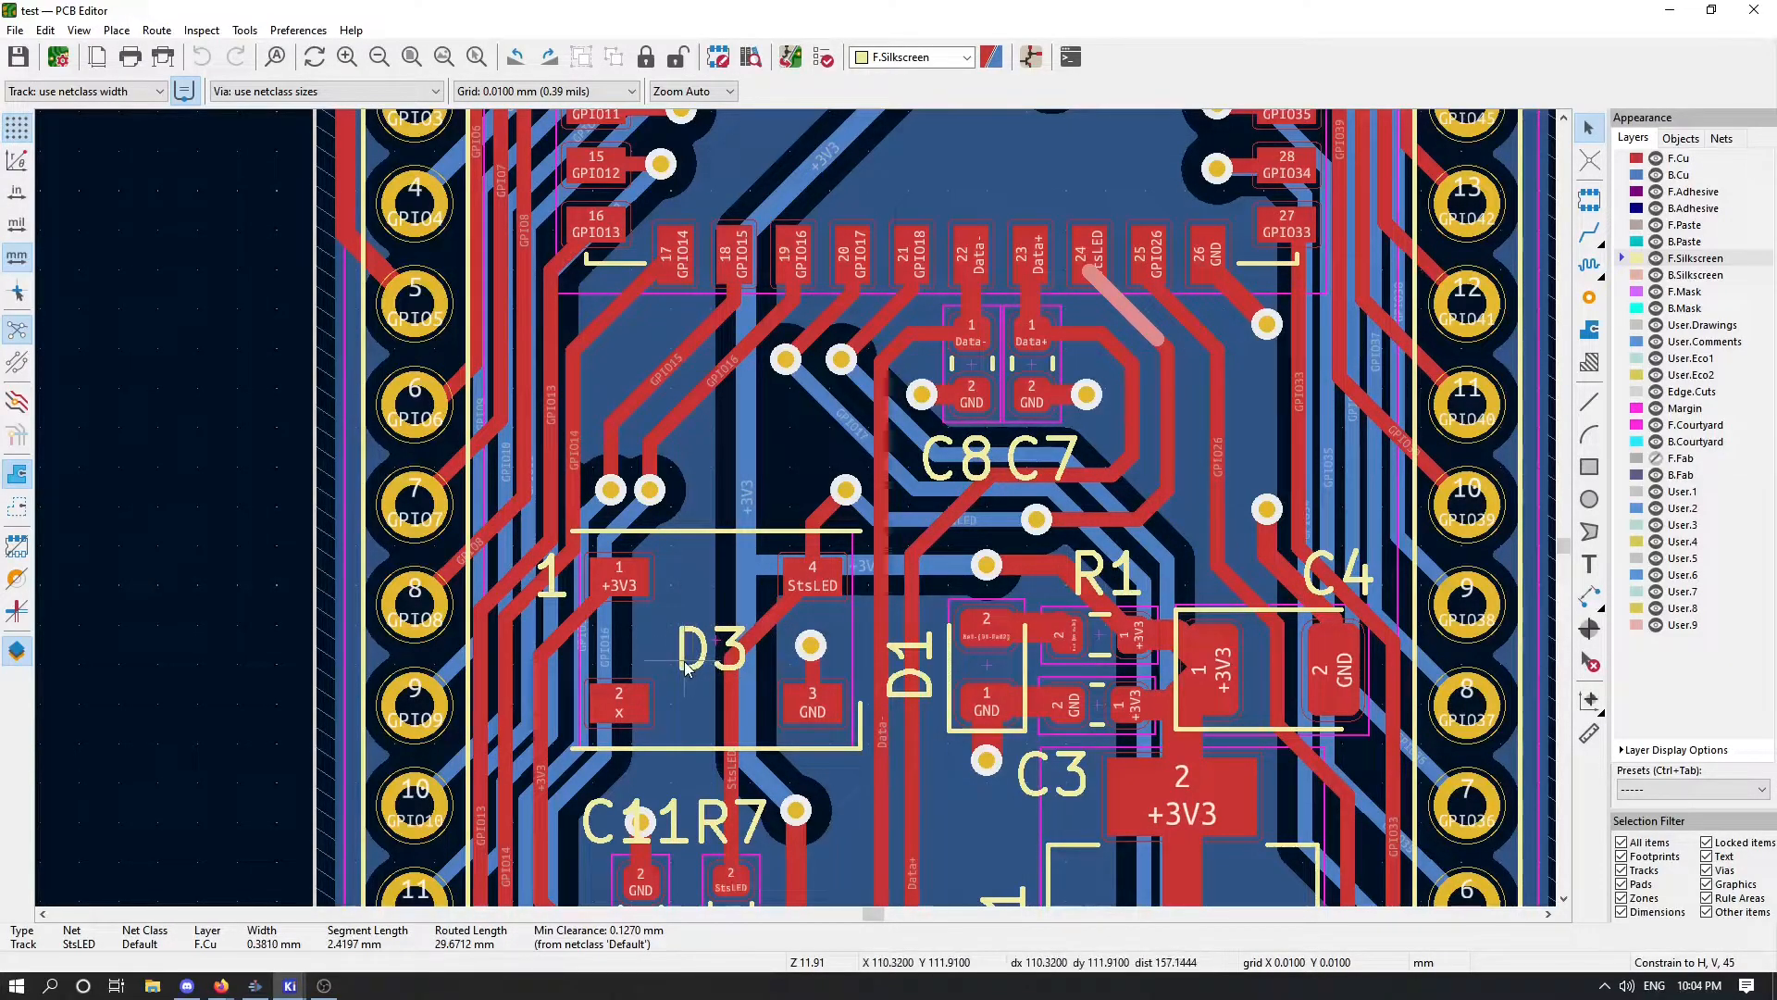
mouse_move(735, 651)
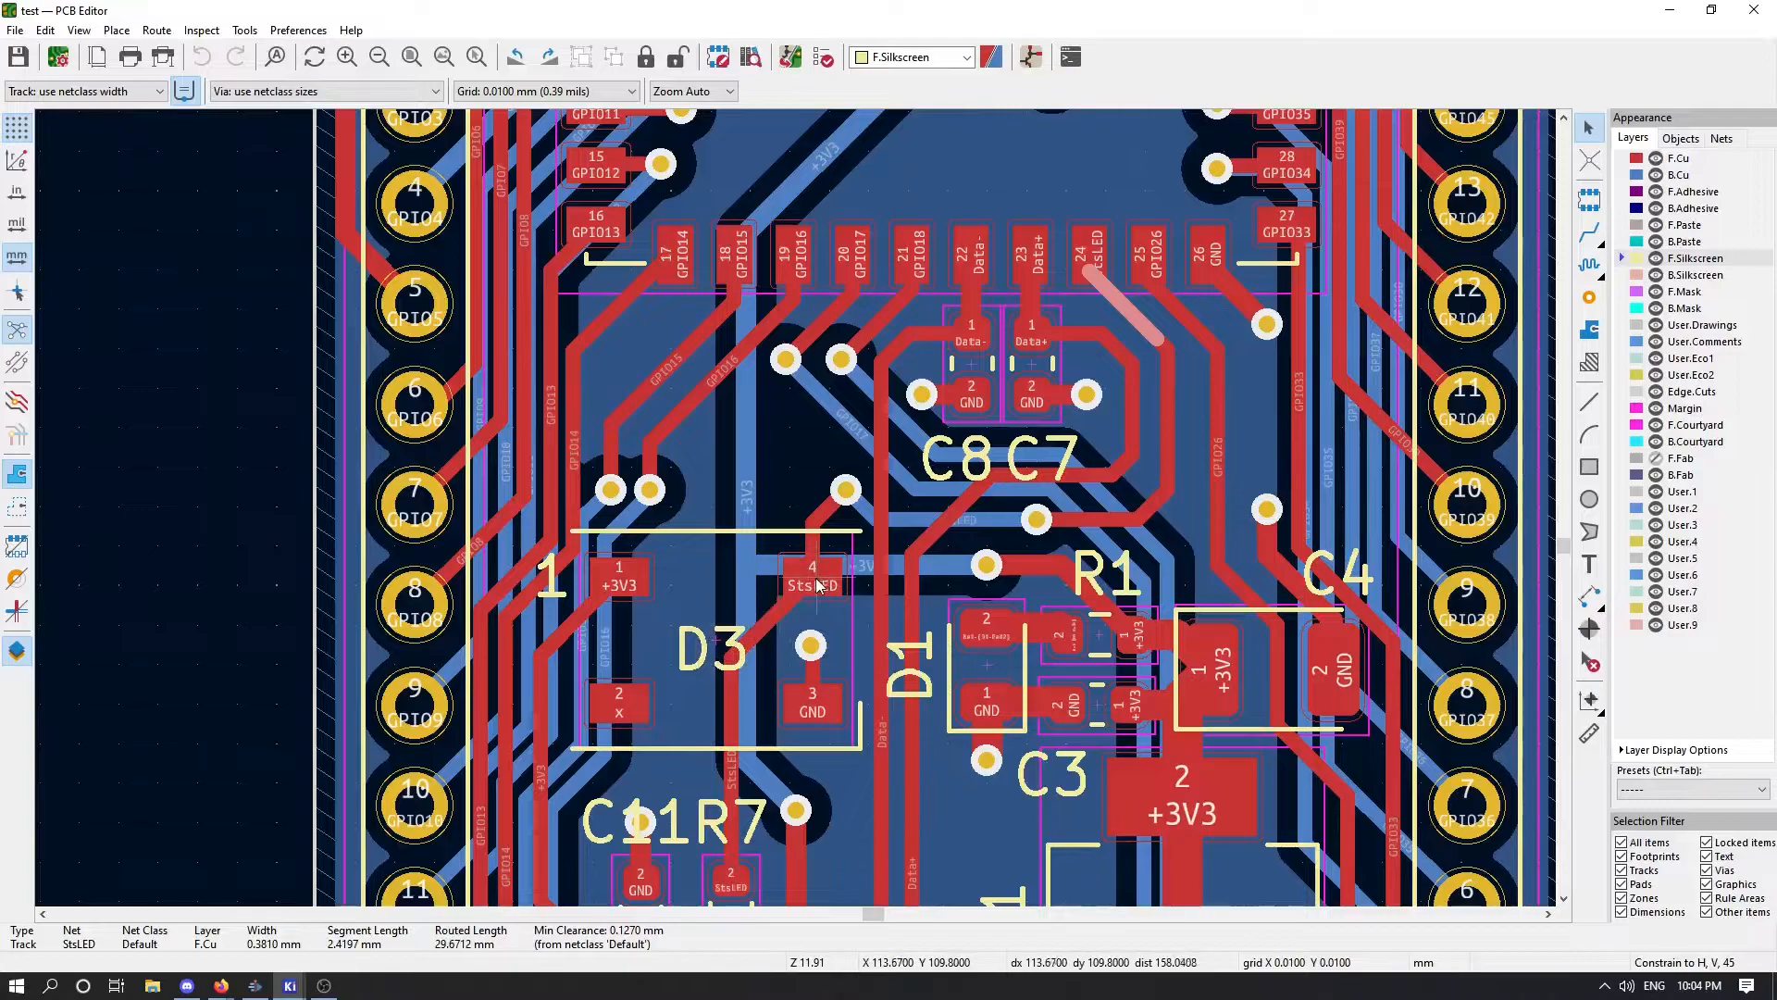
mouse_move(289, 983)
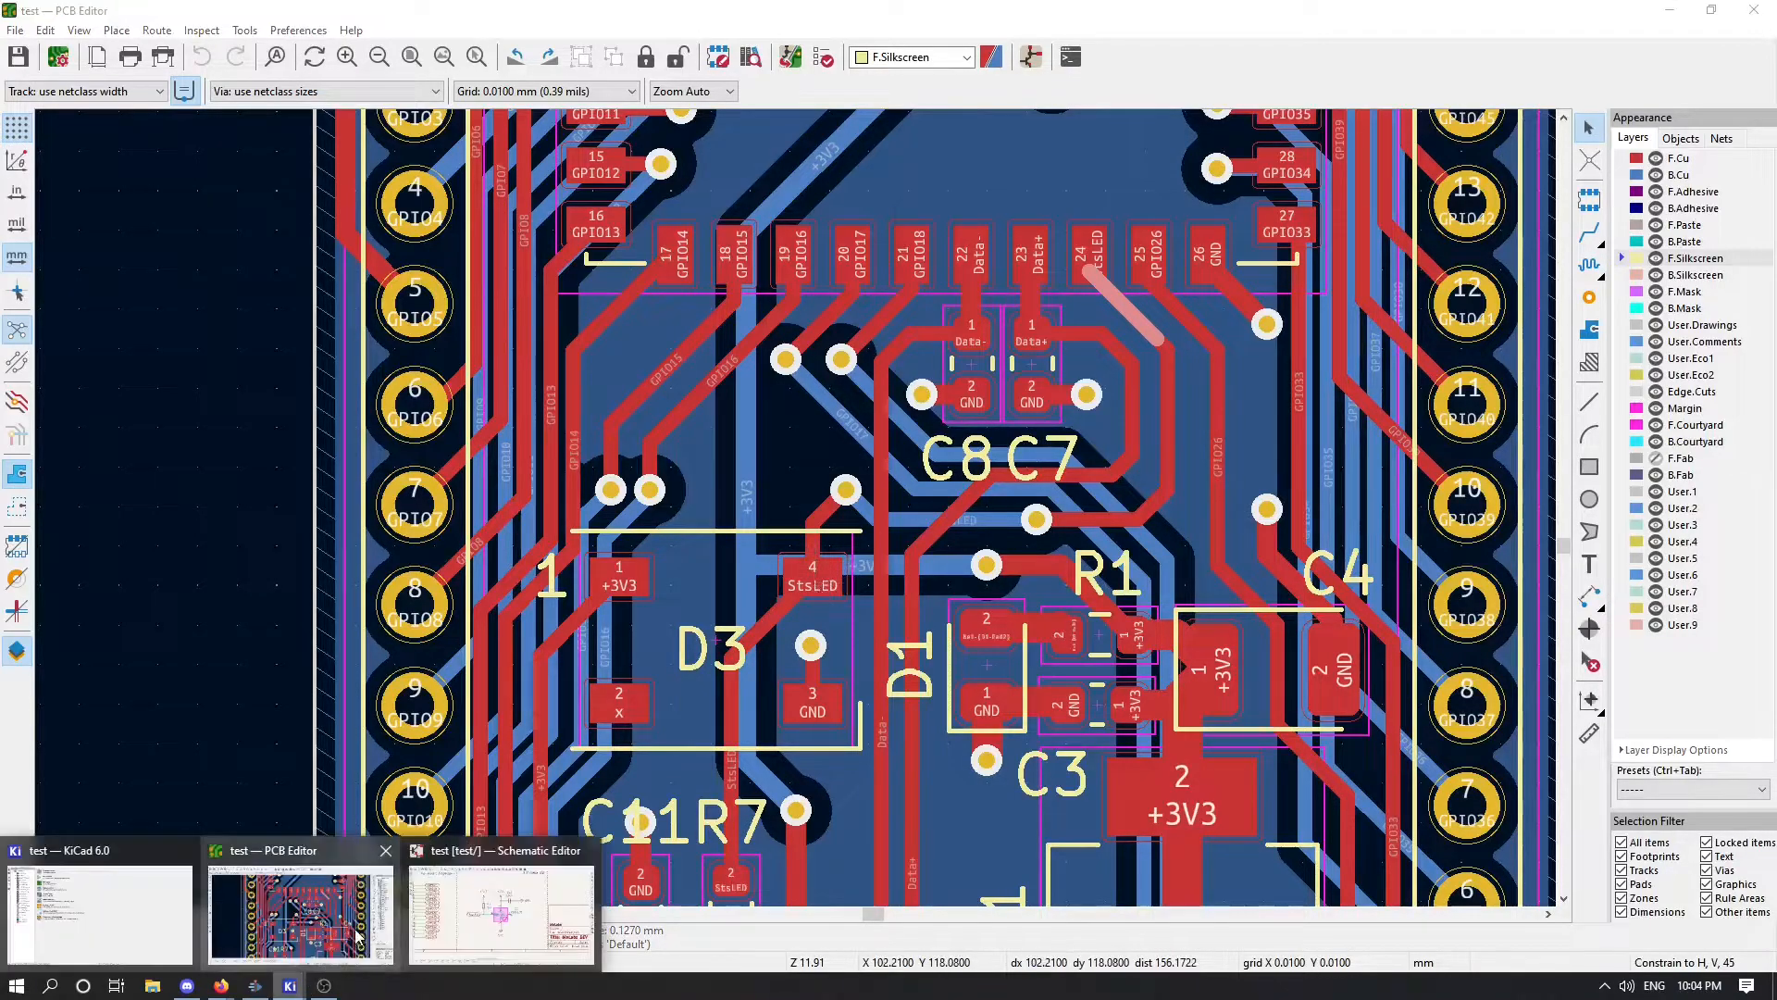
Step: Select the StsLED global label feeding D3's DIN pin on the WS2812B
left_click(498, 913)
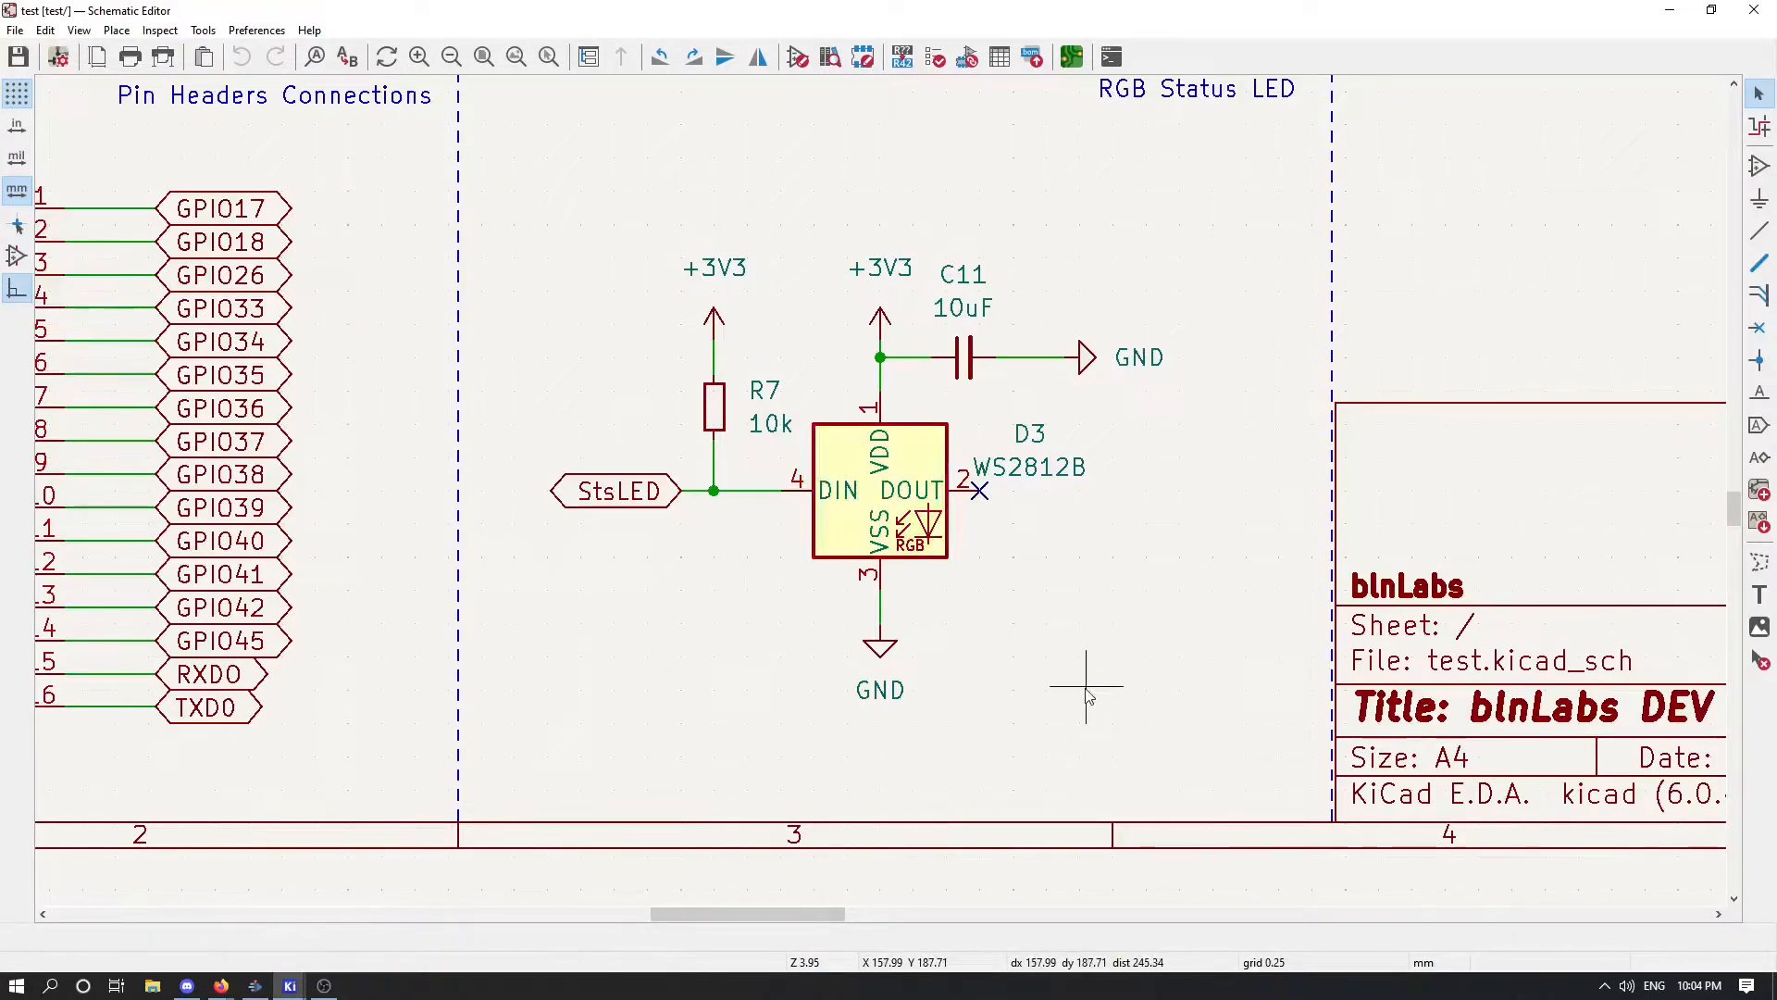
mouse_move(1111, 680)
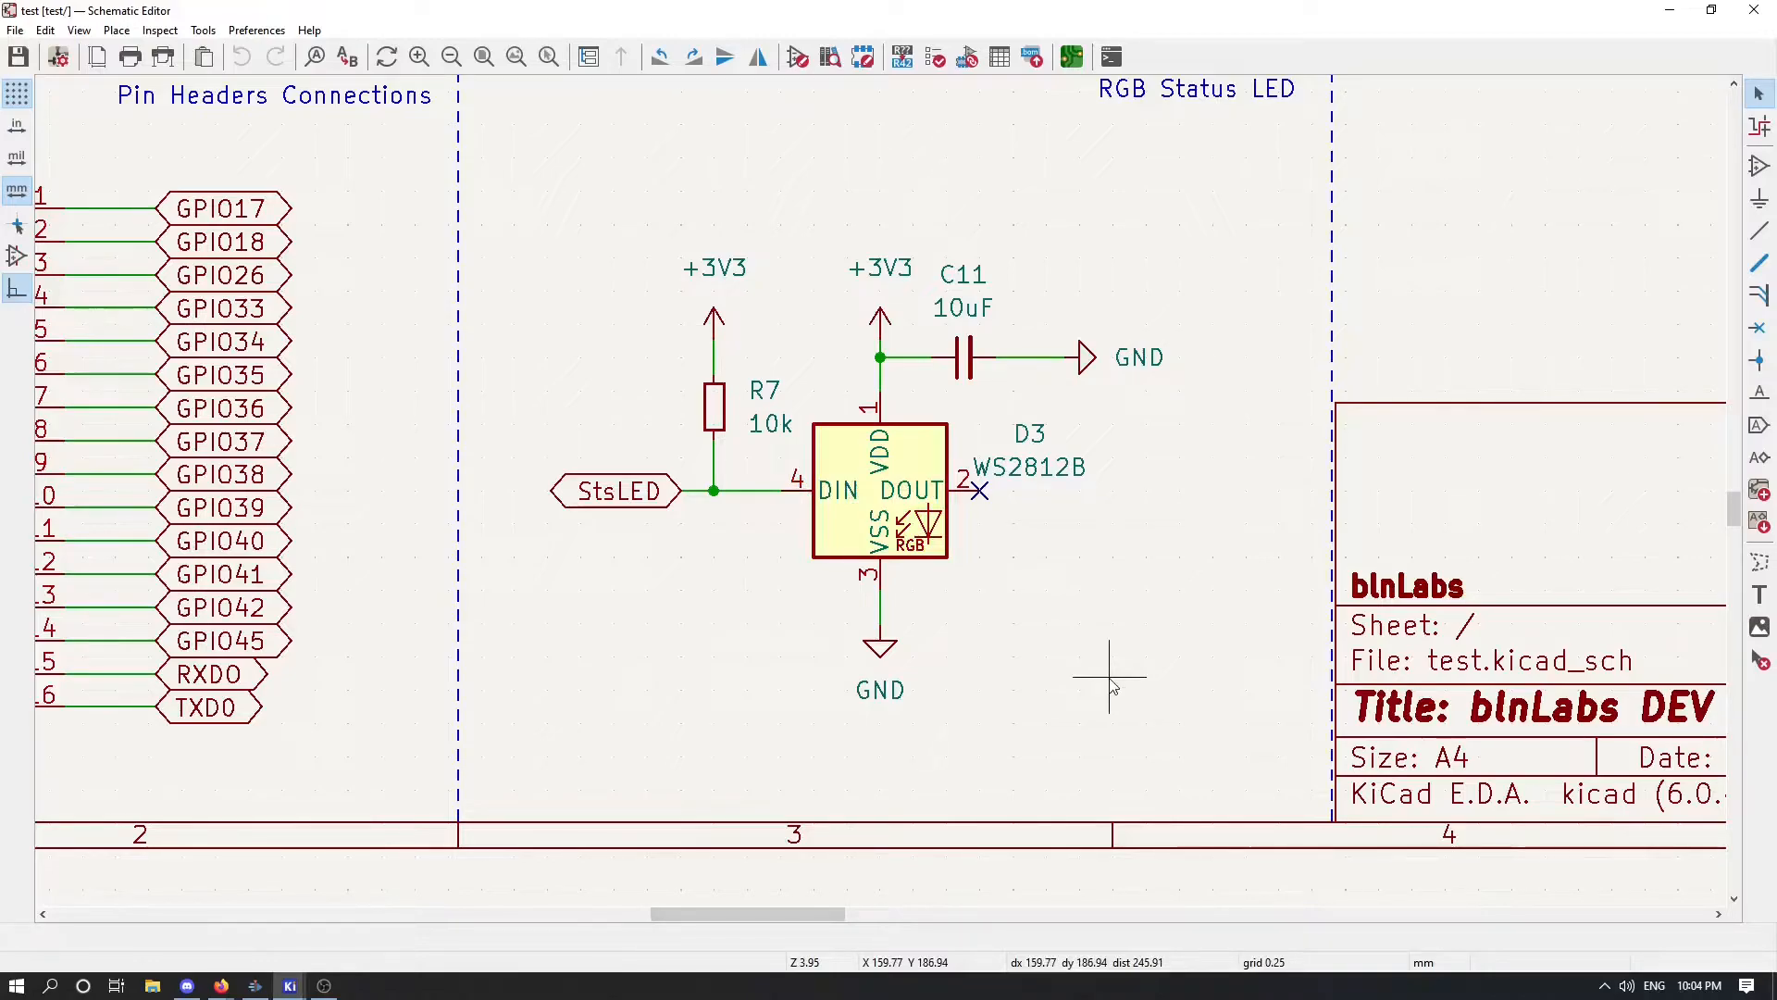
left_click(615, 491)
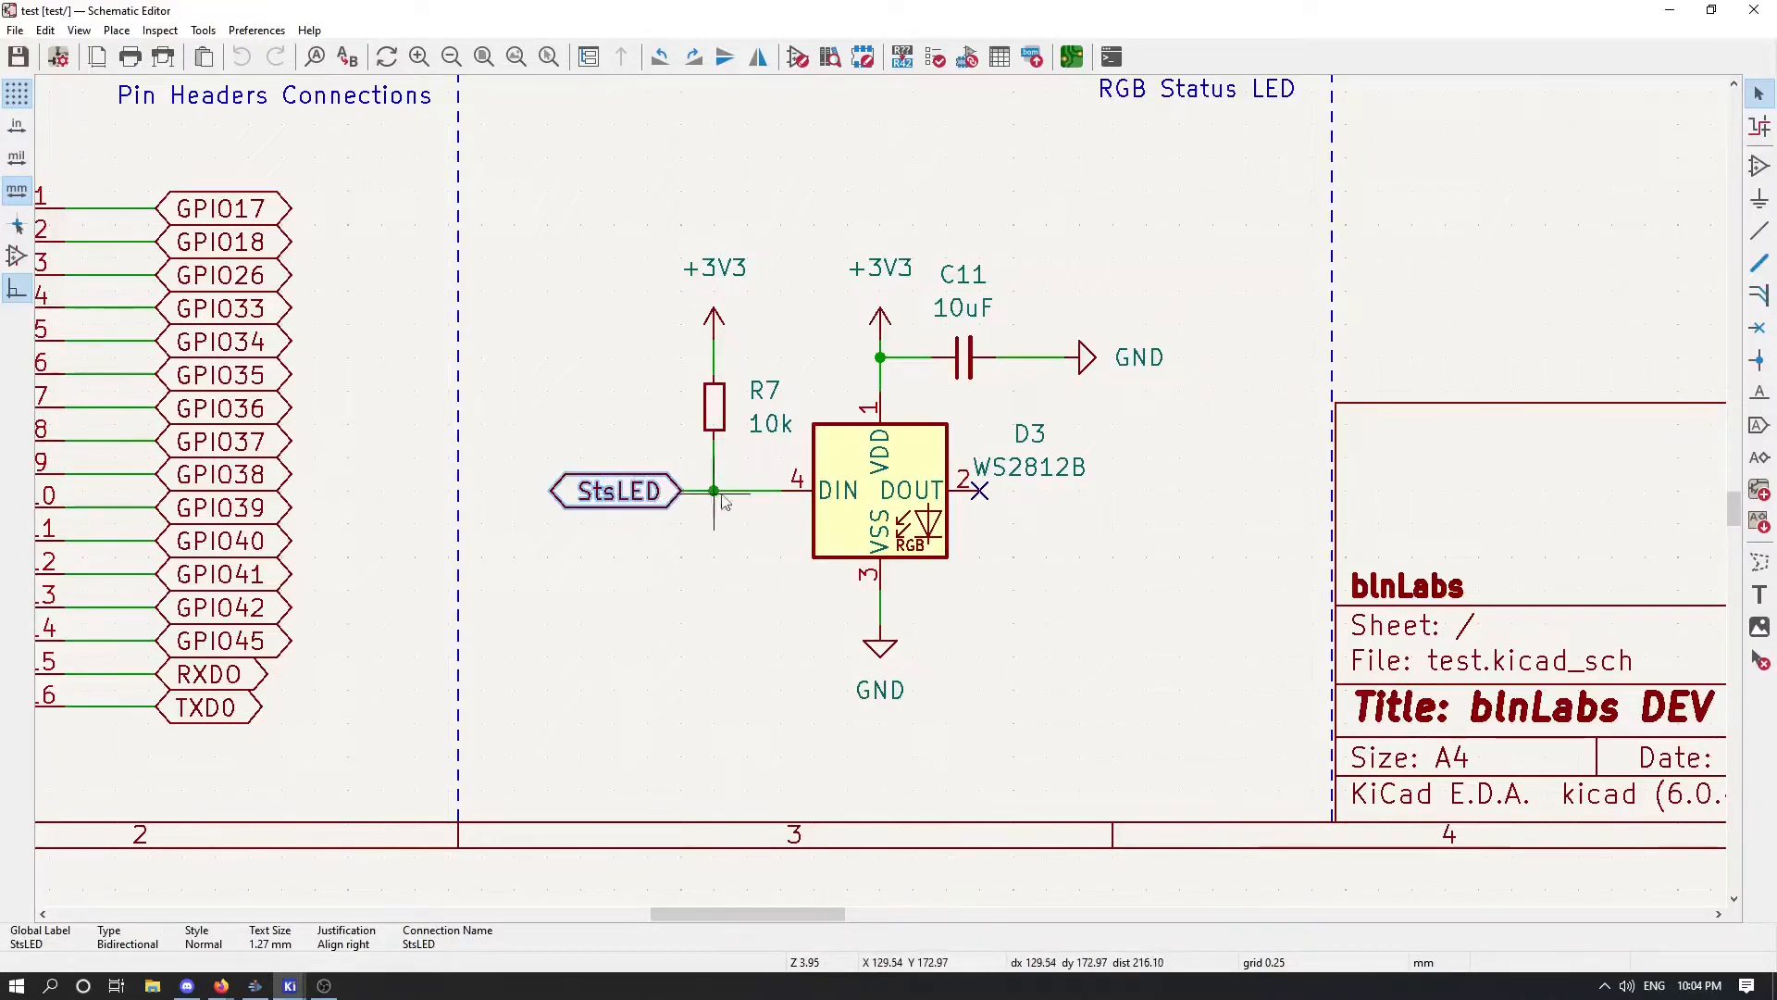
mouse_move(717, 496)
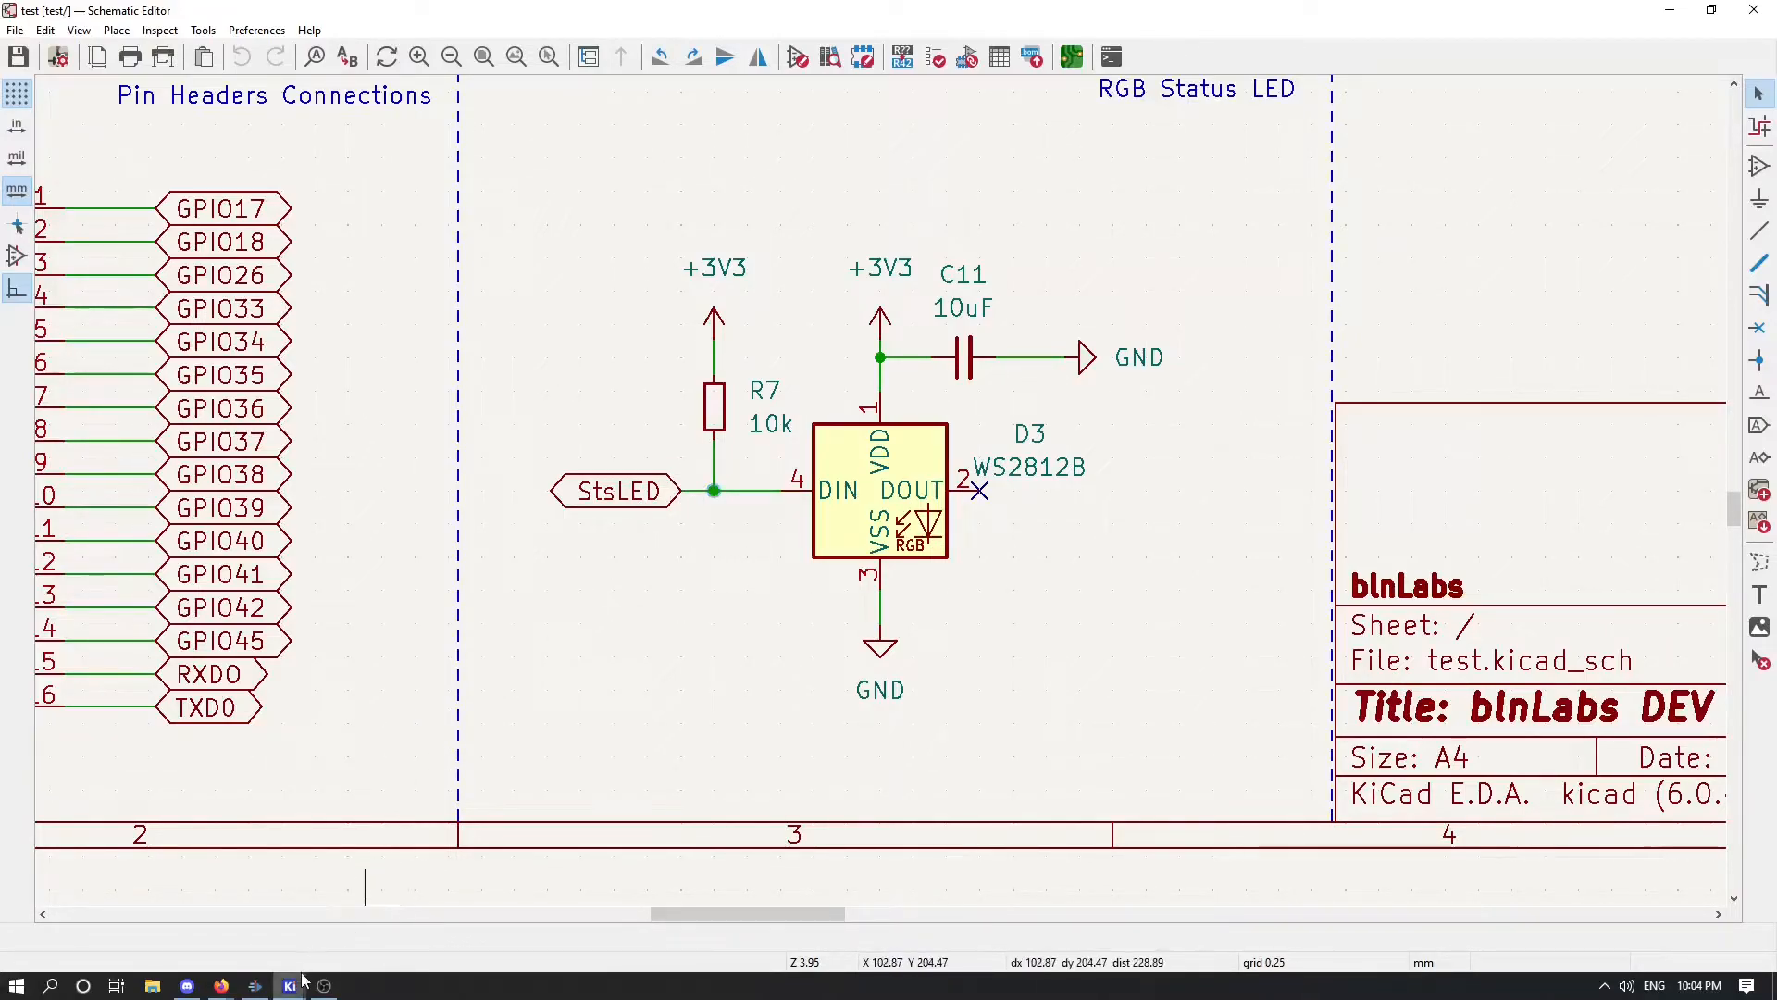
mouse_move(289, 983)
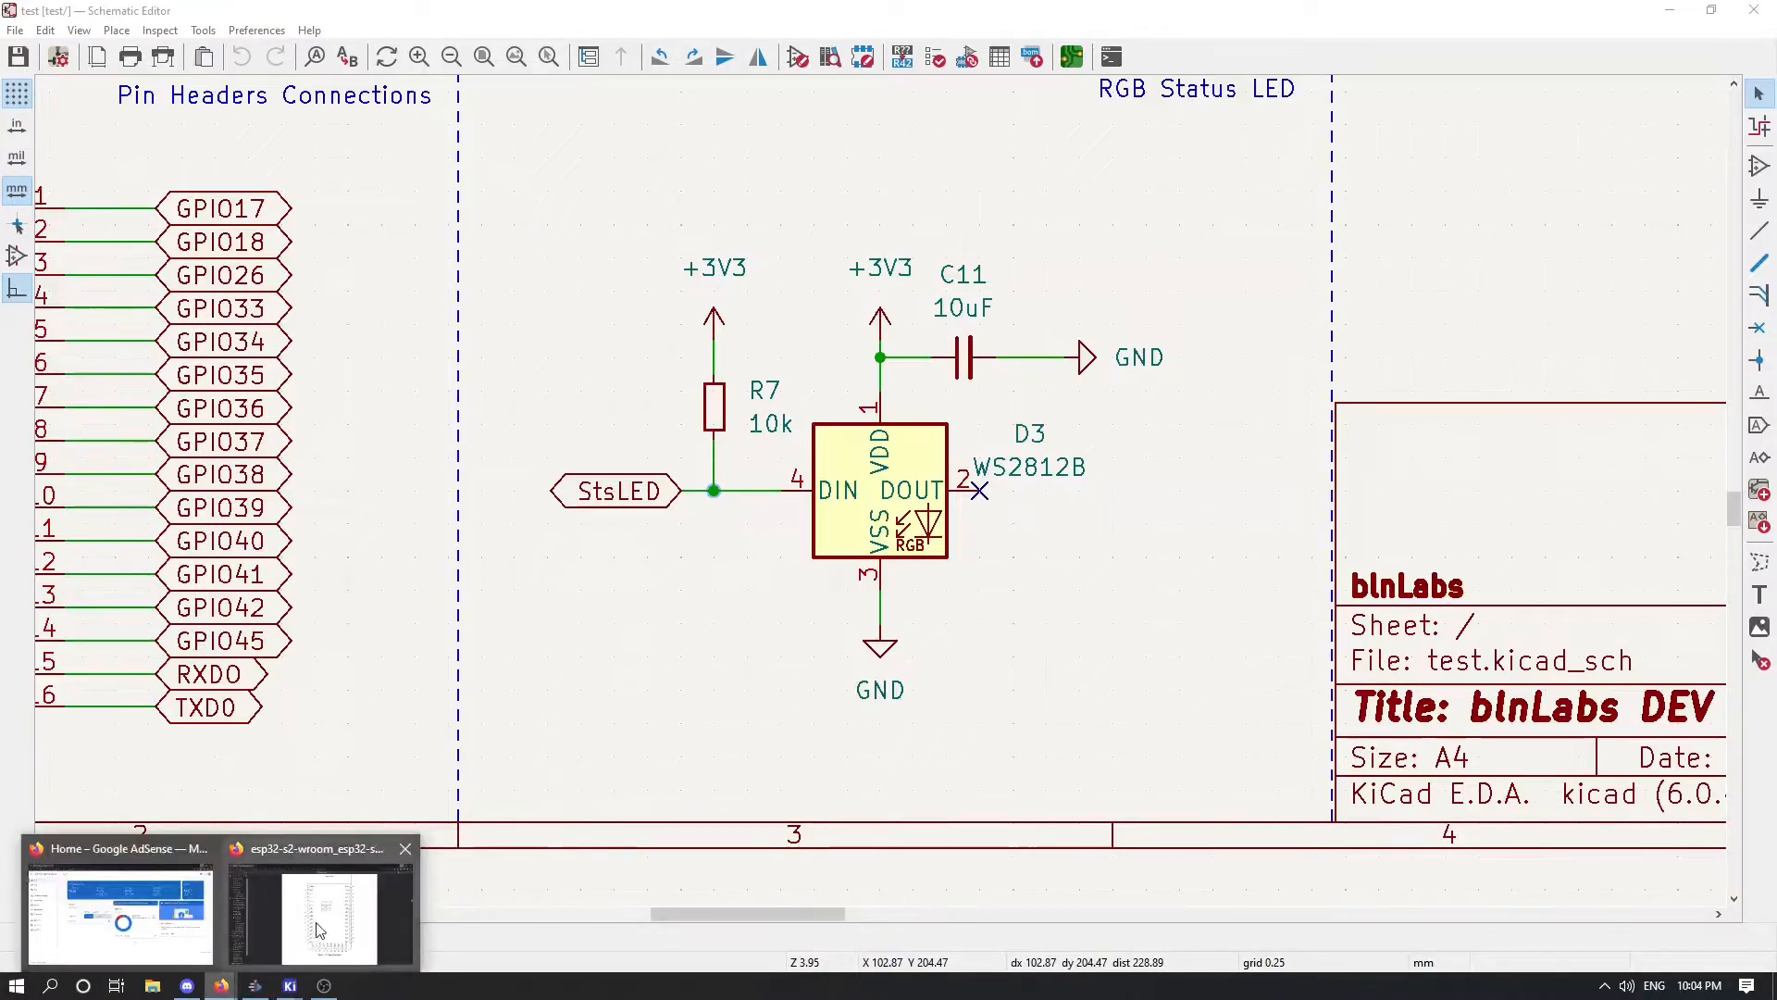
Step: Show the datasheet's Pin Description table and highlight GPIO21 in the IO21 row
left_click(320, 913)
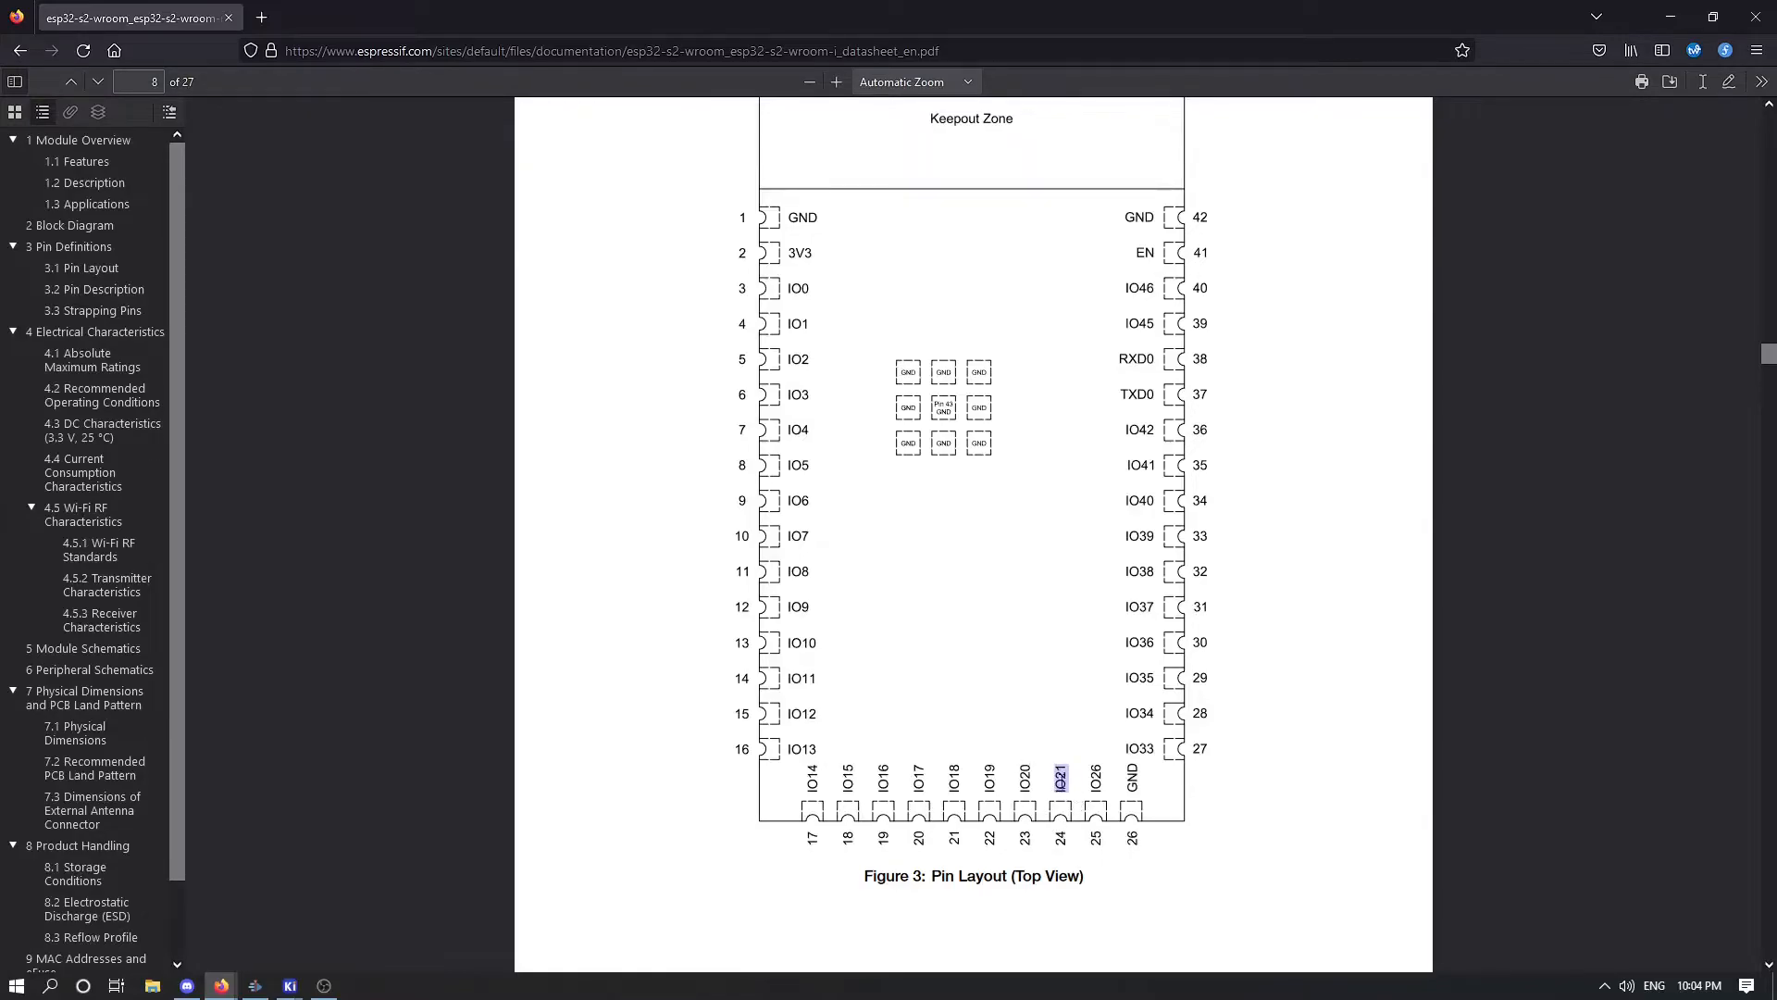
scroll("down", 3)
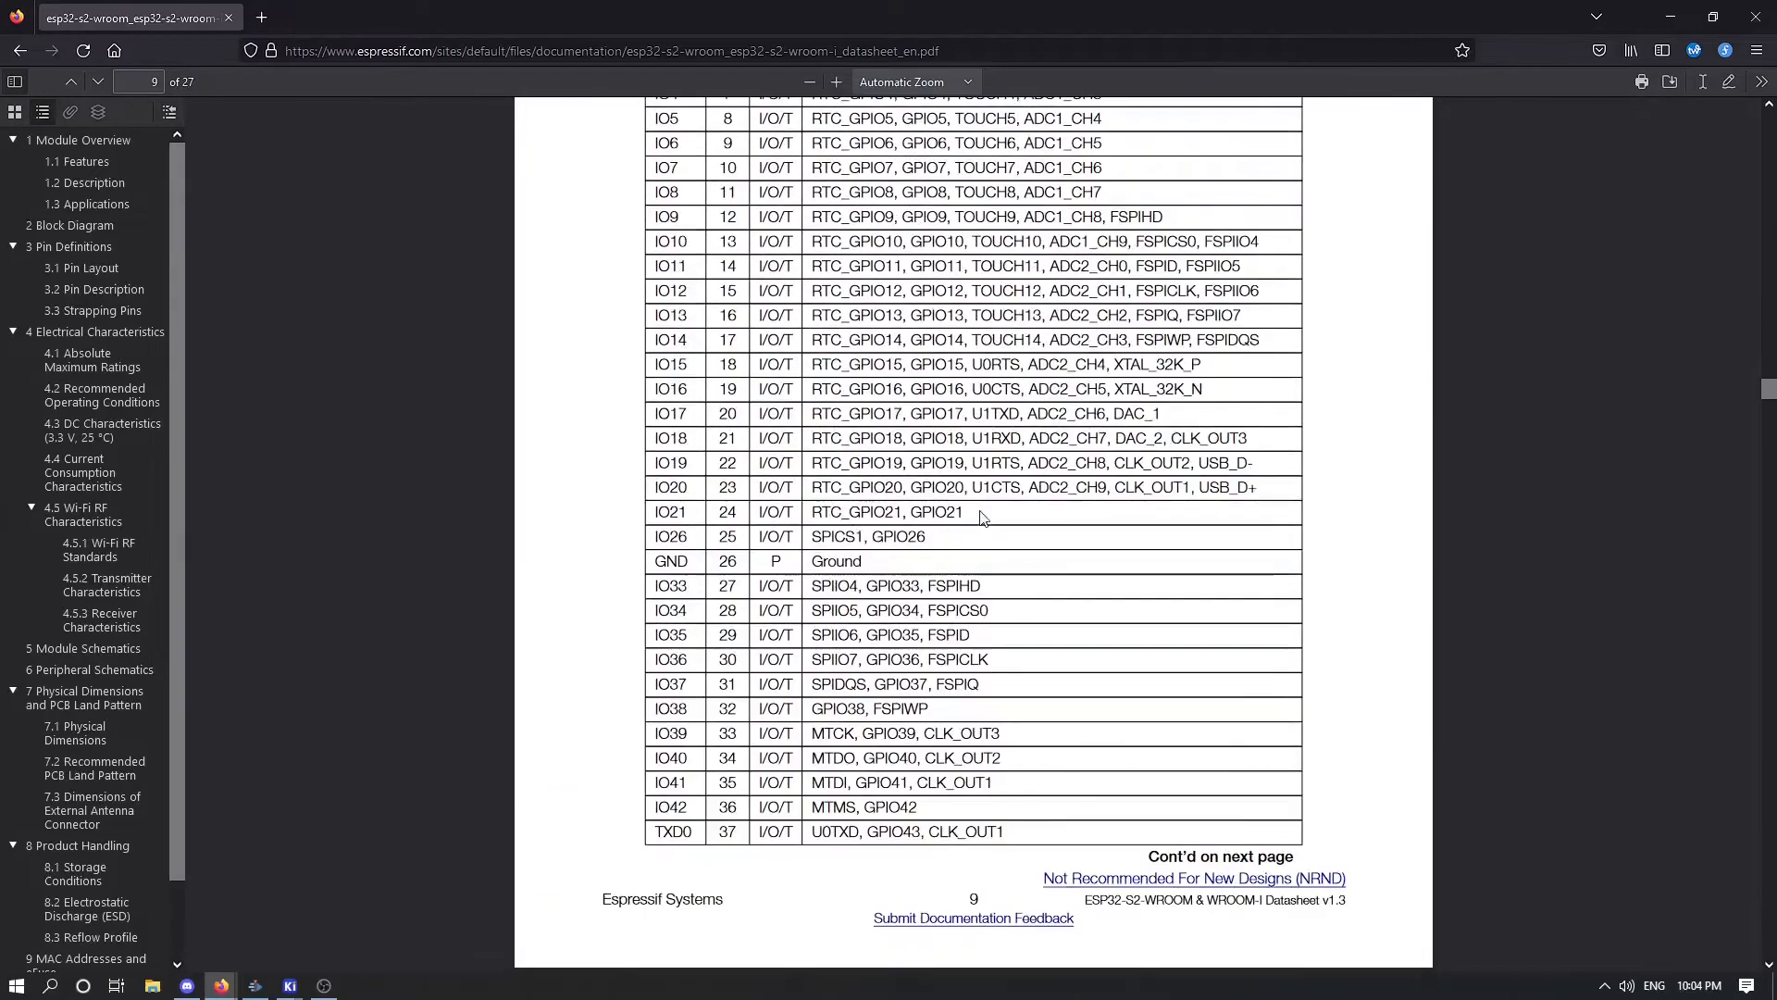
mouse_move(741, 522)
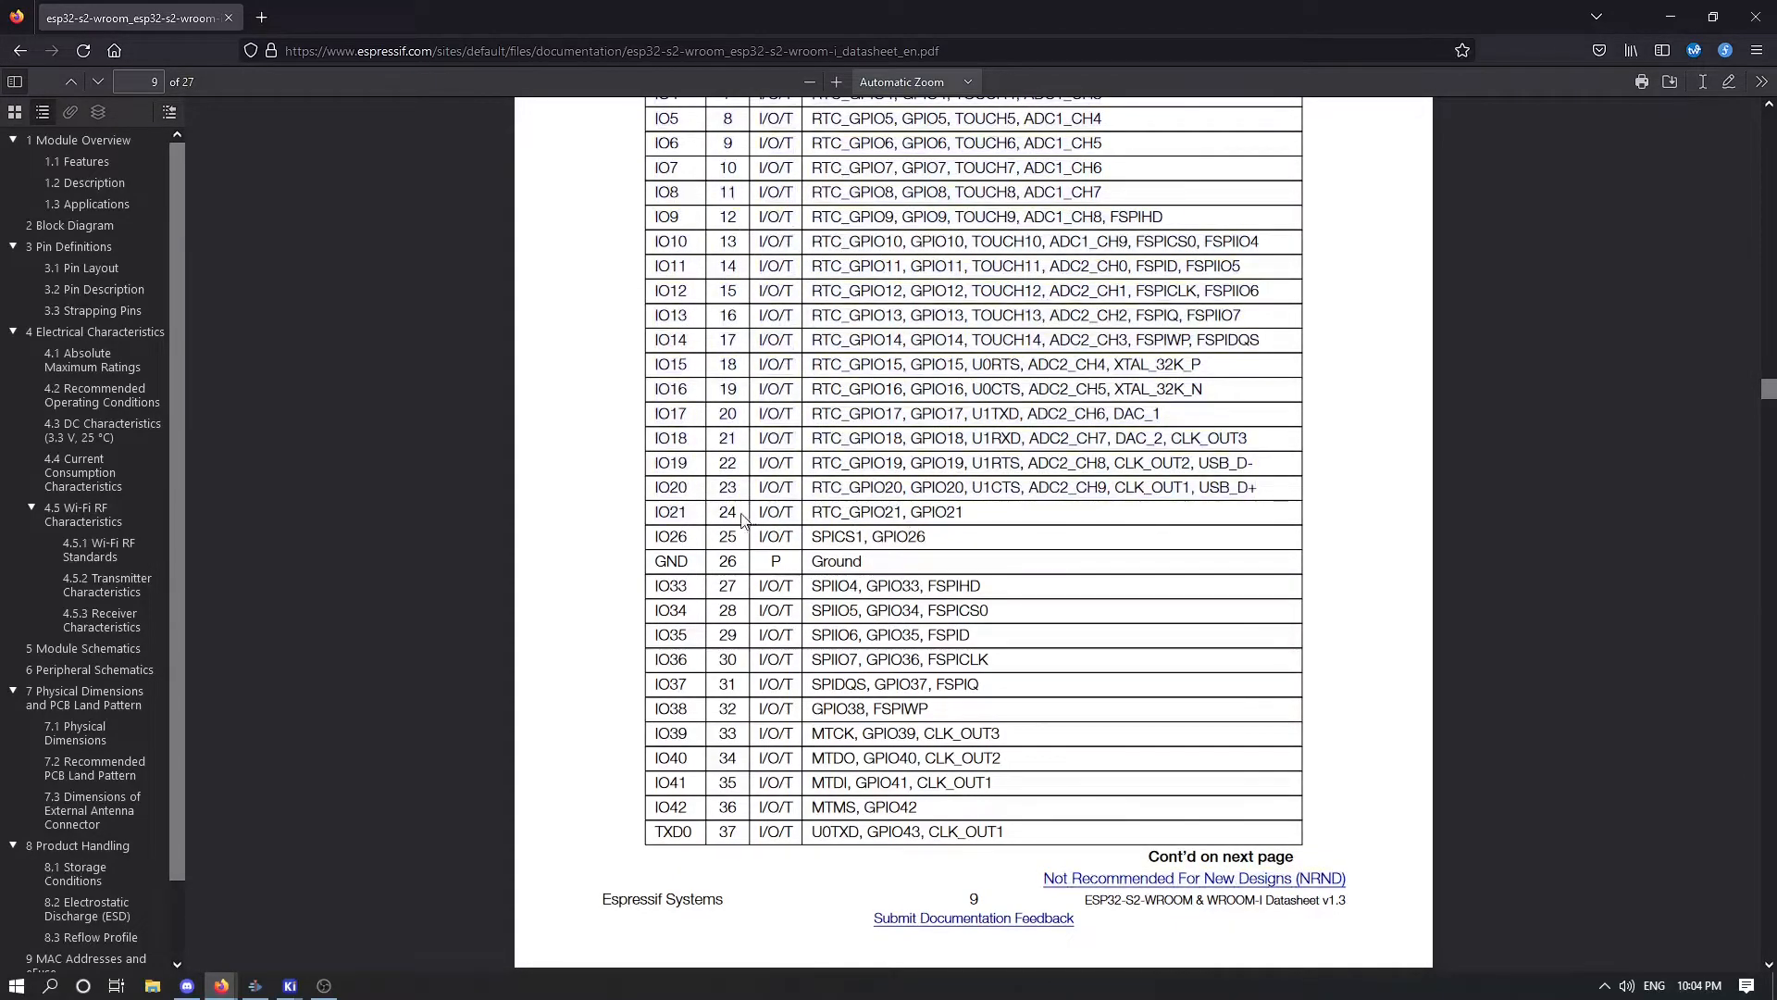
double_click(933, 511)
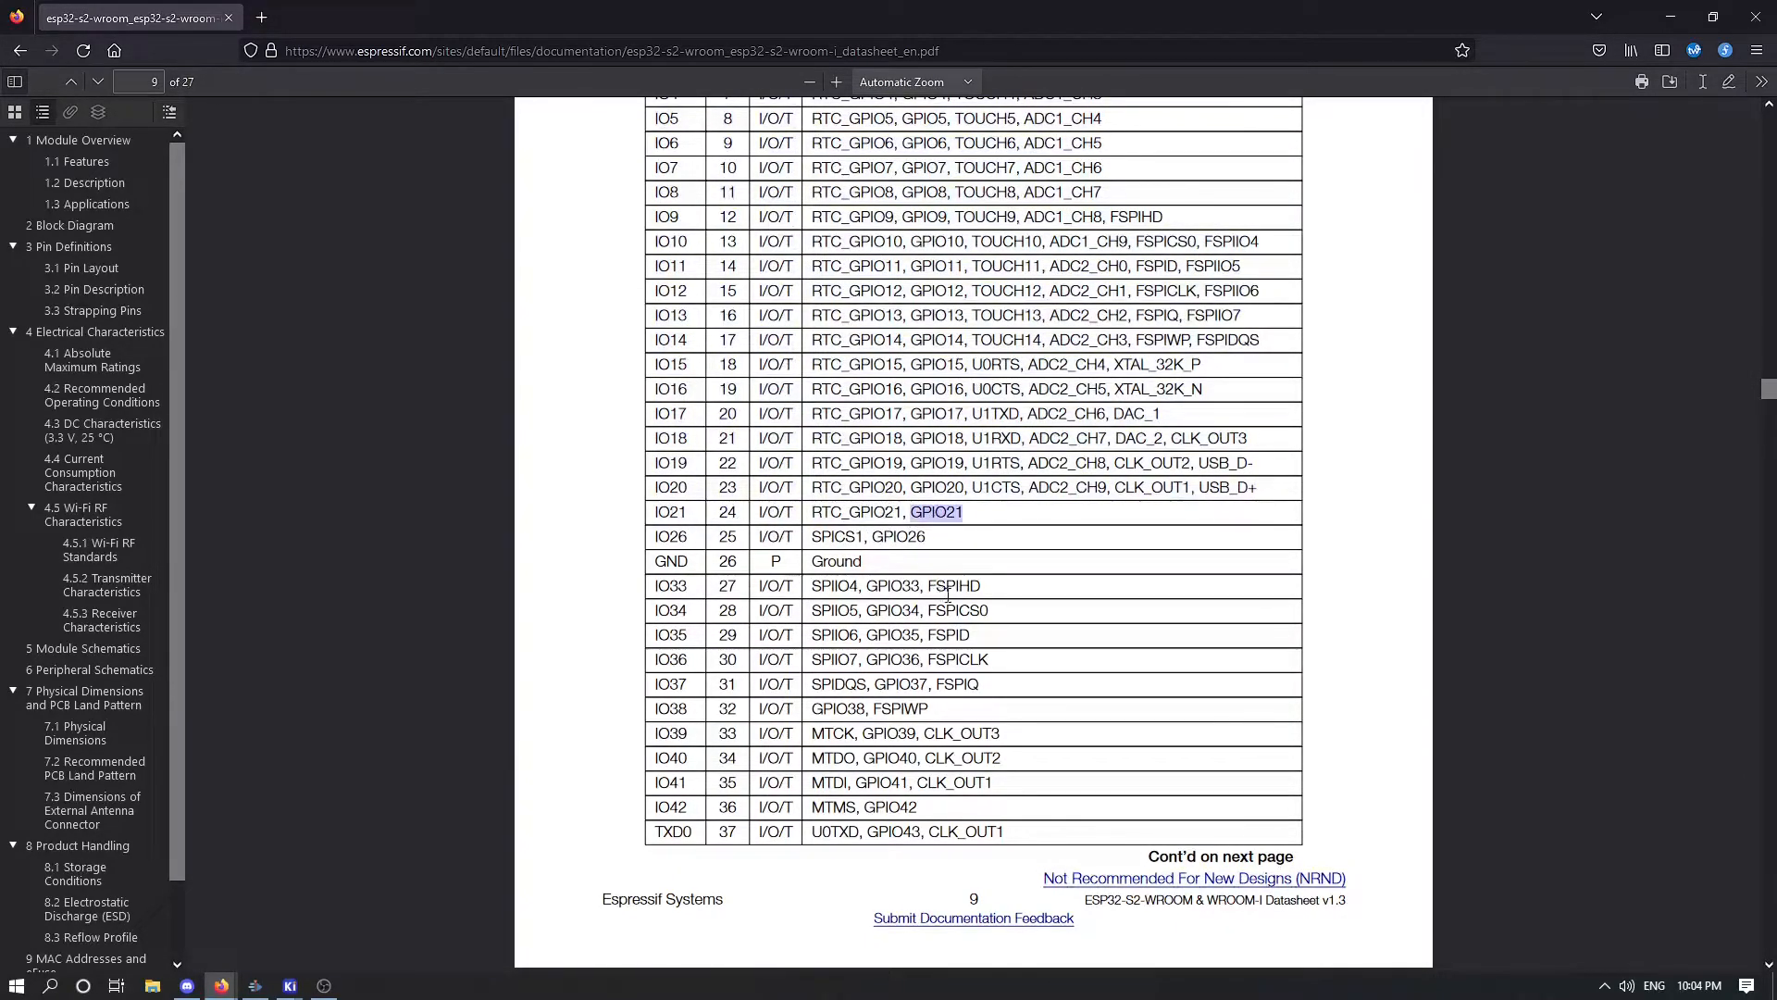
mouse_move(876, 533)
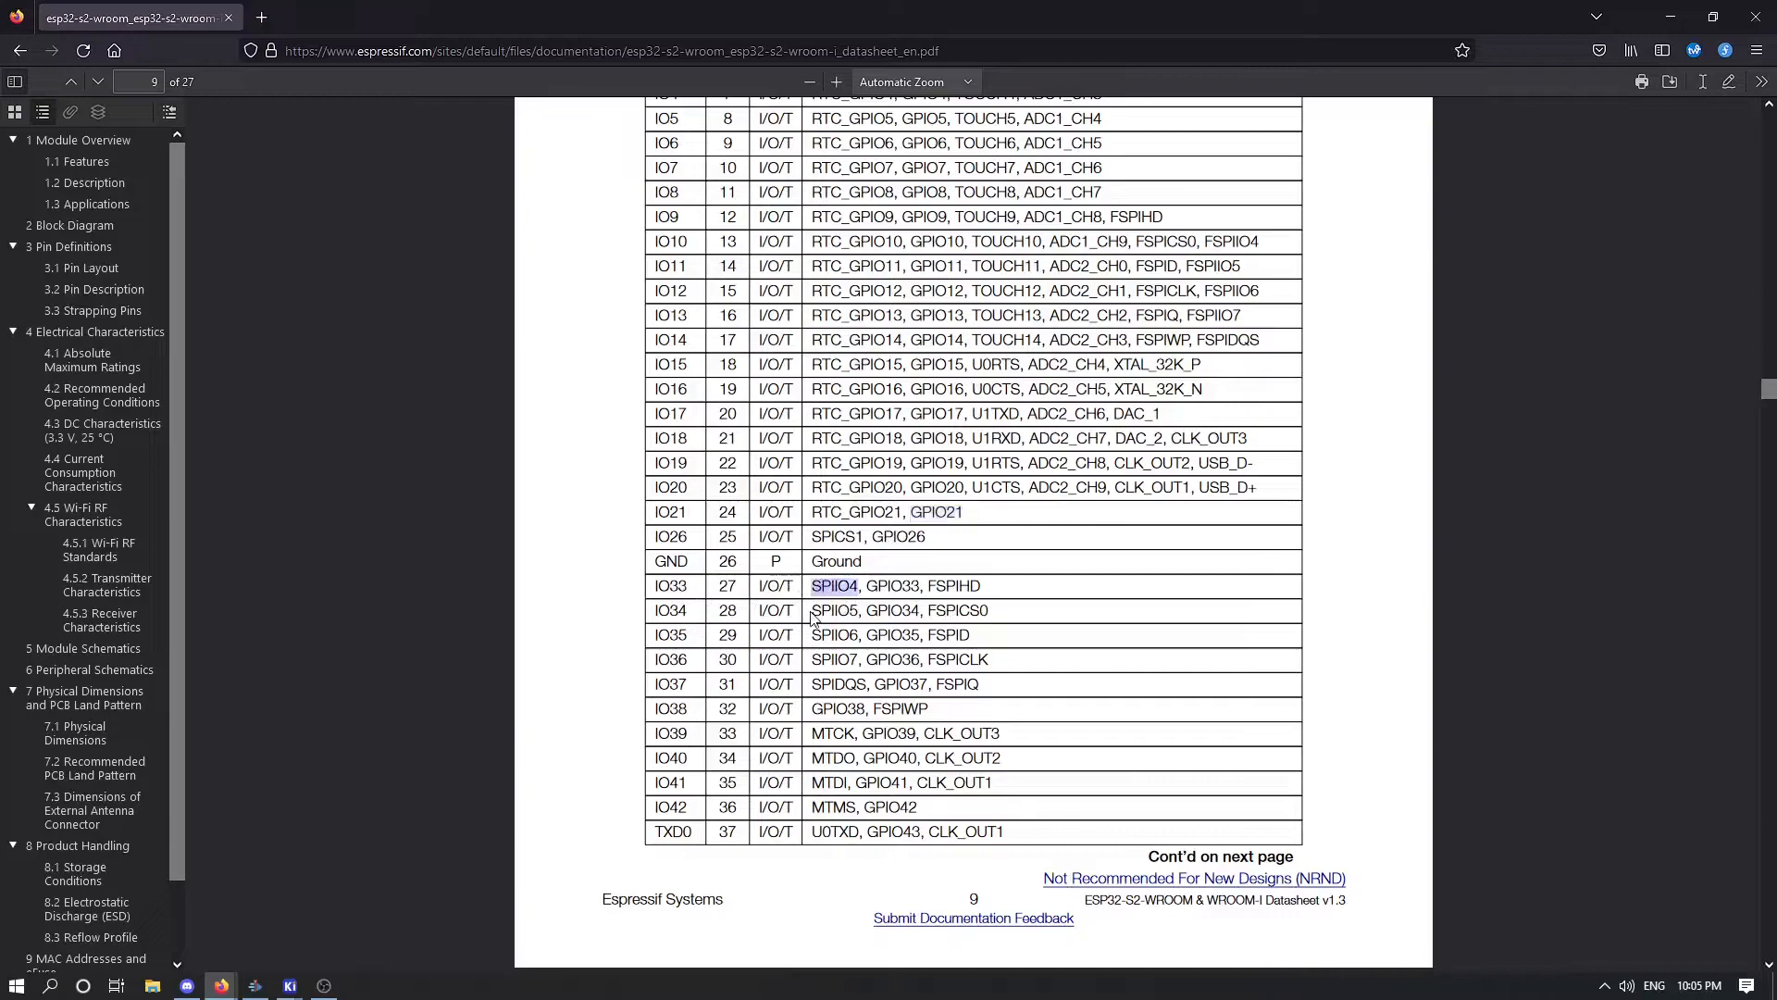
mouse_move(1137, 468)
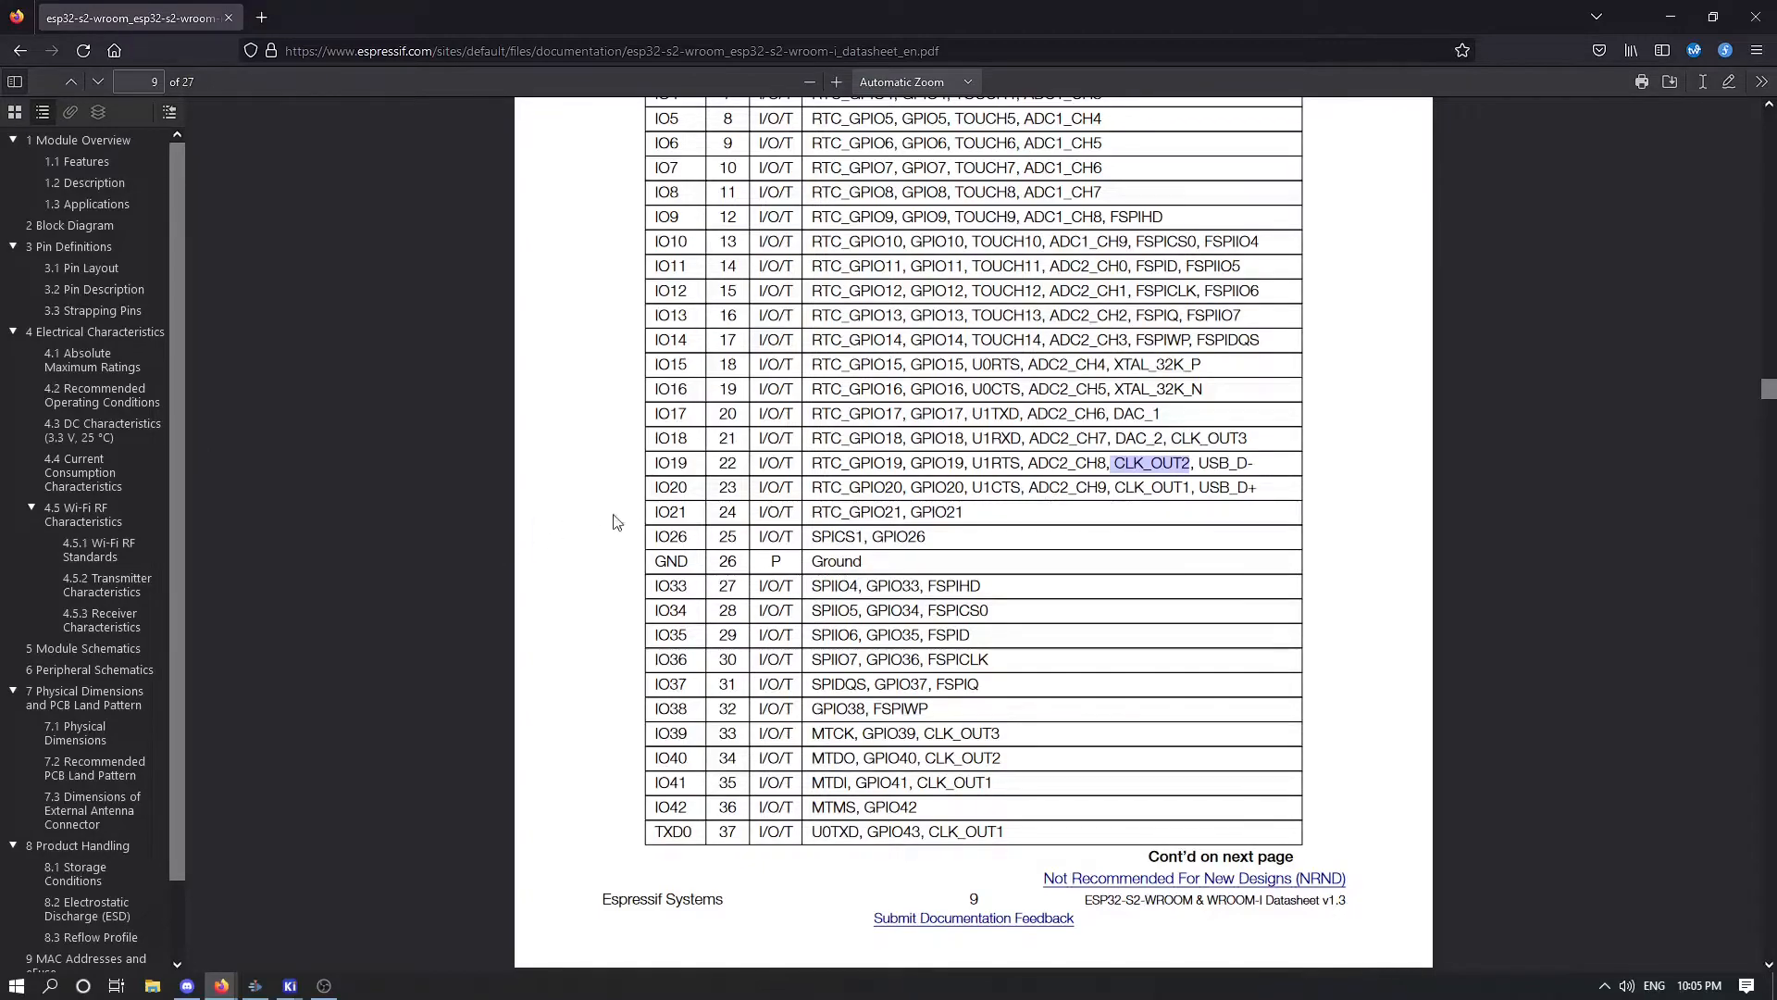
mouse_move(685, 514)
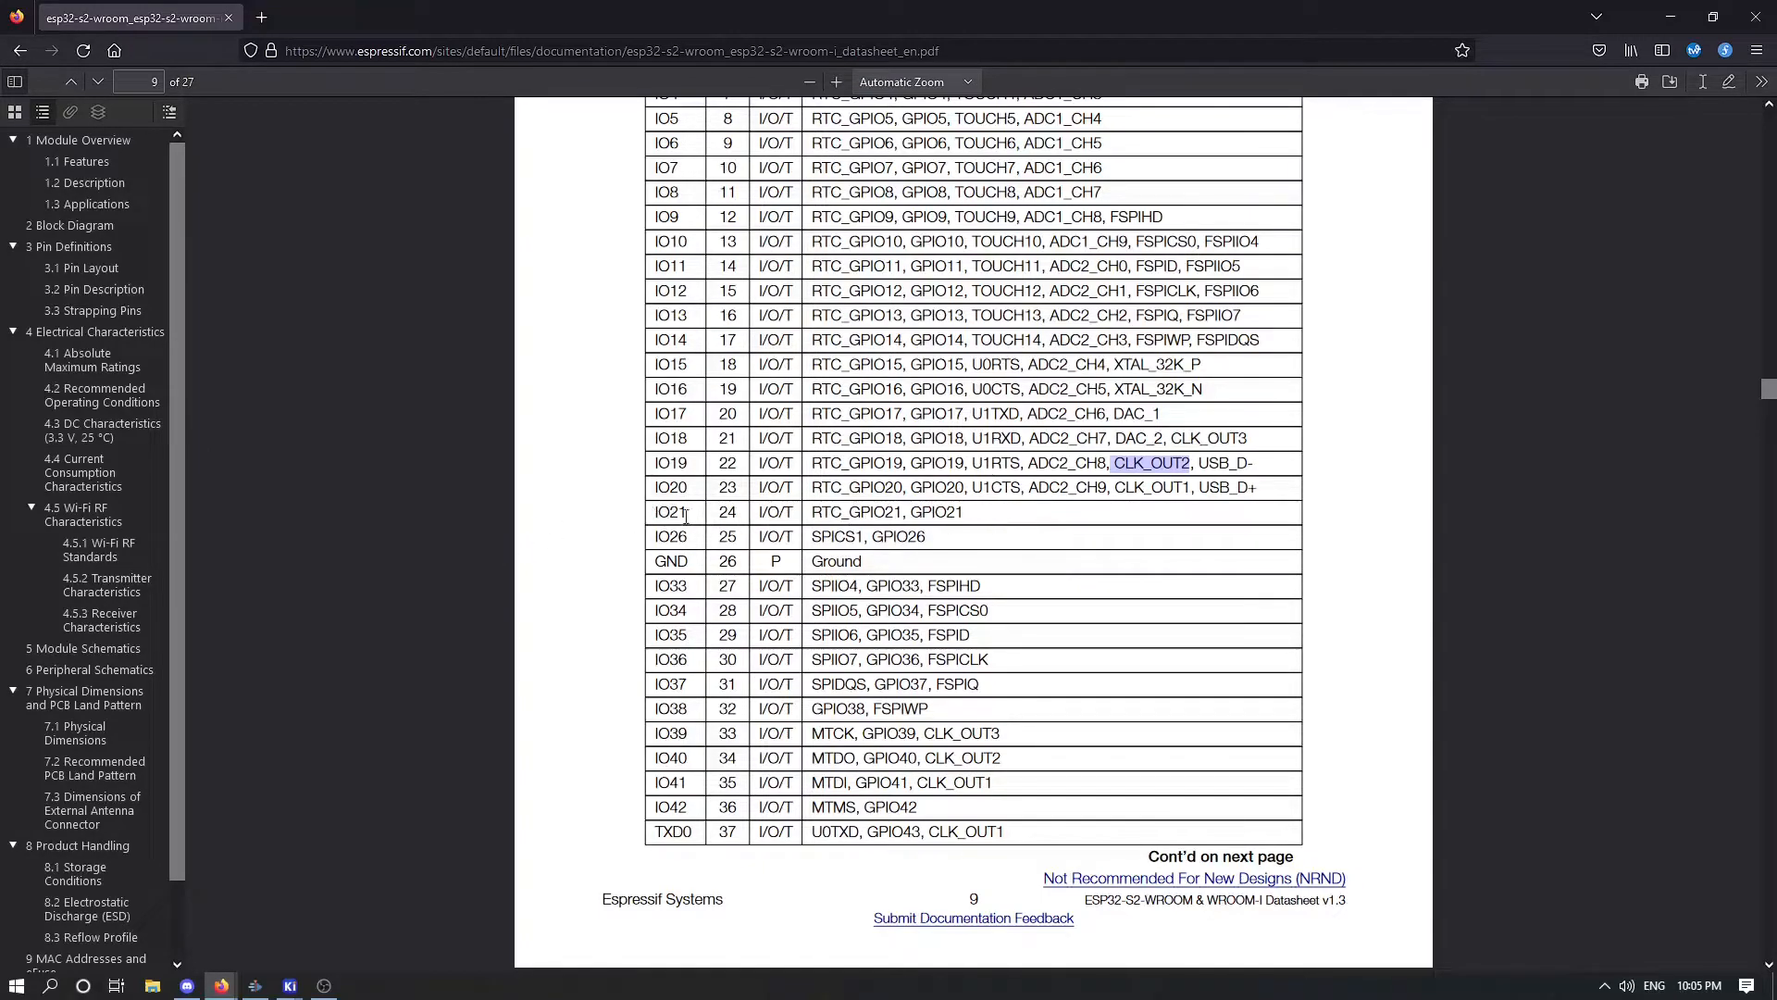
mouse_move(979, 522)
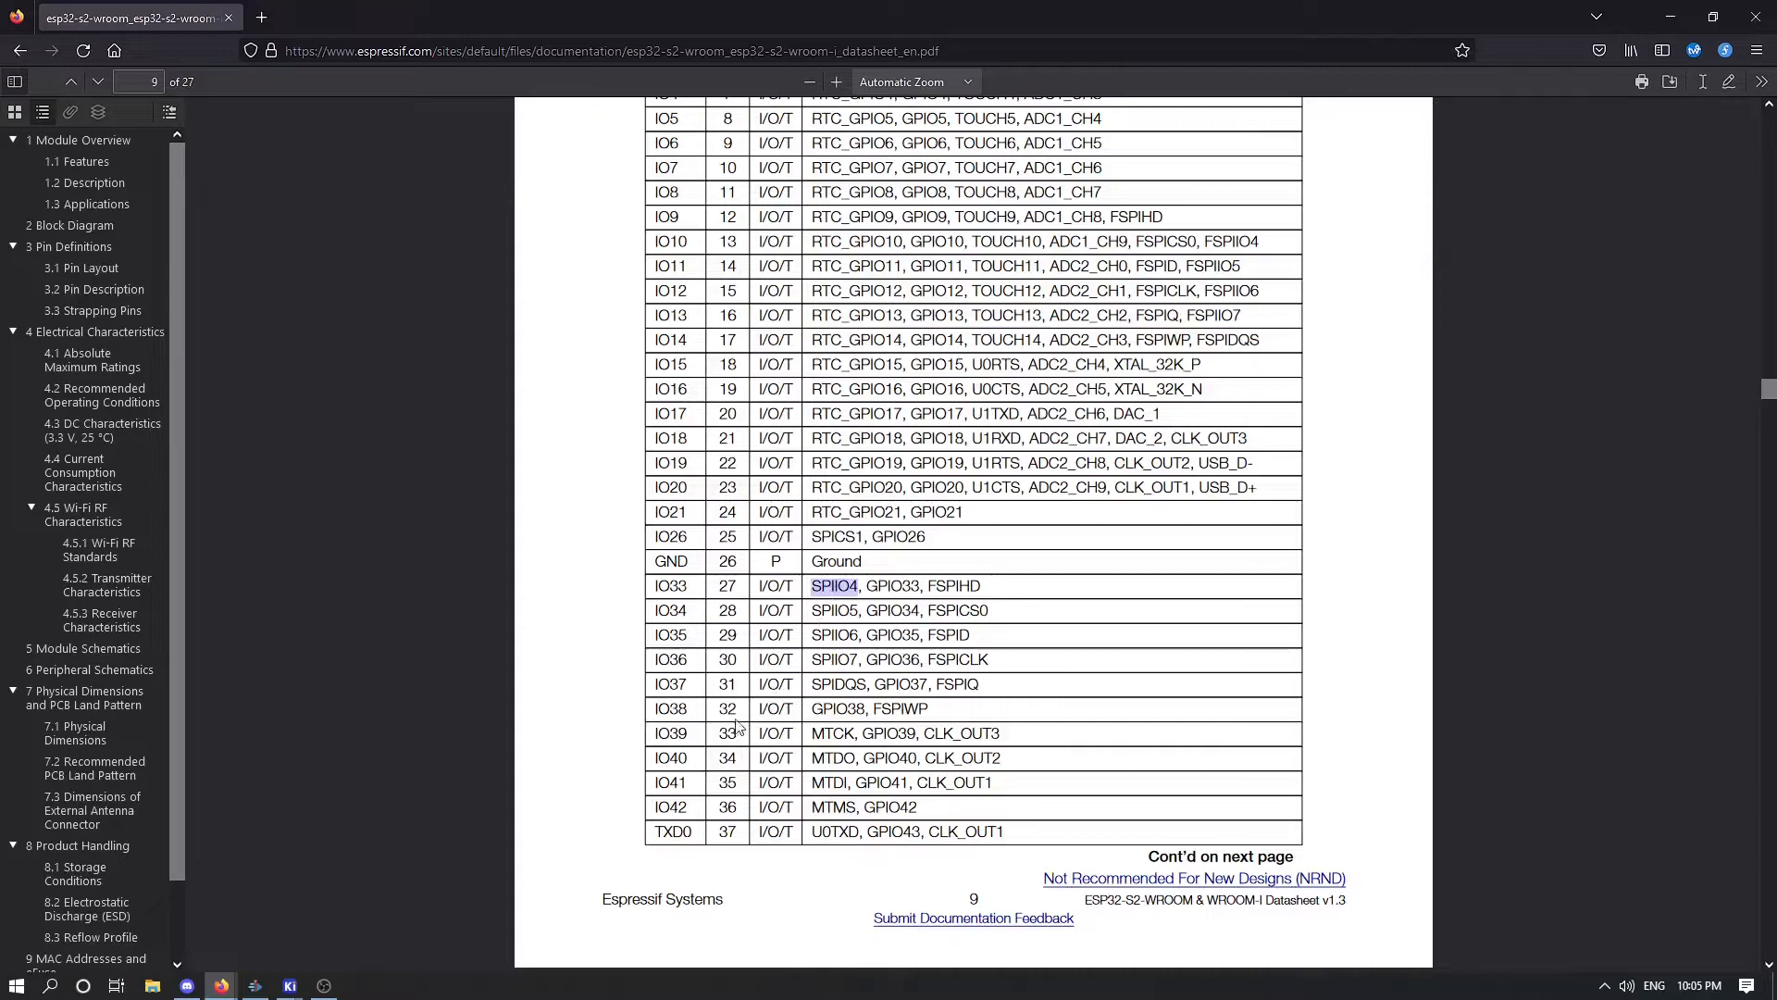
mouse_move(1416, 290)
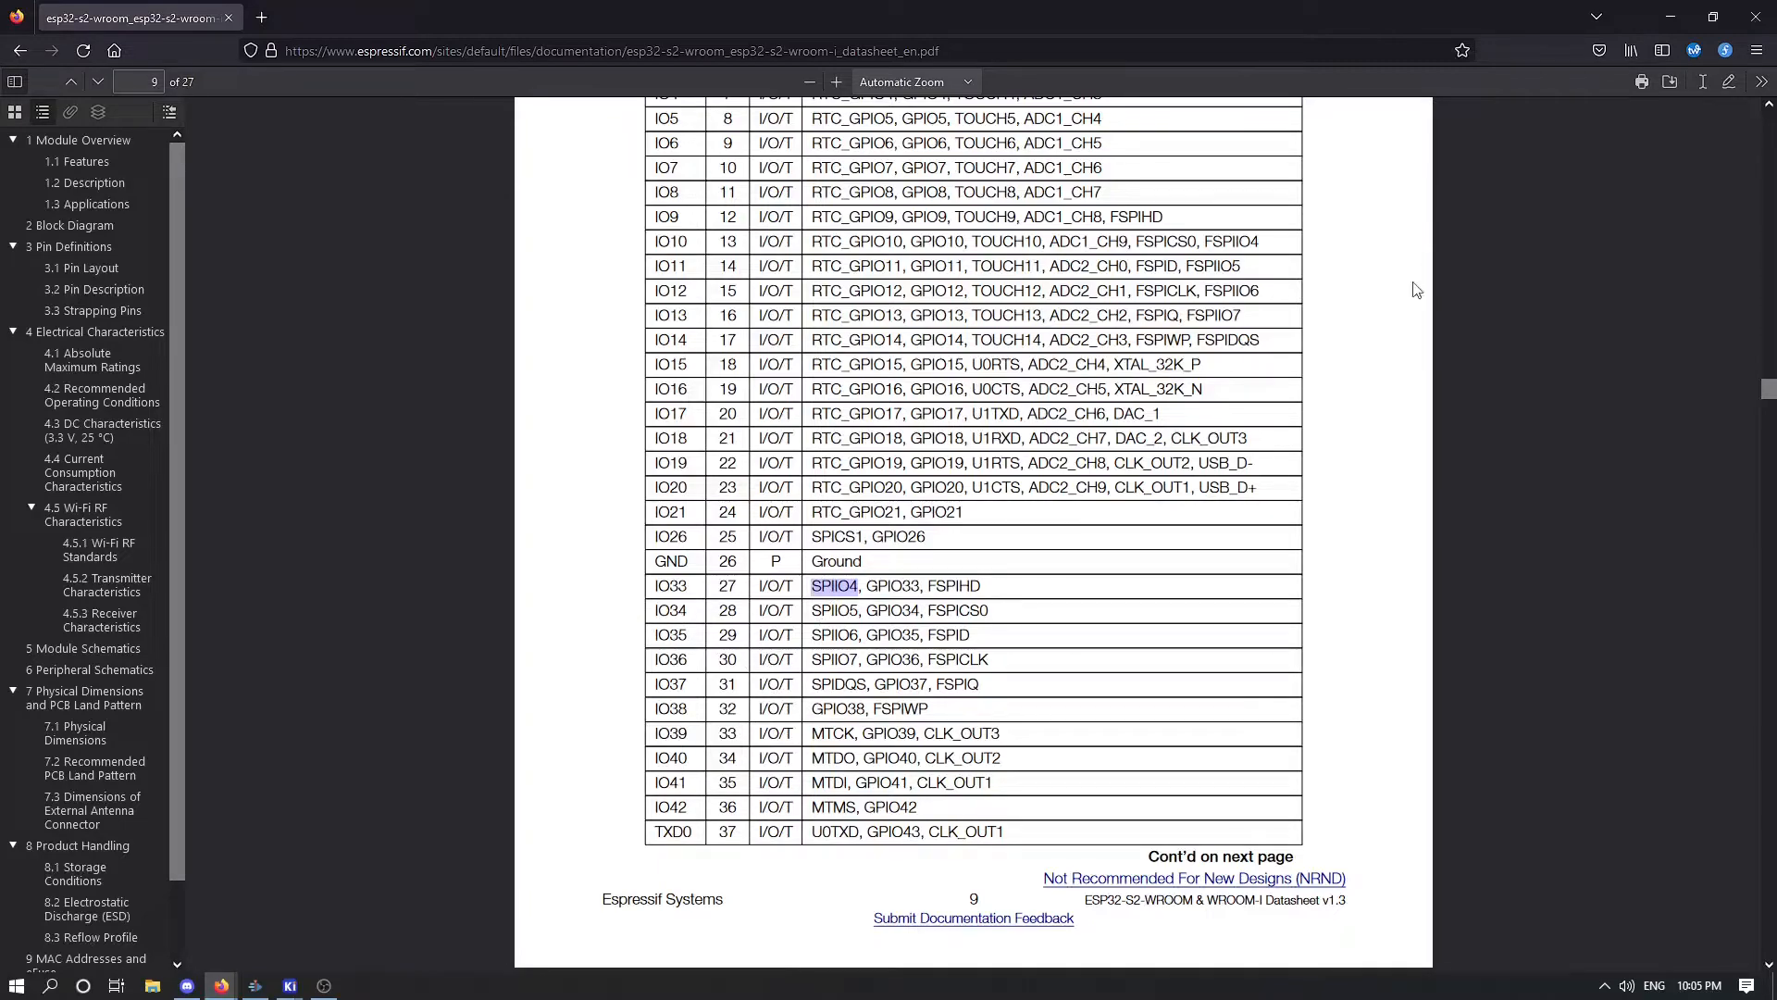
Step: Follow StsLED from the RGB status LED to IO21, then view pad 24 on the board layout
left_click(290, 983)
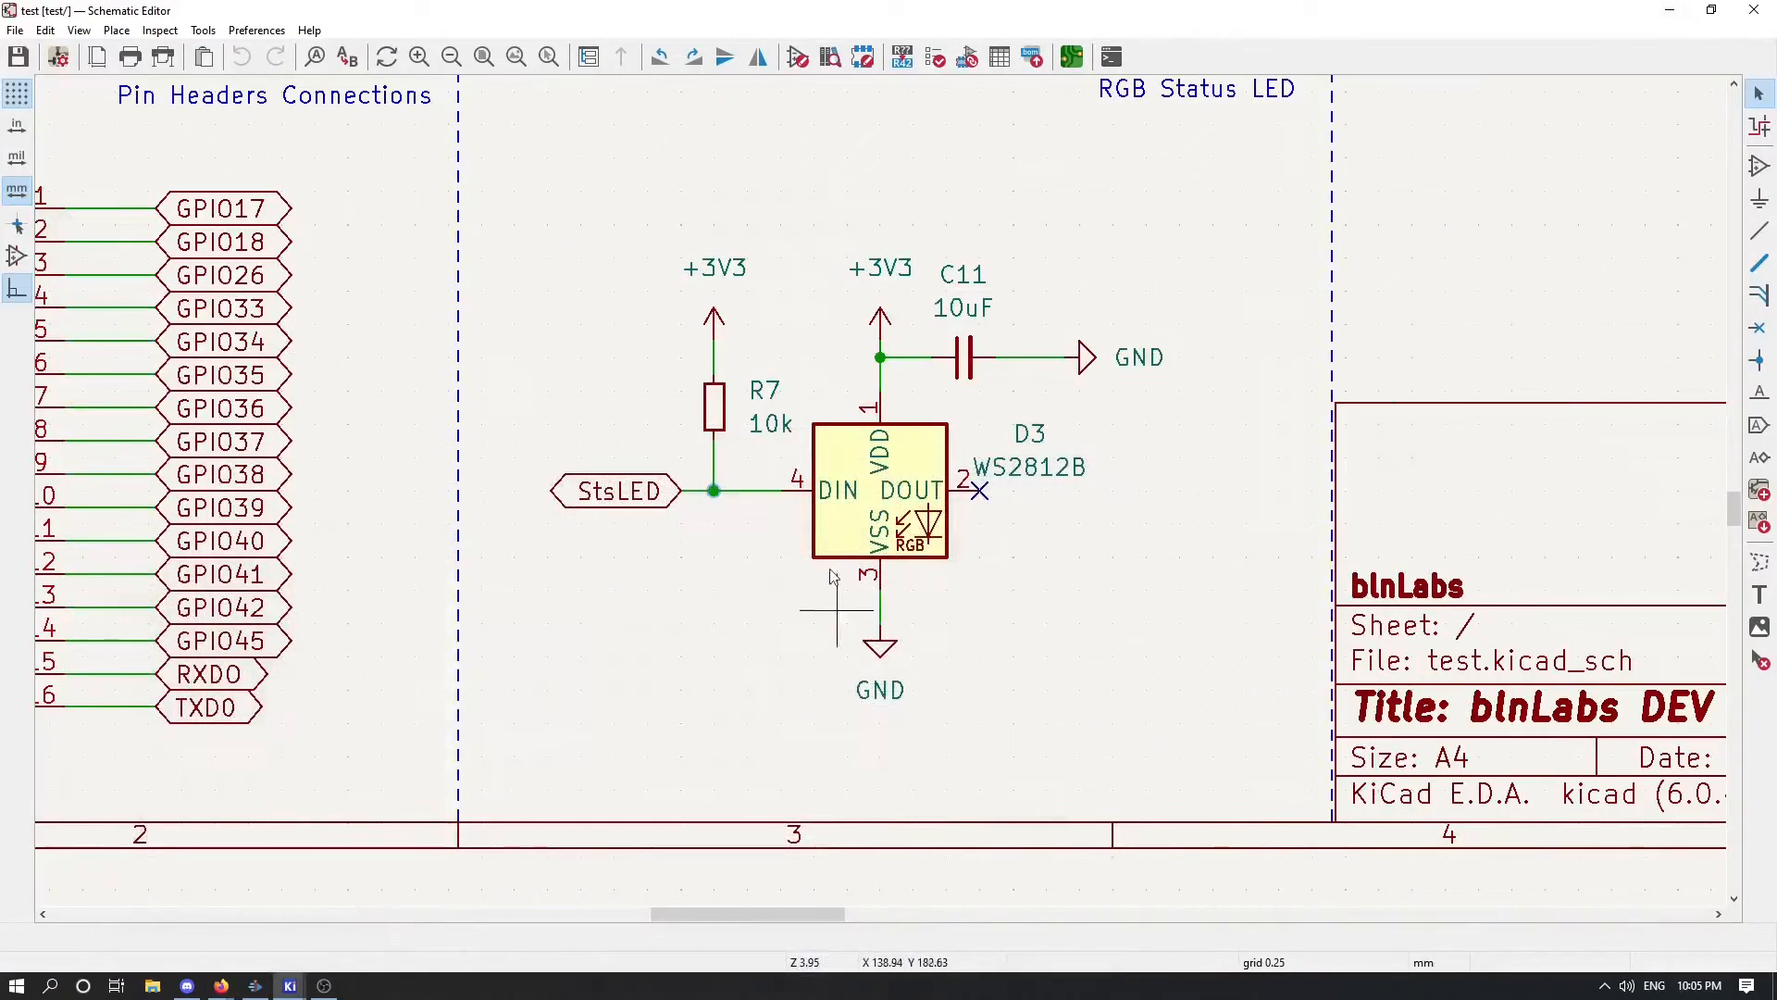
scroll("down", 3)
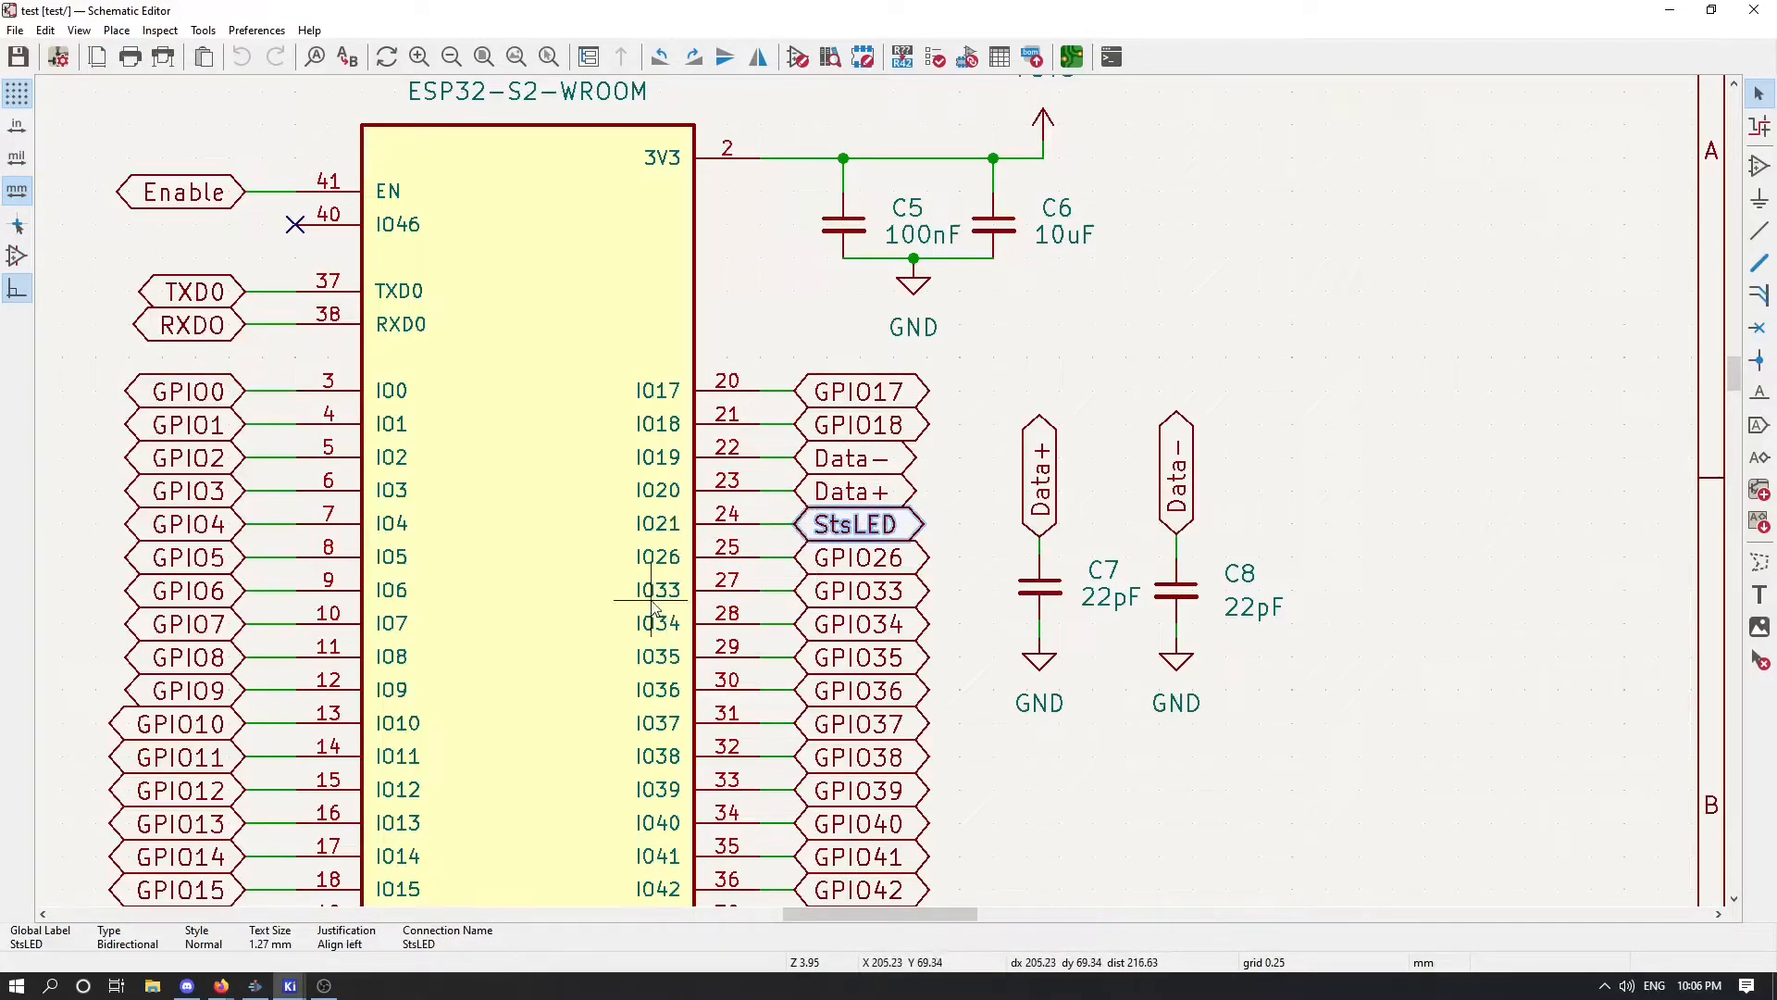
left_click(859, 590)
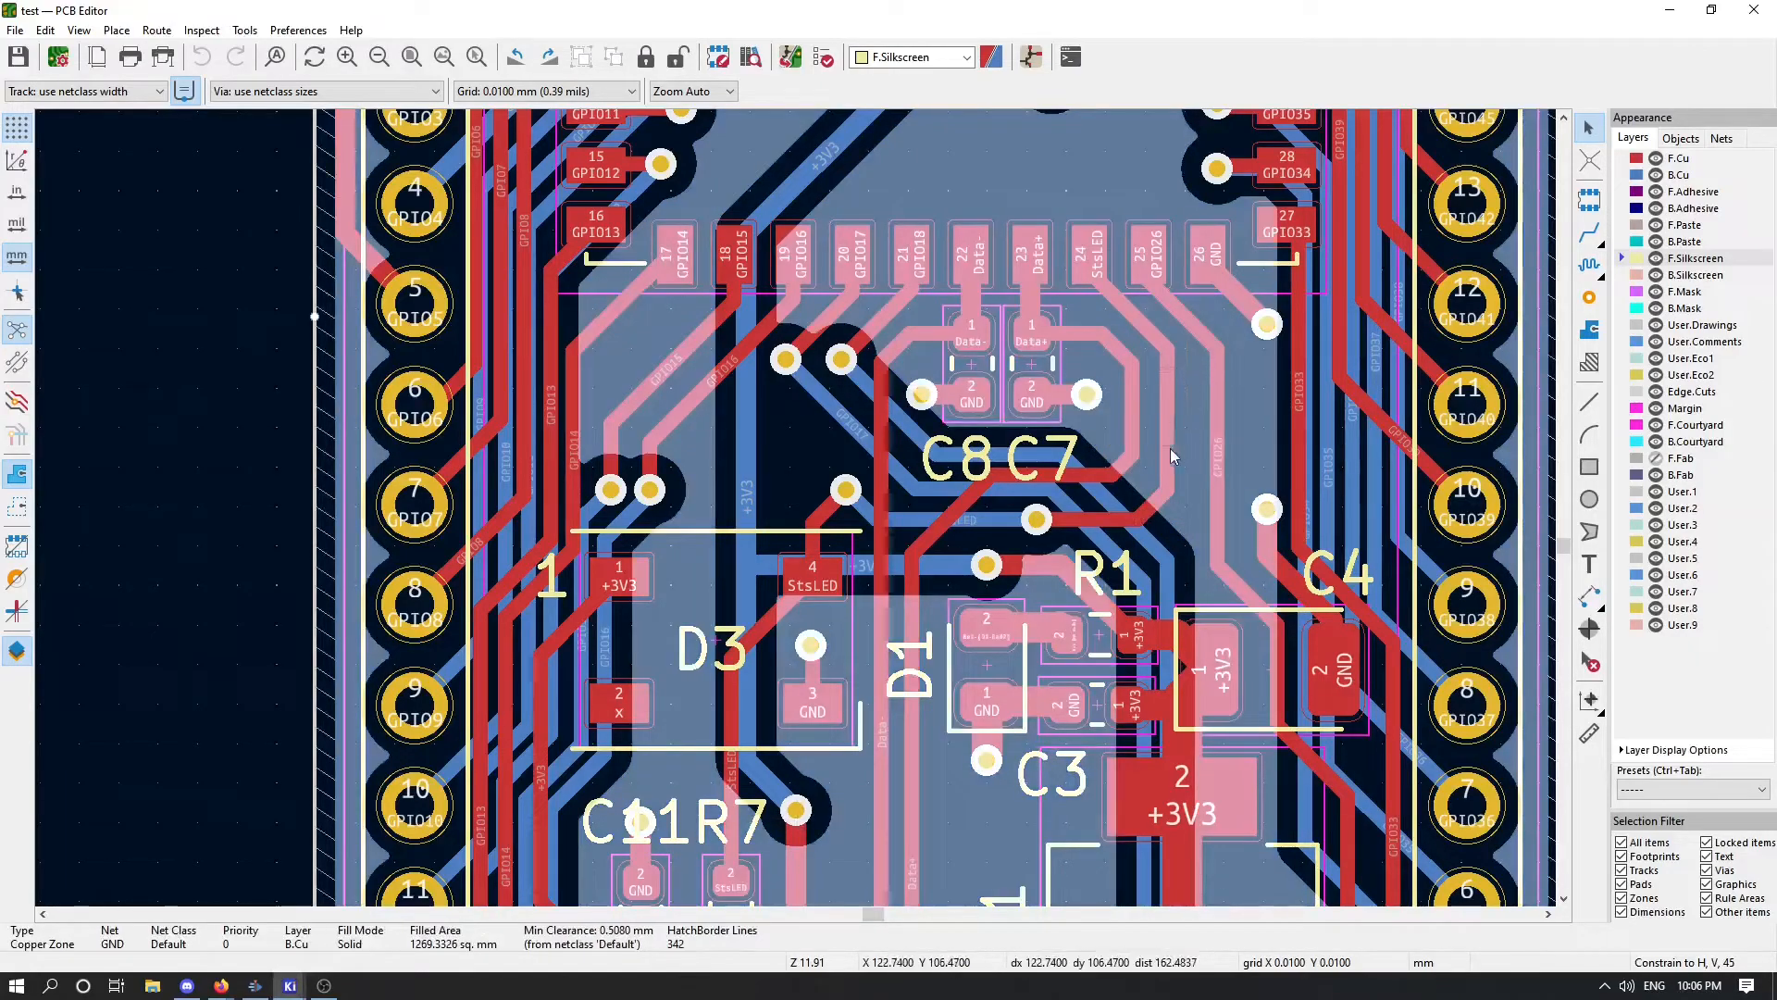
left_click(845, 489)
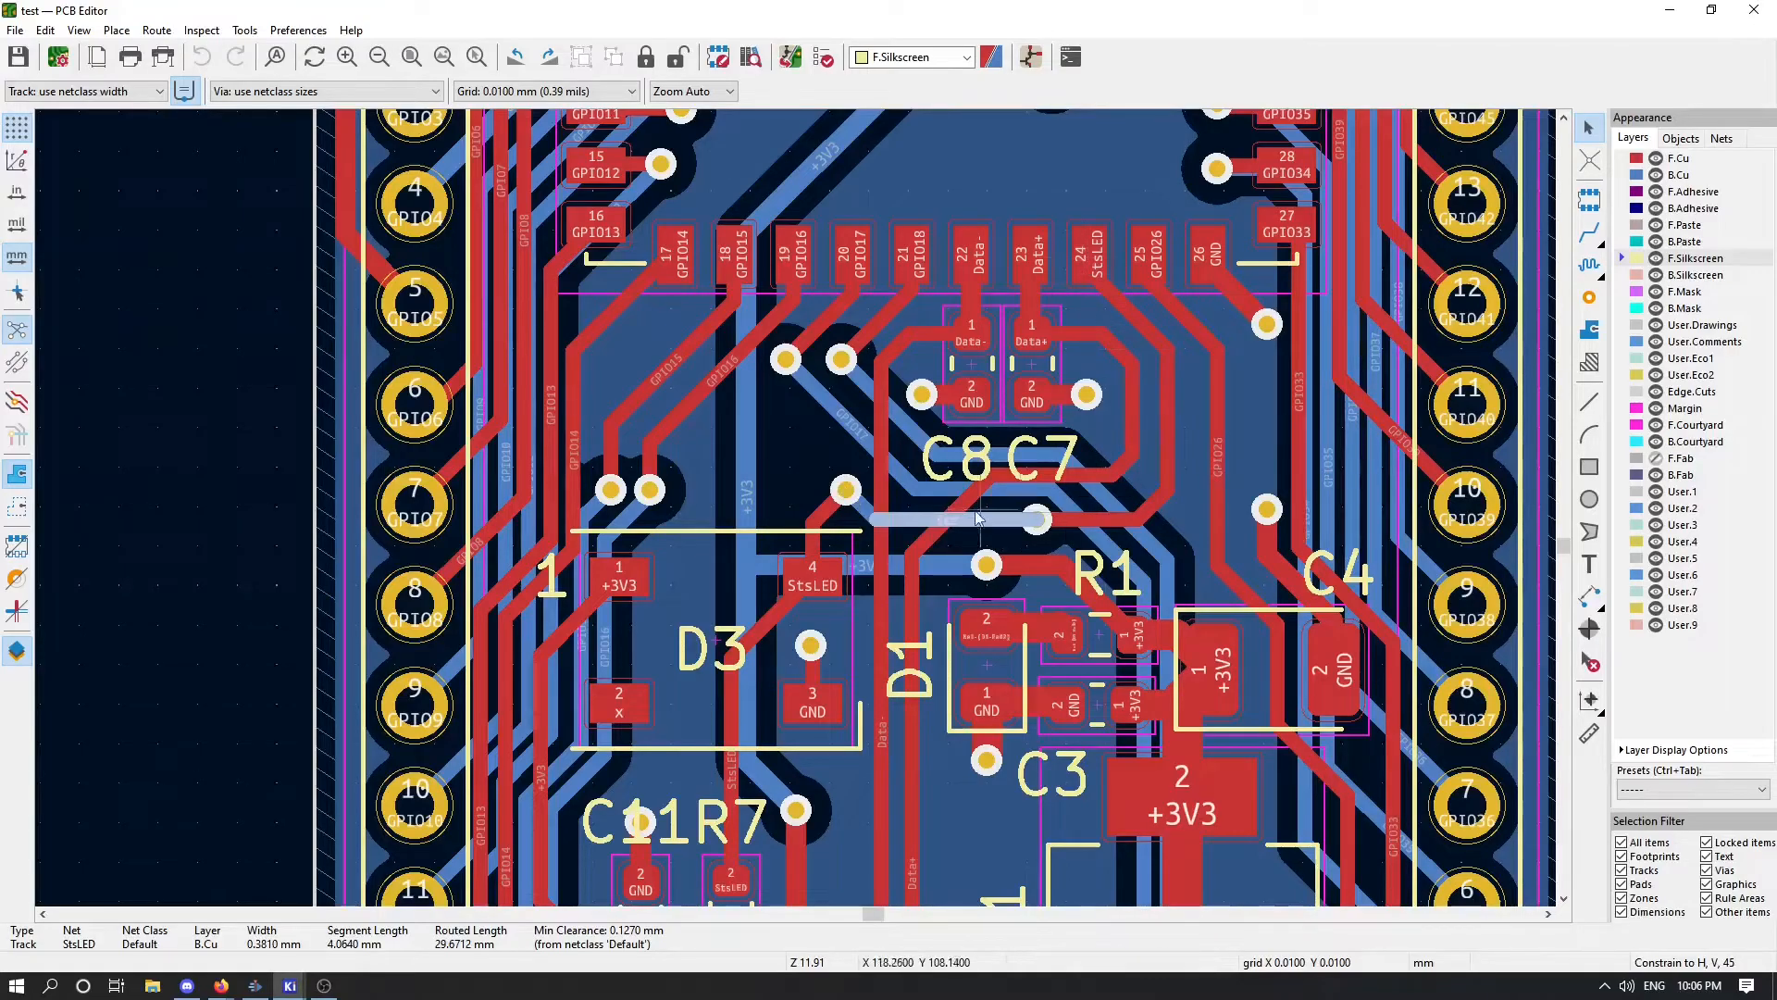
mouse_move(833, 584)
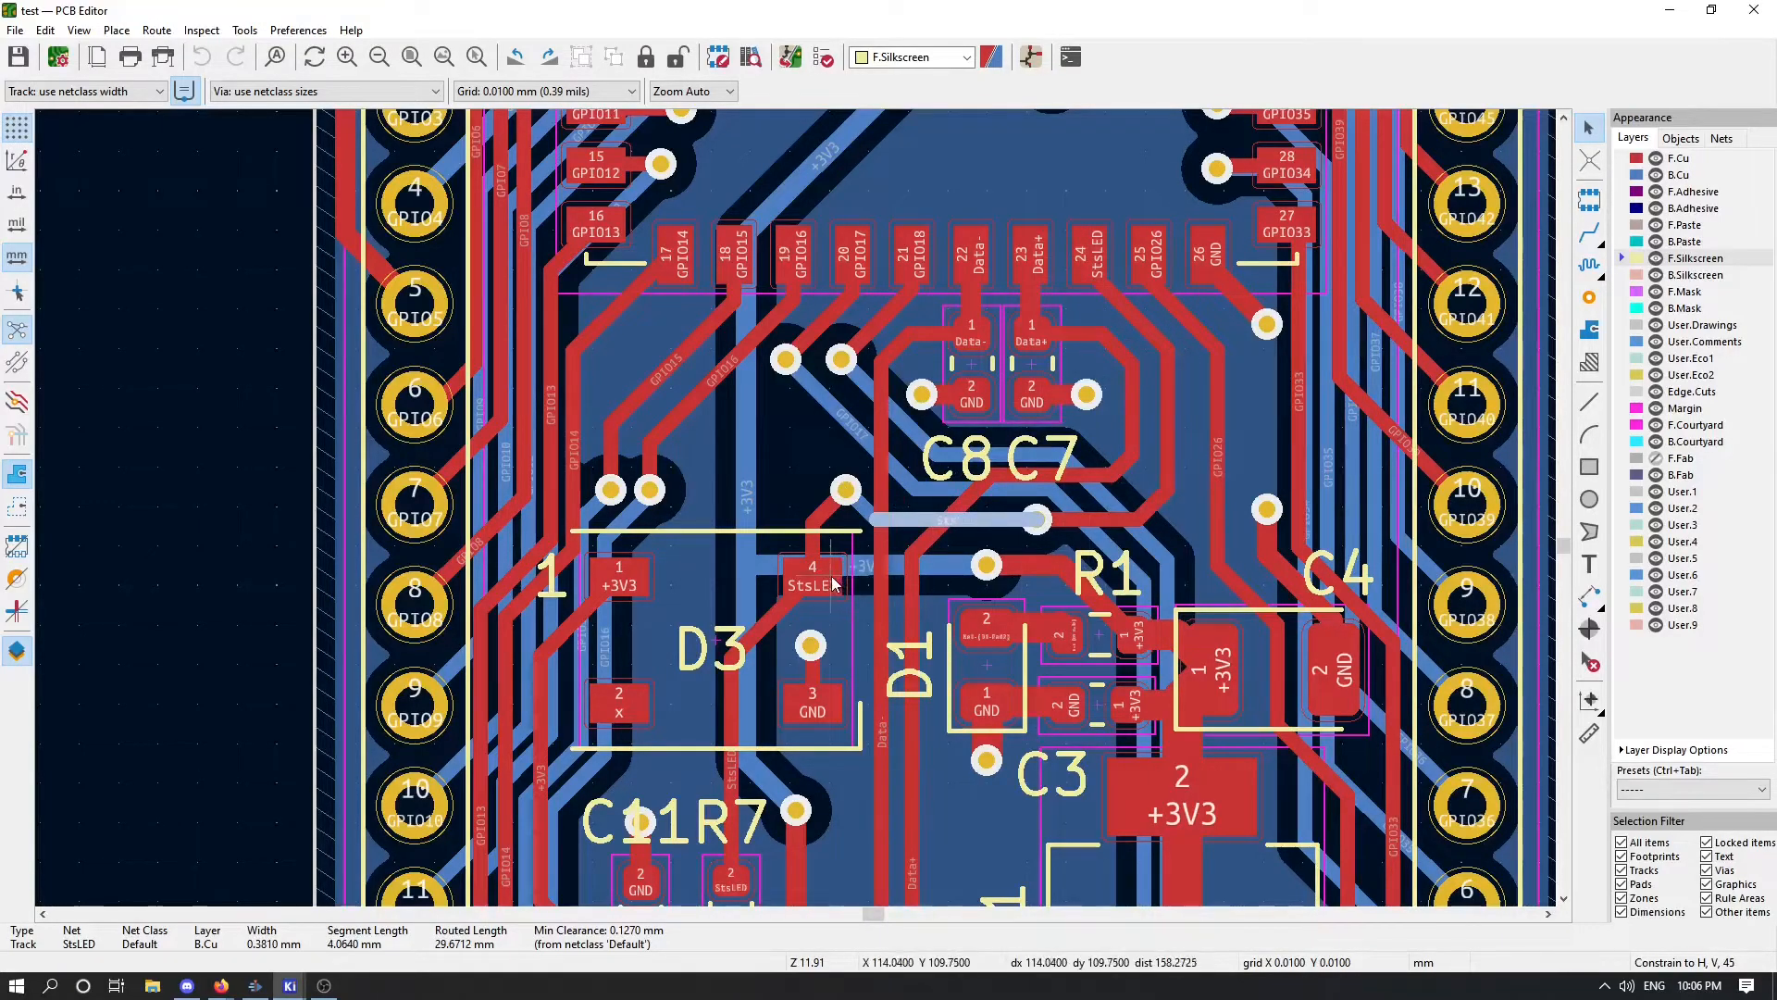
mouse_move(946, 533)
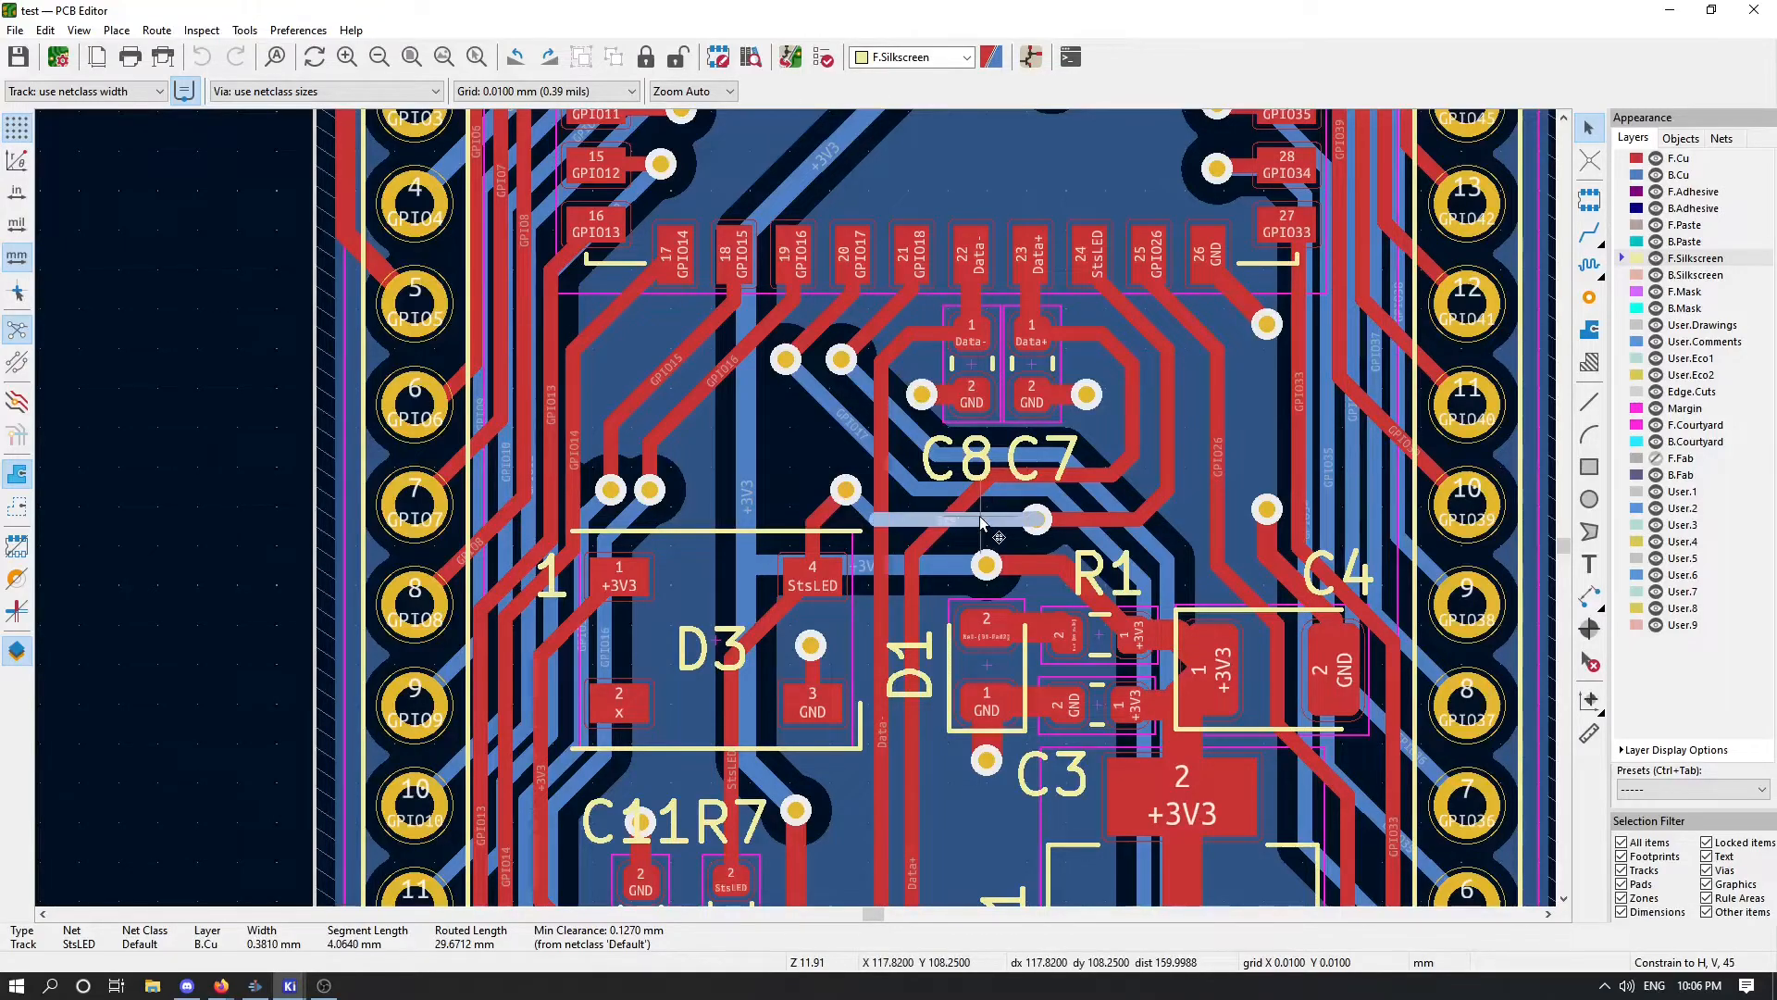
mouse_move(918, 511)
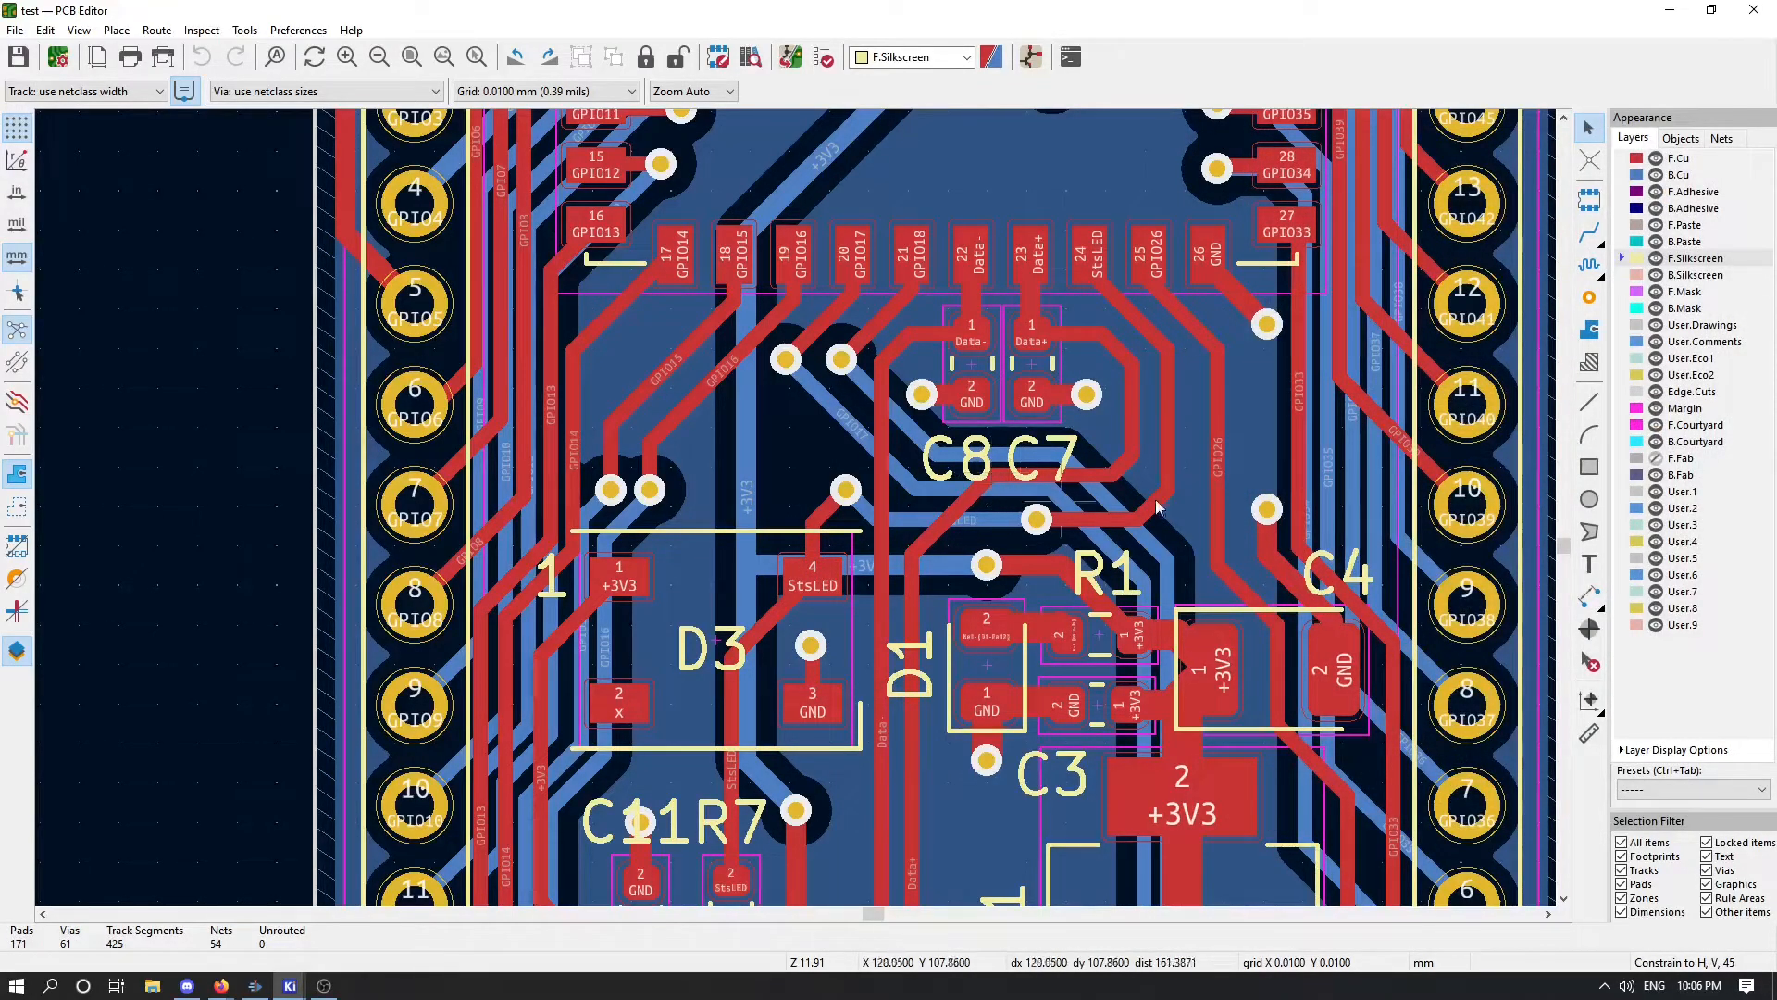
mouse_move(1276, 270)
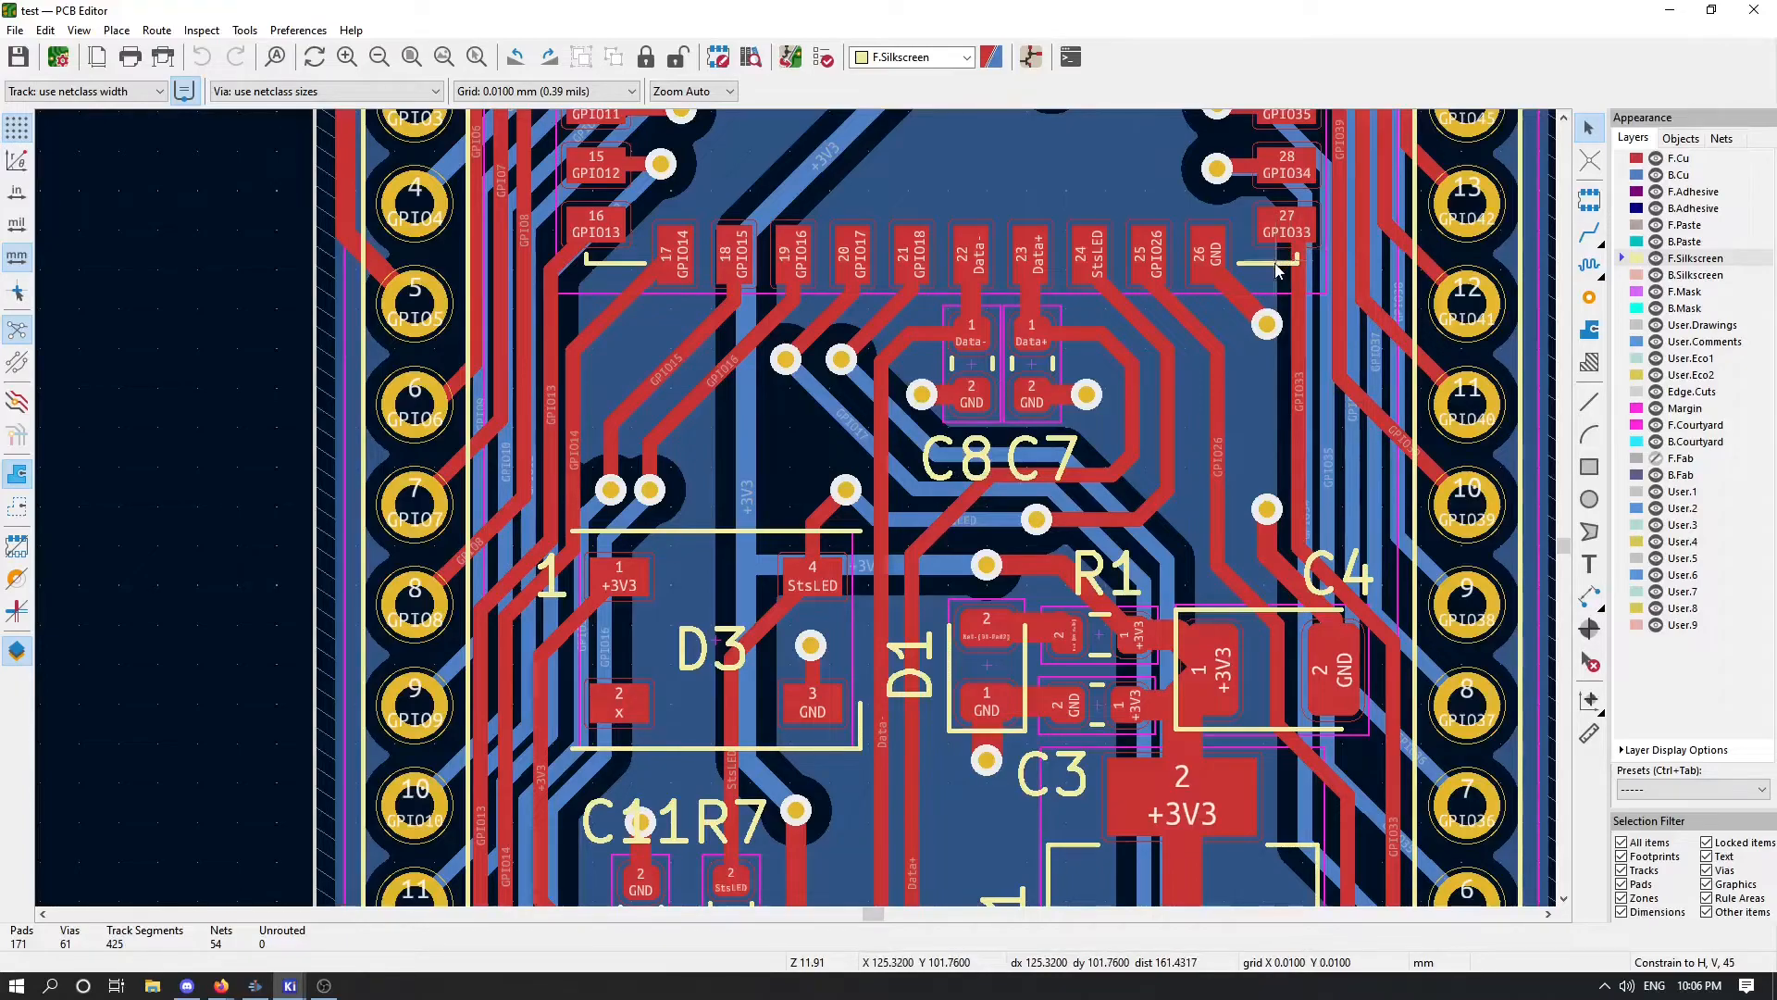
mouse_move(1305, 230)
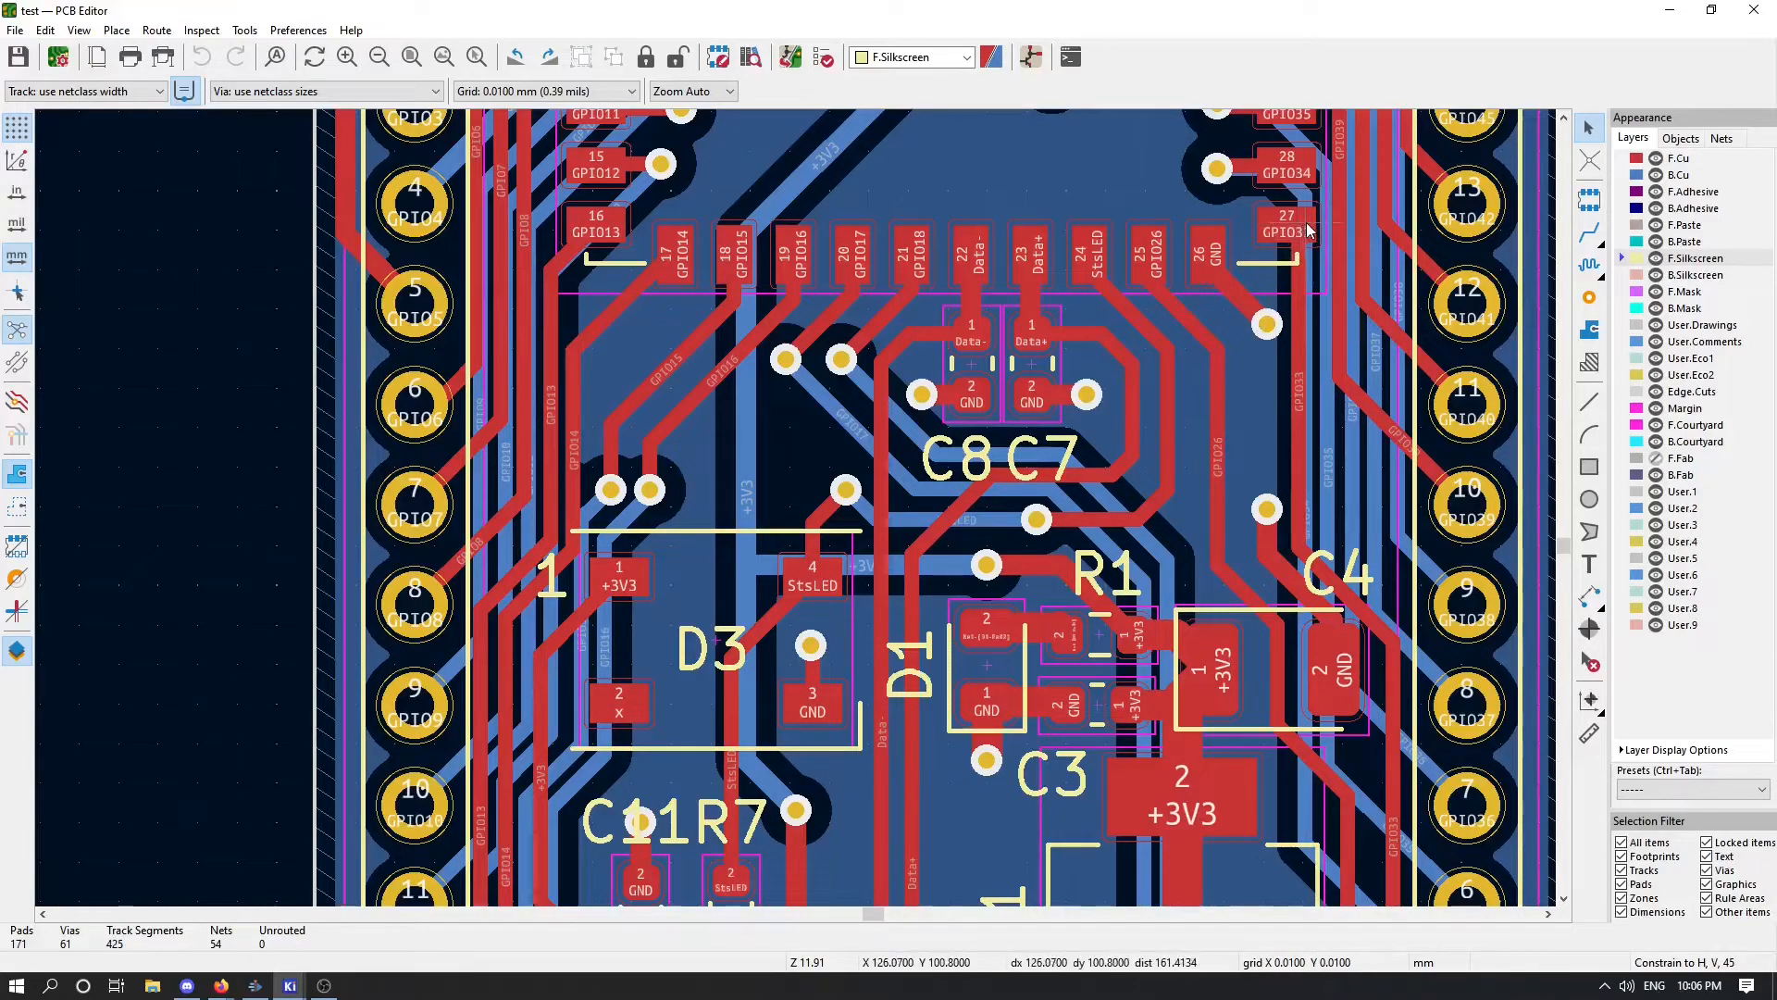
mouse_move(1303, 236)
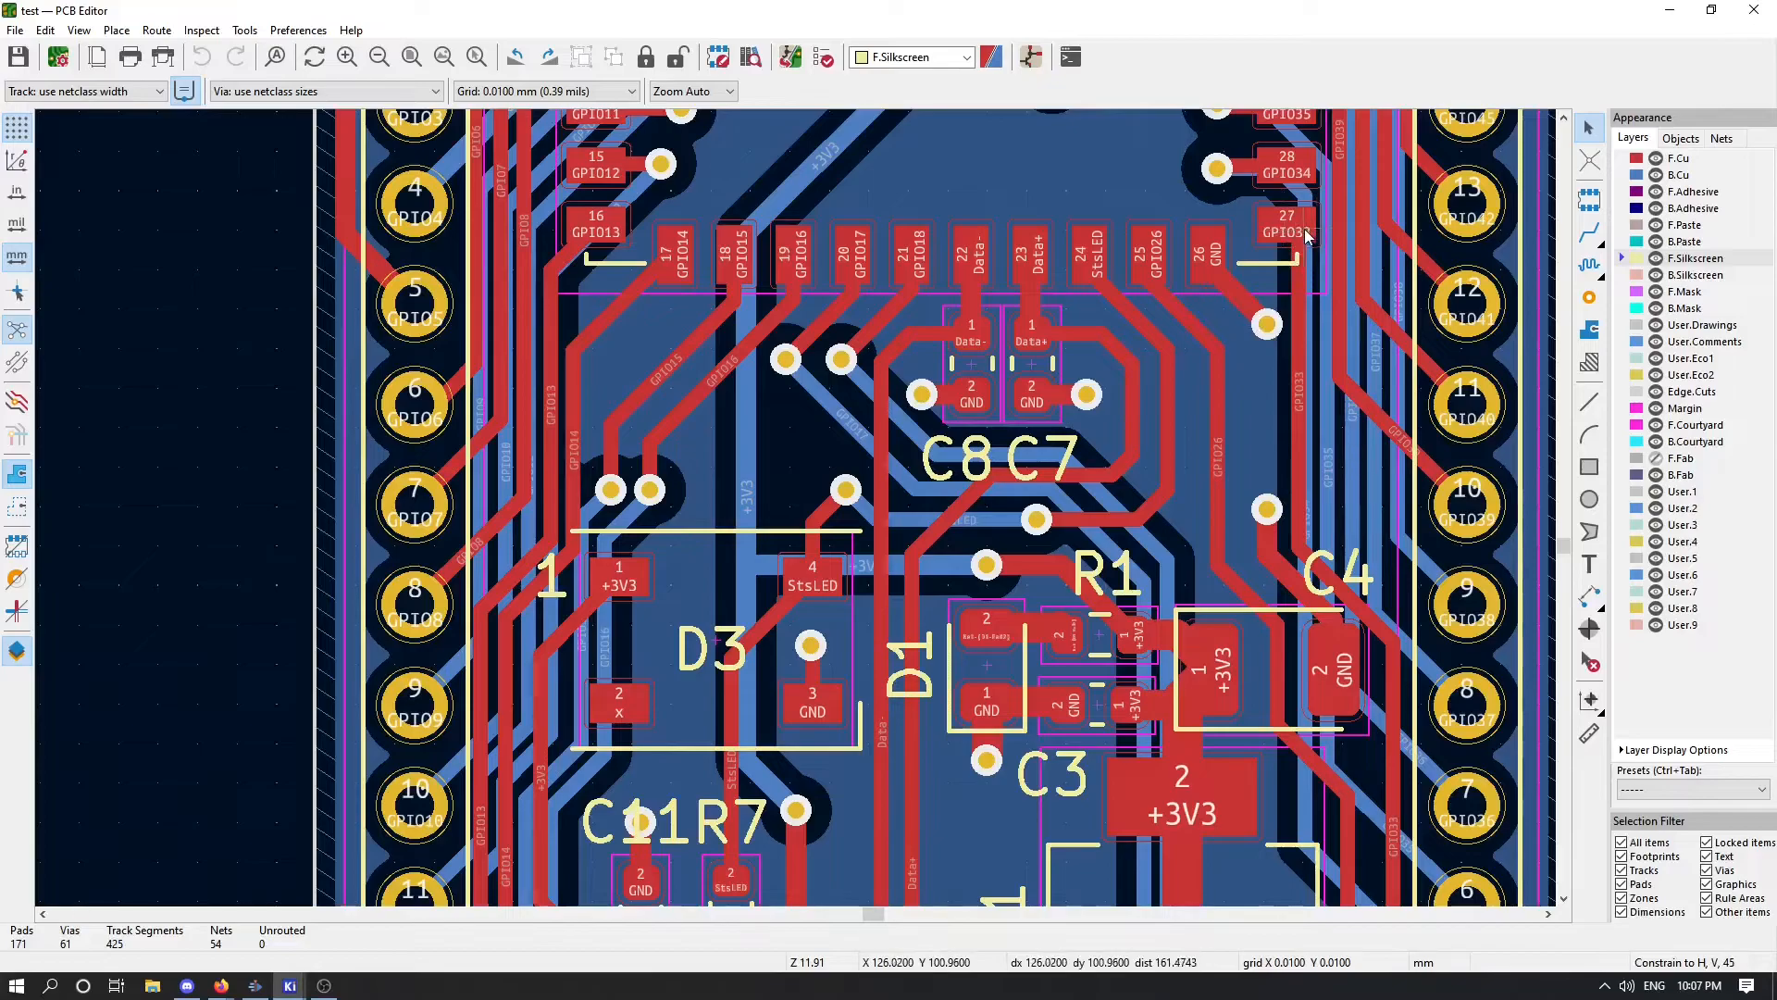
mouse_move(1286, 226)
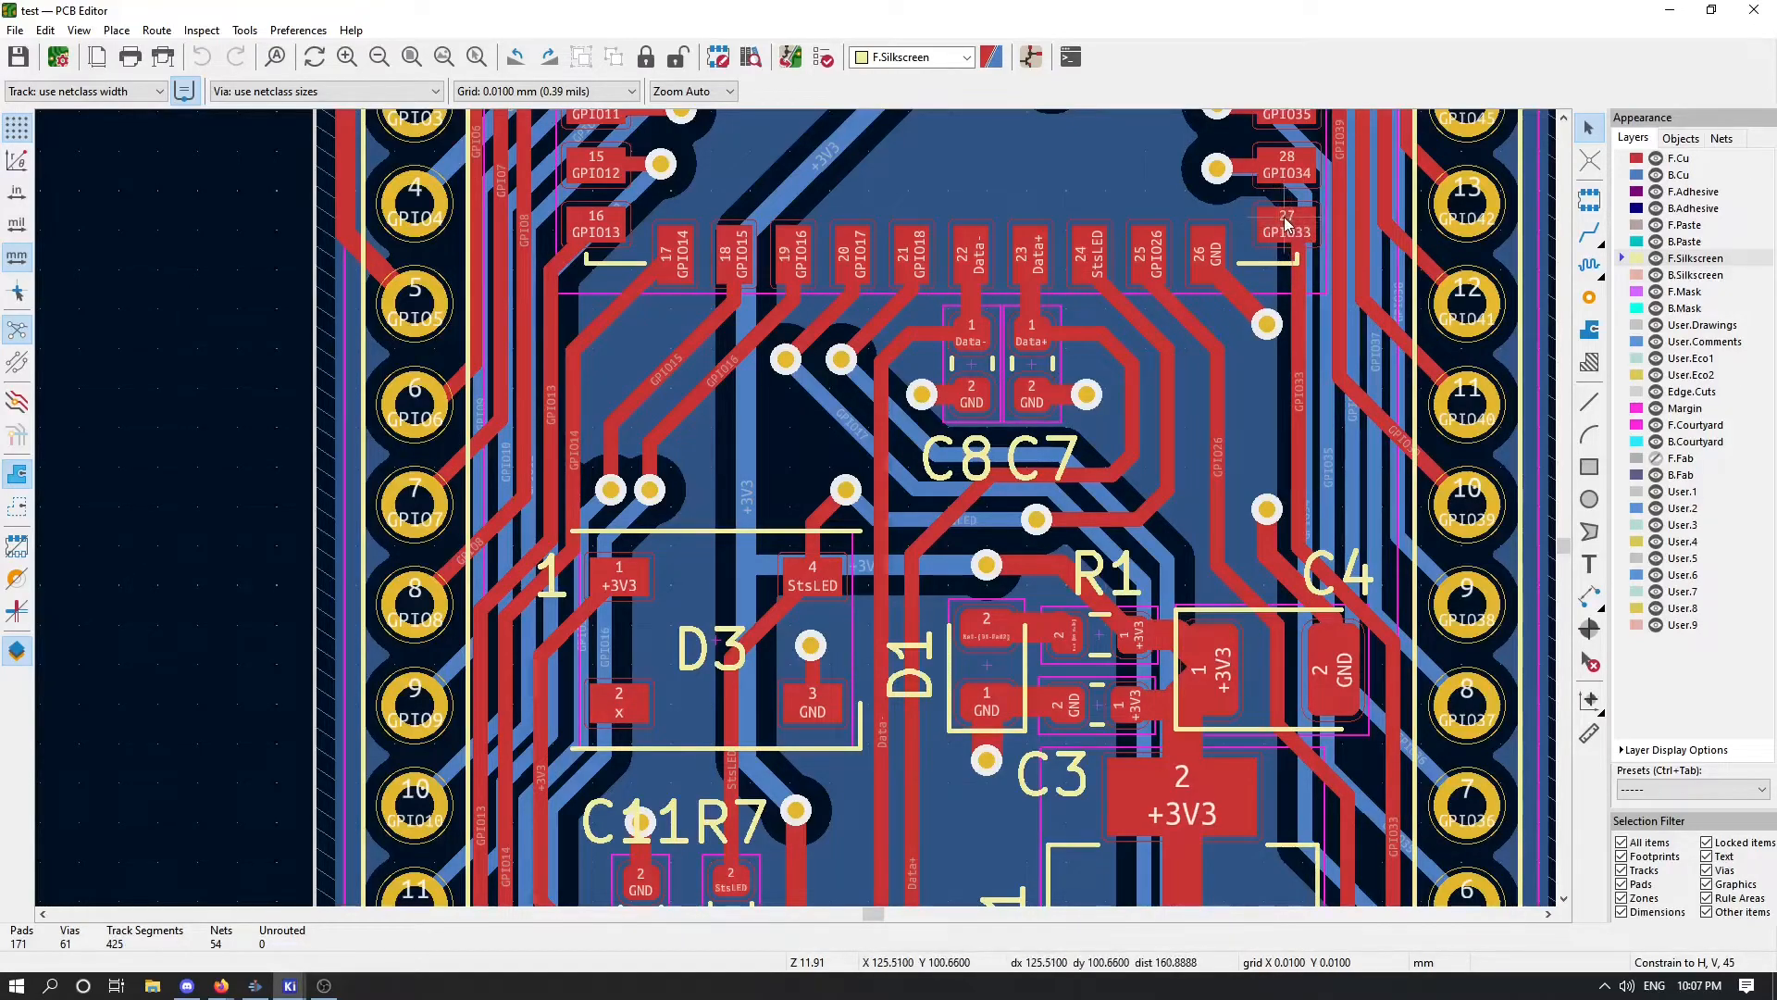
left_click(1285, 226)
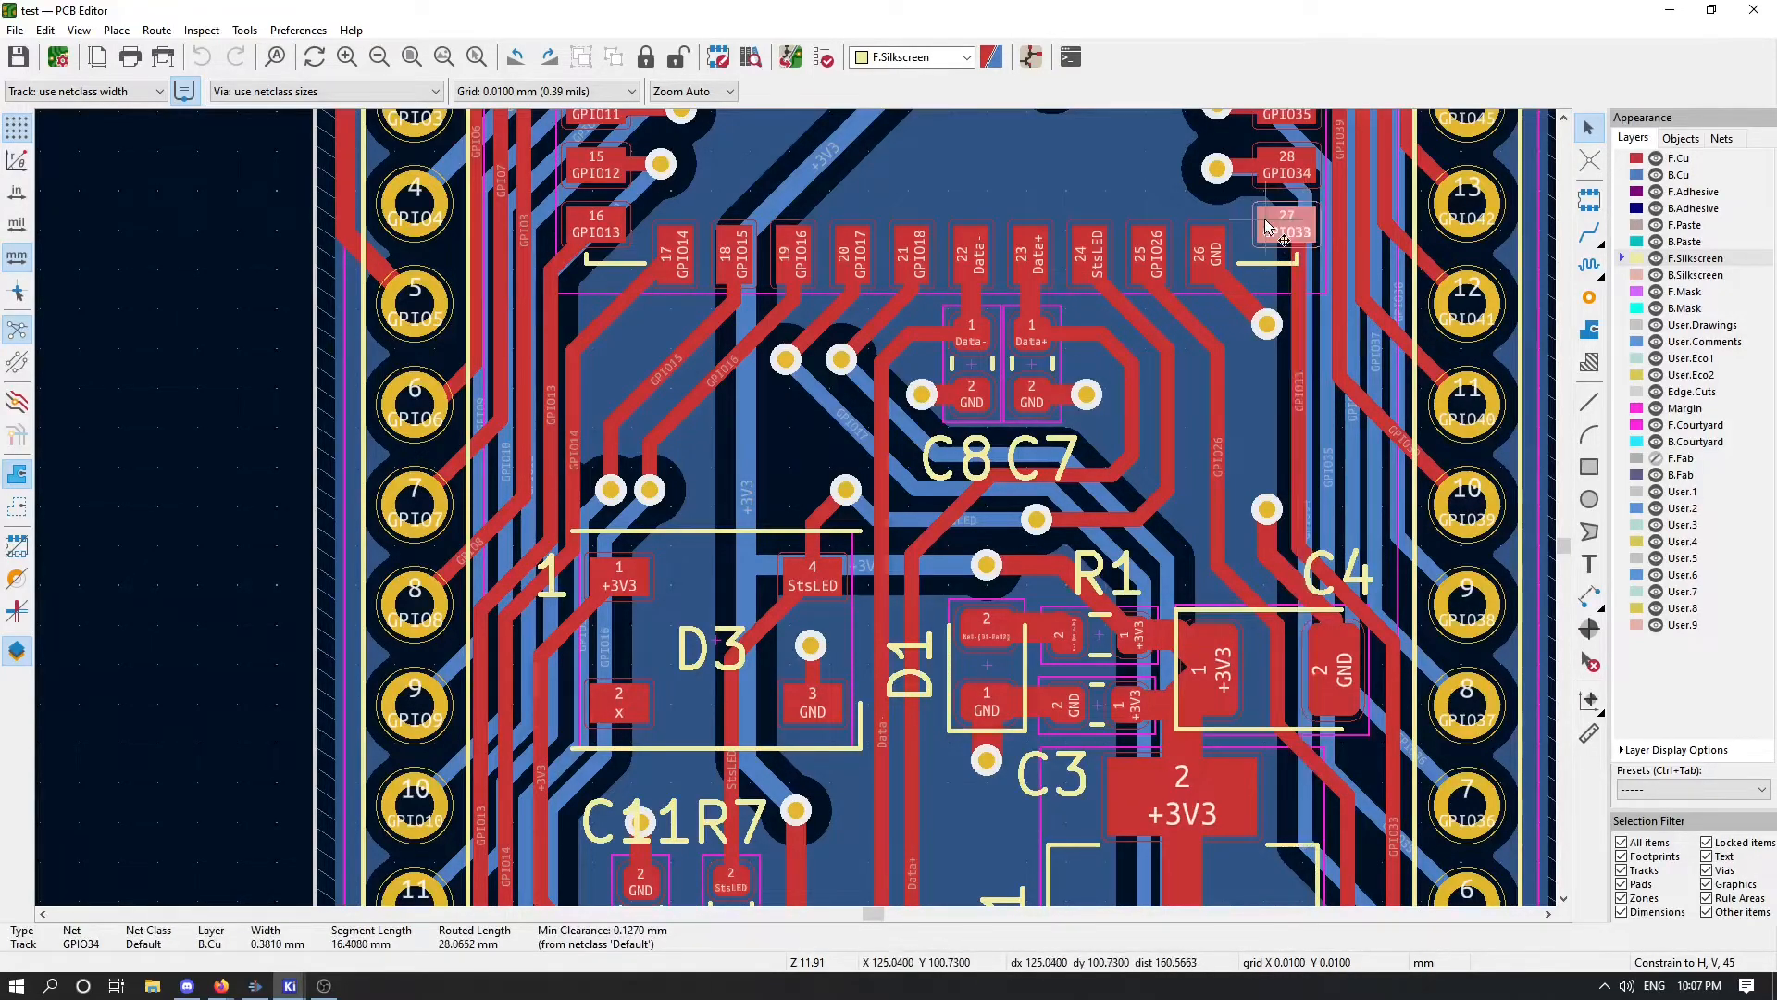
left_click(1285, 229)
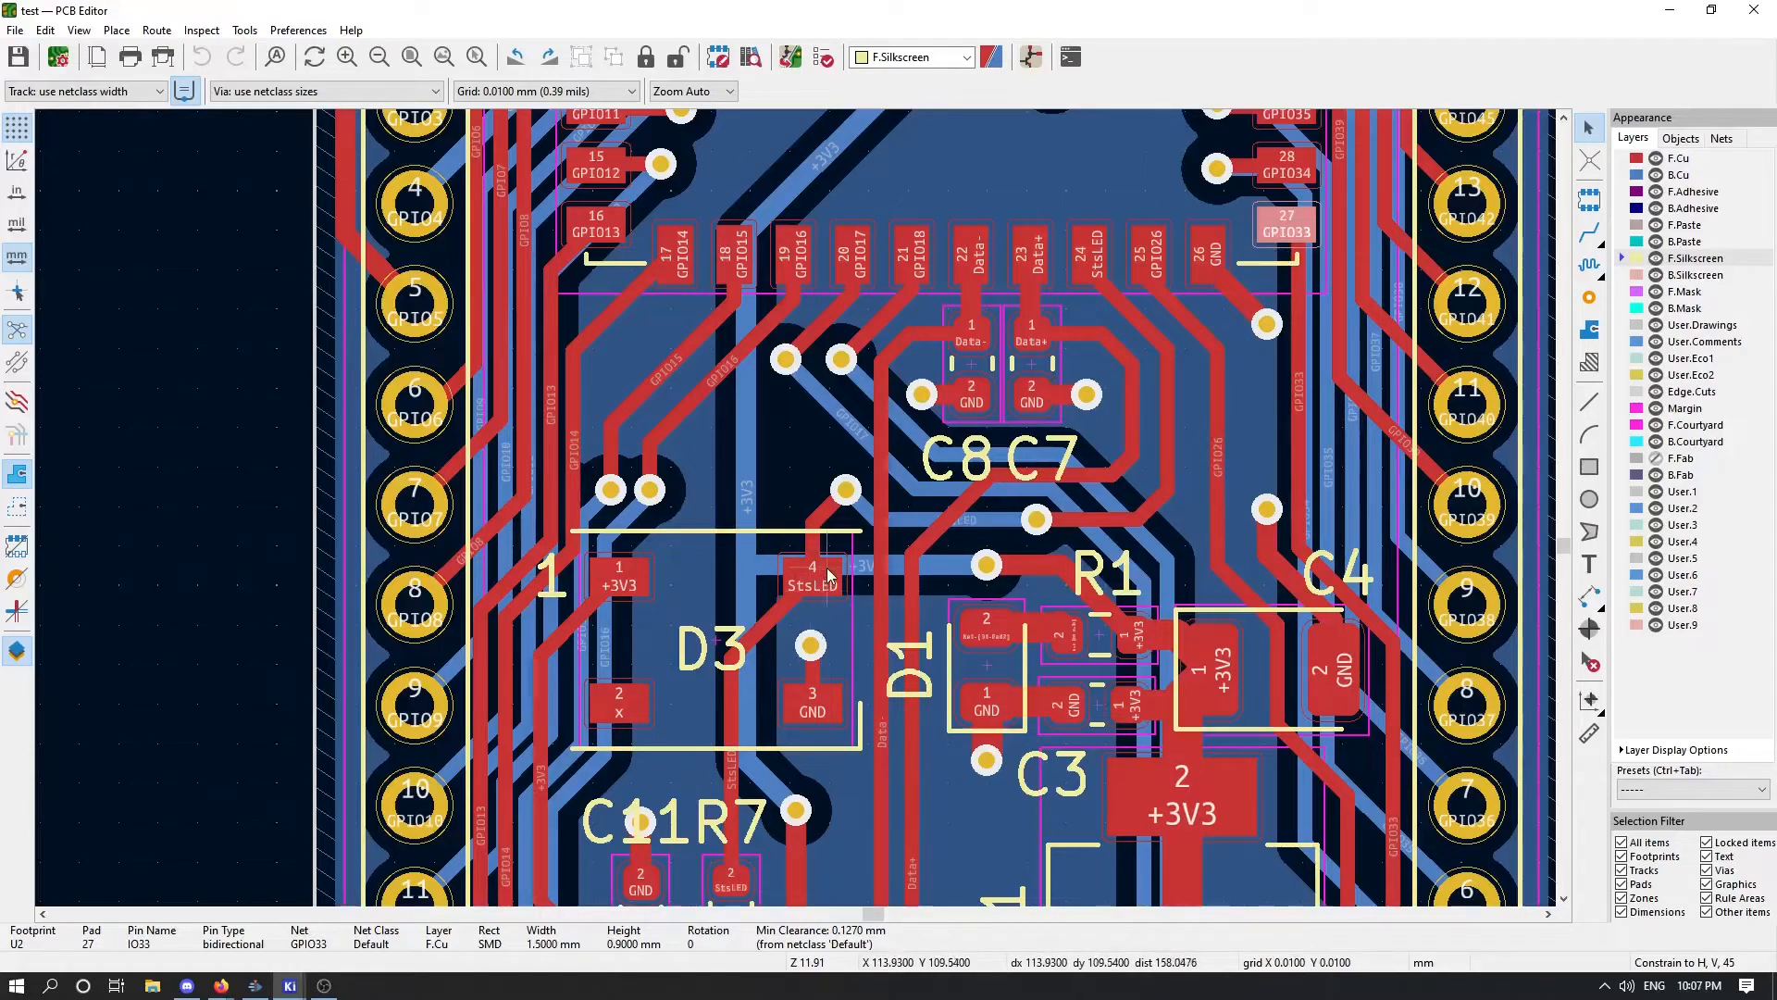
mouse_move(817, 583)
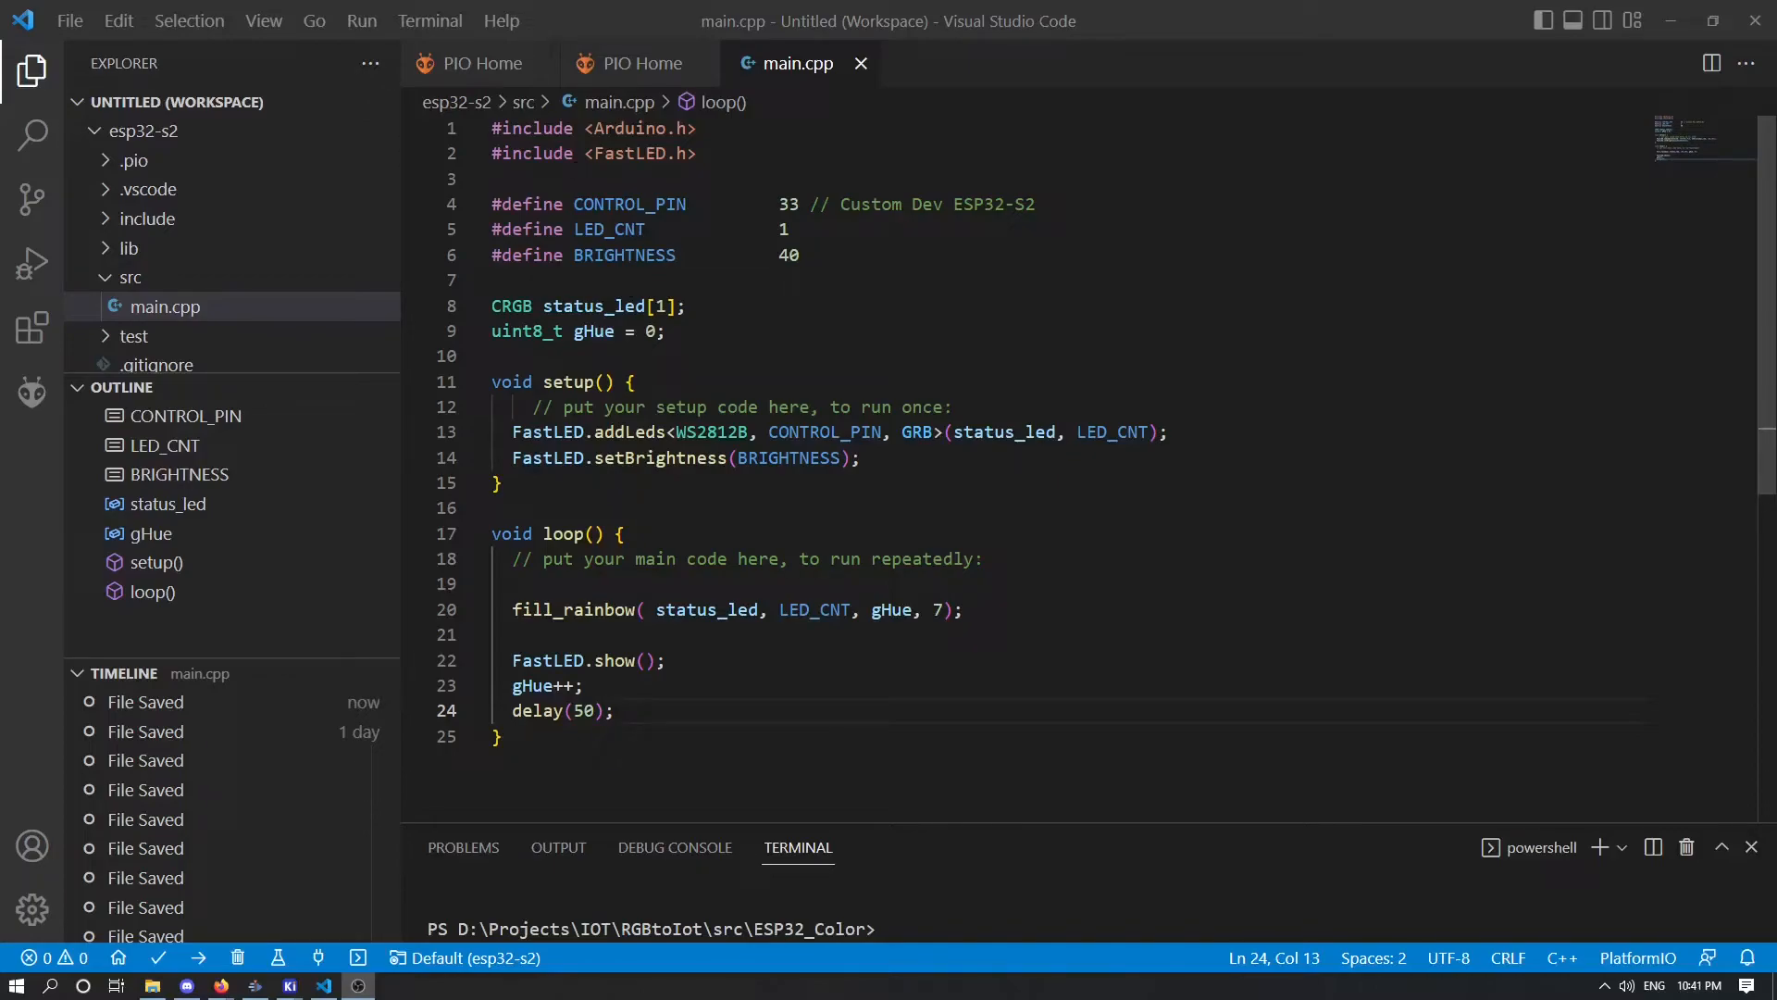
Step: Highlight the LED count, CONTROL_PIN 33, the Custom Dev ESP32-S2 comment and BRIGHTNESS 40
left_click(791, 229)
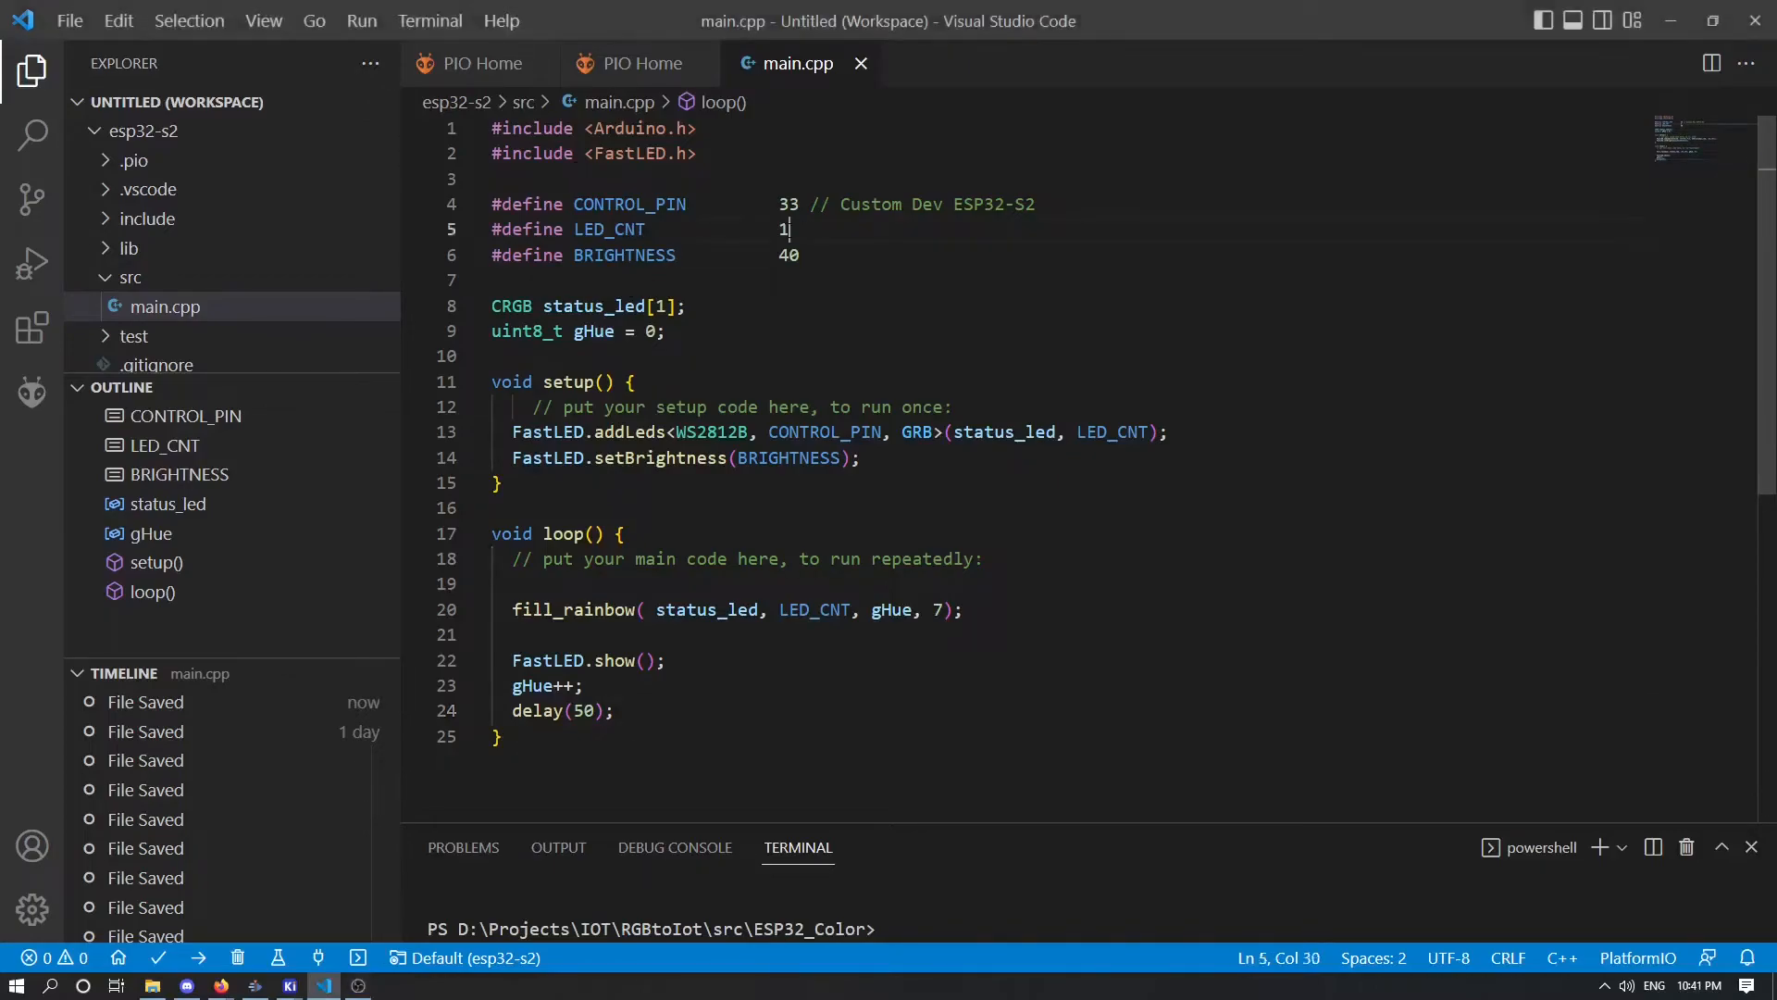
left_click(639, 204)
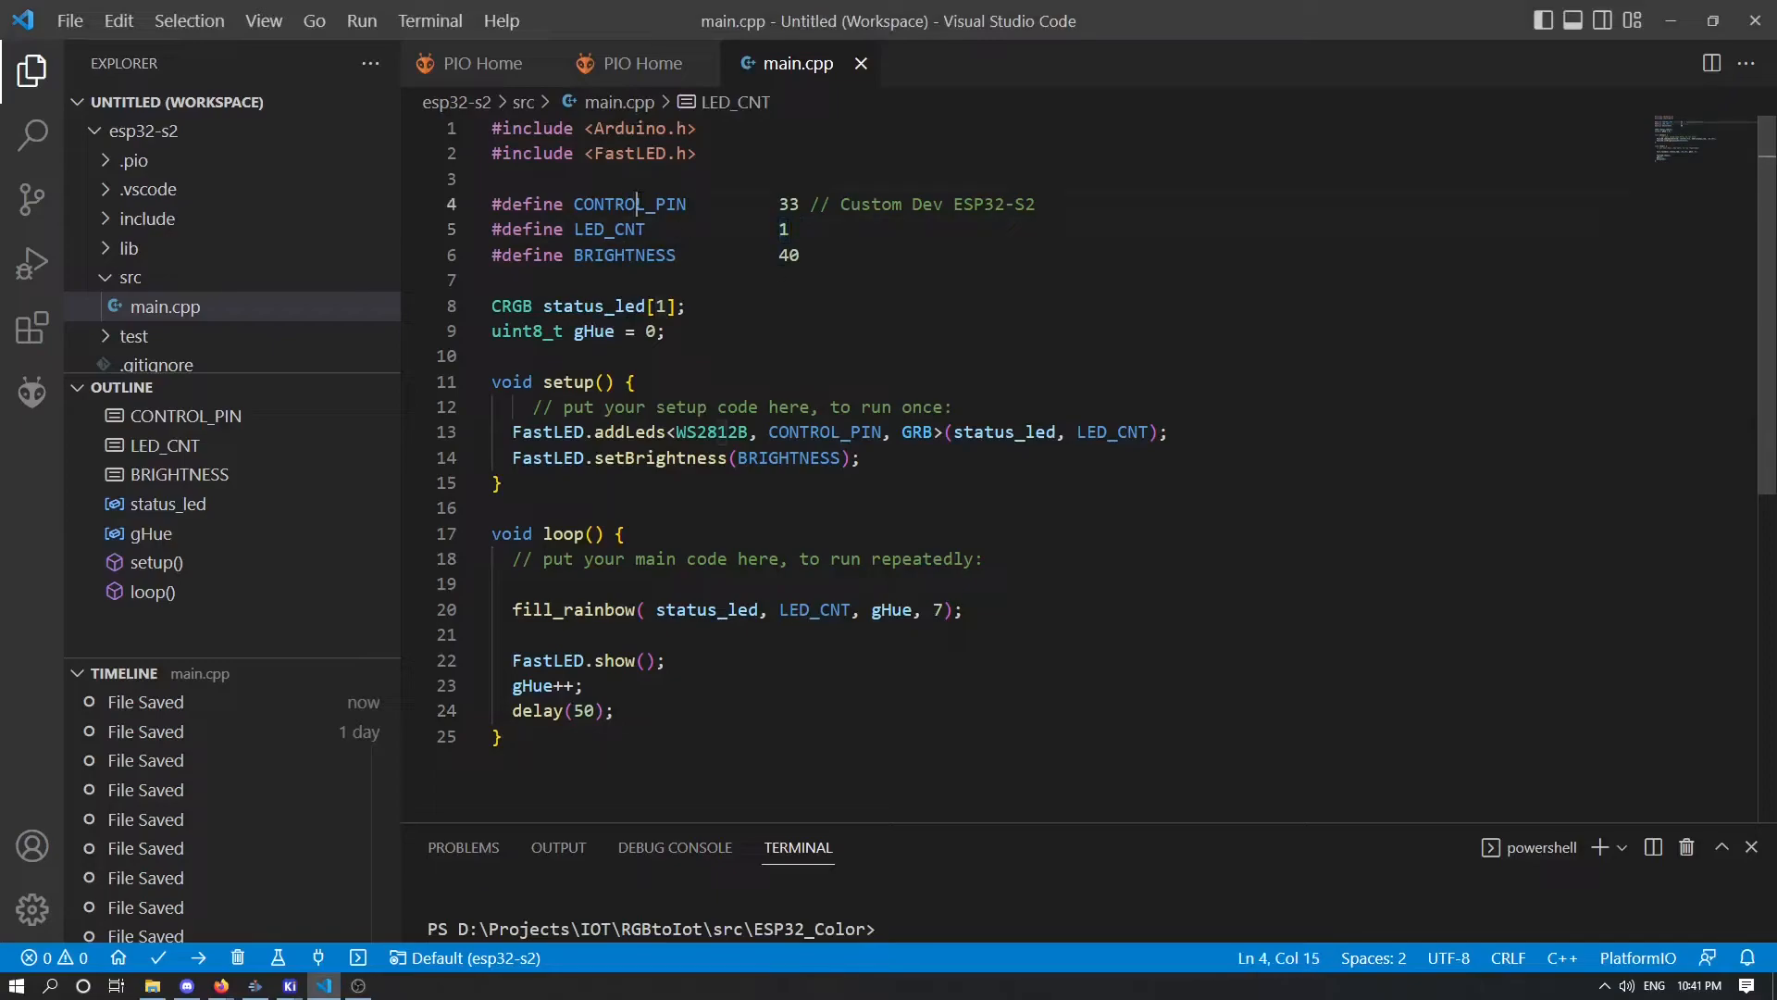
double_click(787, 204)
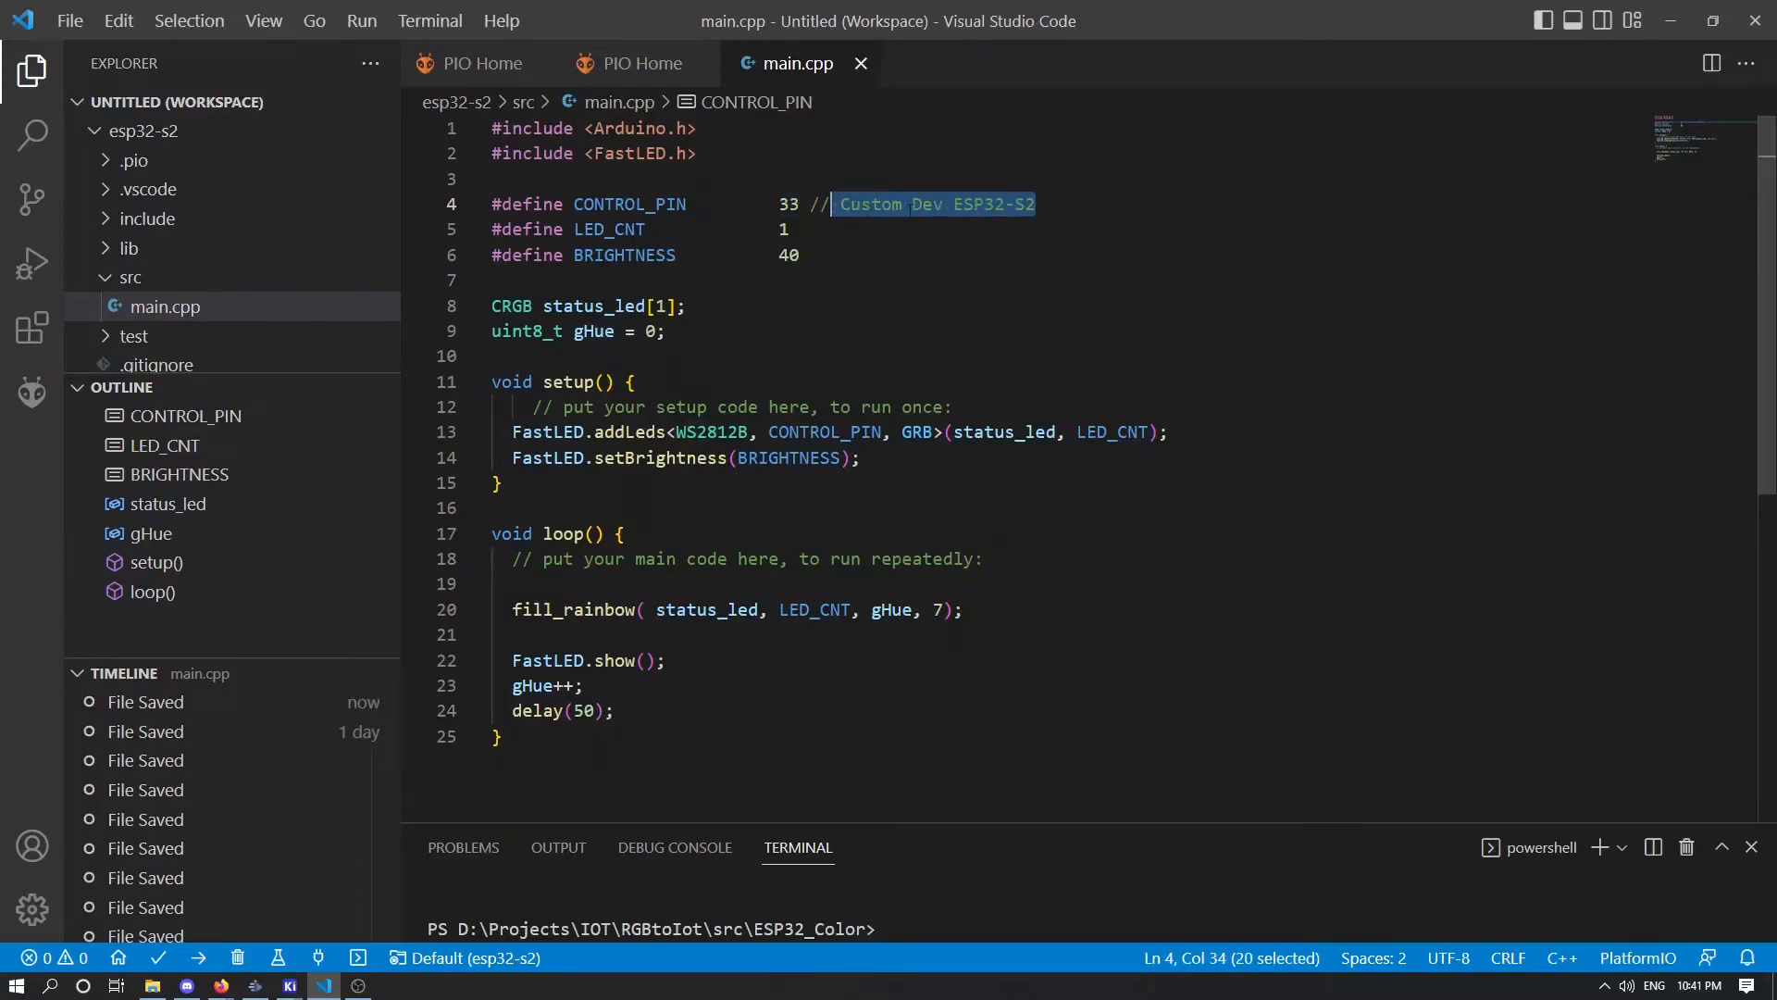
double_click(622, 254)
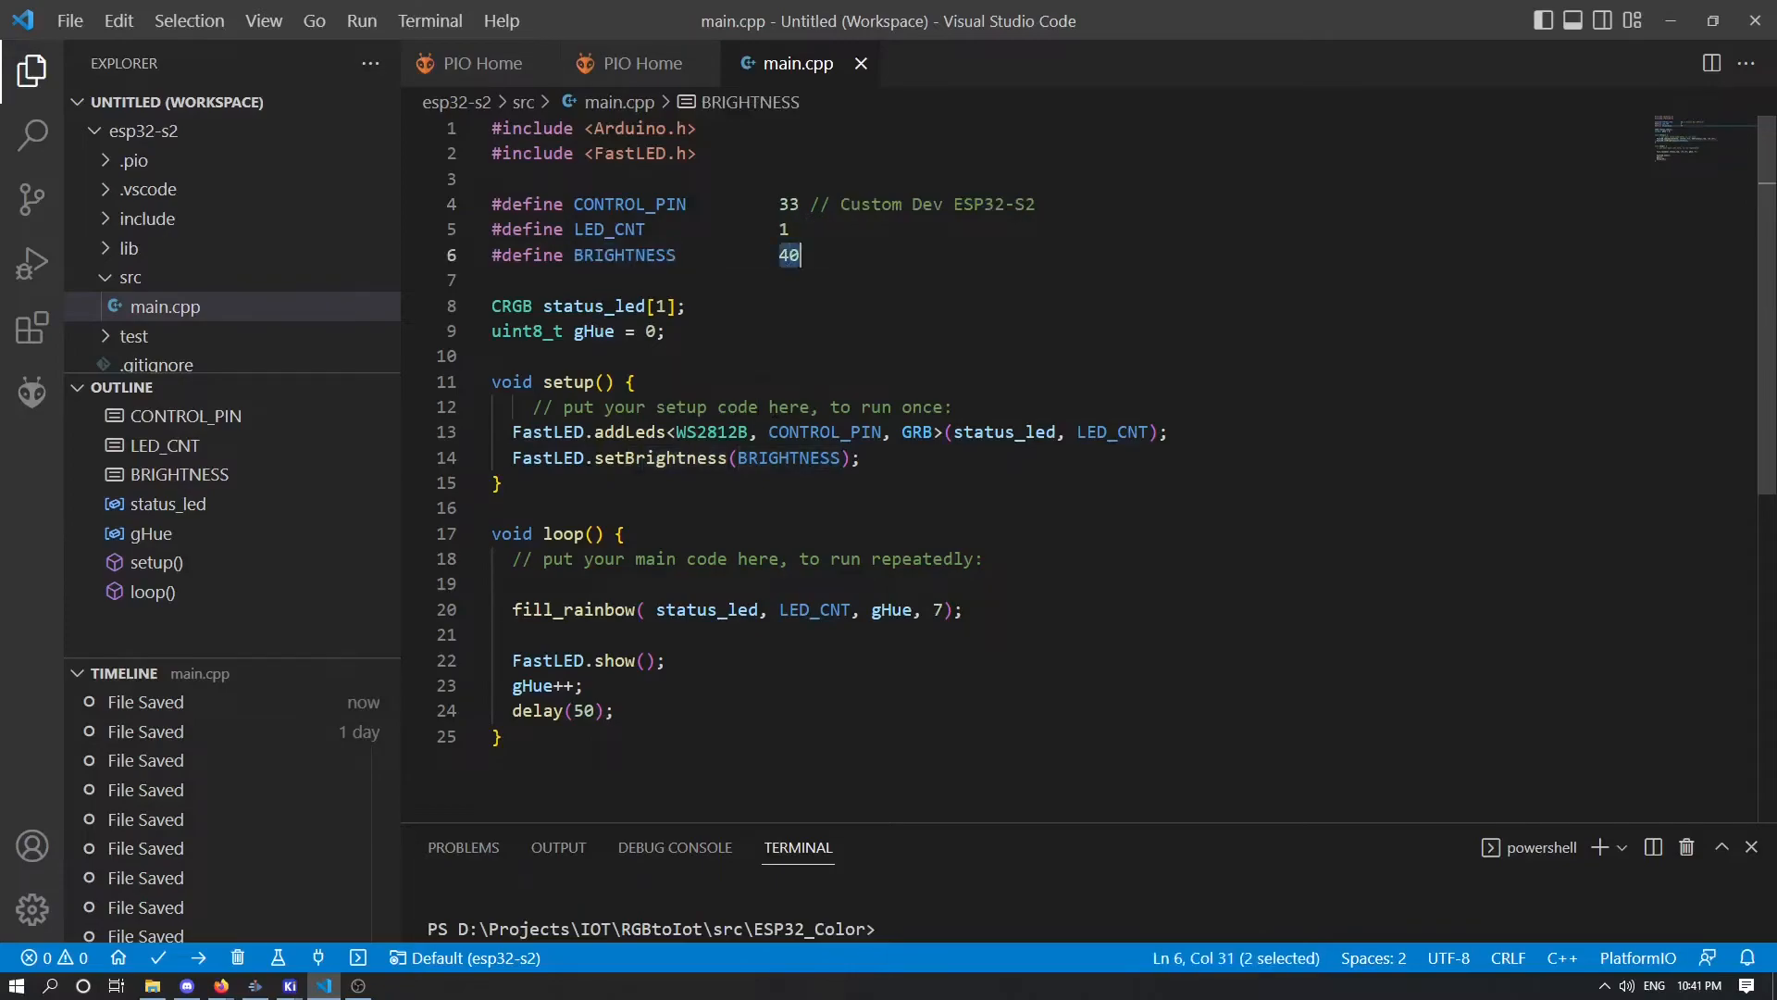
mouse_move(533, 432)
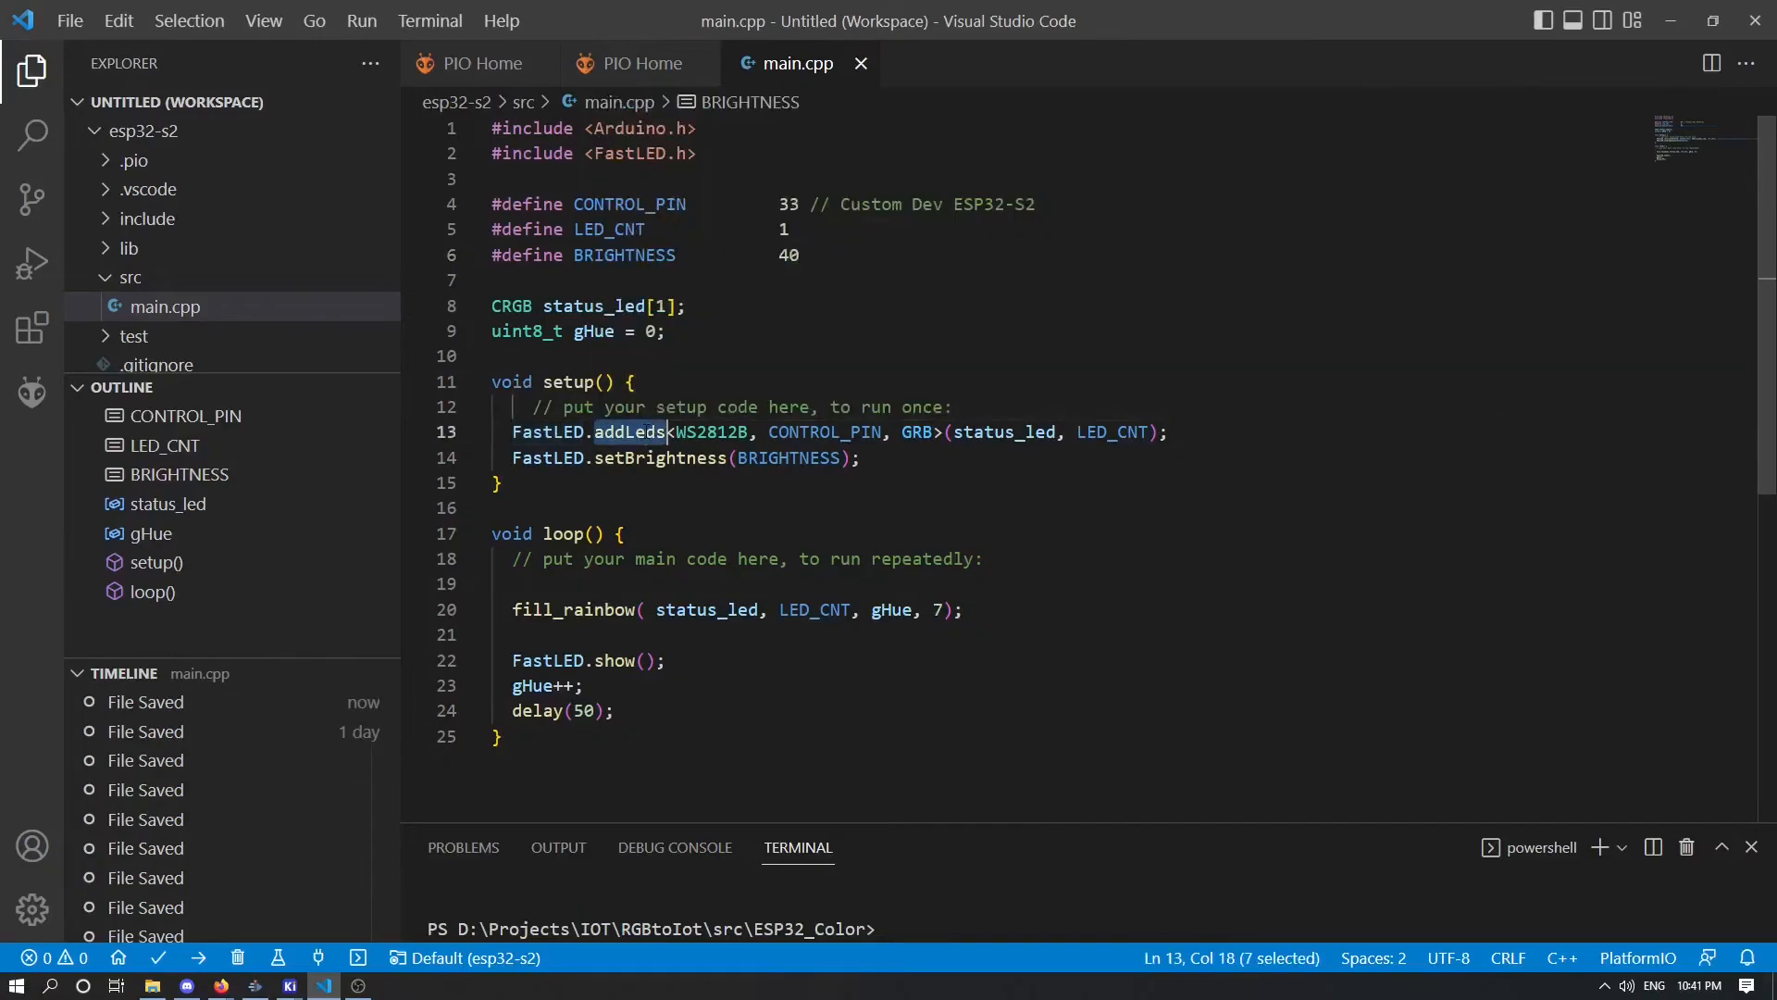
Step: Highlight the addLeds setup, FastLED brightness call, fill_rainbow line and update delay
left_click(629, 431)
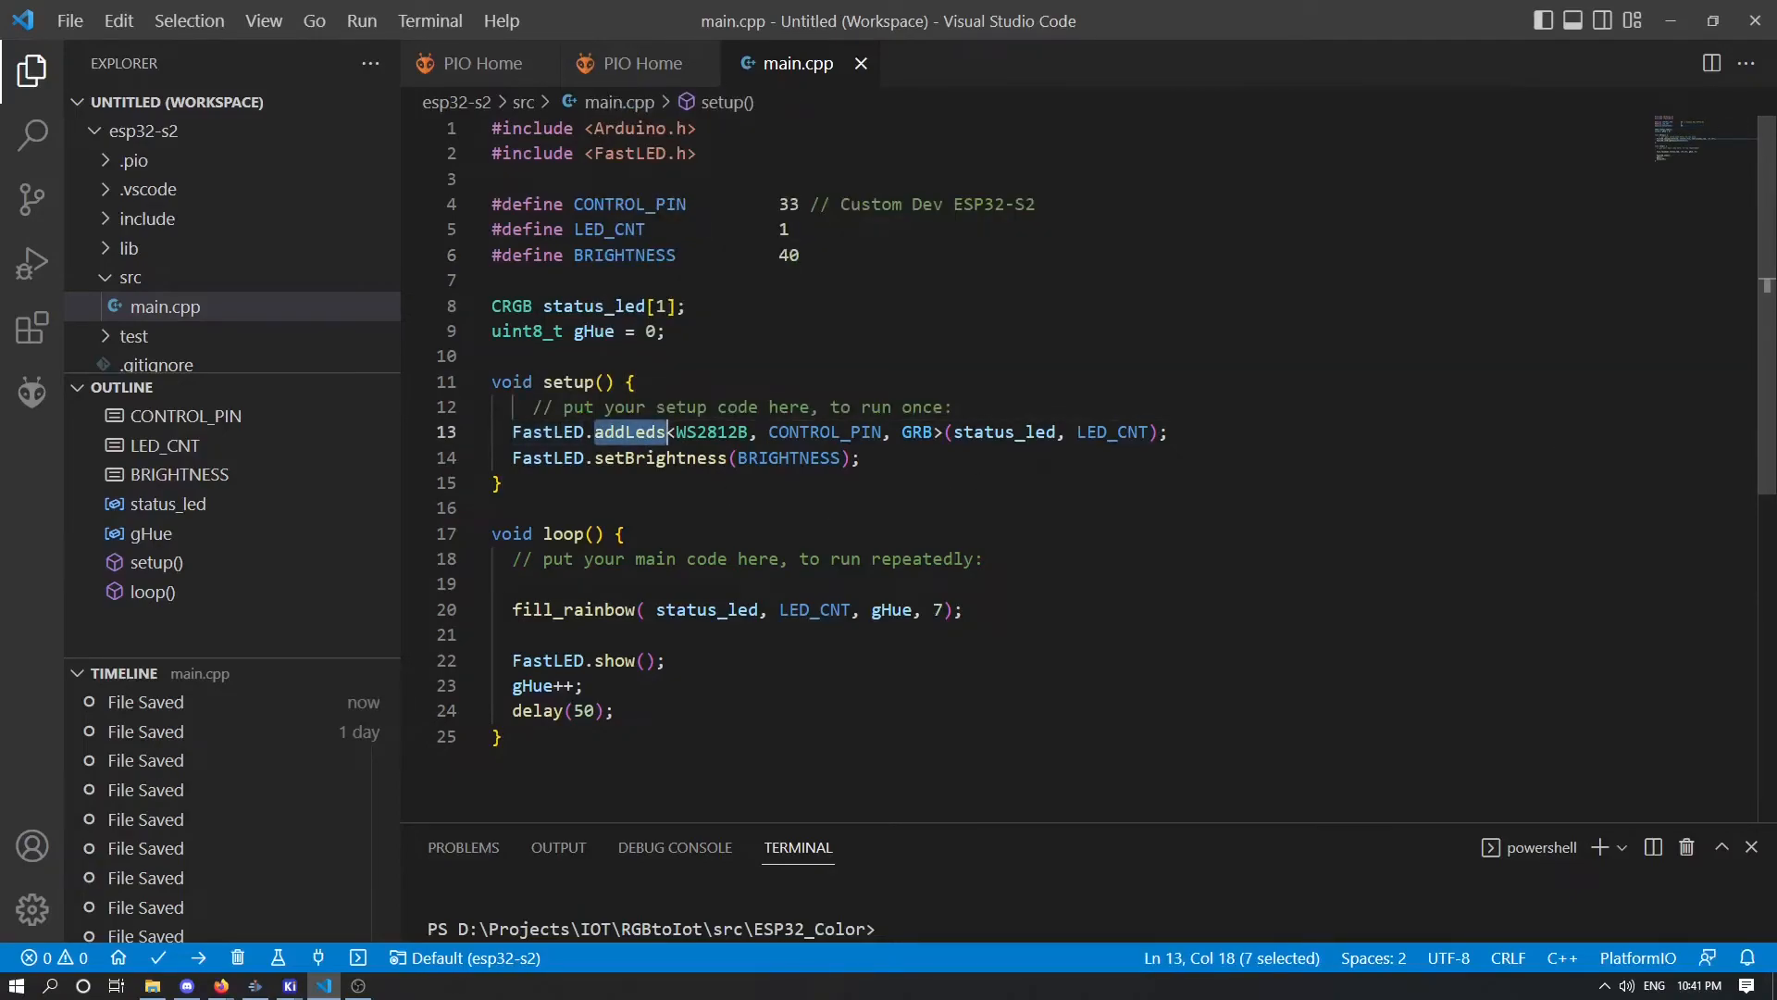
left_click(561, 457)
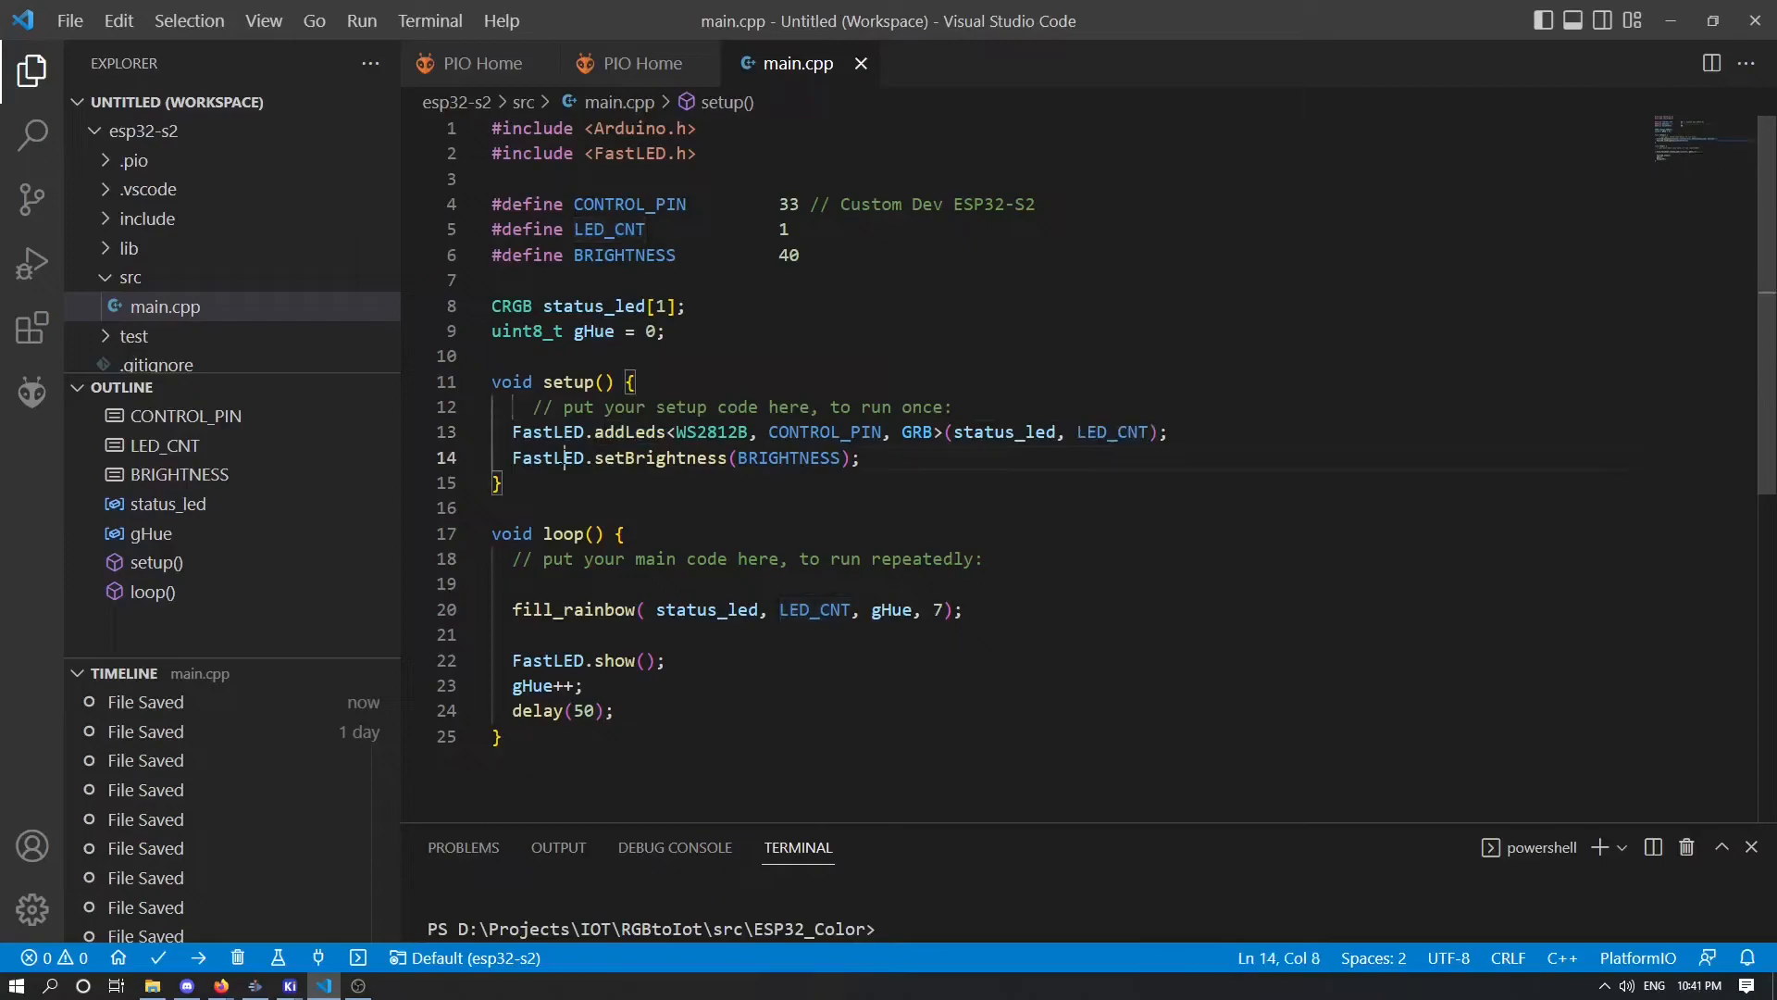
double_click(546, 457)
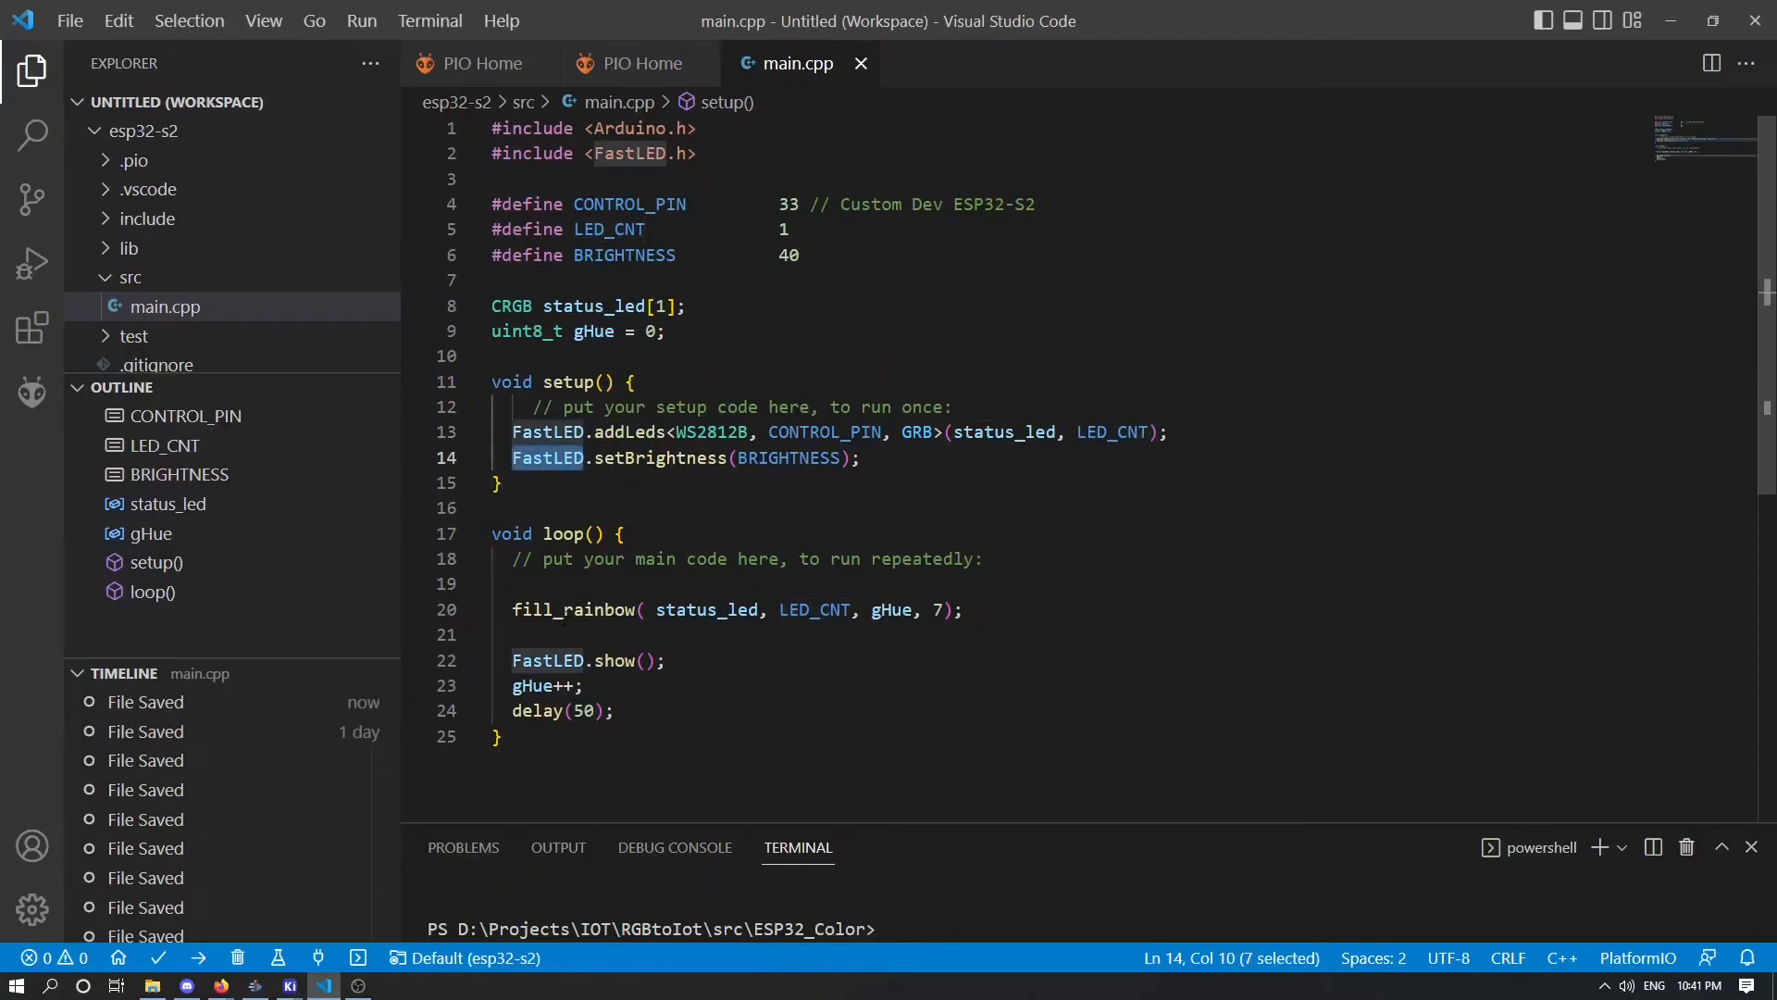
left_click(544, 609)
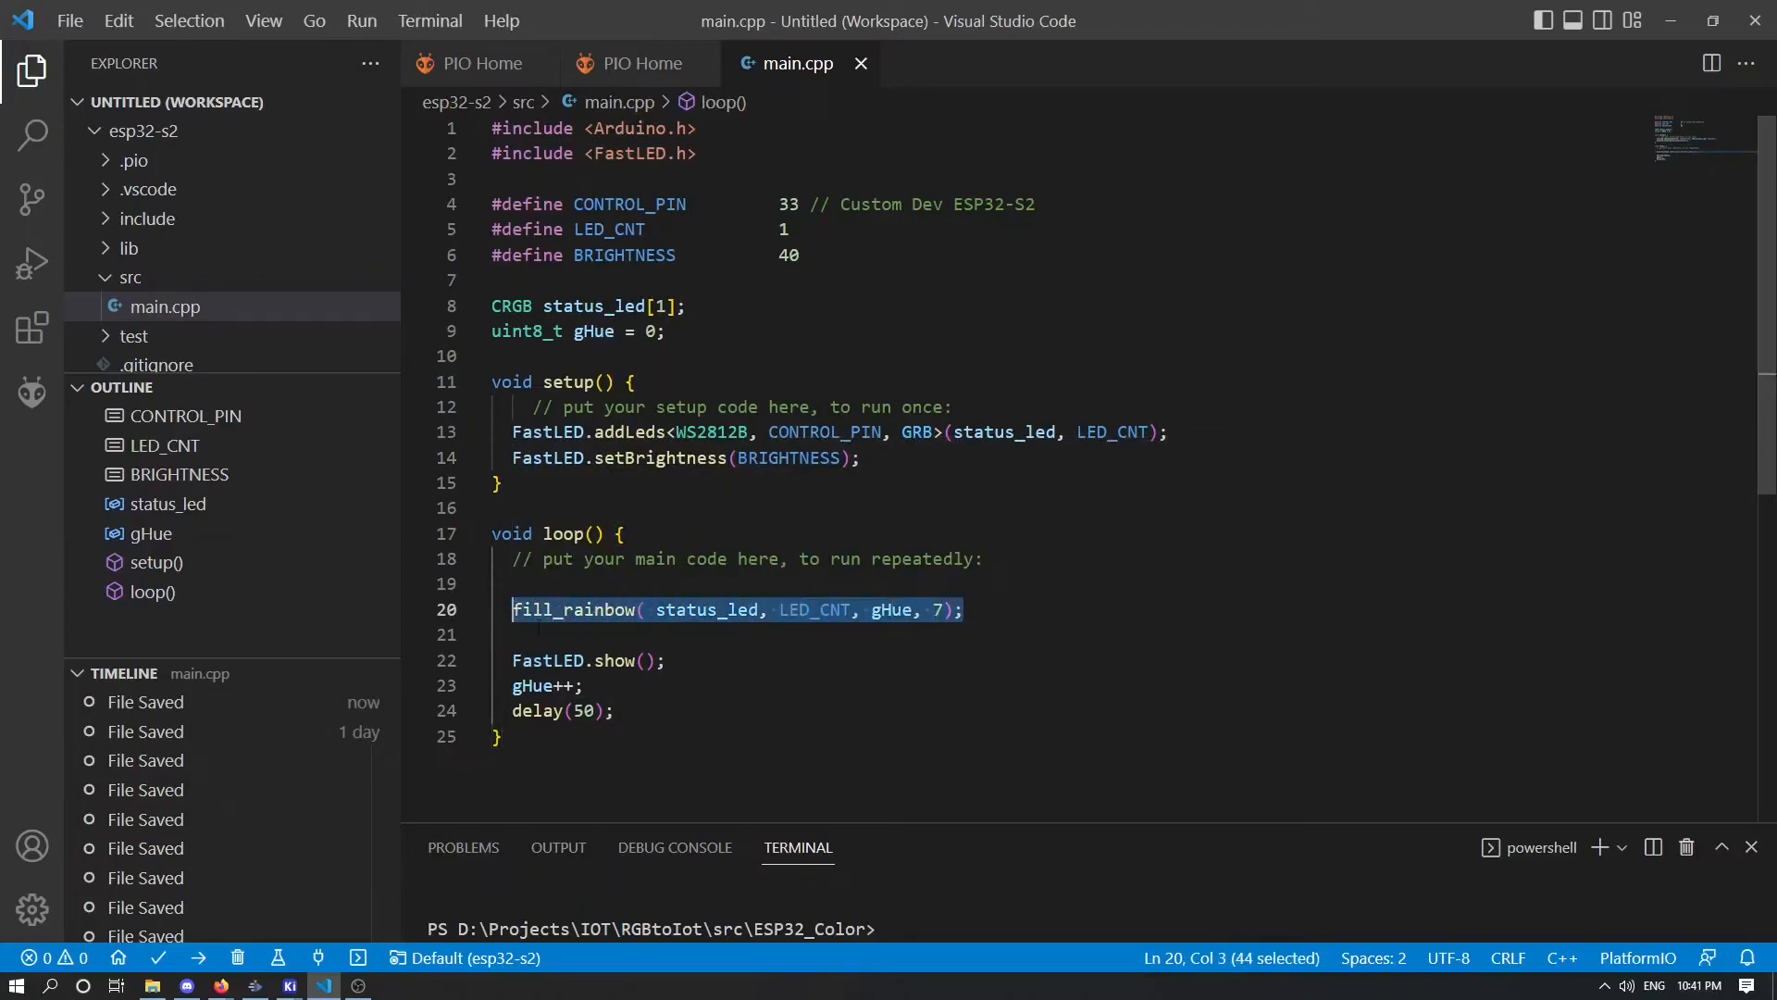
left_click(616, 711)
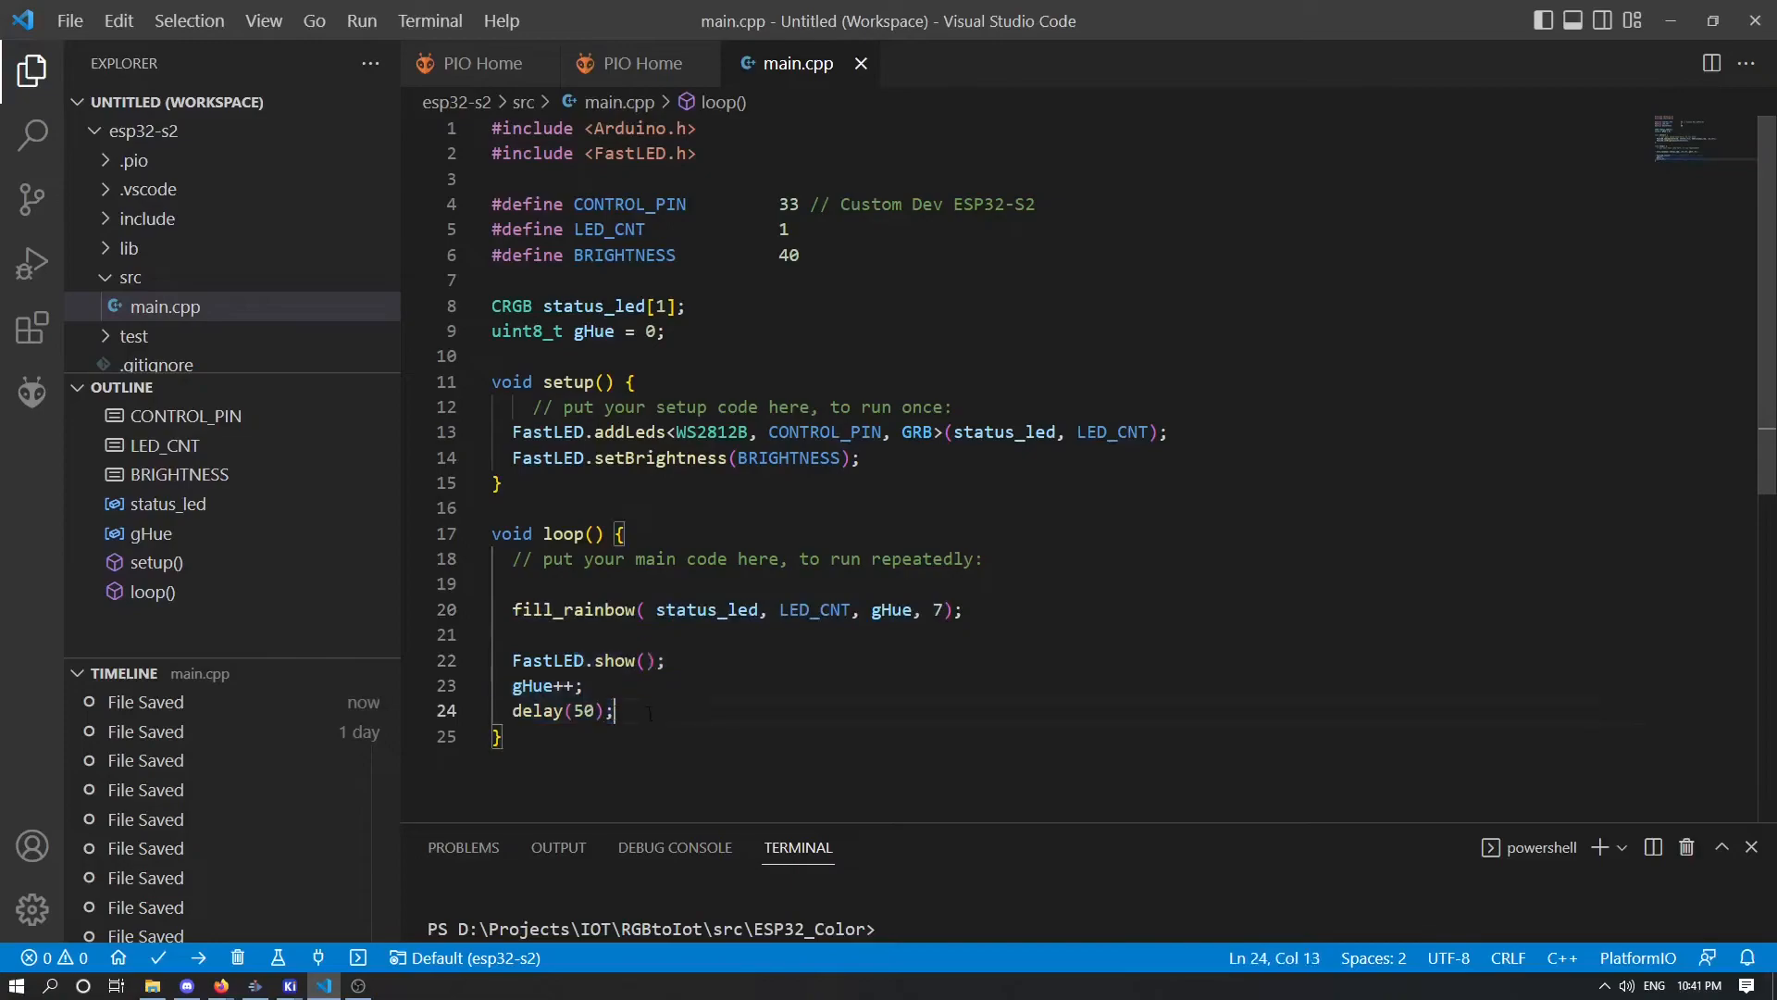